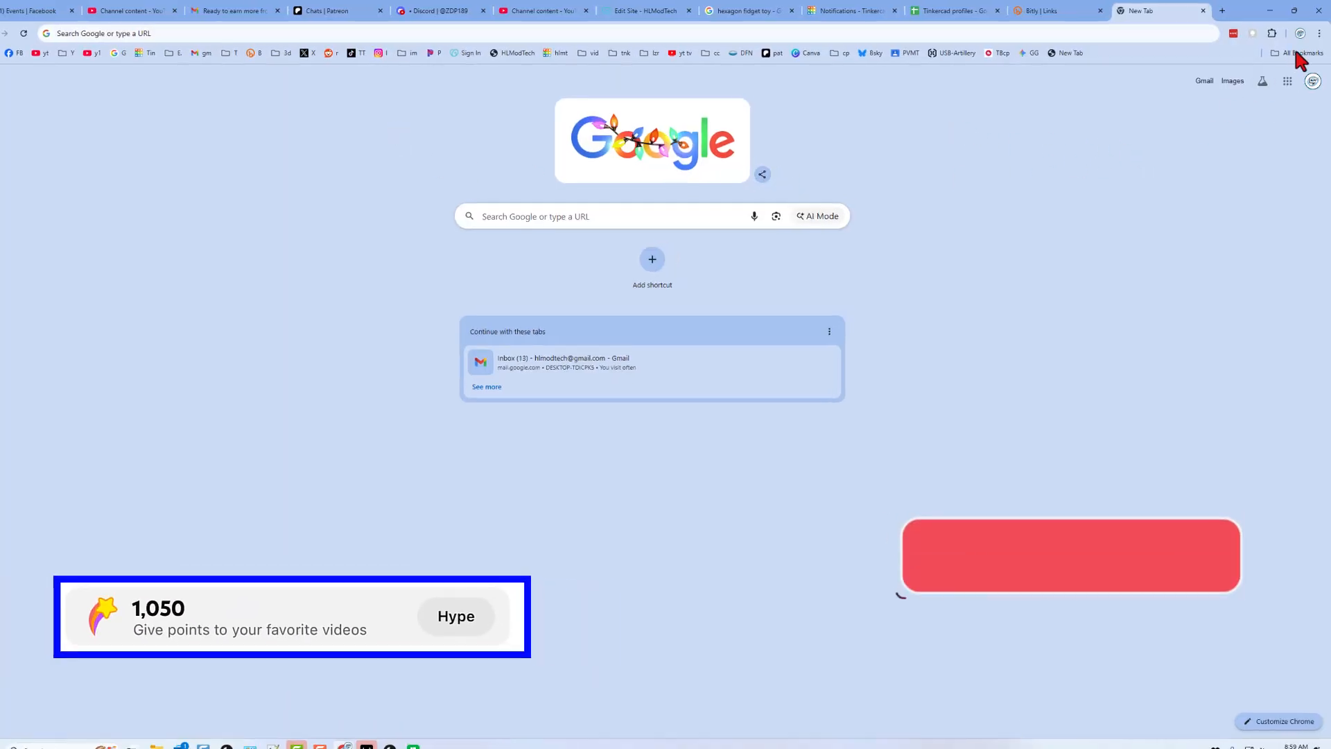
Step: Turn on 'Ask where to save each file before downloading' in Chrome's Downloads settings
click(1318, 33)
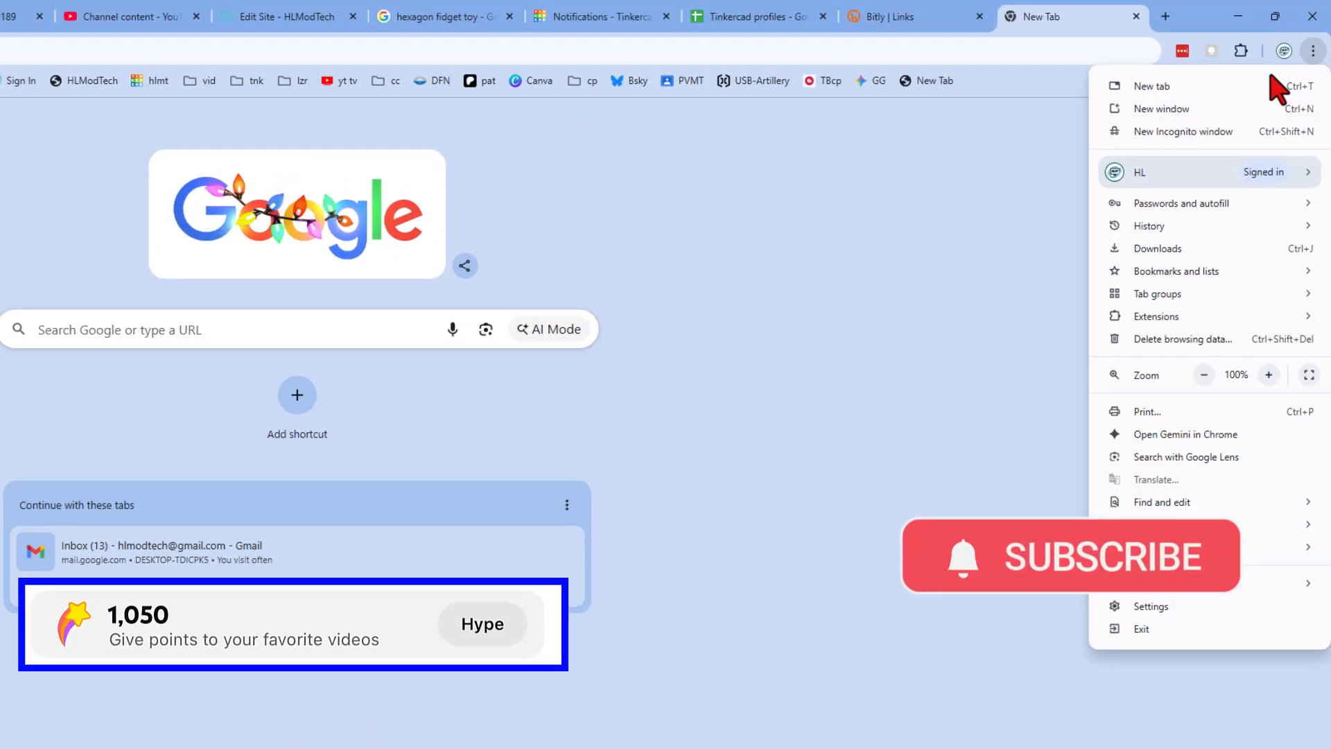
mouse_move(1177, 525)
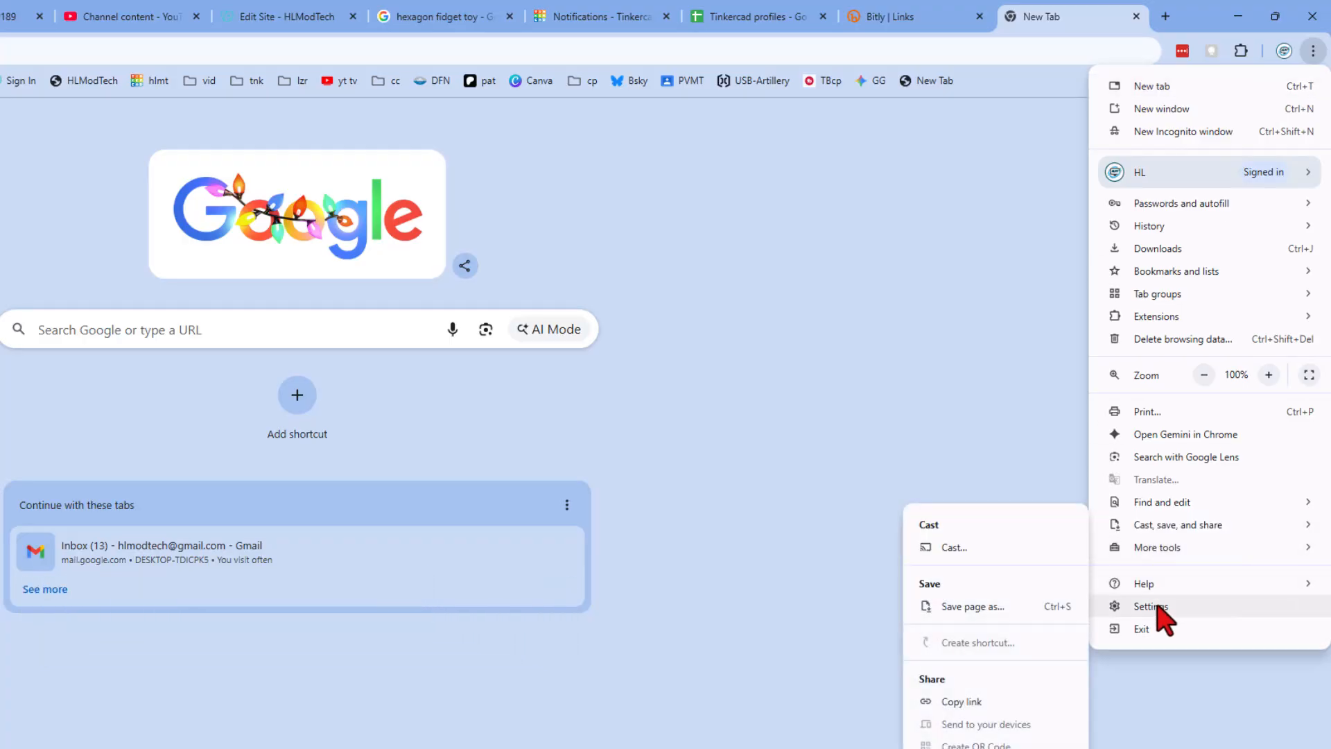
click(1151, 606)
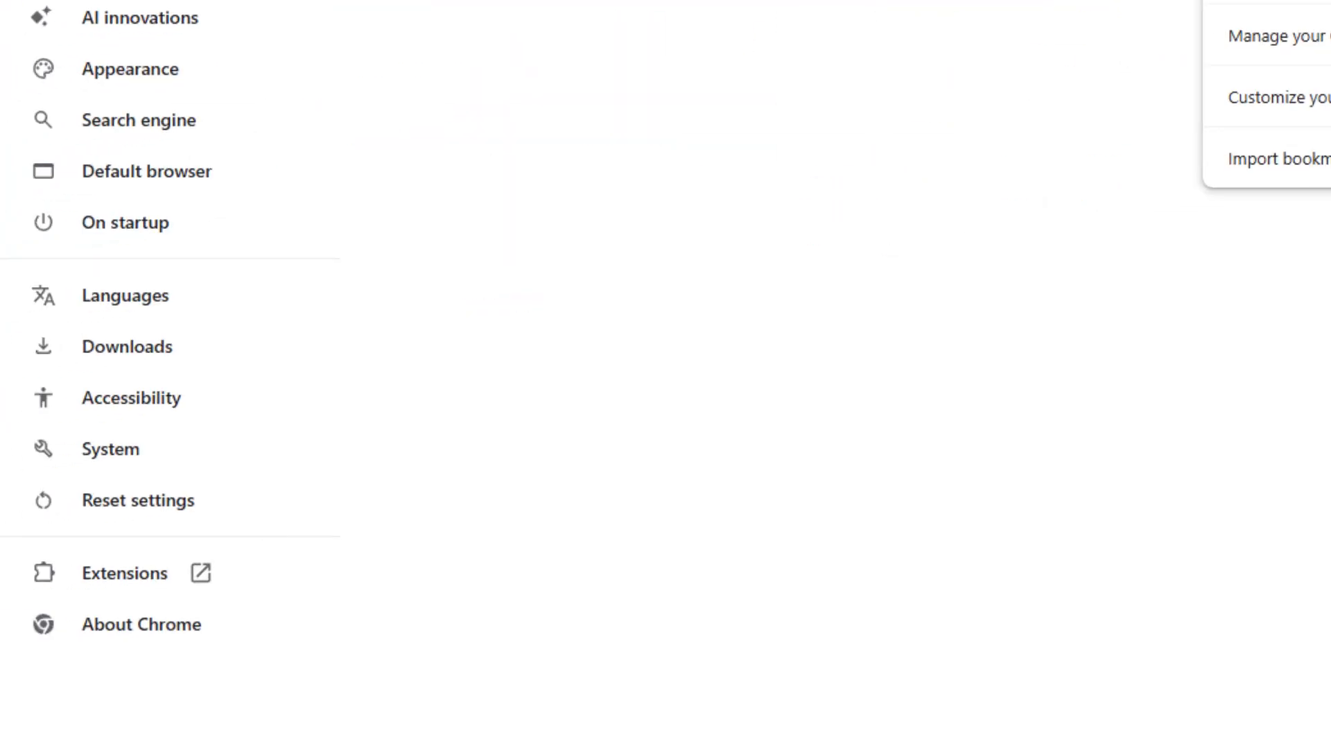
click(127, 346)
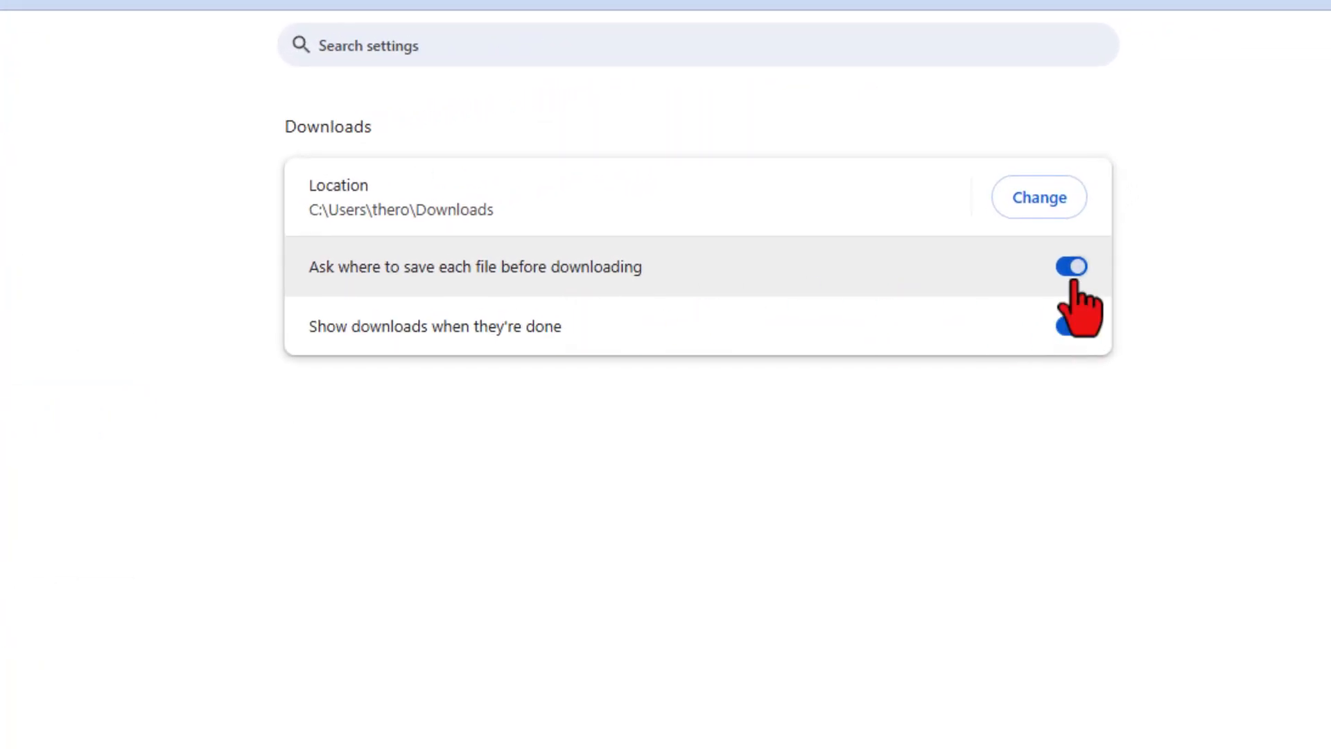
click(1071, 326)
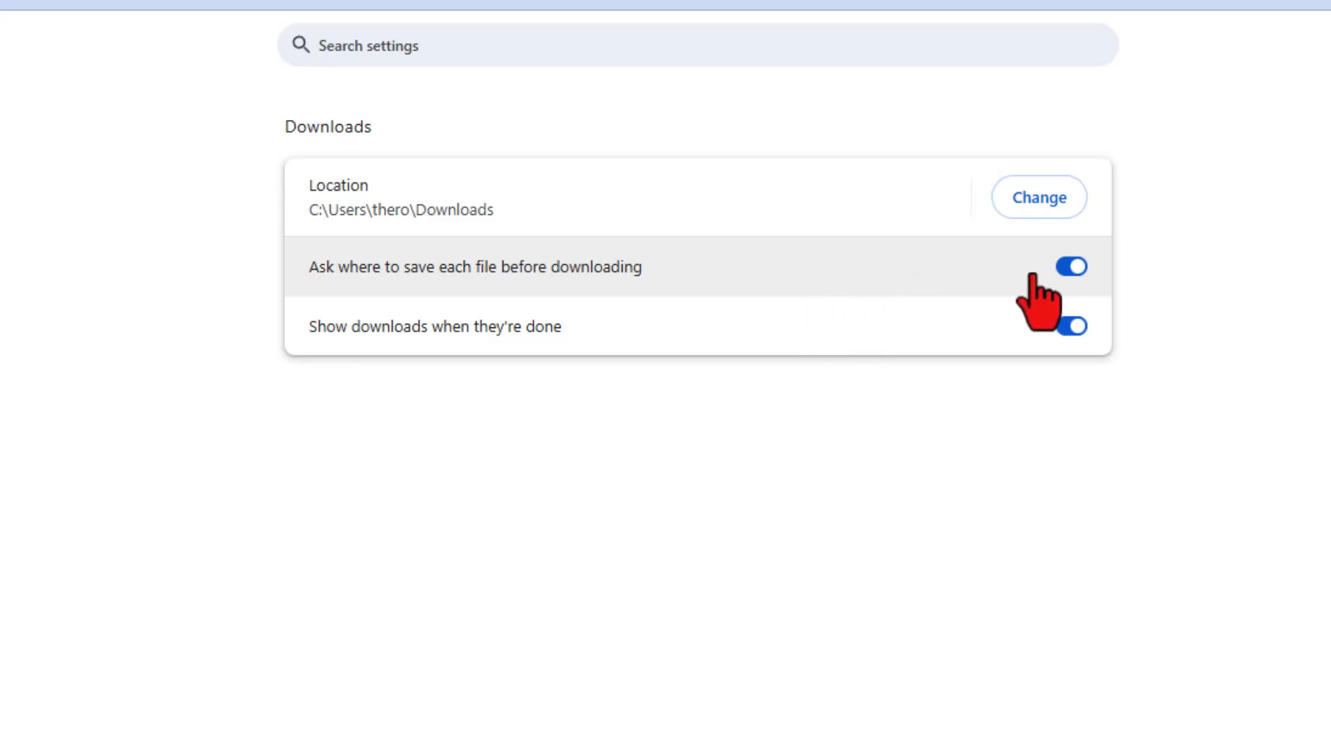
mouse_move(1040, 301)
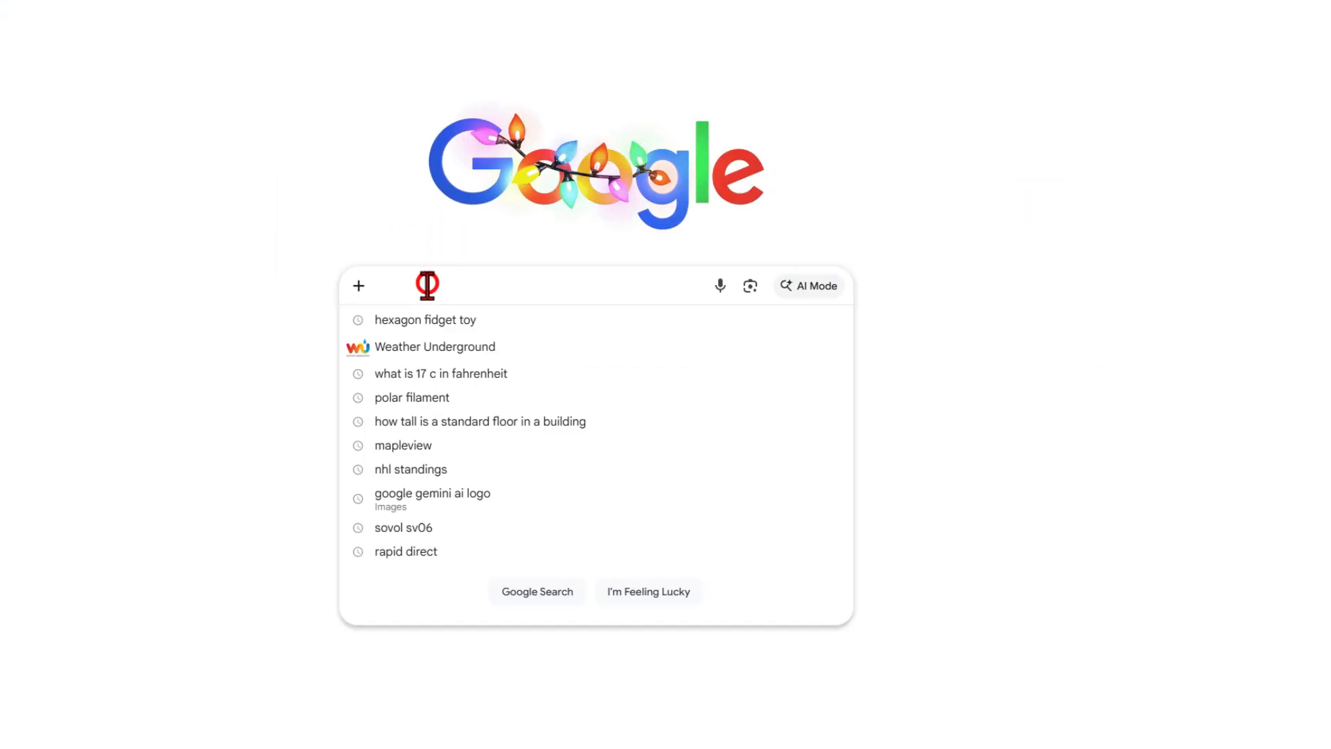
Step: Search Google for 'f16' and open the General Dynamics F-16 image result
text(f16 image)
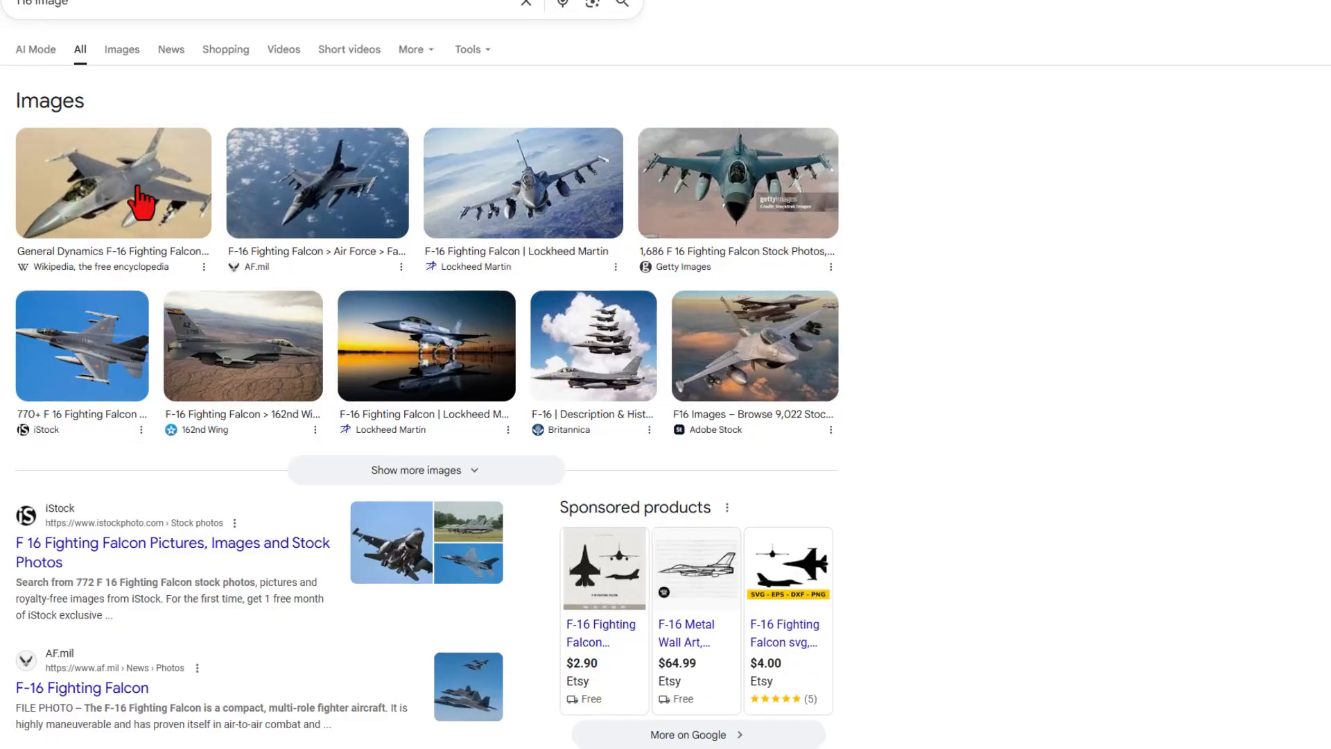
click(112, 182)
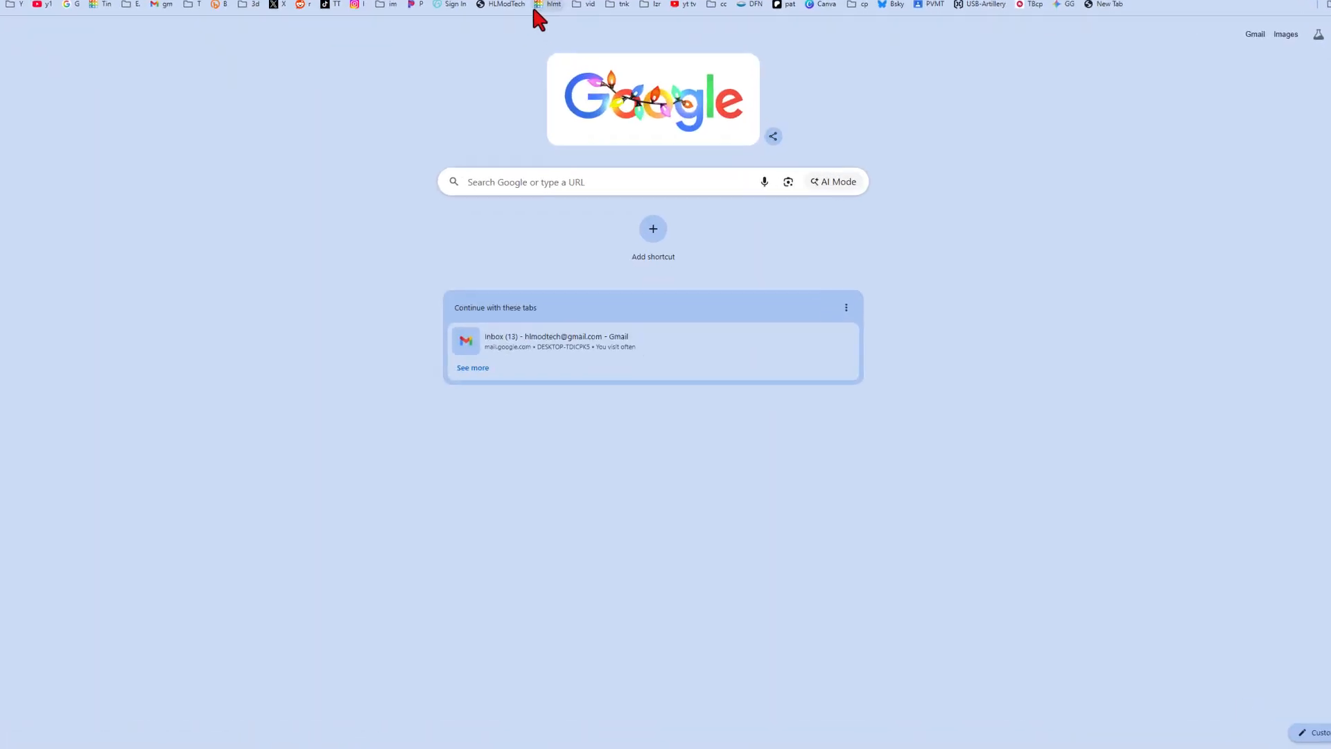
Step: Open the Tinkercad gallery search for hlmt23, preview the S/M FGT-15 jet design and close it
click(553, 4)
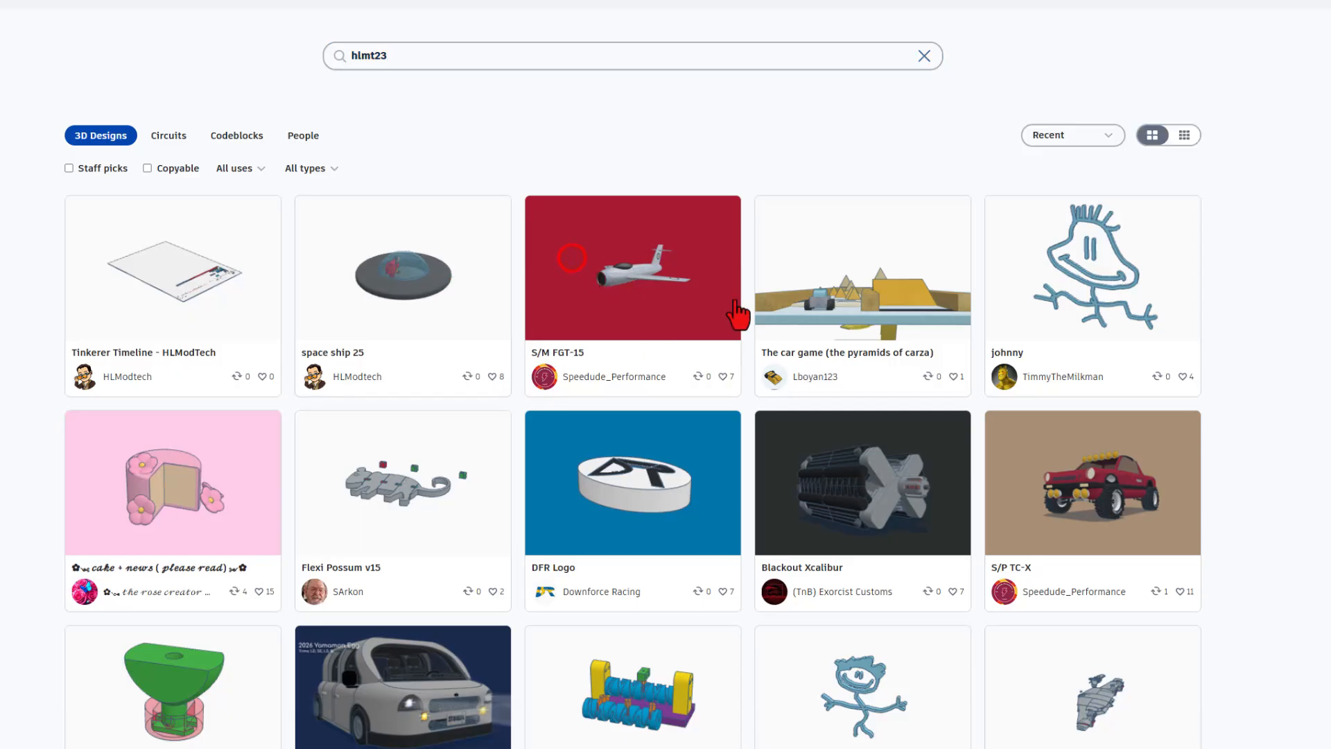
click(633, 266)
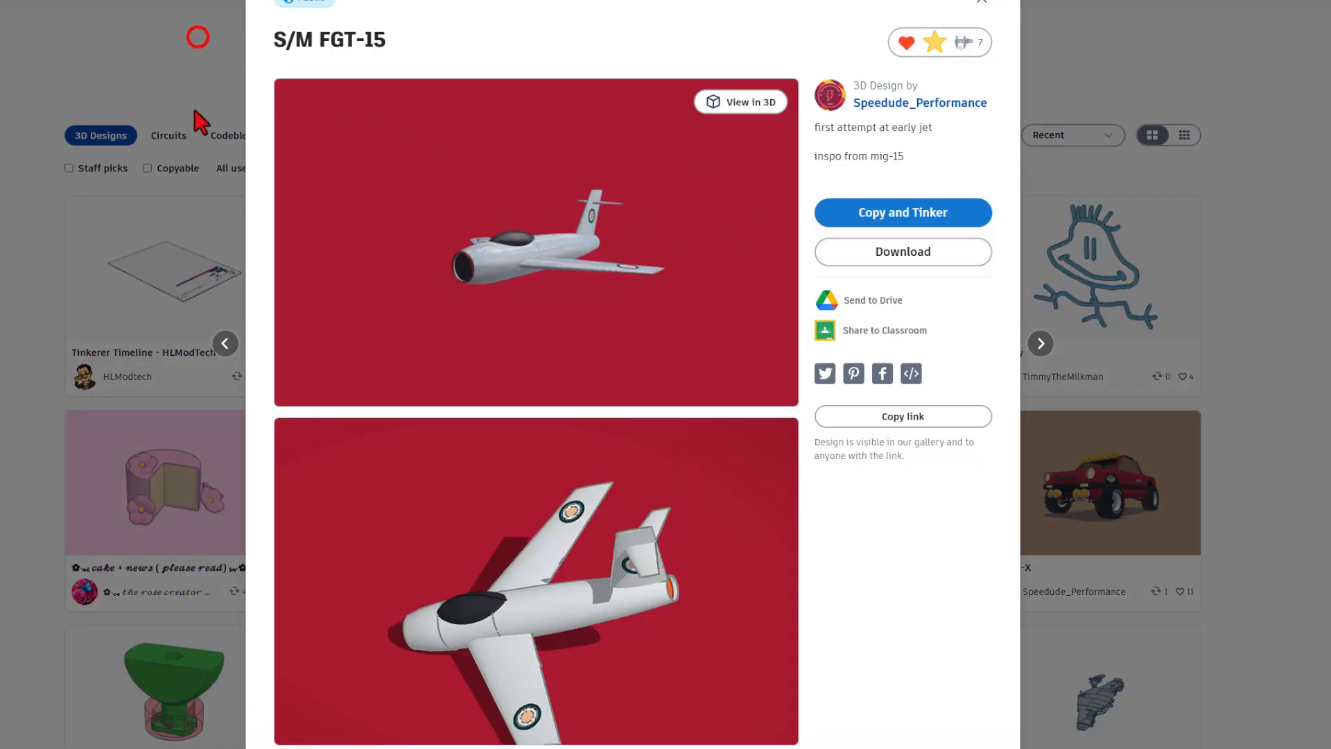
click(981, 2)
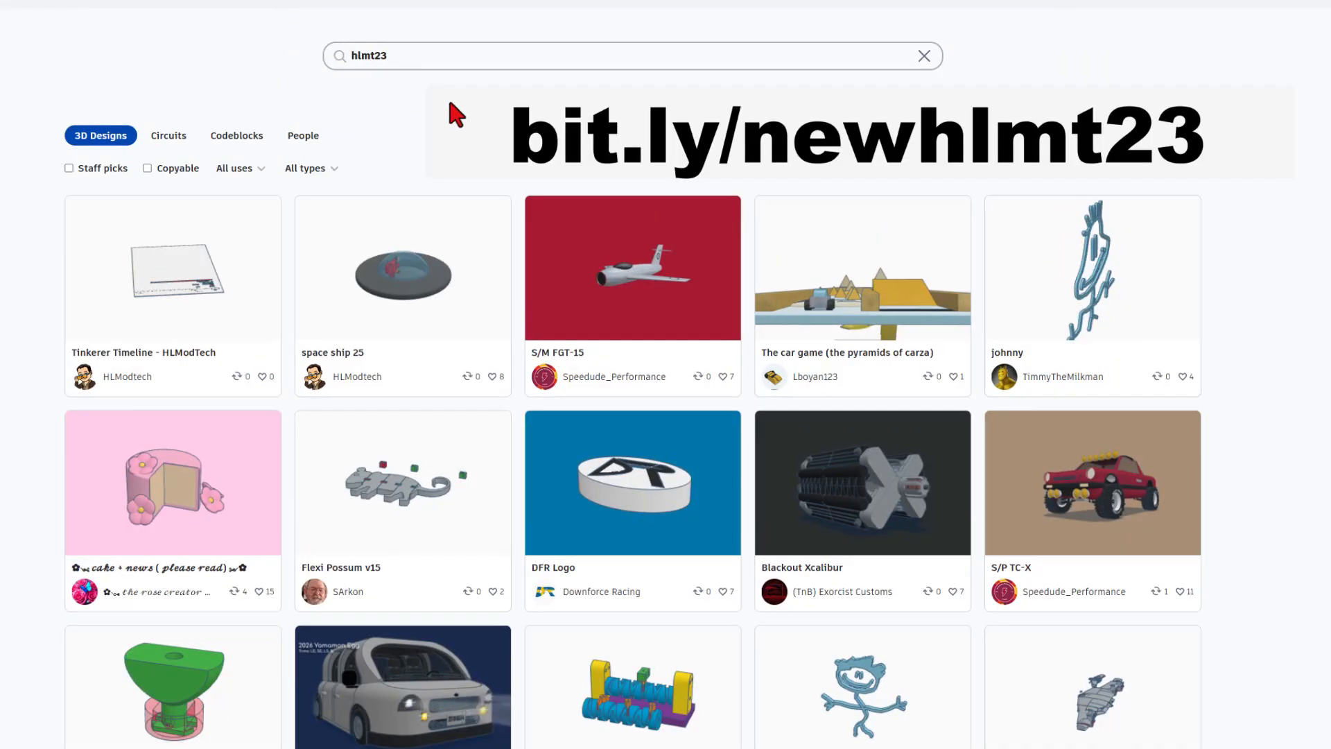
mouse_move(402, 103)
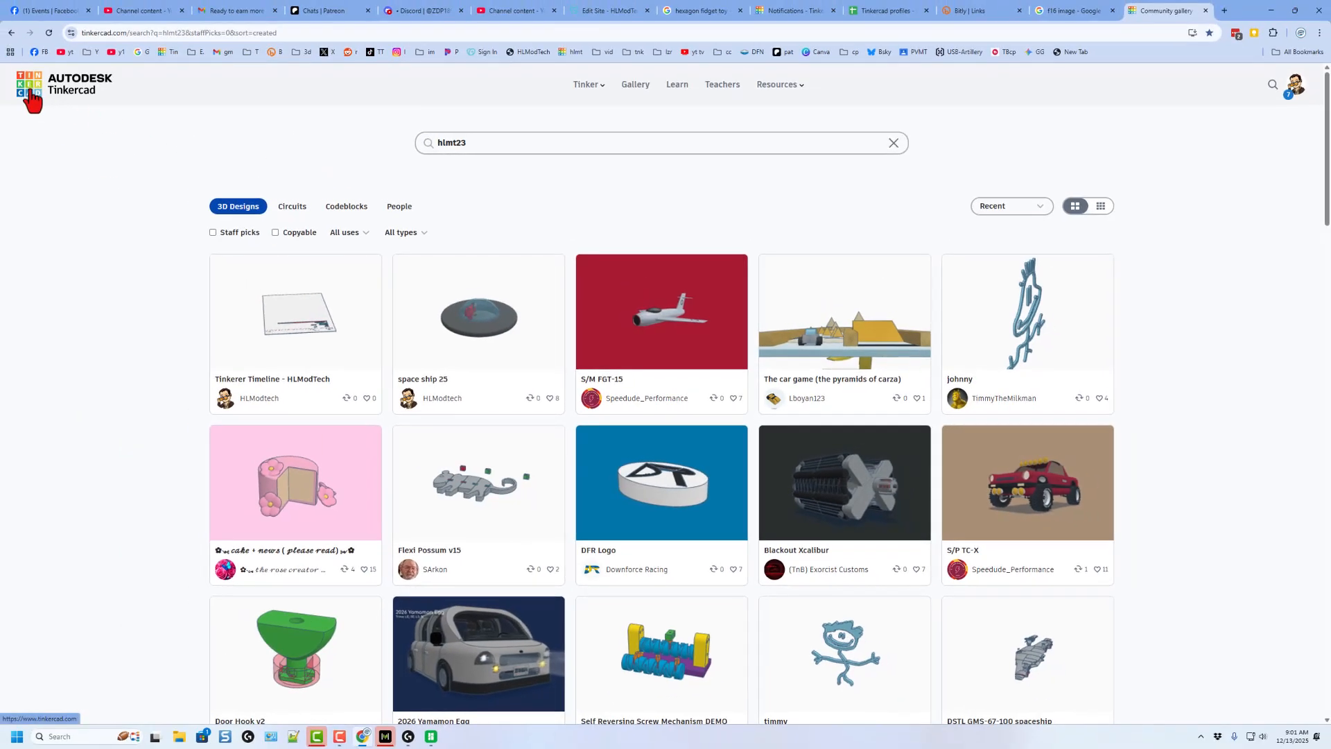
Step: Create a new 3D design from the Tinkercad dashboard
click(59, 84)
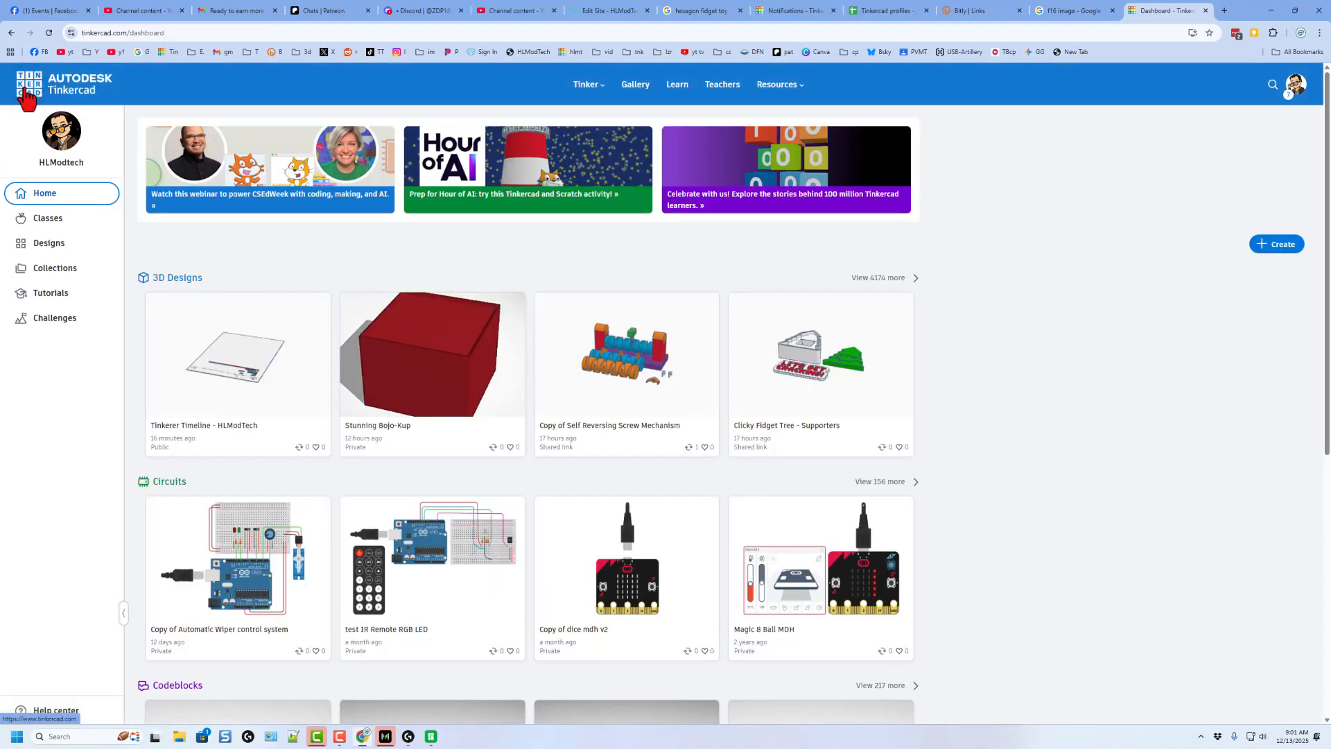
click(1276, 244)
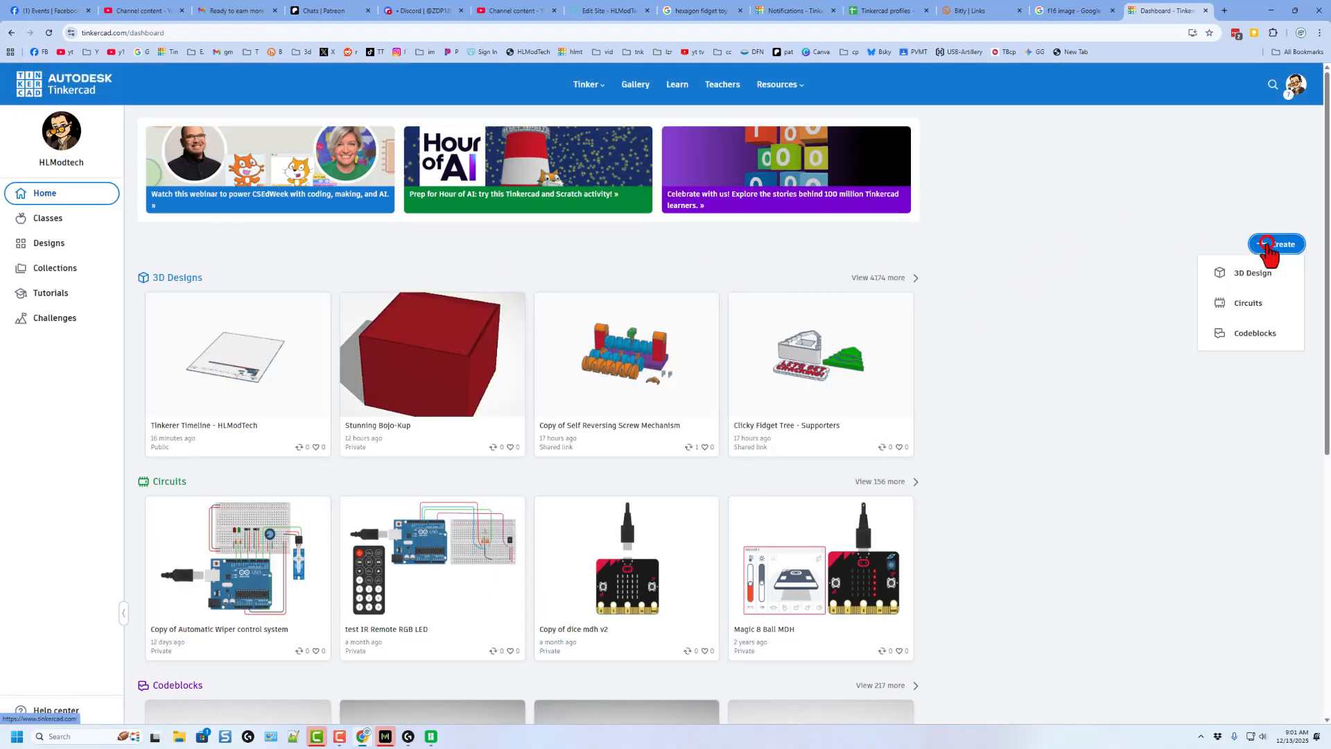
click(1252, 273)
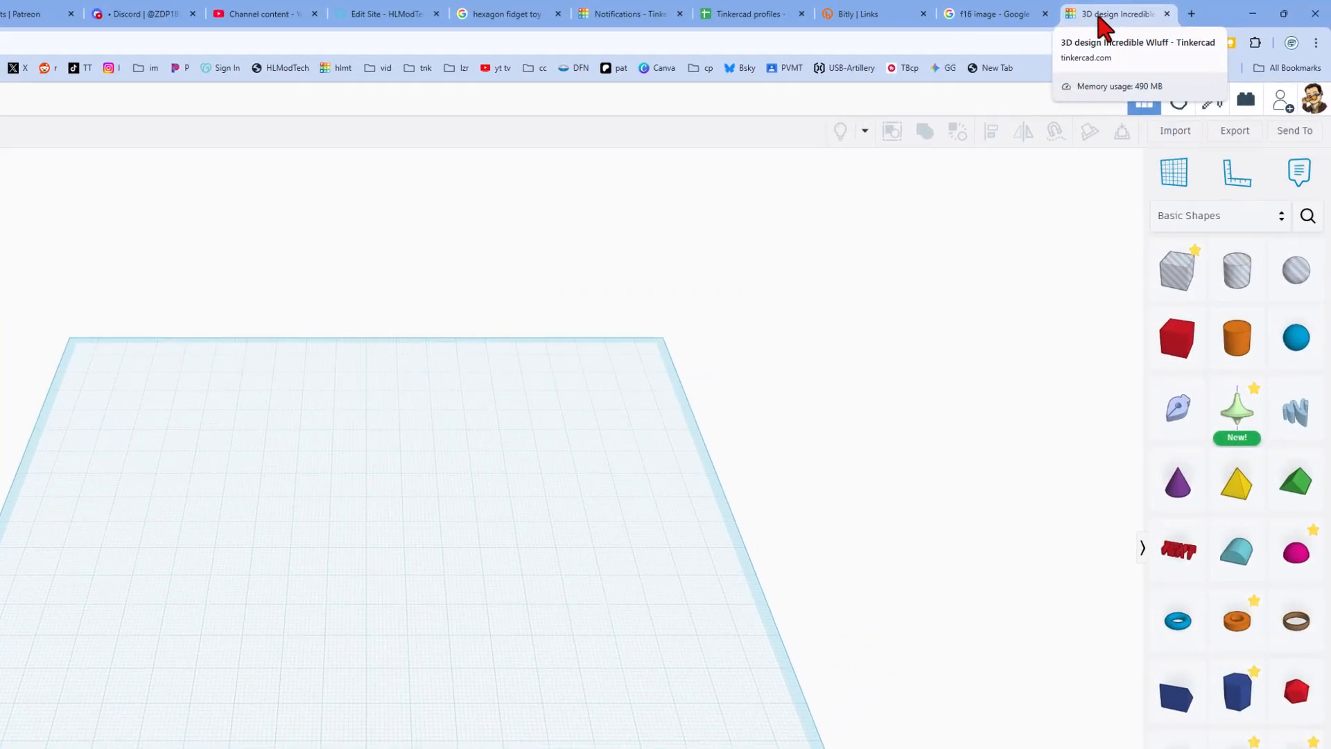
Step: Put the design tab in split view beside the f16 image search tab
right_click(1112, 14)
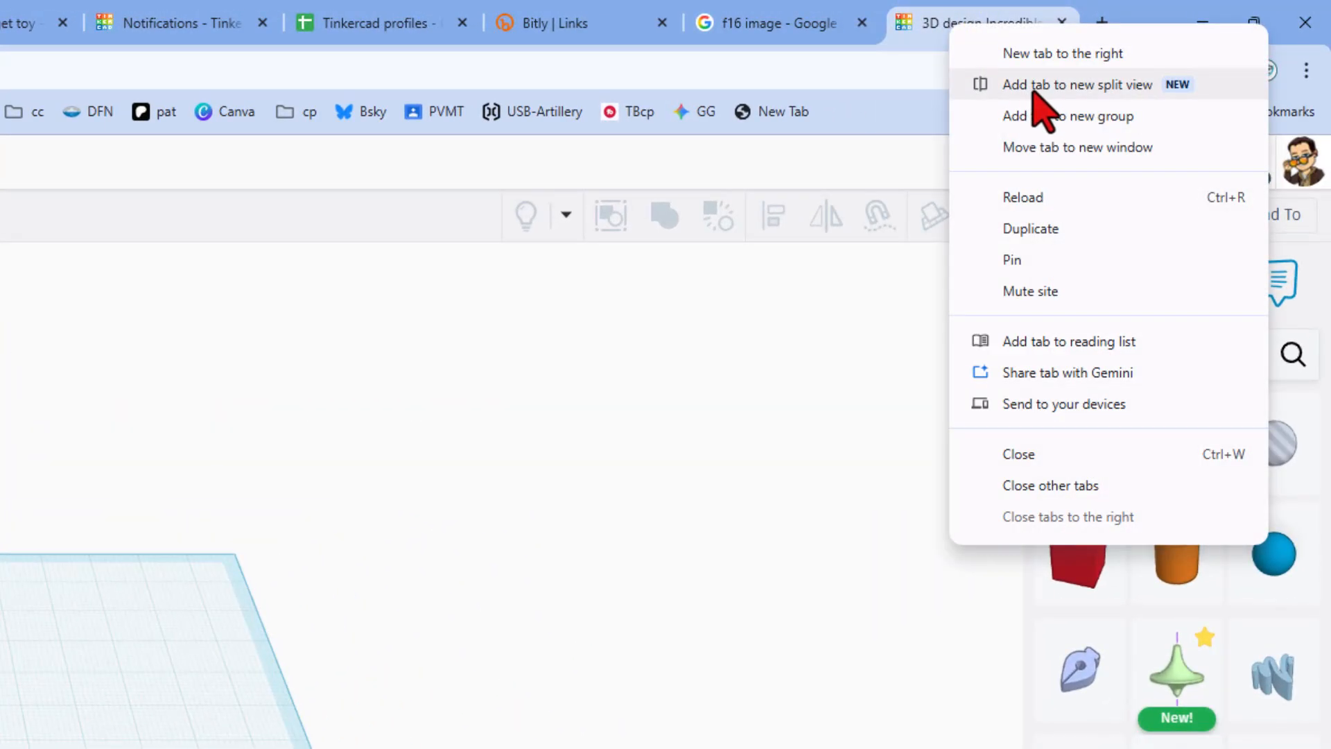
click(1077, 85)
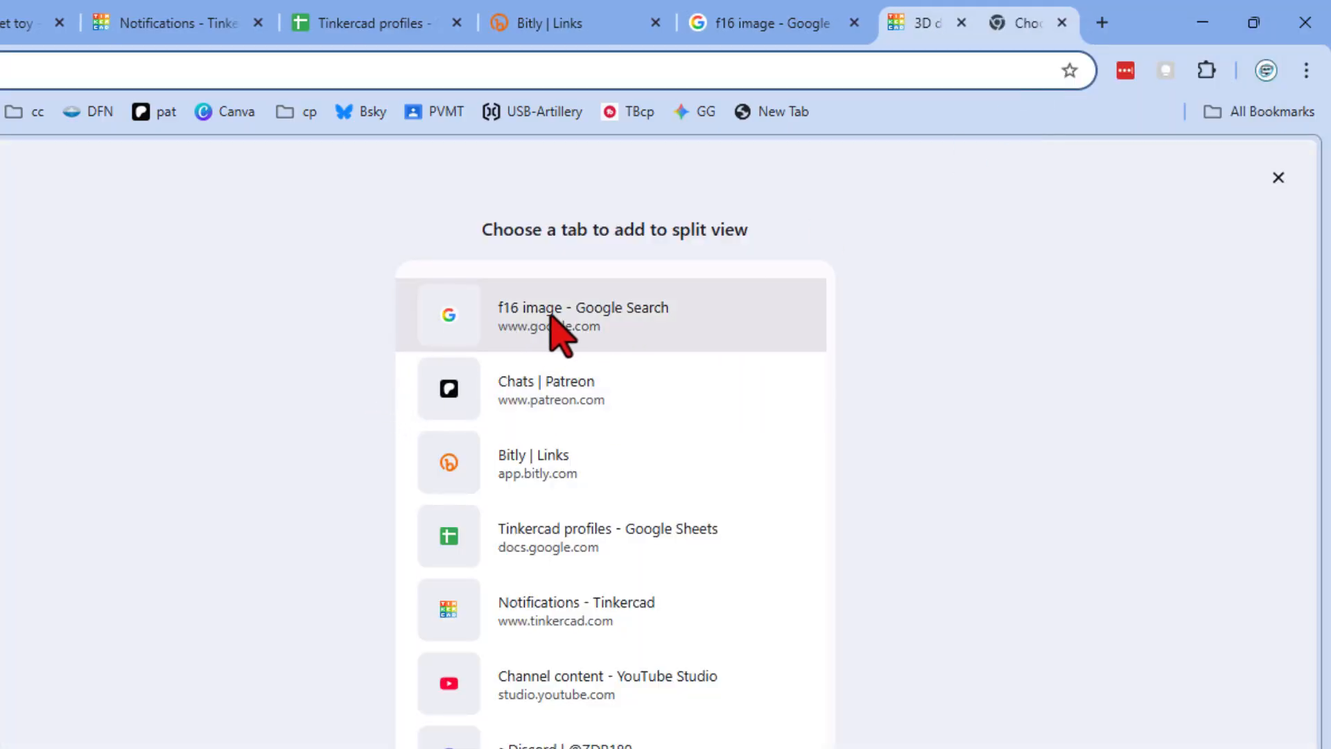
click(582, 317)
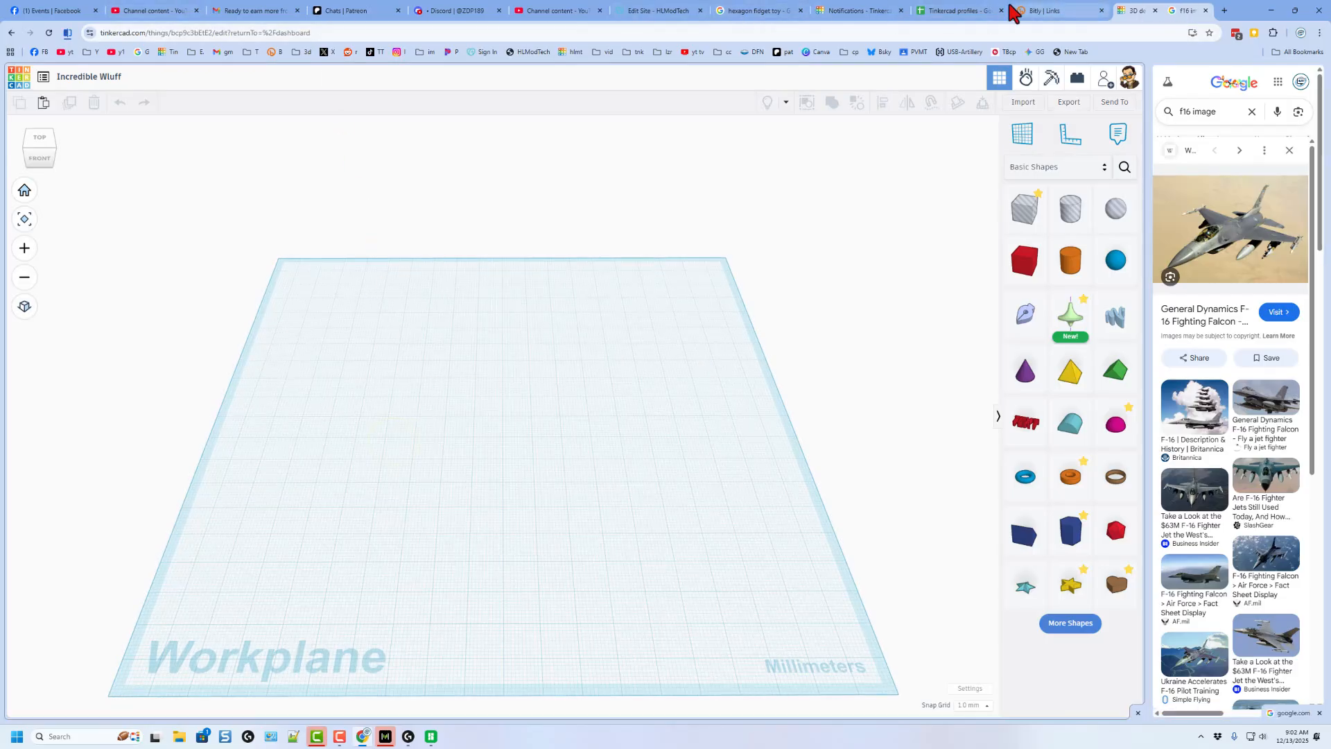
mouse_move(1311, 47)
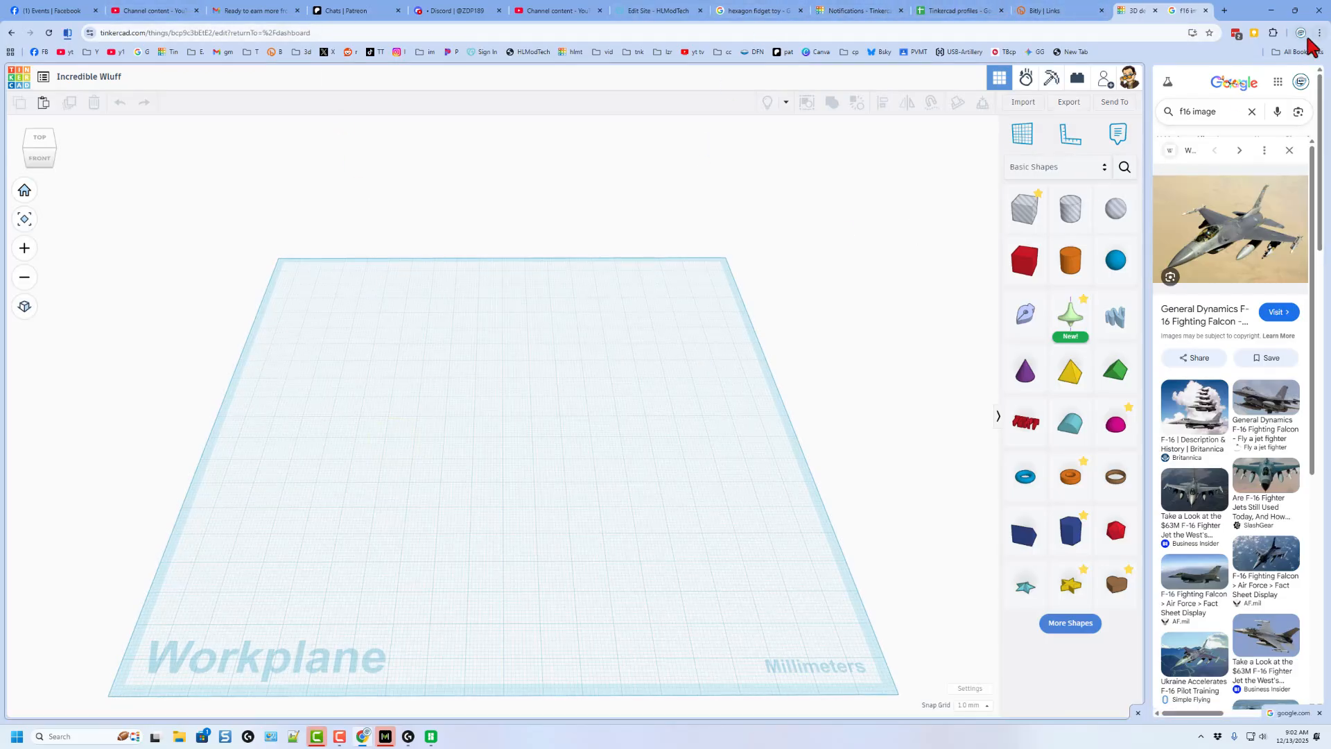
Step: Make the browser full screen and rename the design to 'f16'
click(1318, 31)
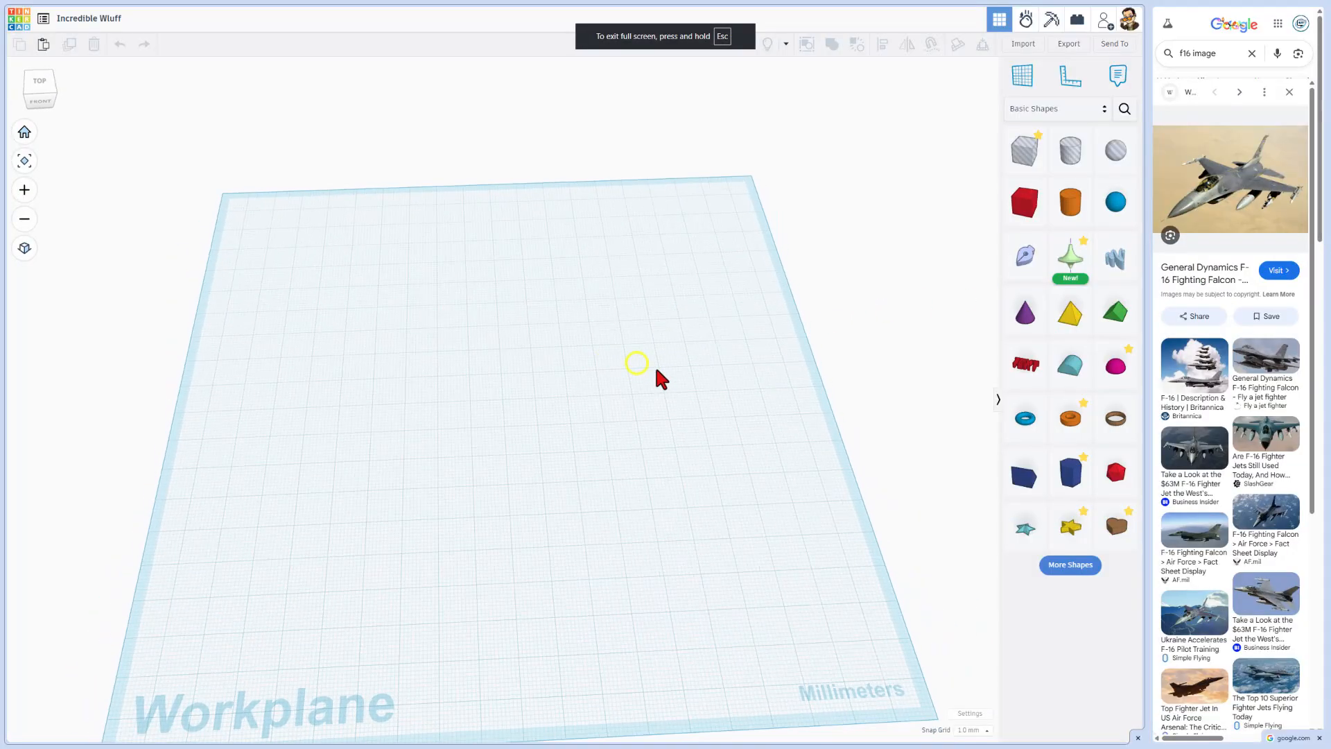
click(89, 18)
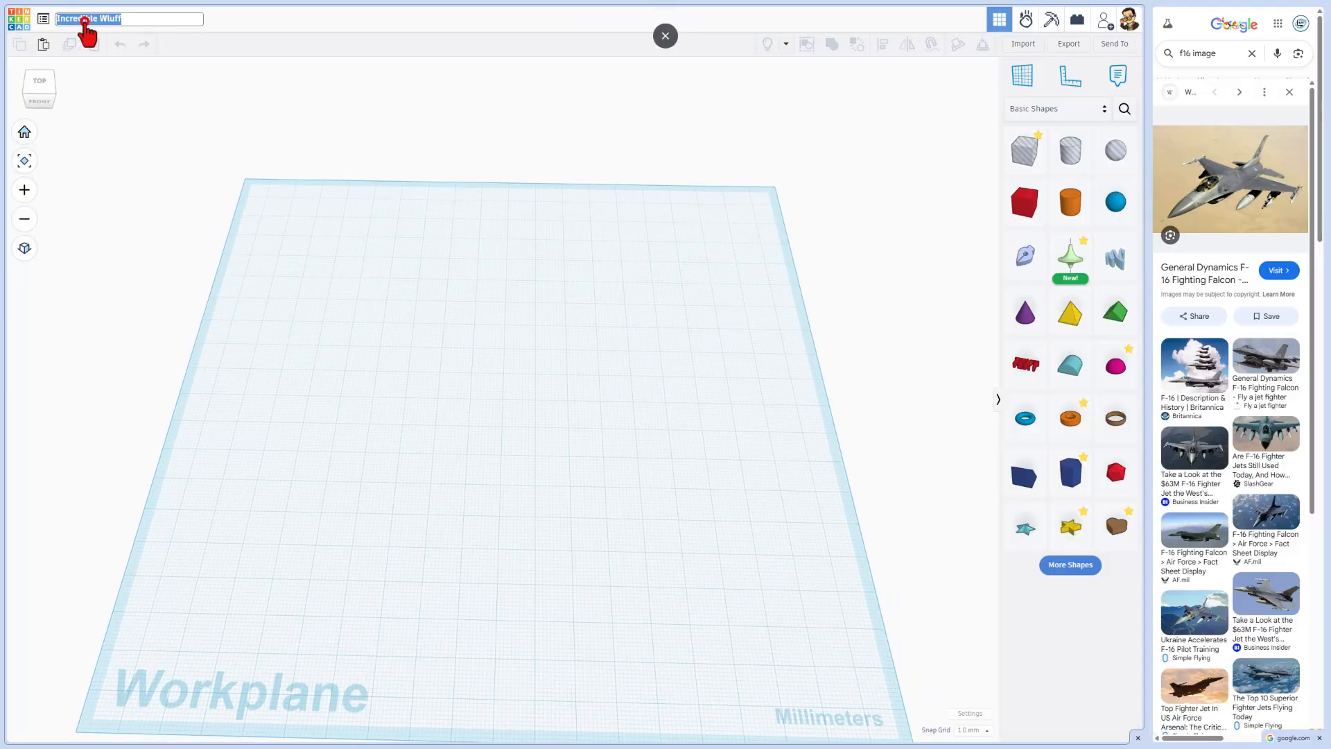
text(f)
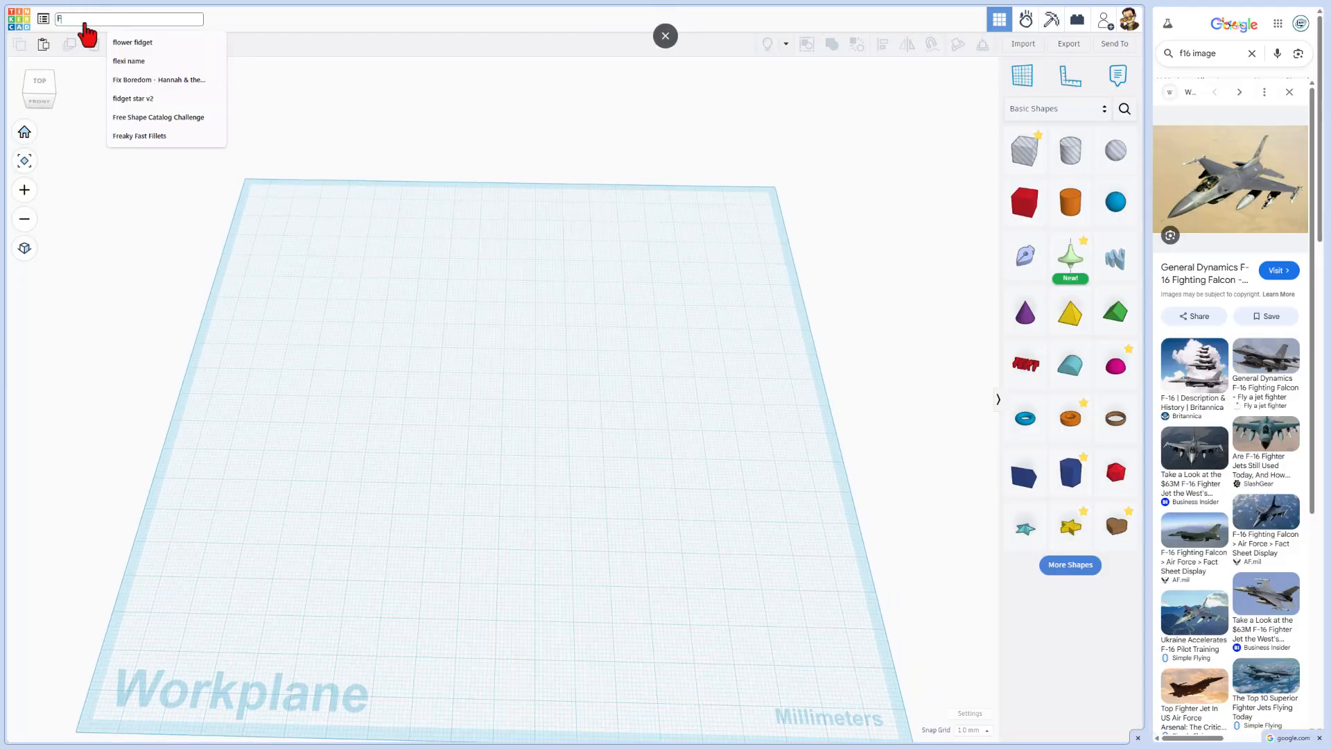
text(16)
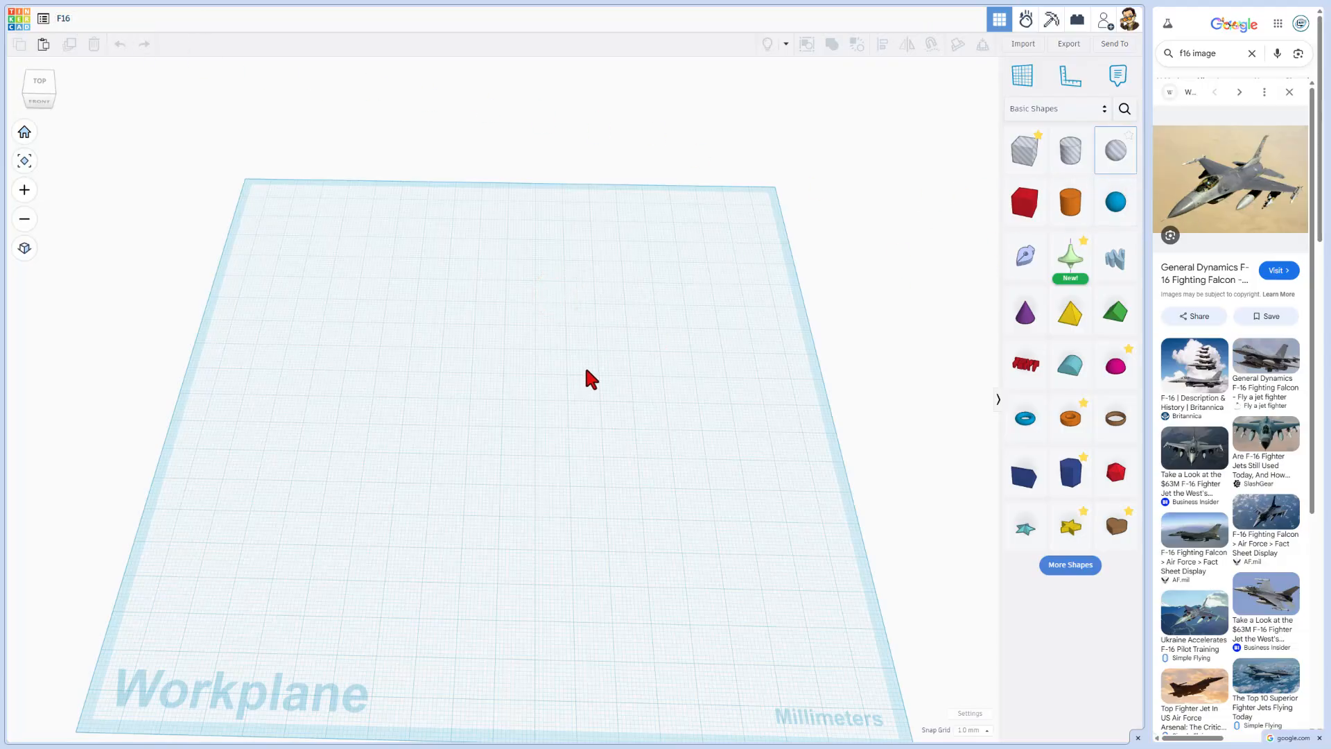
mouse_move(932, 384)
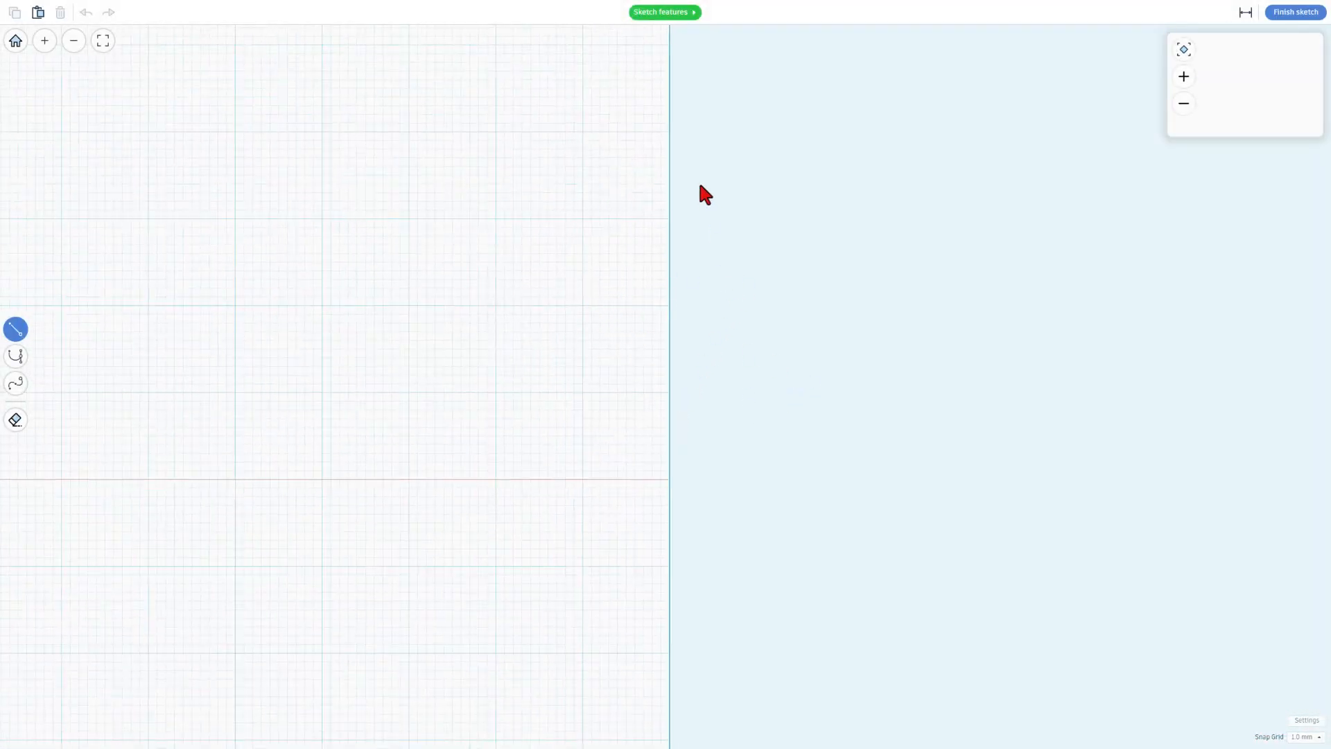
Step: Browse the Sketching What's New guide through Revolve, Path Strokes, Actions and Add Points, then close it
click(665, 12)
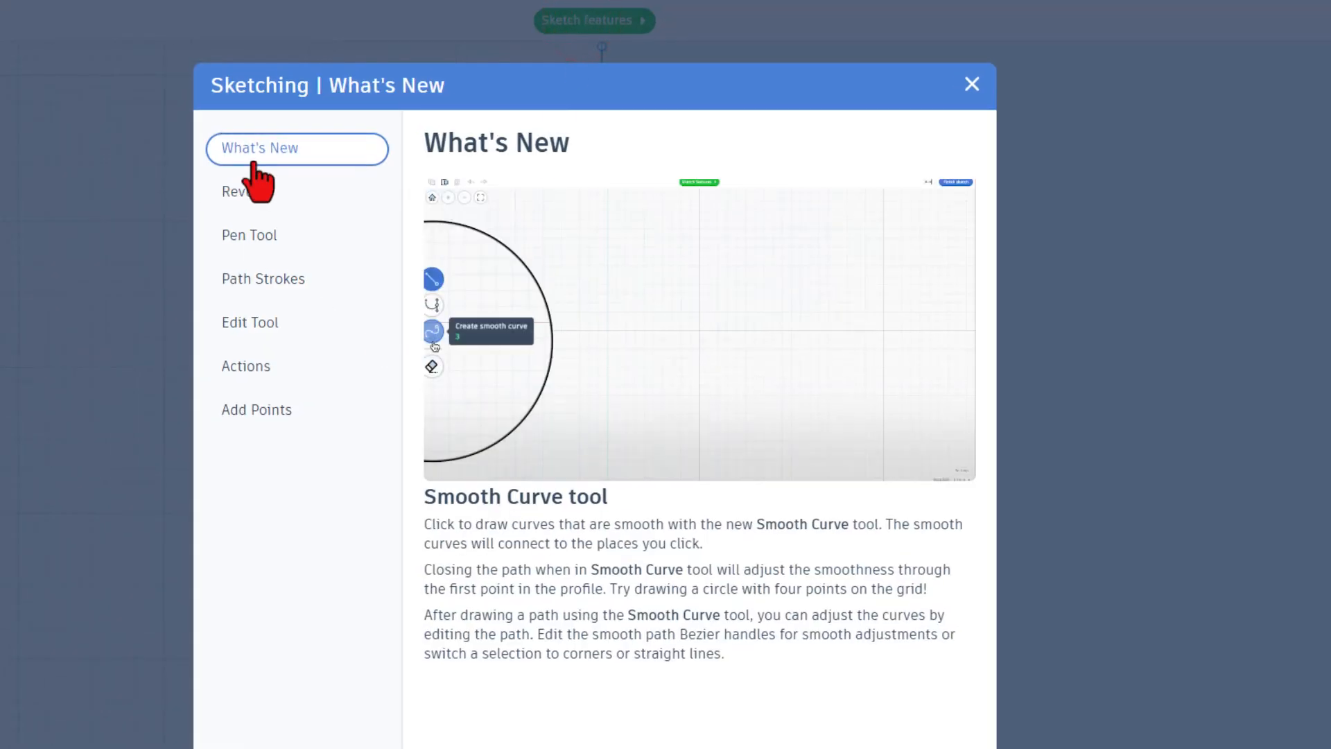
click(256, 191)
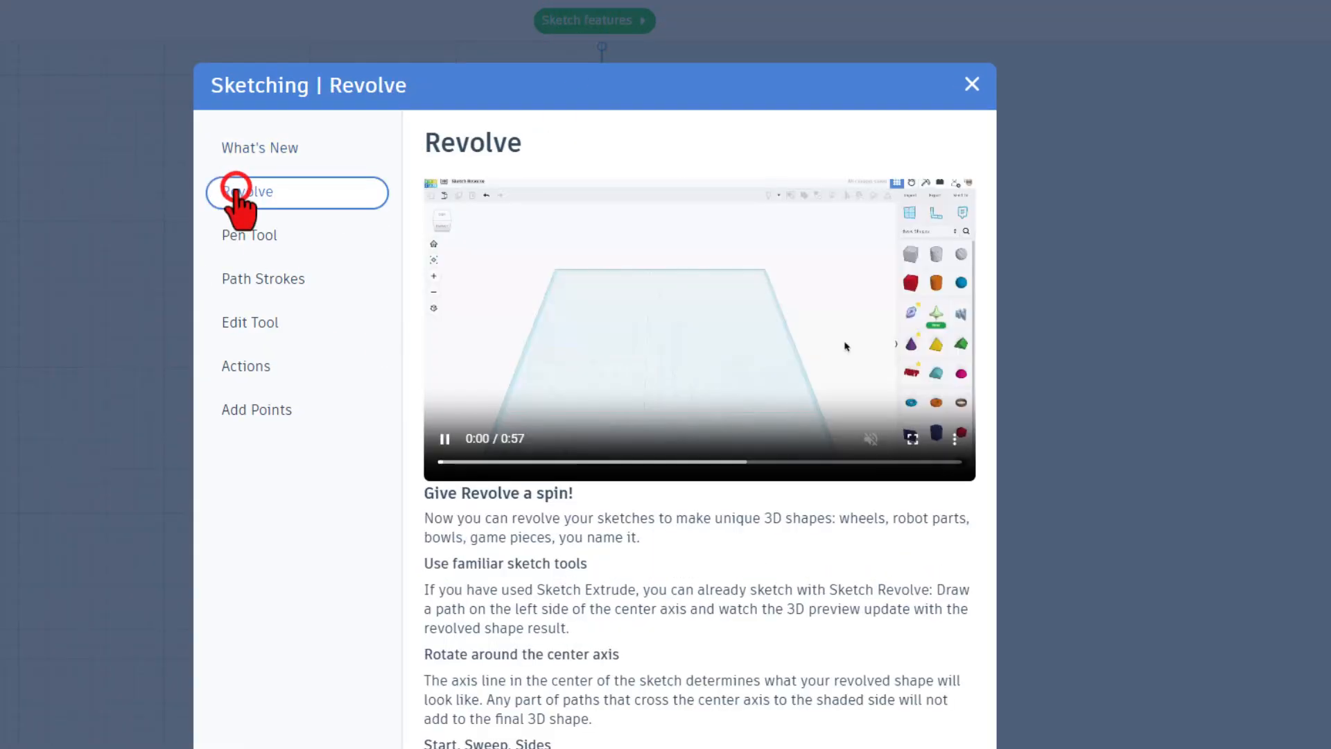
click(263, 279)
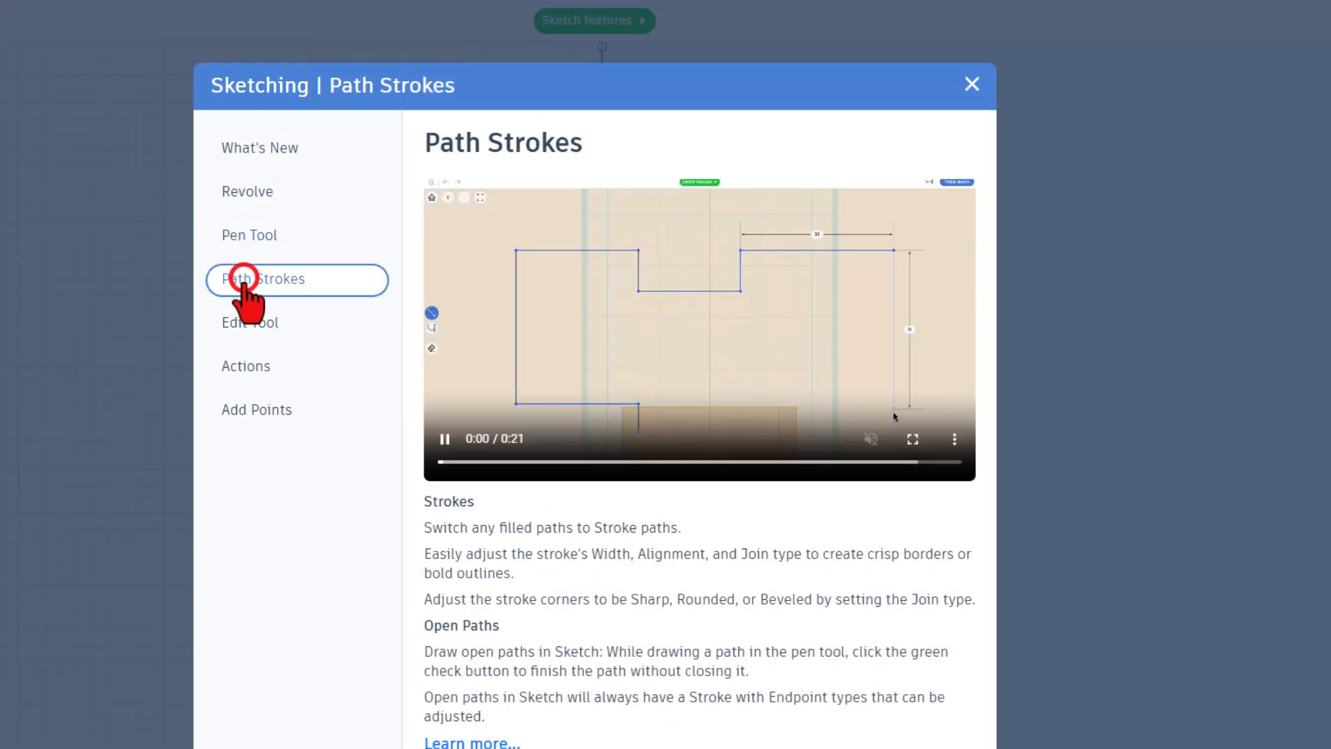
click(246, 366)
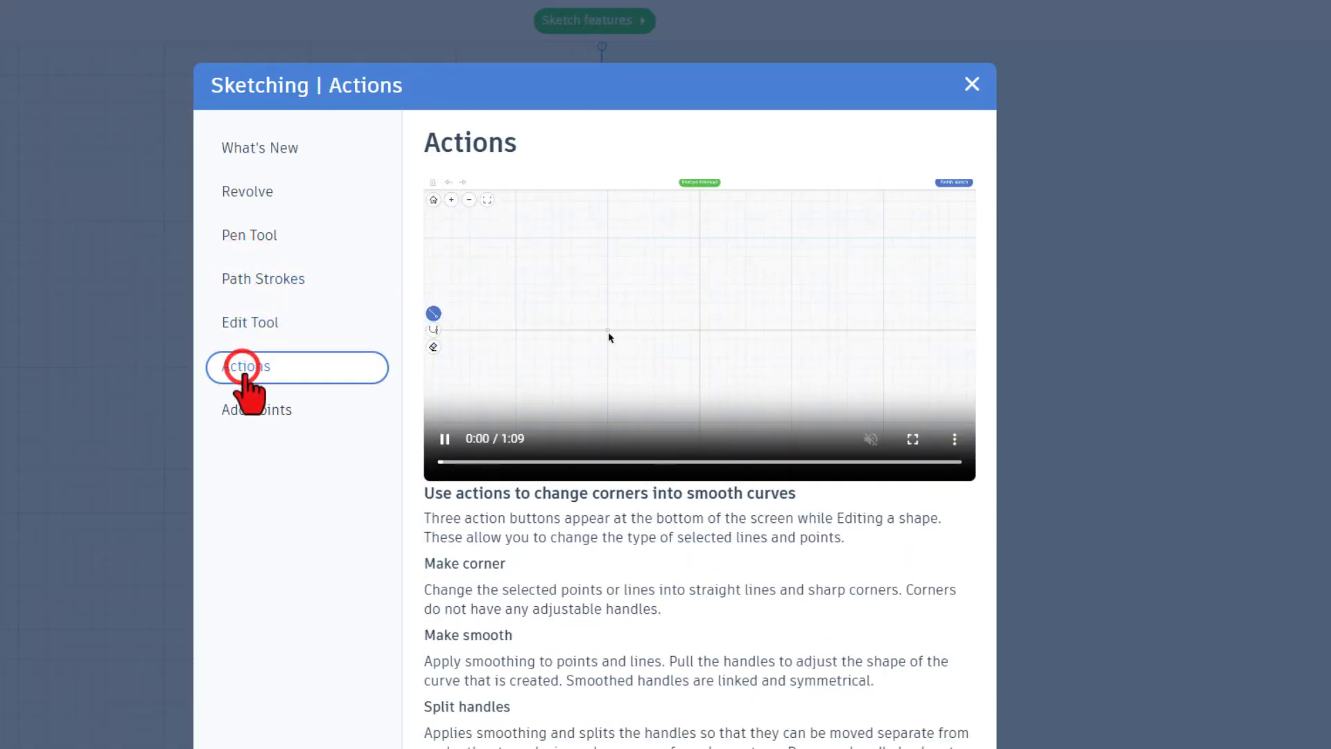
click(257, 410)
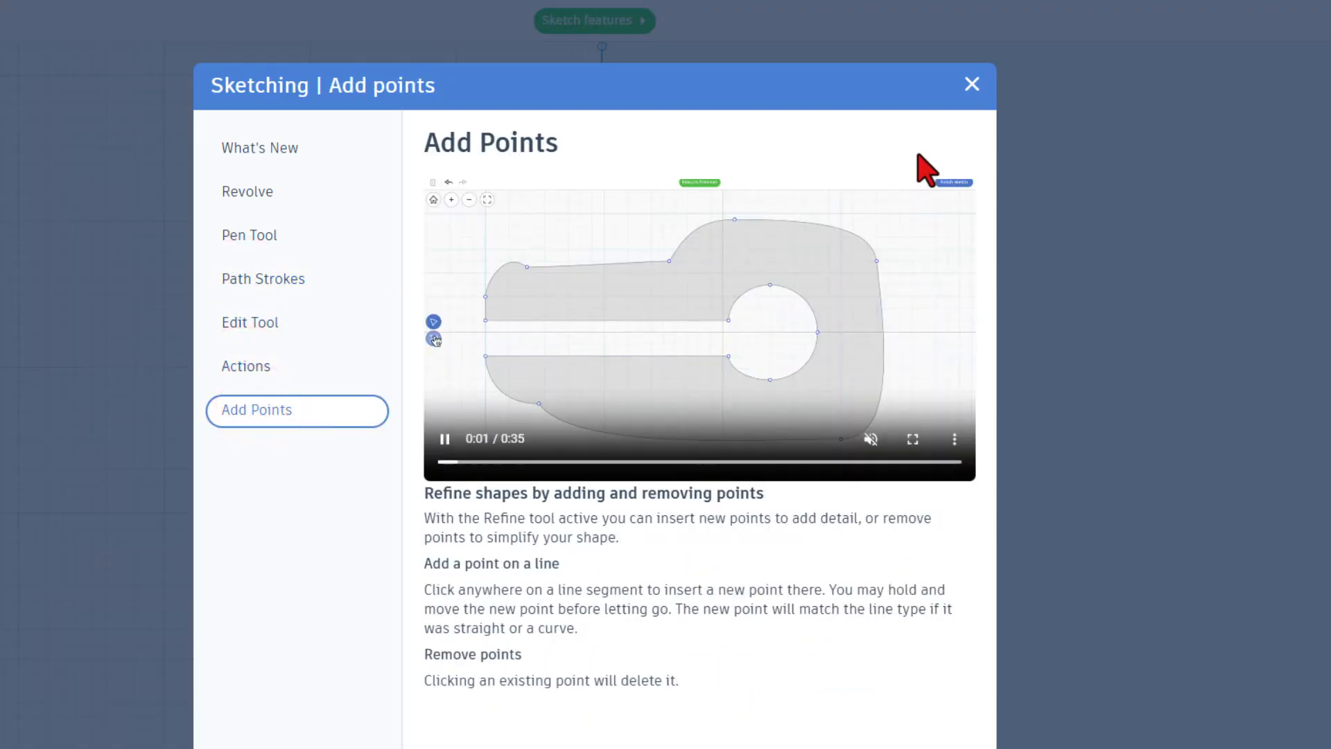
click(971, 84)
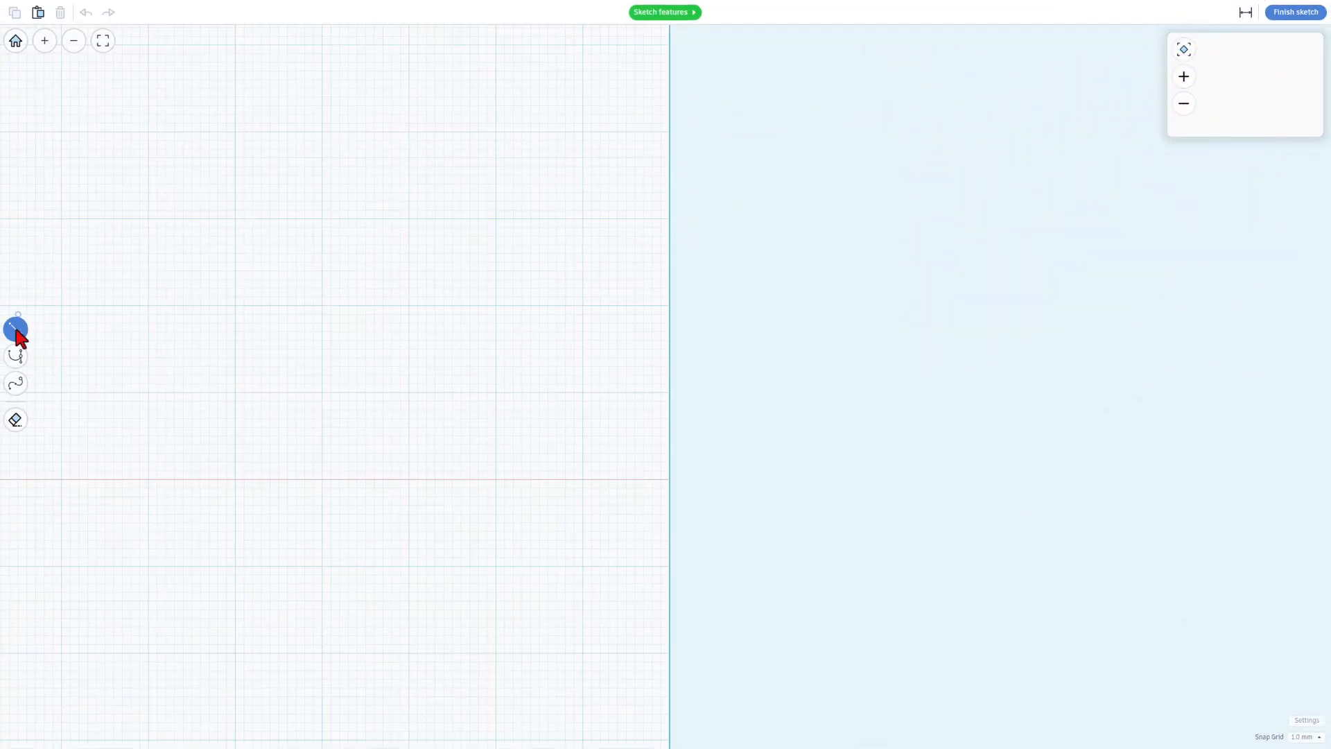
mouse_move(17, 356)
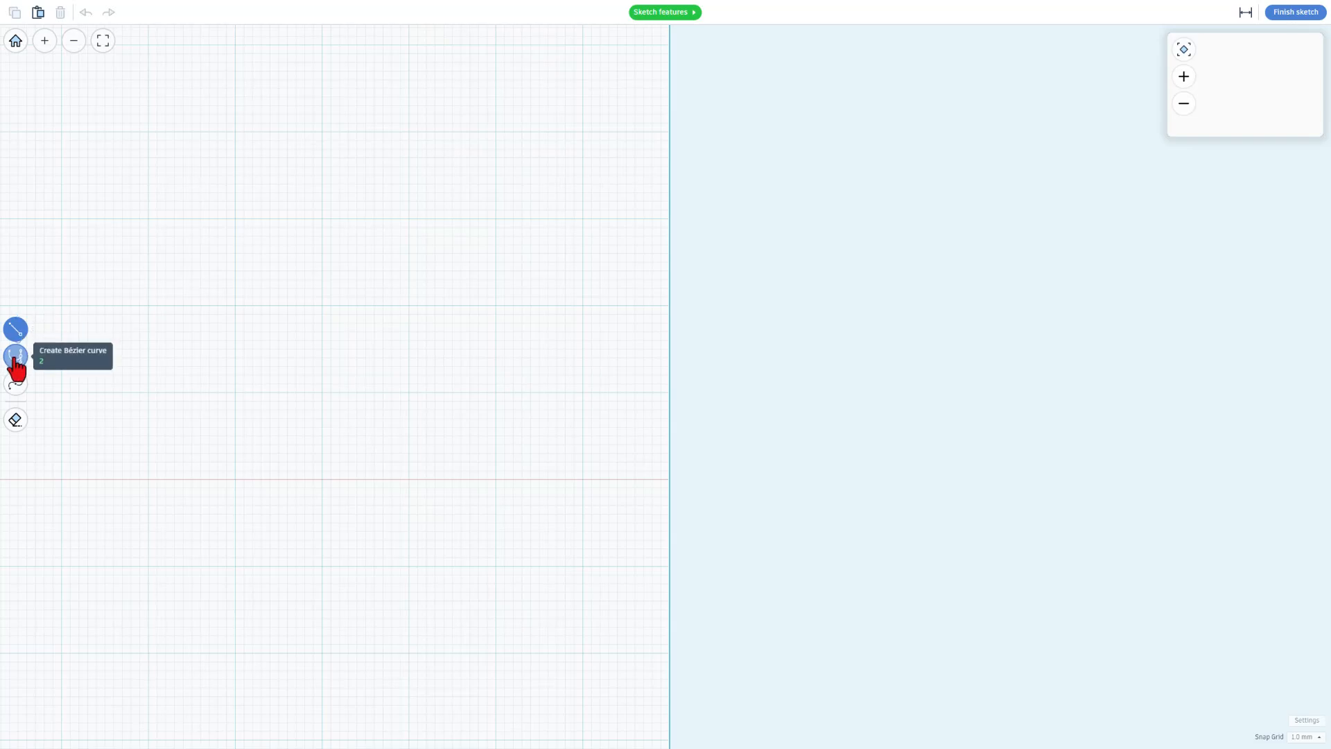
mouse_move(15, 383)
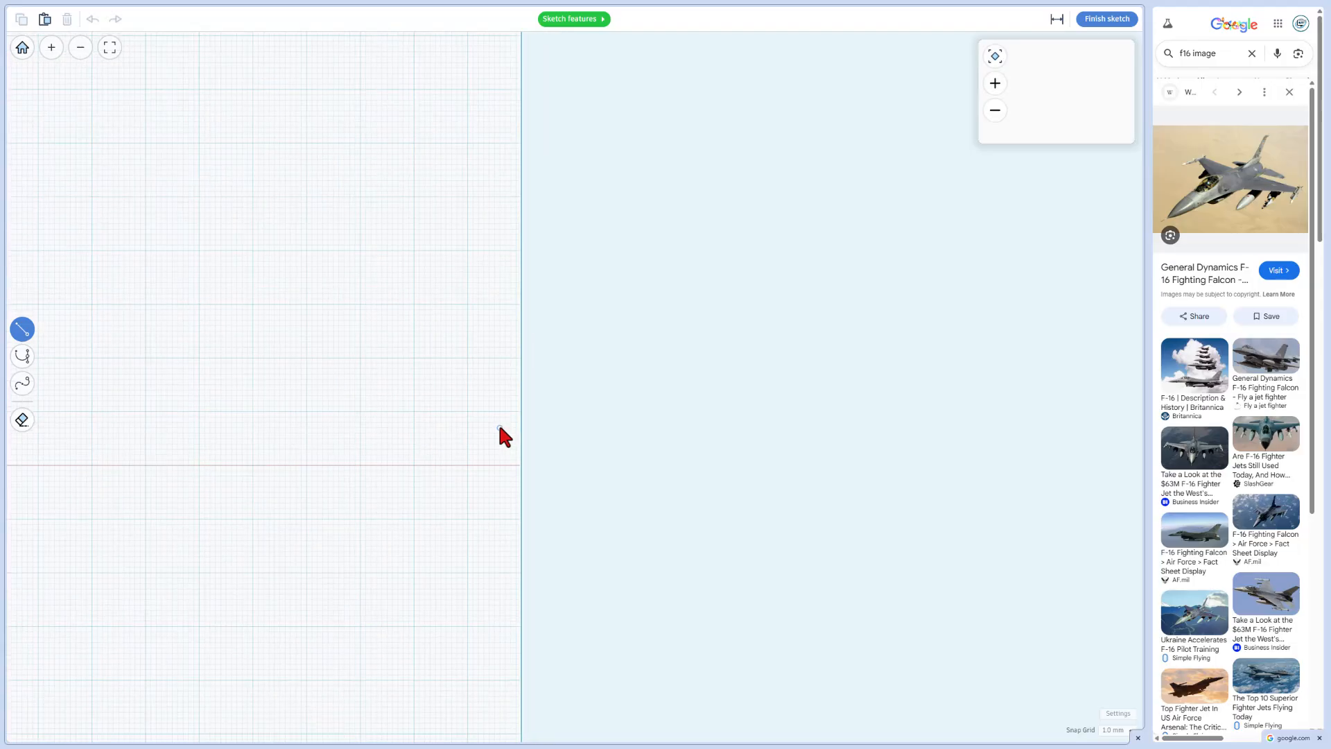
mouse_move(460, 416)
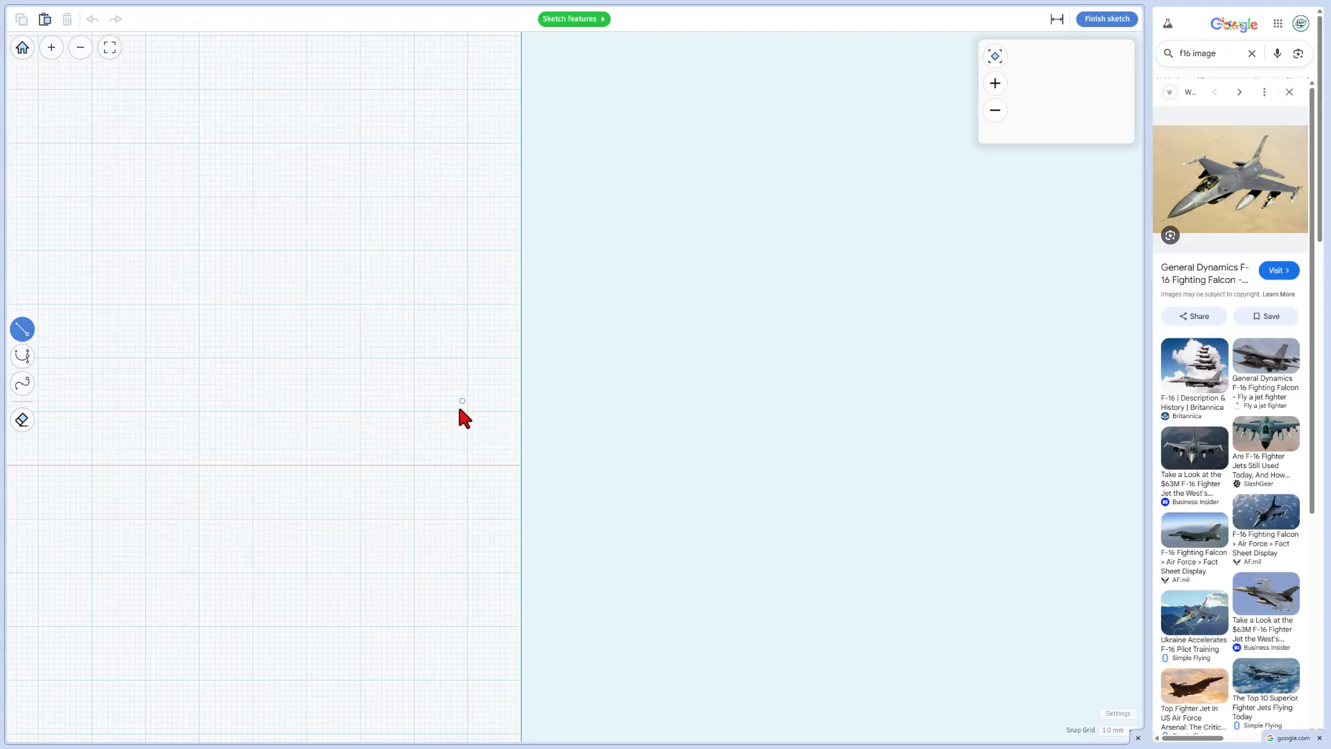
mouse_move(464, 473)
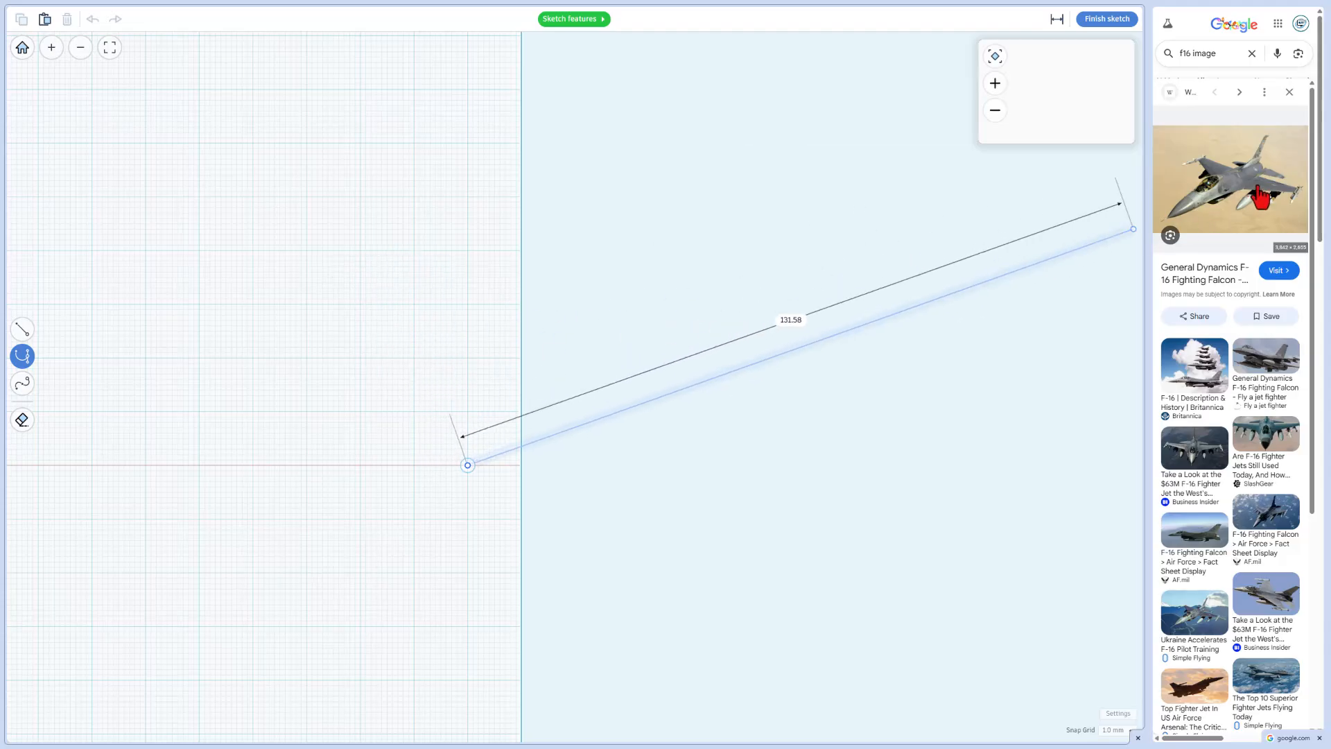
Step: Draw the fuselage side profile segment by segment, curving upward to the revolve axis
drag(1133, 228, 424, 309)
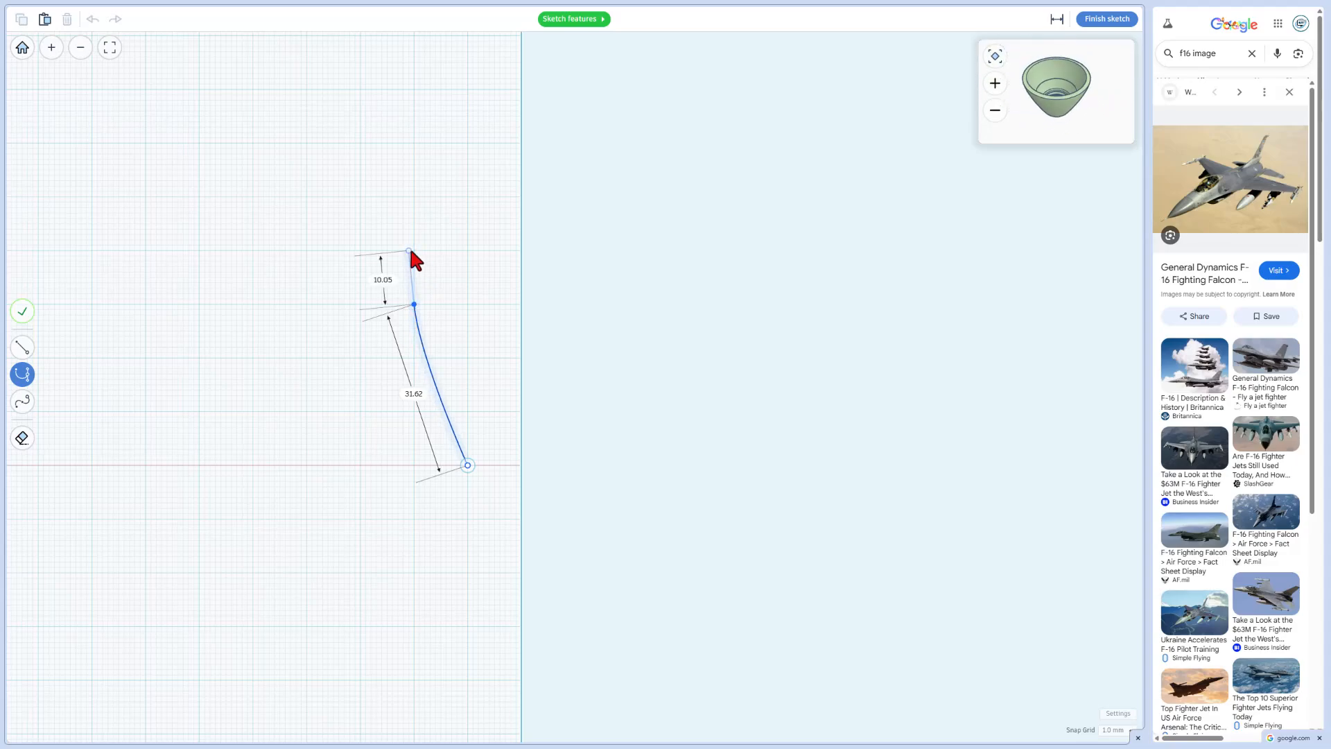
drag(410, 251, 1068, 148)
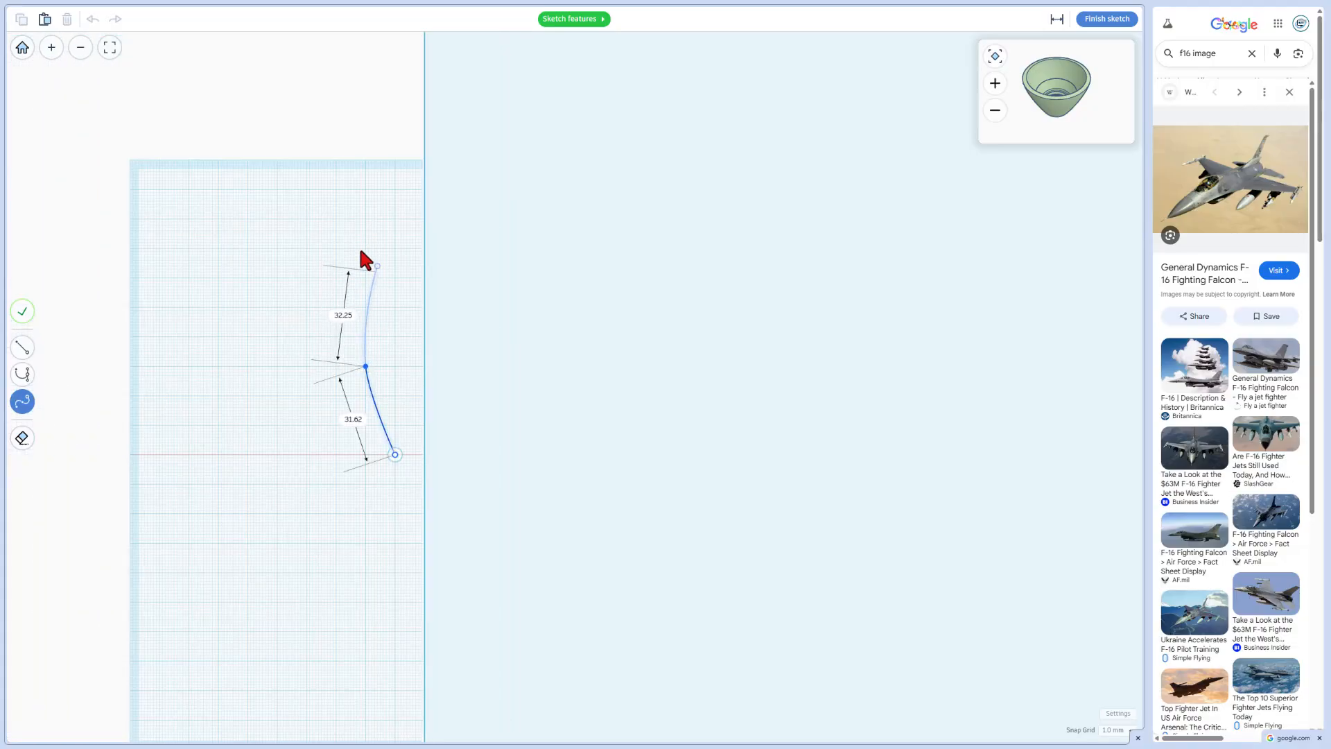
drag(377, 267, 364, 242)
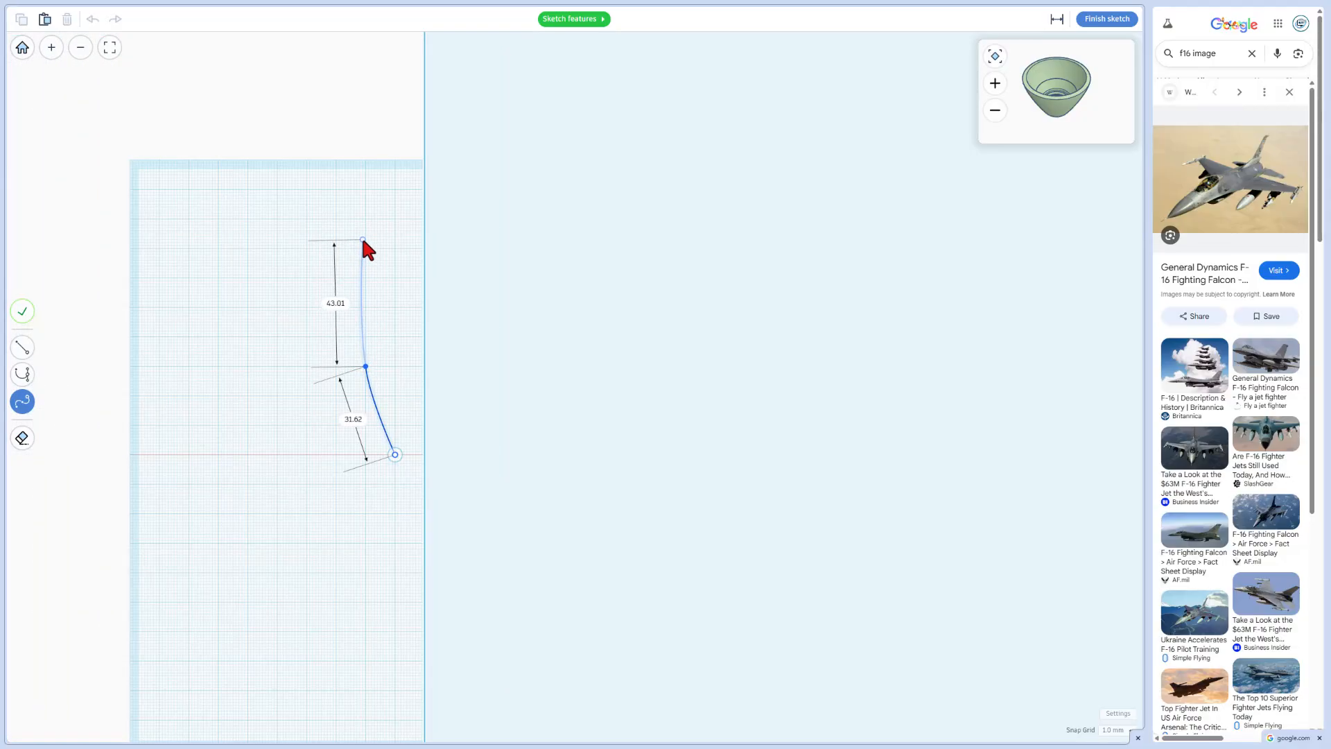
drag(364, 242, 403, 140)
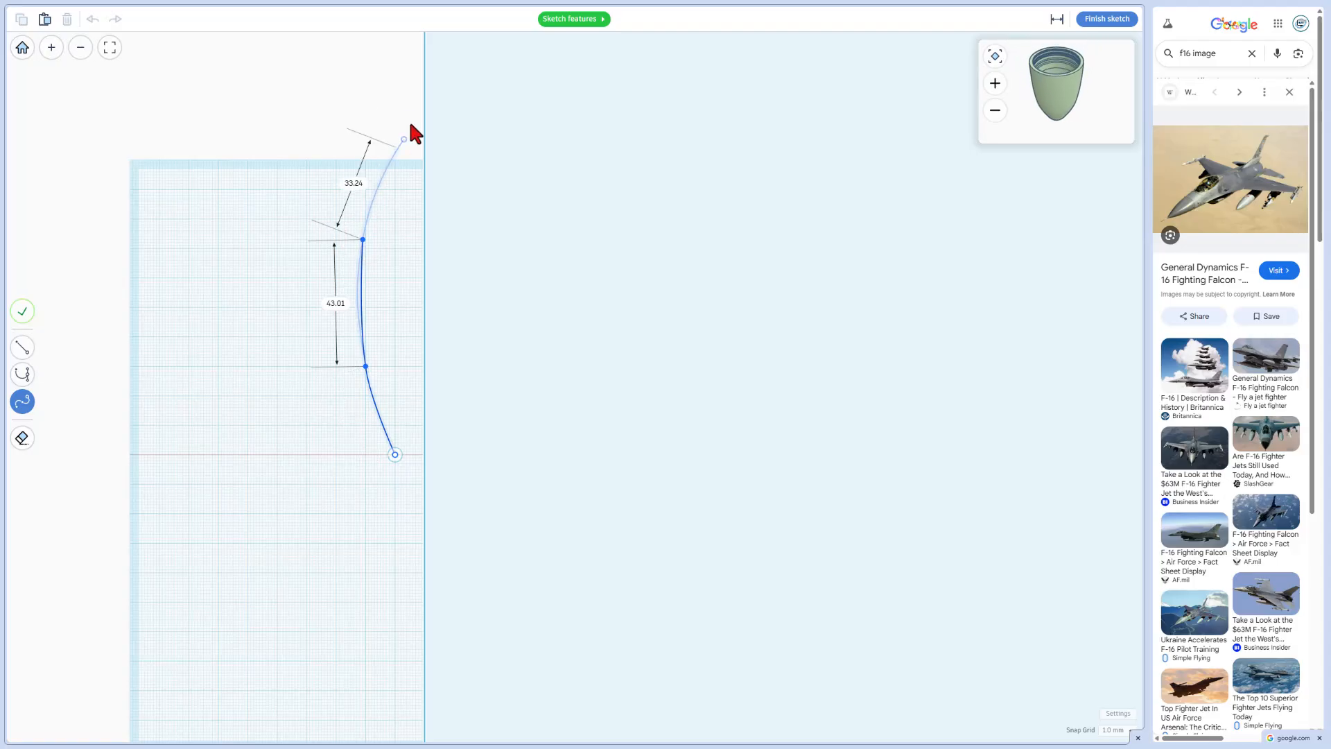
drag(404, 140, 416, 72)
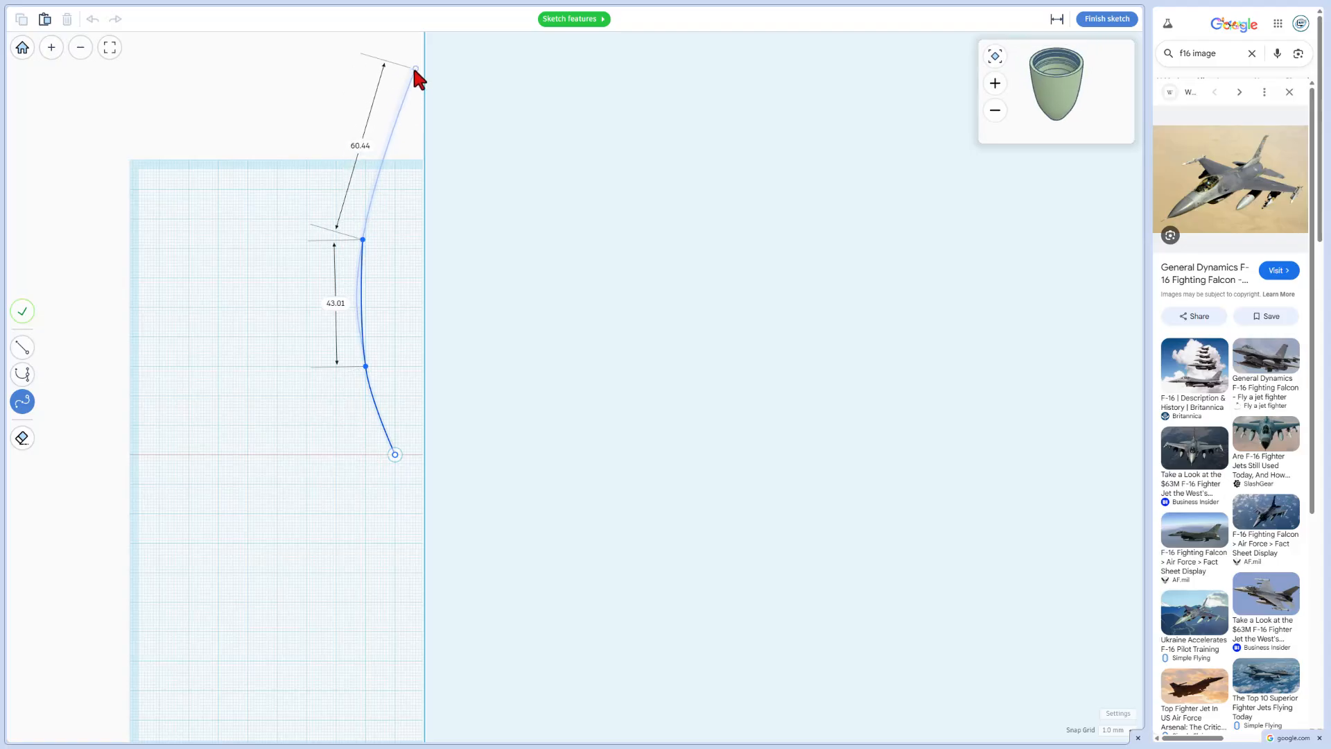
drag(417, 72, 422, 69)
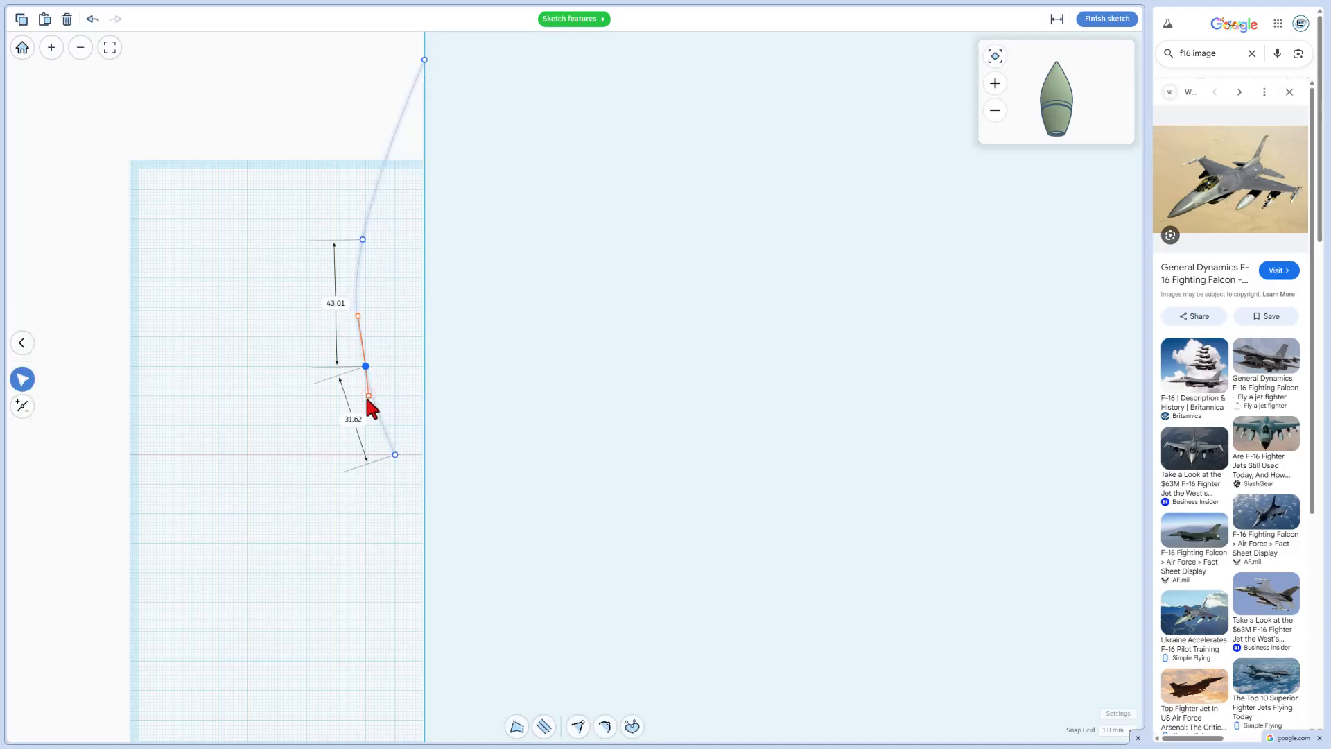
Step: Hide the dimension readouts, smooth the profile curve's upper and lower points, and finish the sketch
key(3)
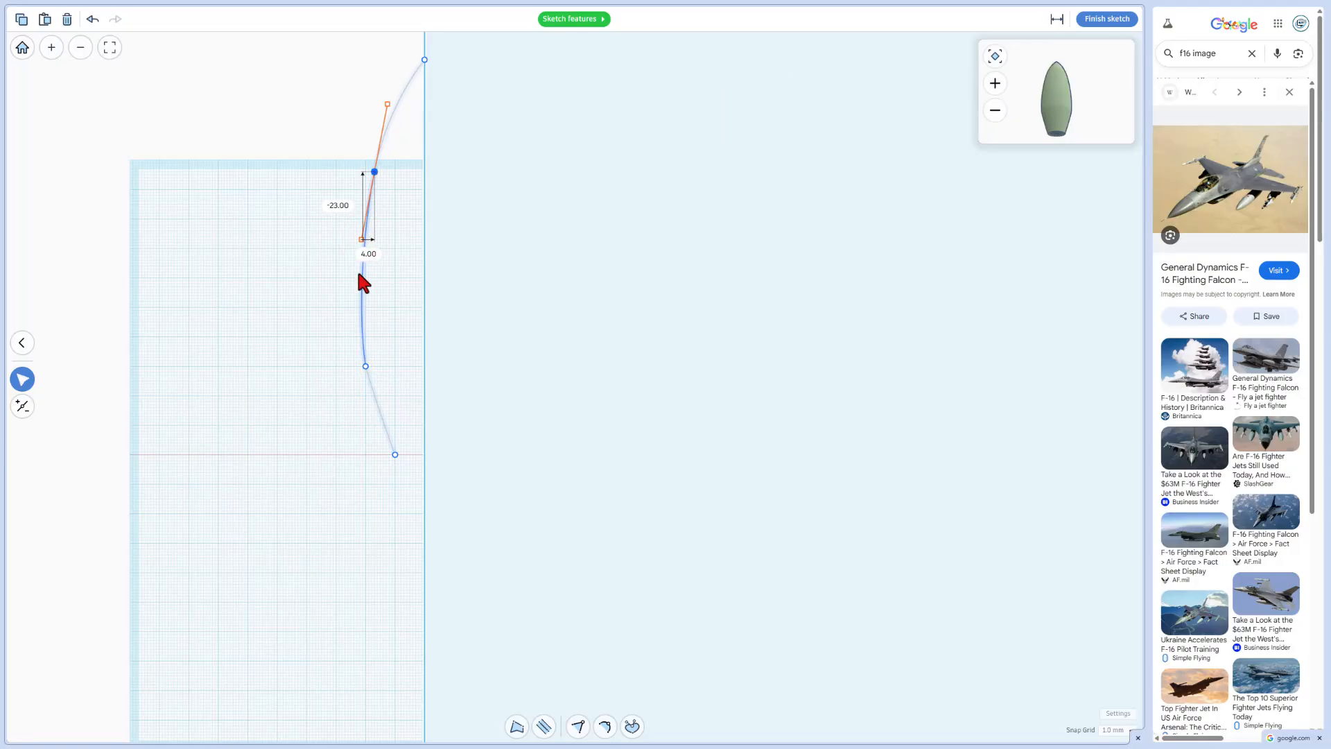
key(Shift+D)
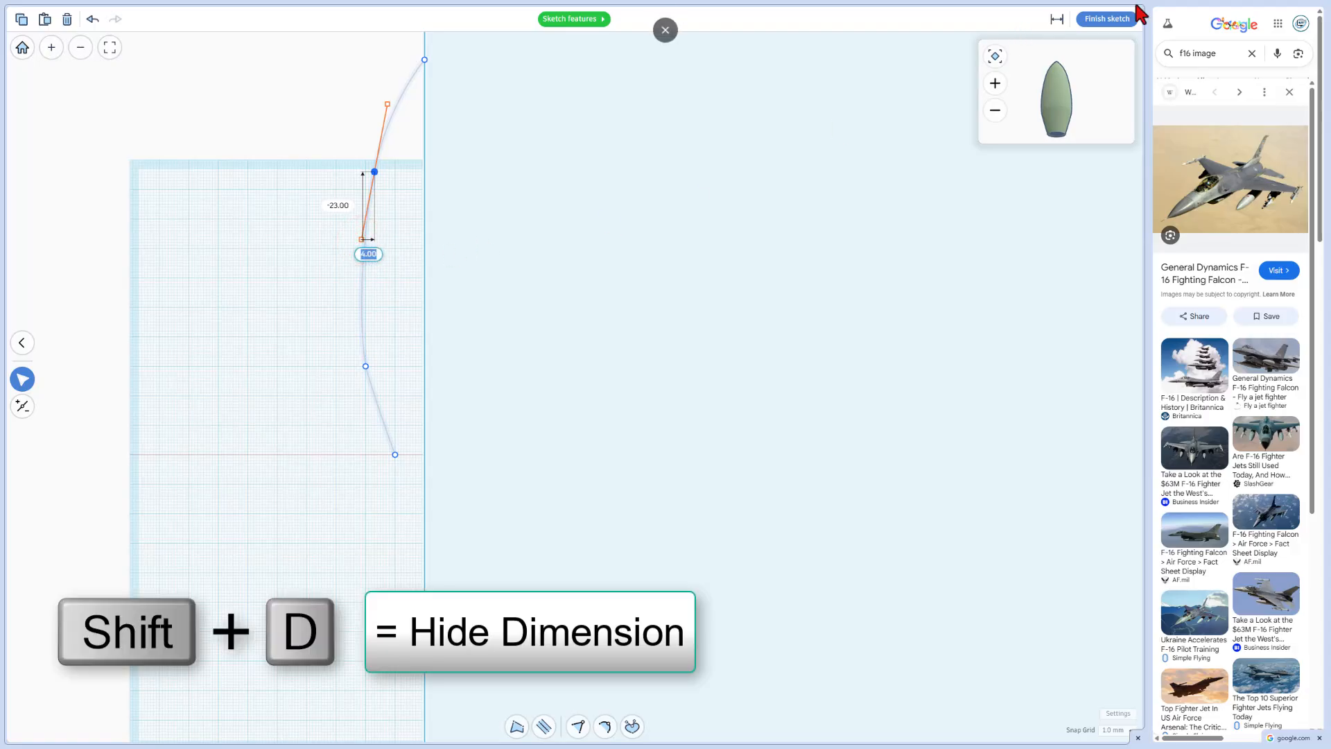
key(shift+d)
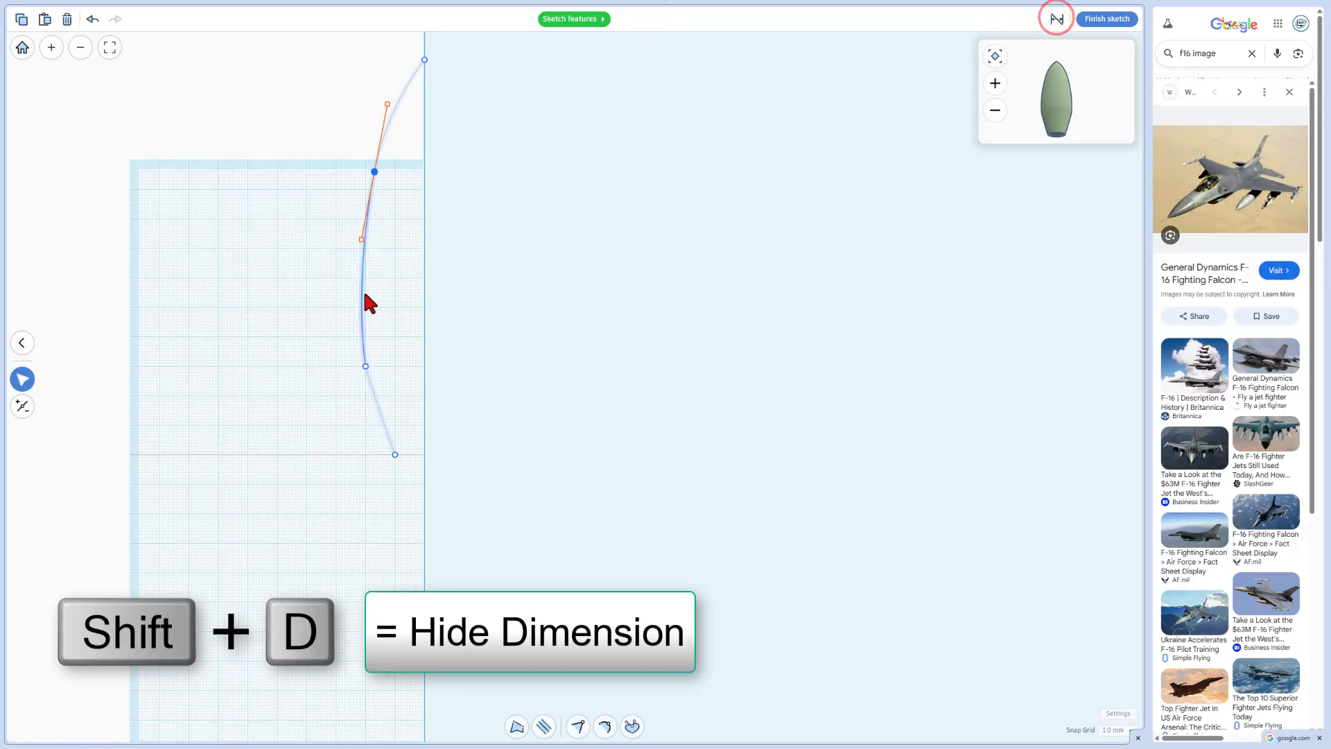
key(shift+d)
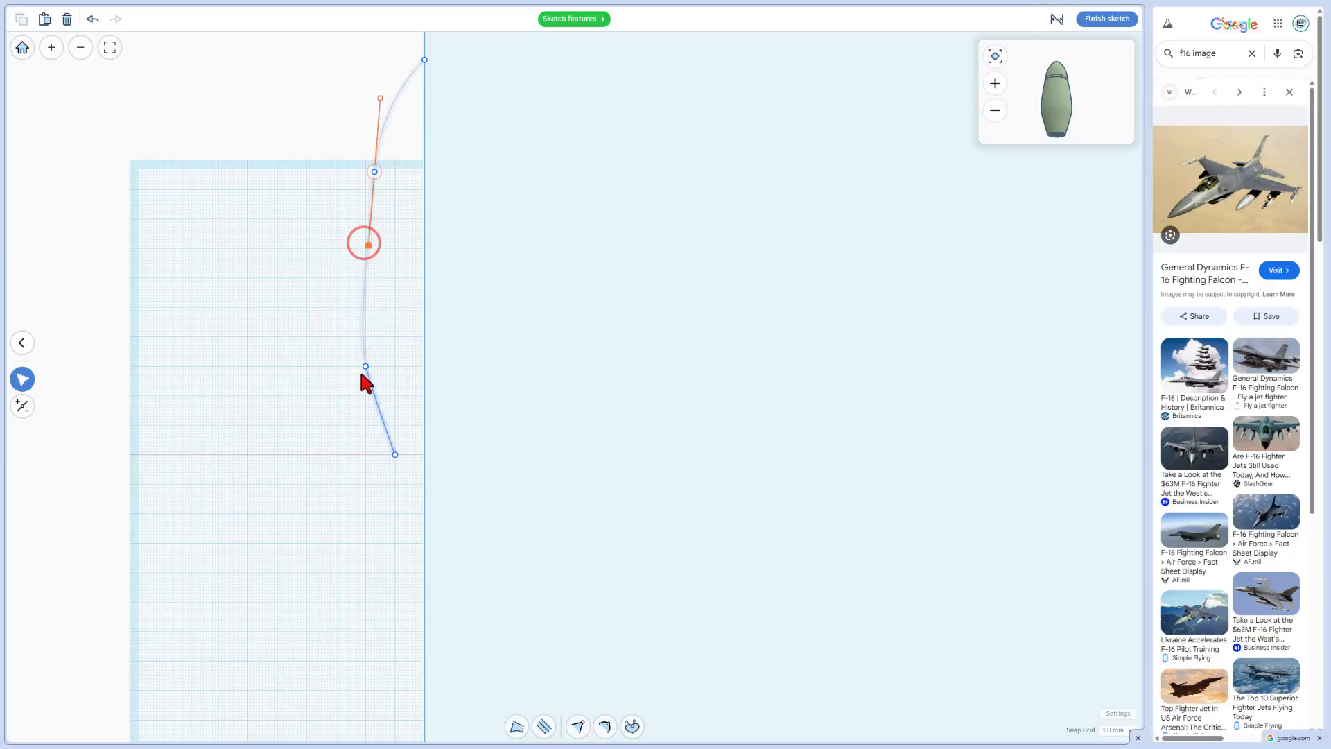
drag(363, 241, 383, 413)
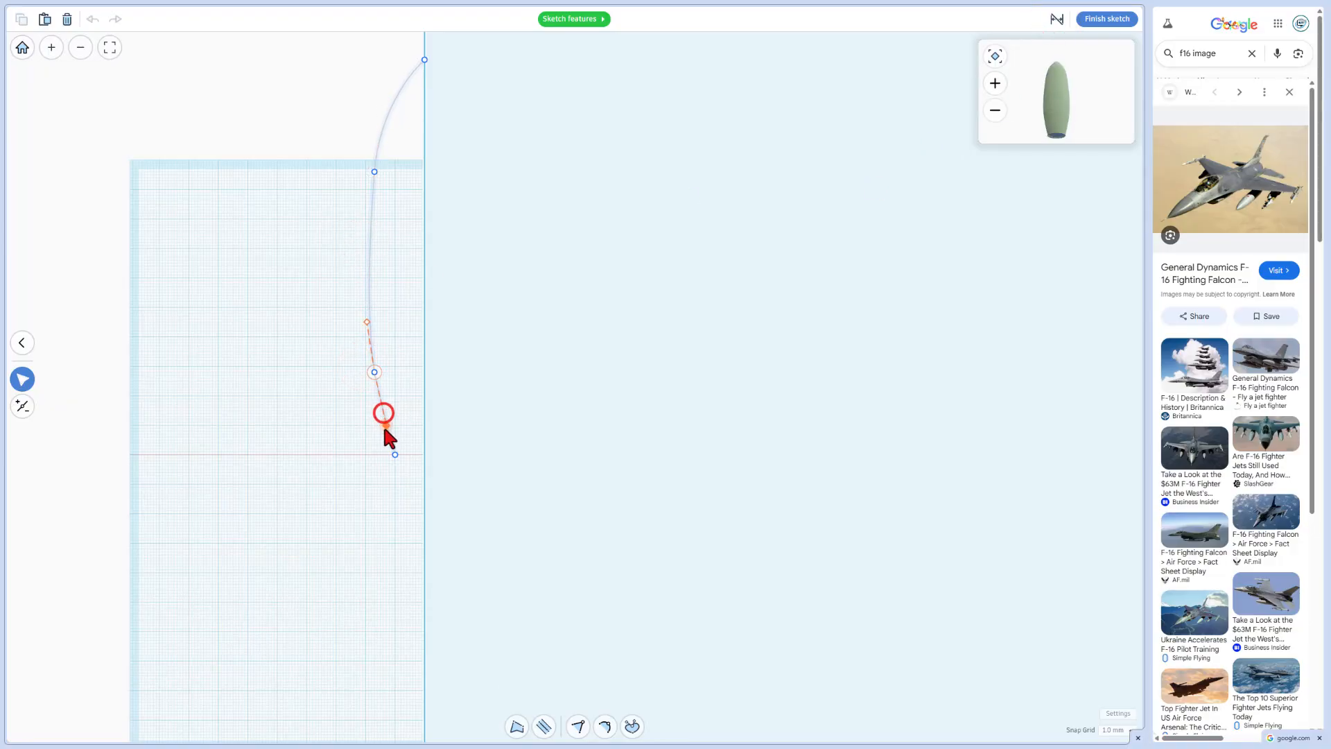
drag(383, 413, 371, 353)
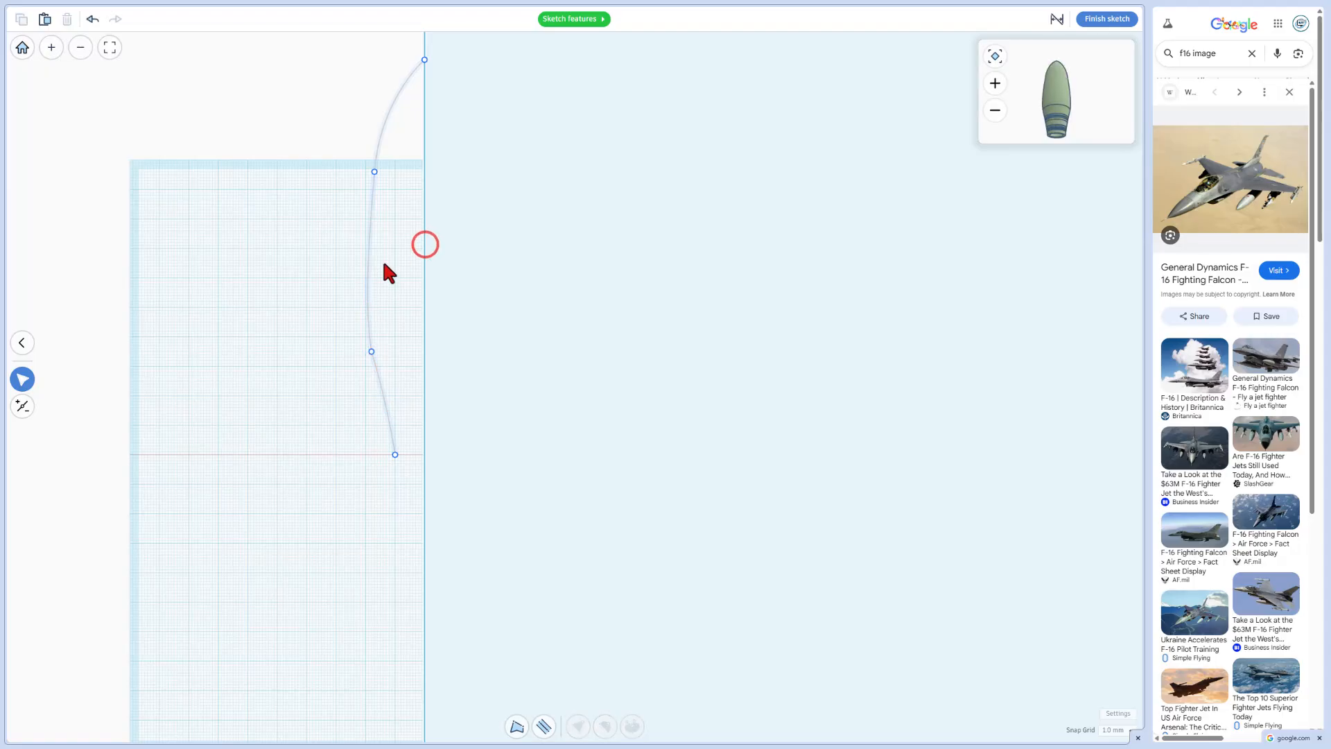
mouse_move(425, 59)
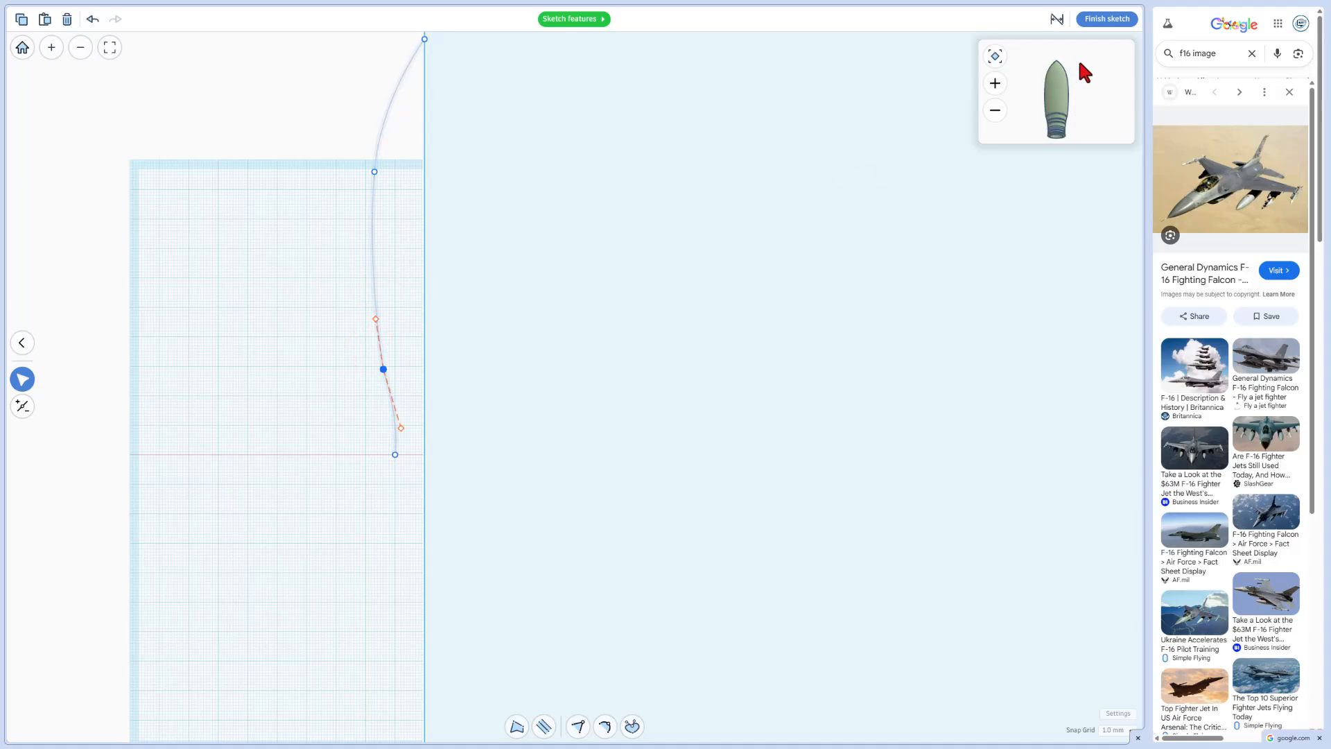
click(1106, 19)
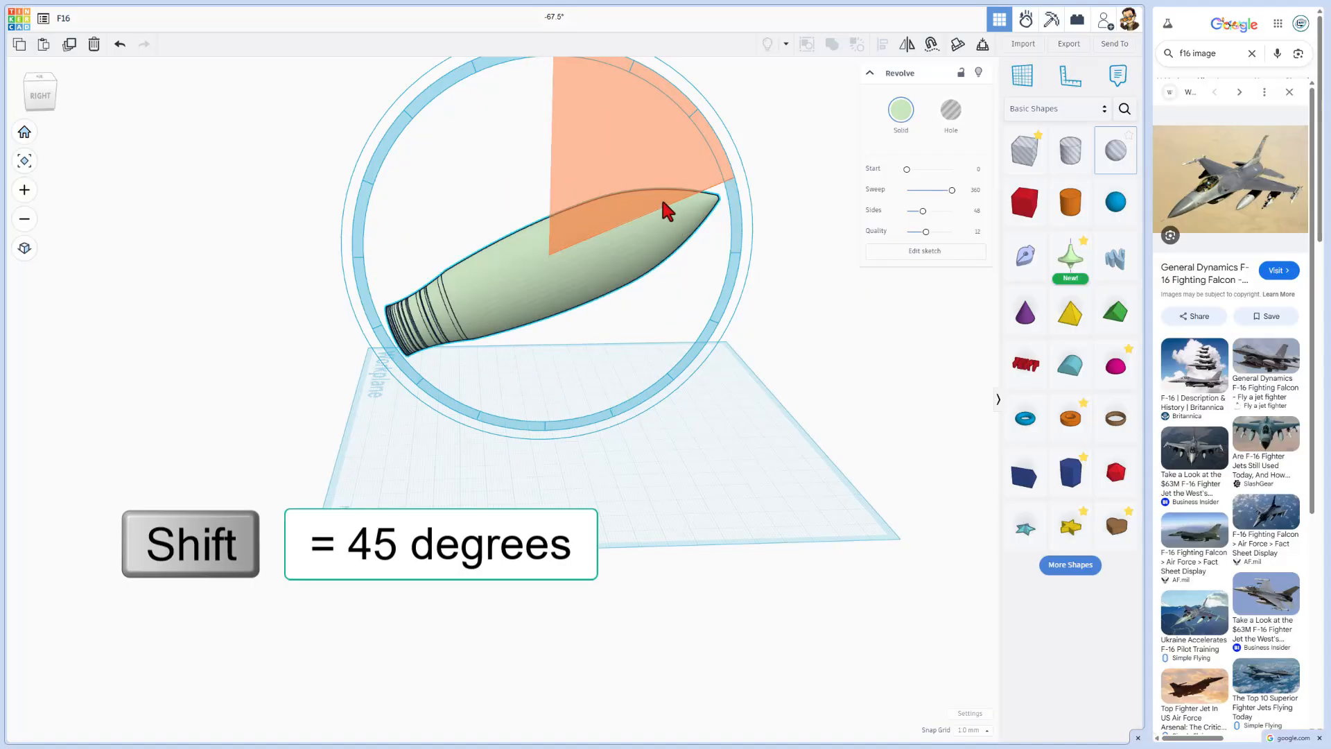
Step: Tip the revolved fuselage onto its side and turn it to lie along the workplane
drag(667, 211, 573, 144)
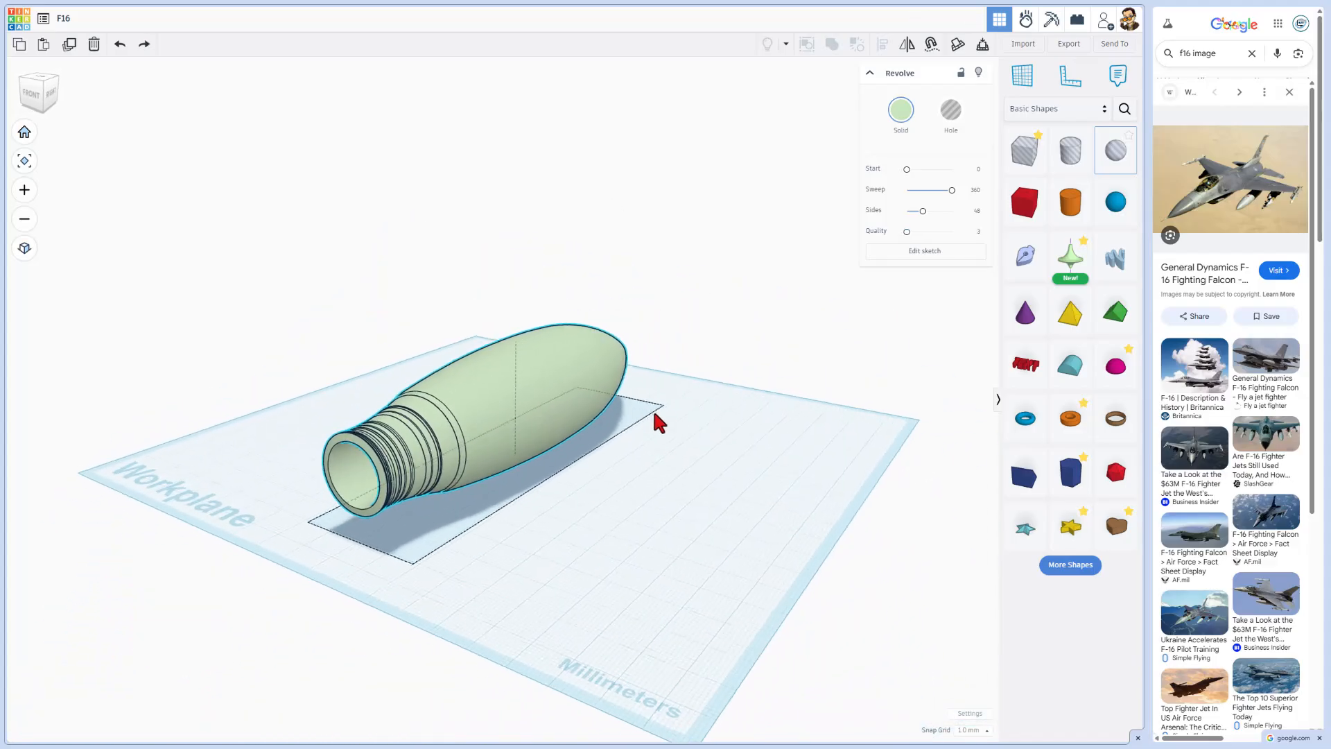
drag(658, 421, 645, 441)
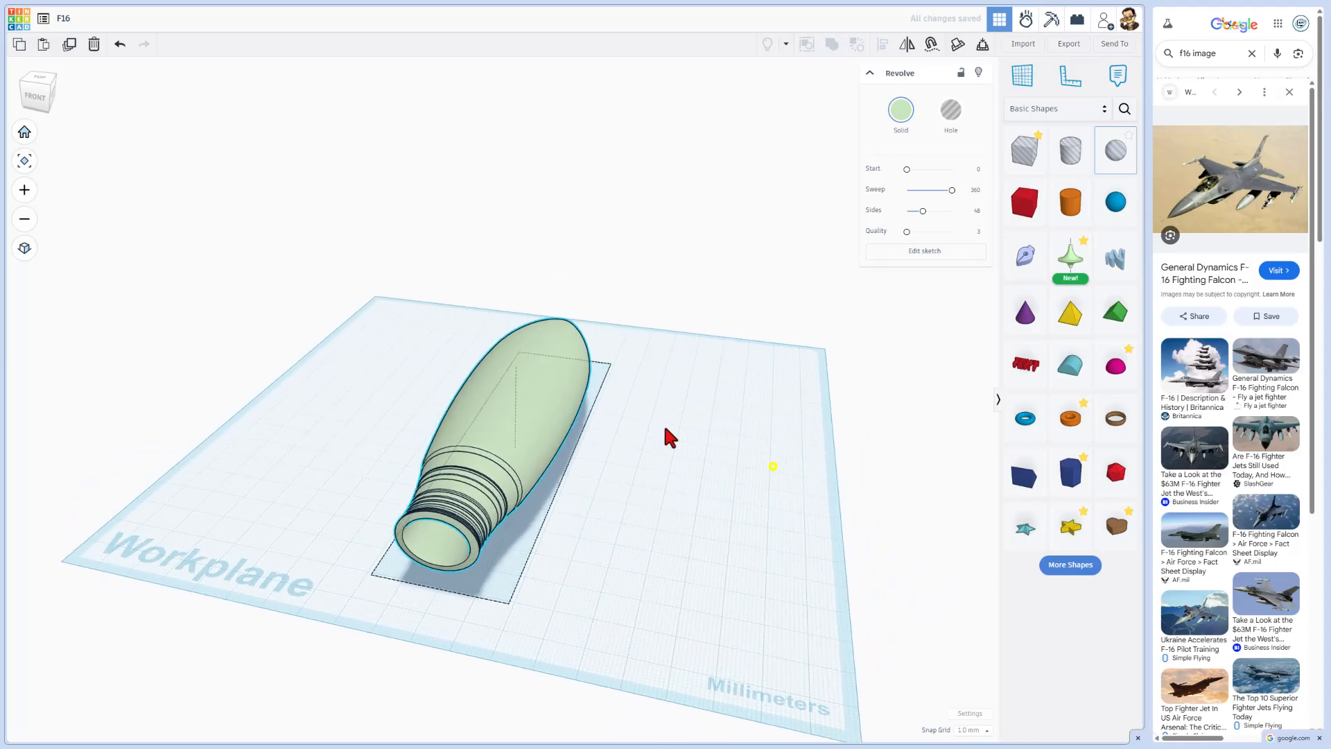
drag(672, 437, 748, 412)
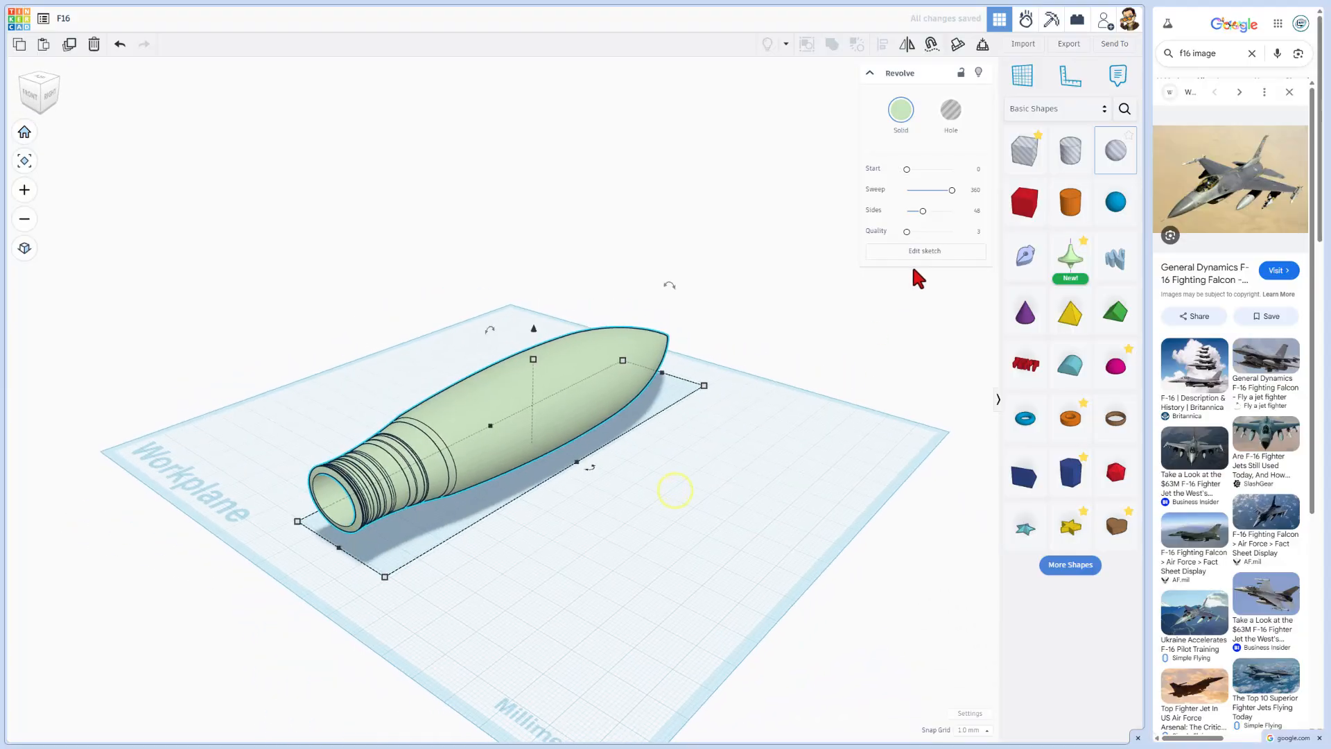
drag(924, 211, 951, 211)
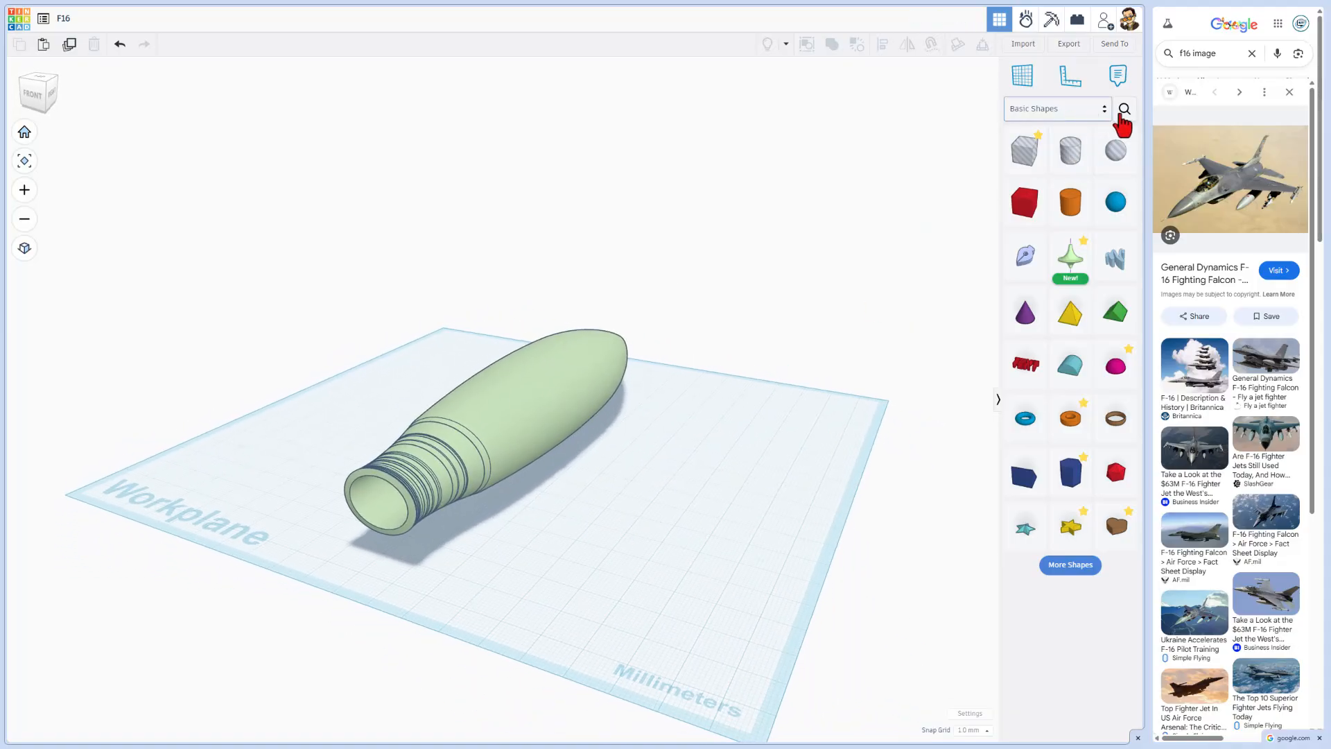
Step: Find the 'naca' airfoil shape, rotate it 45 degrees and move it against the fuselage side
click(1123, 109)
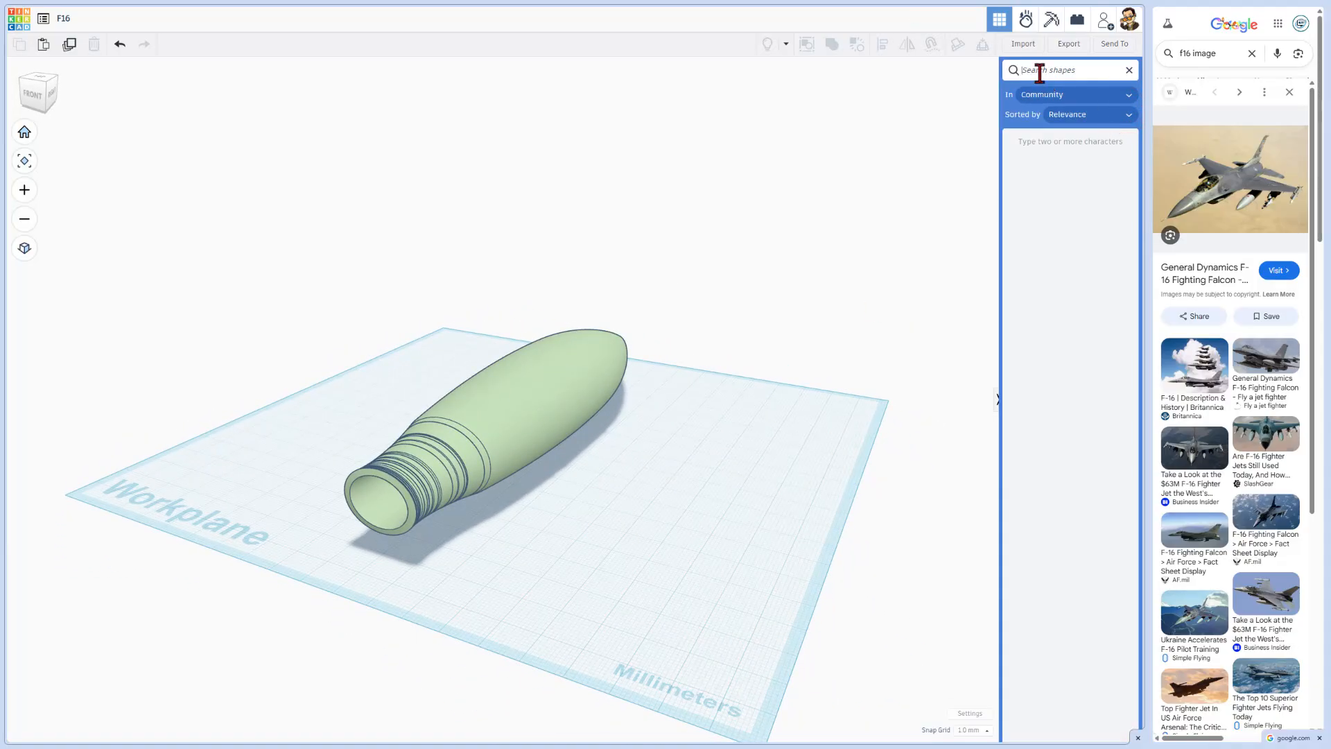
text(n)
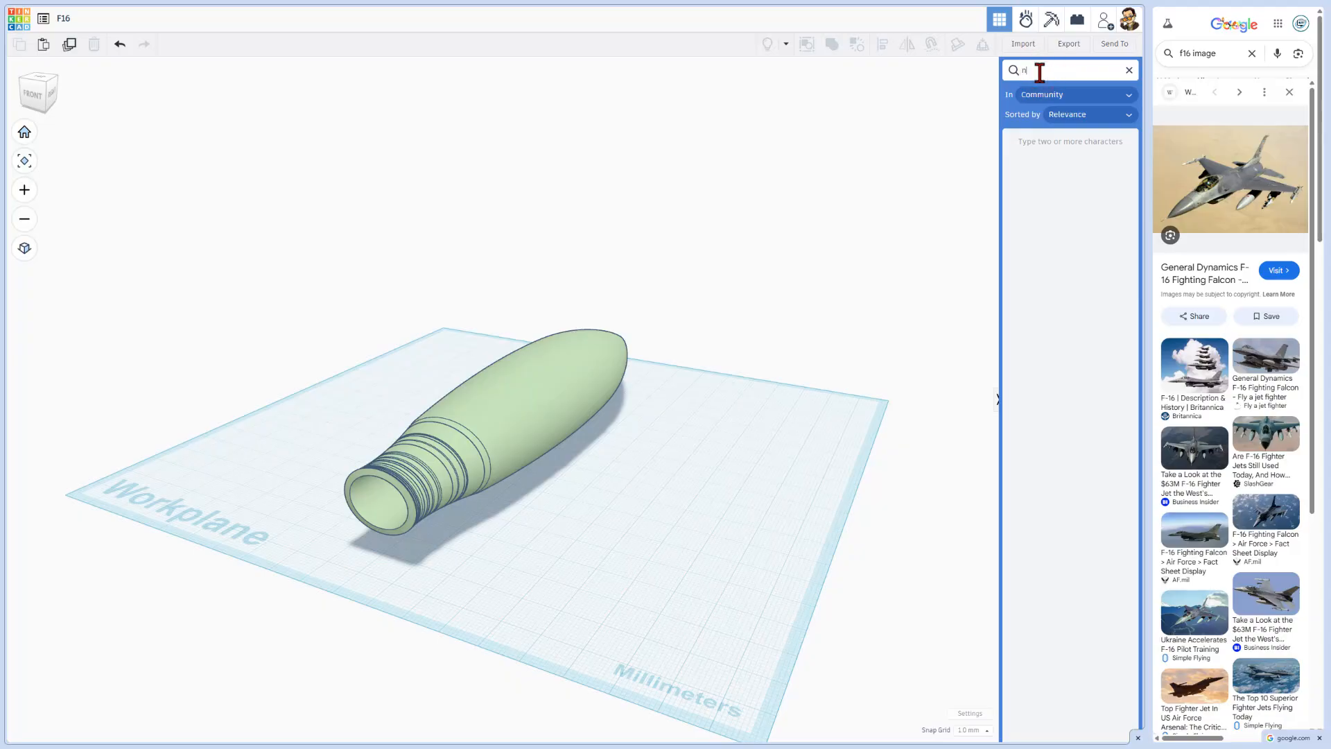
text(aca)
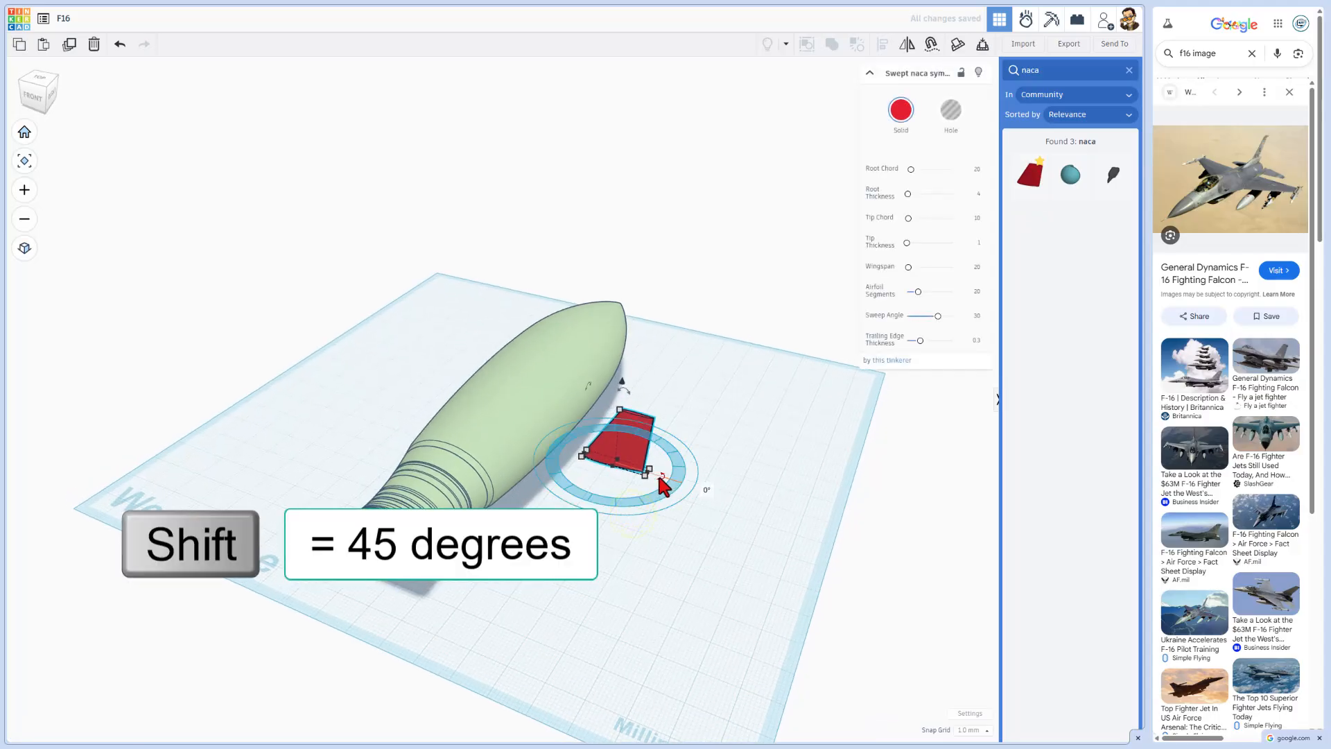
drag(663, 488, 599, 505)
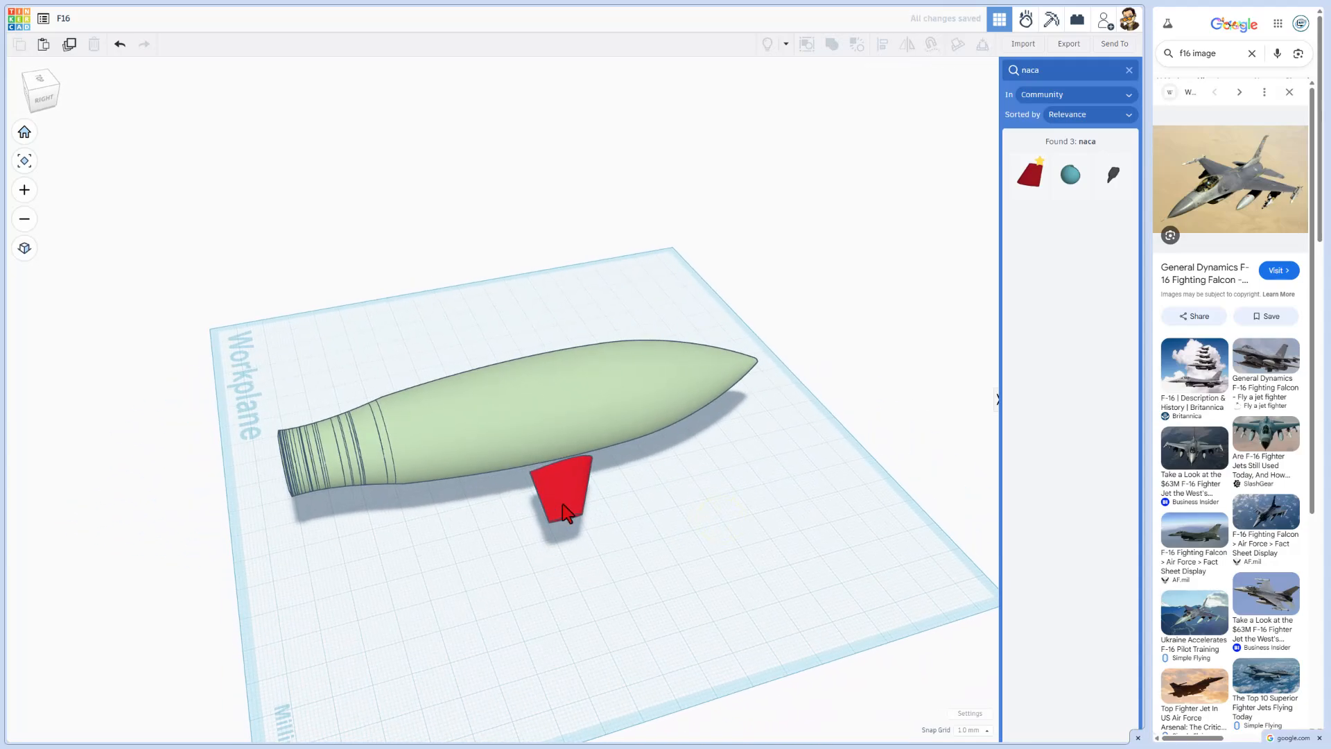
click(561, 497)
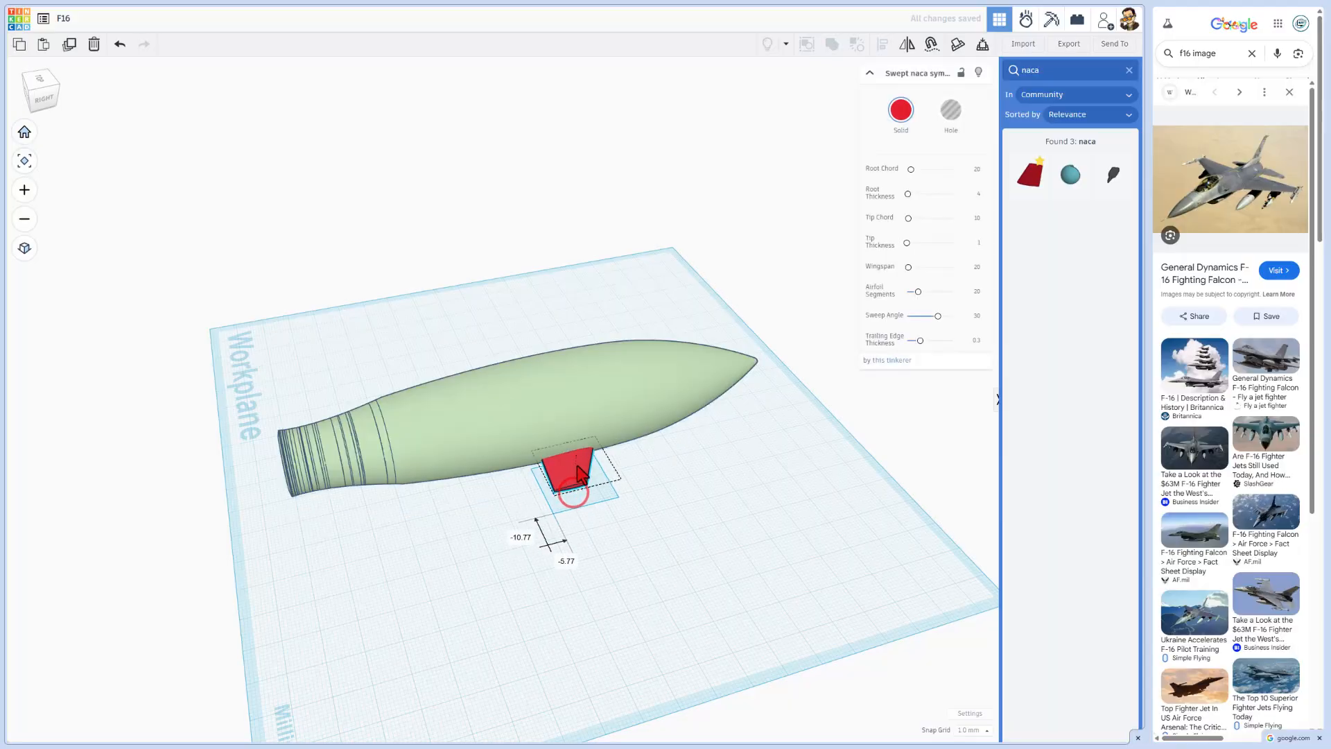
drag(572, 496, 625, 628)
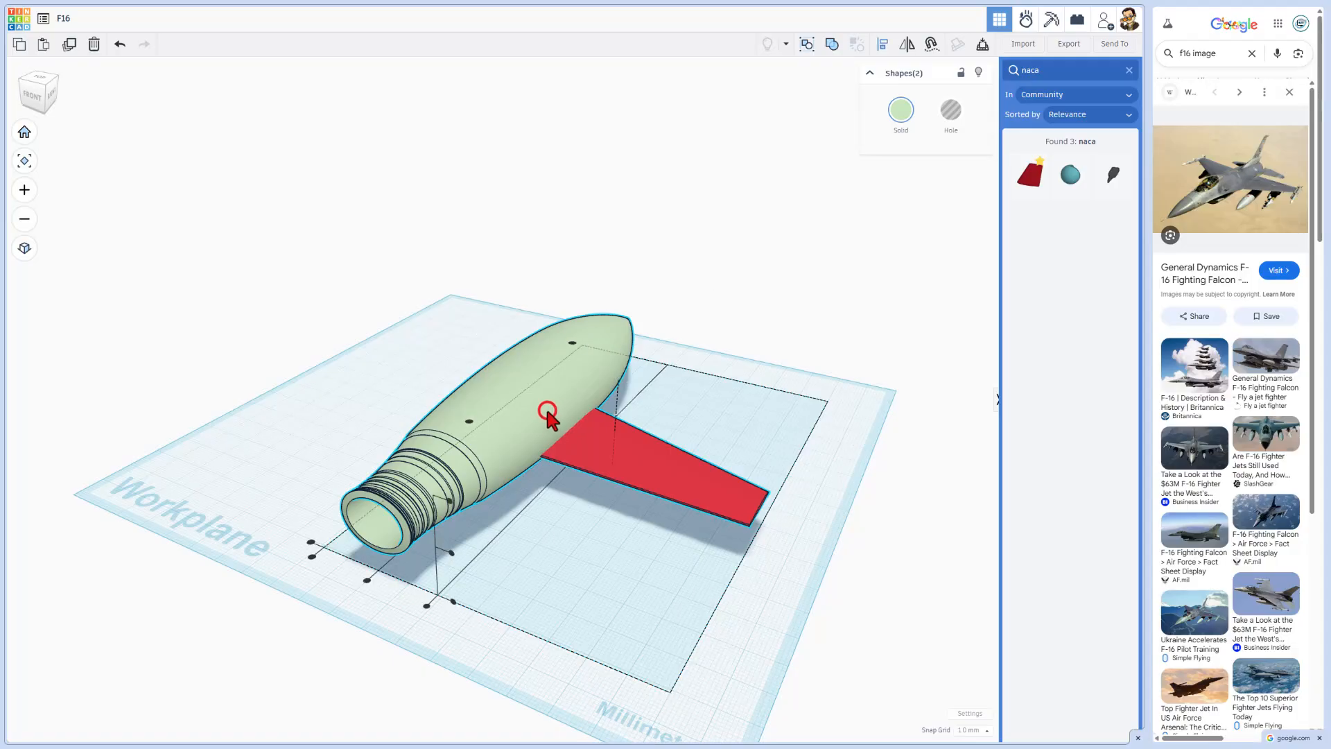
mouse_move(474, 579)
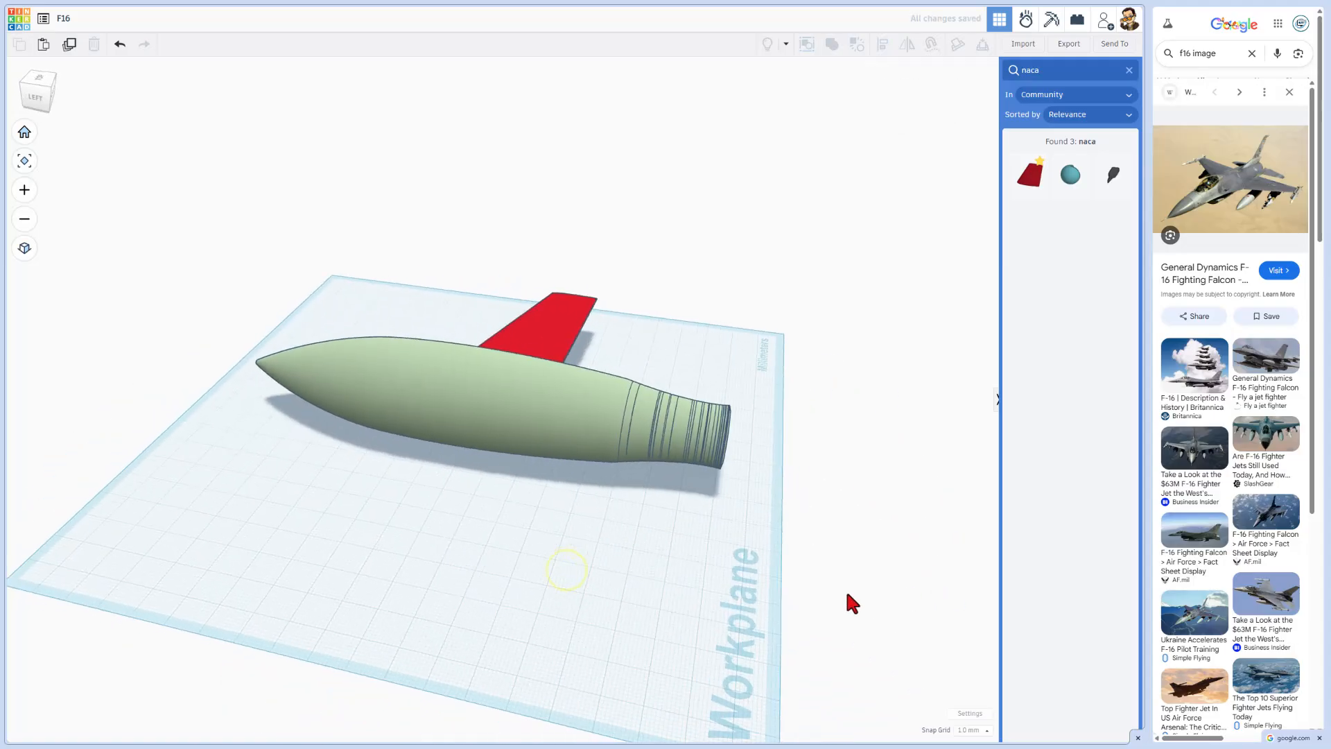
Step: Duplicate the red wing, shift and mirror the copy across the fuselage, then select both wings
key(ctrl+d)
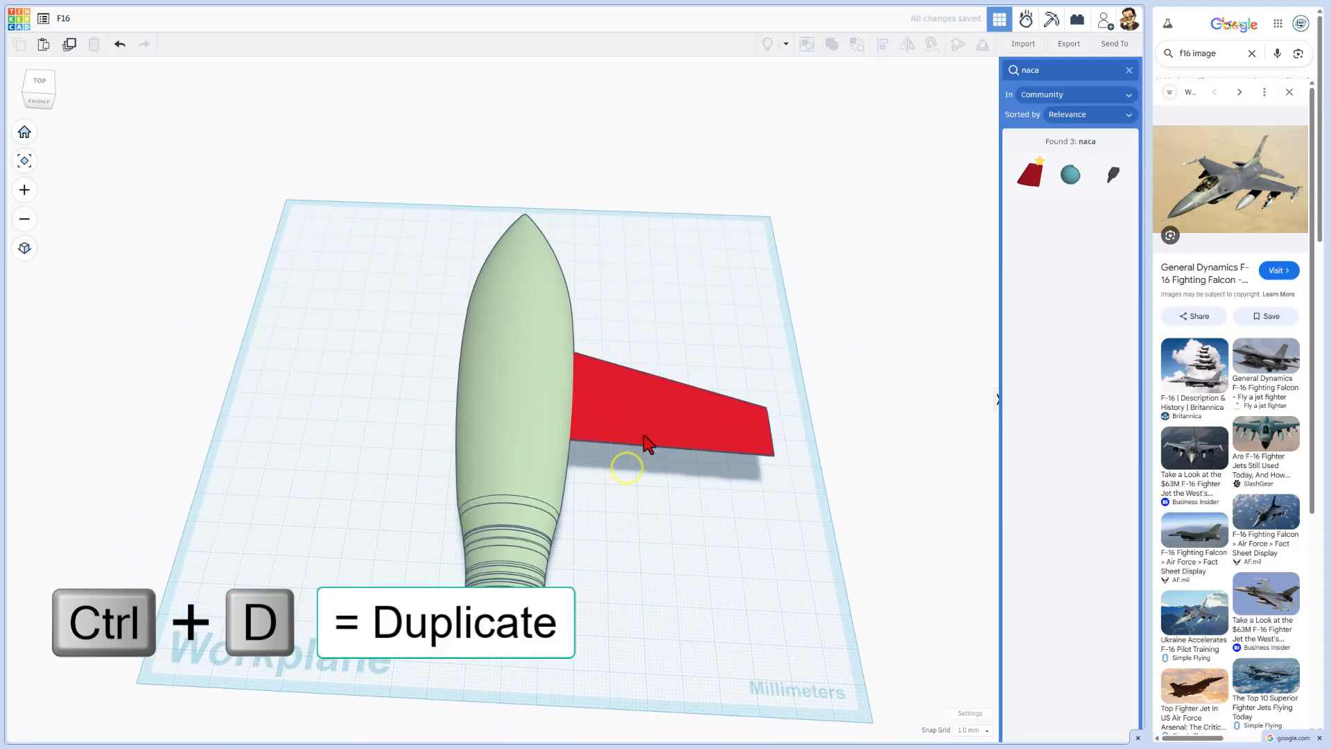
click(645, 444)
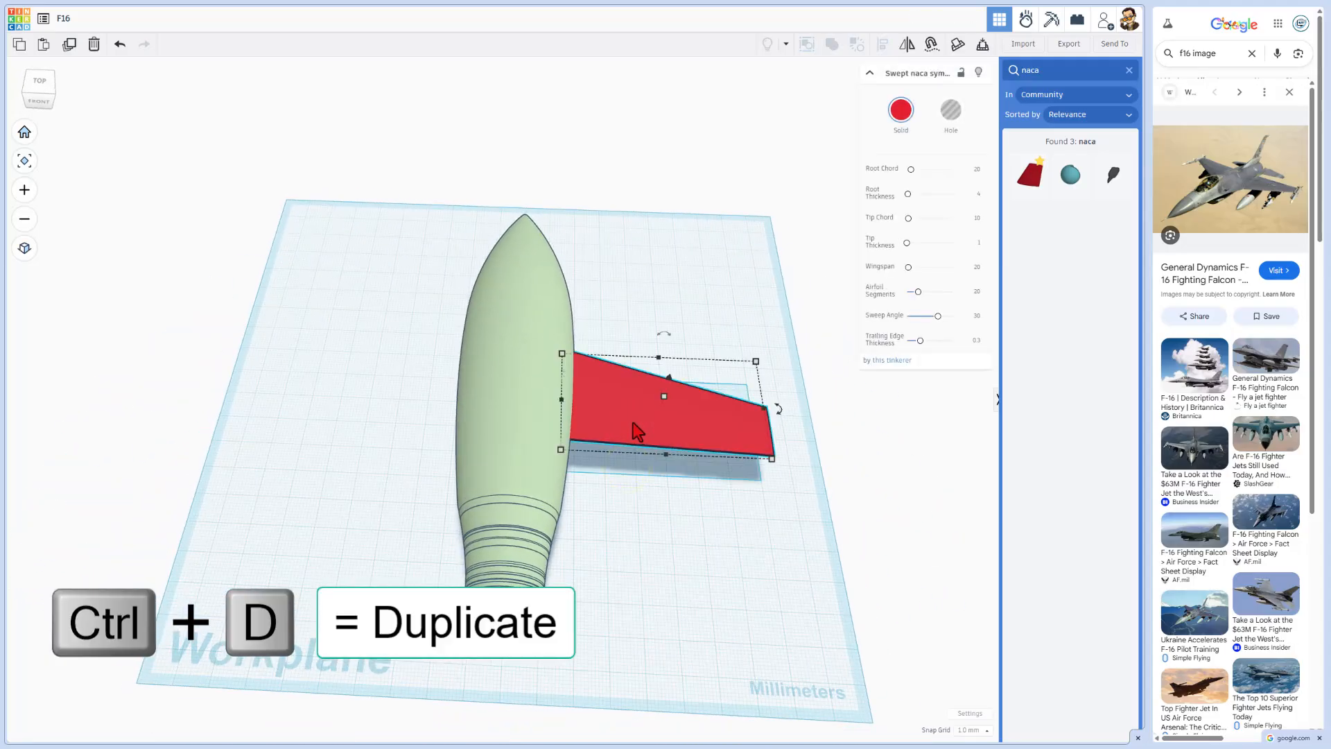
key(shift+Left)
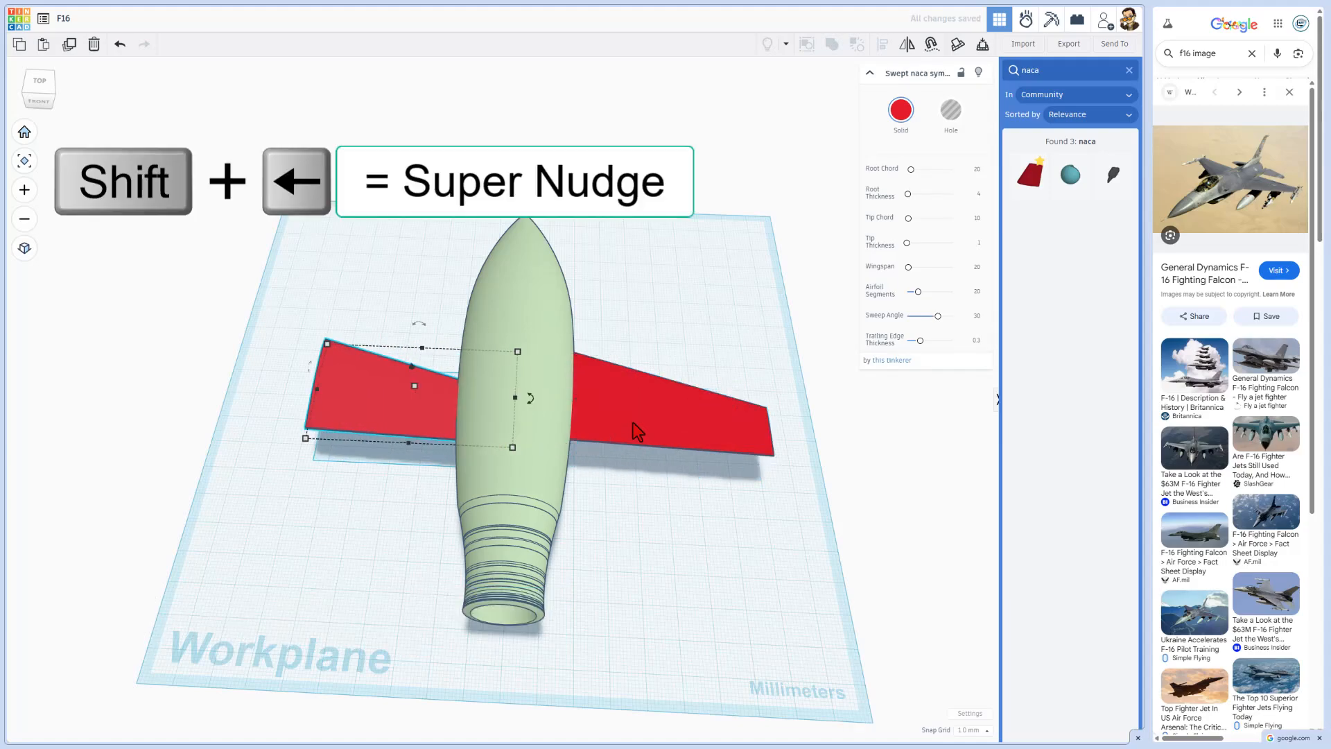
key(m)
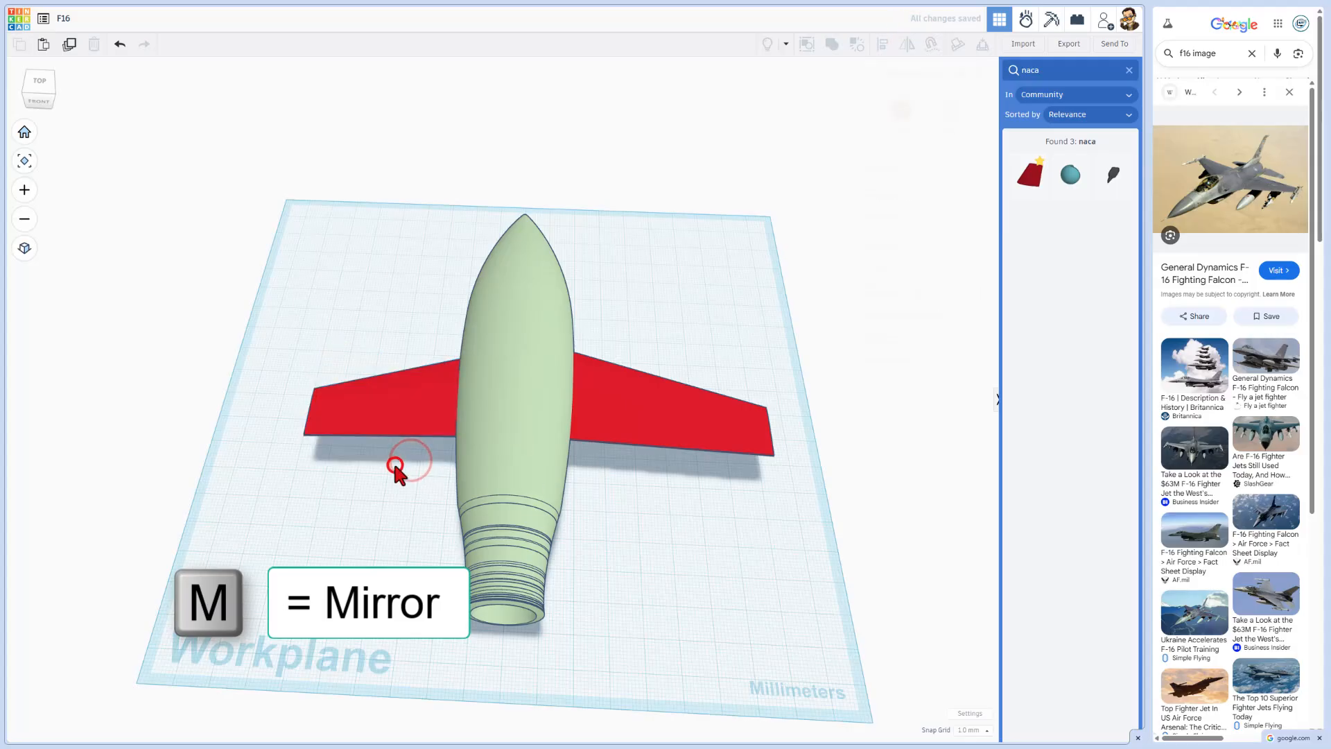
click(399, 416)
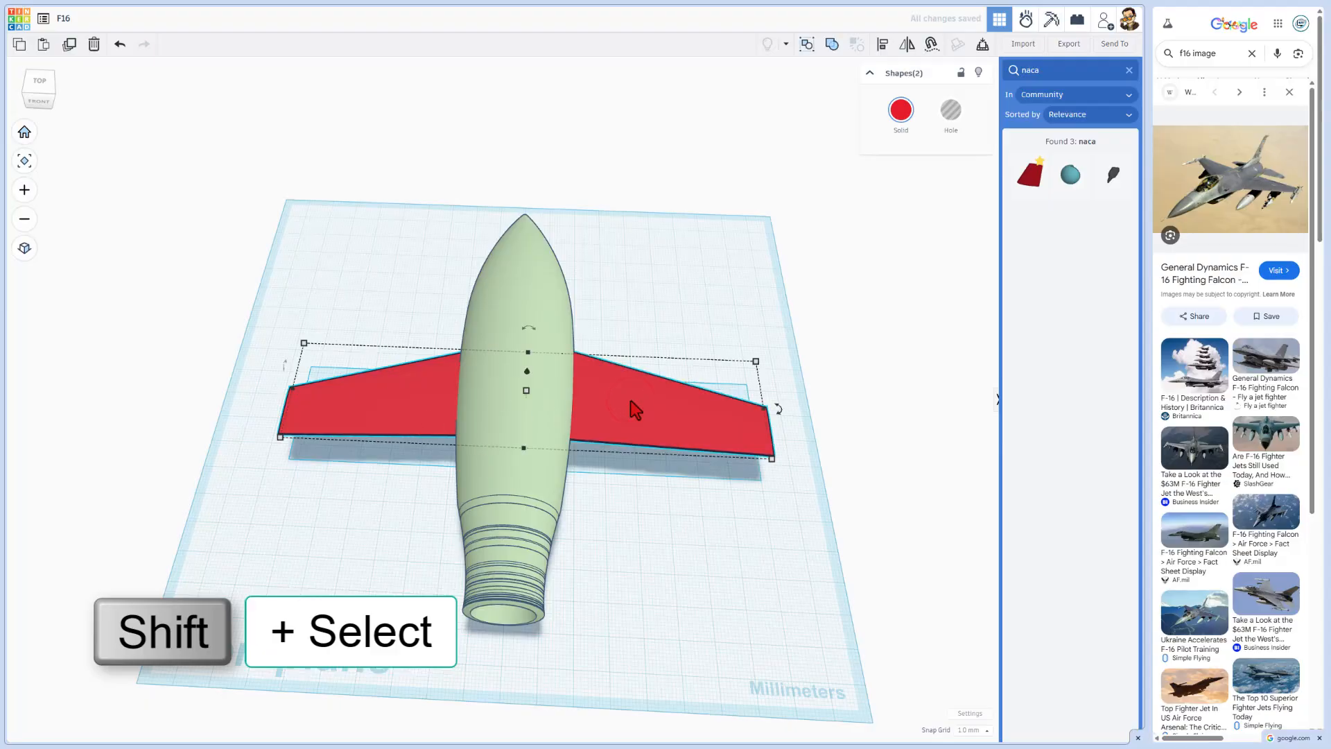
key(ctrl+b)
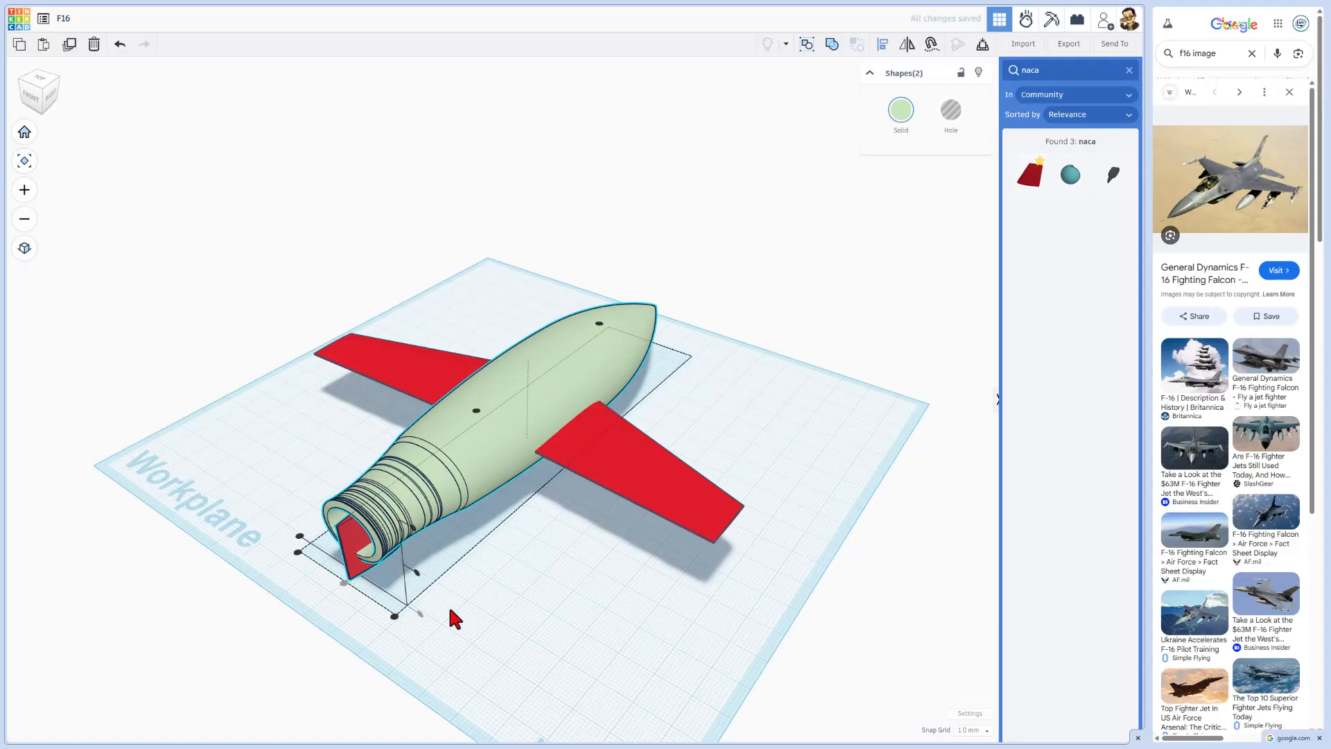
Step: Raise the tail fin onto the fuselage and lower a small tail wing to its base
click(357, 552)
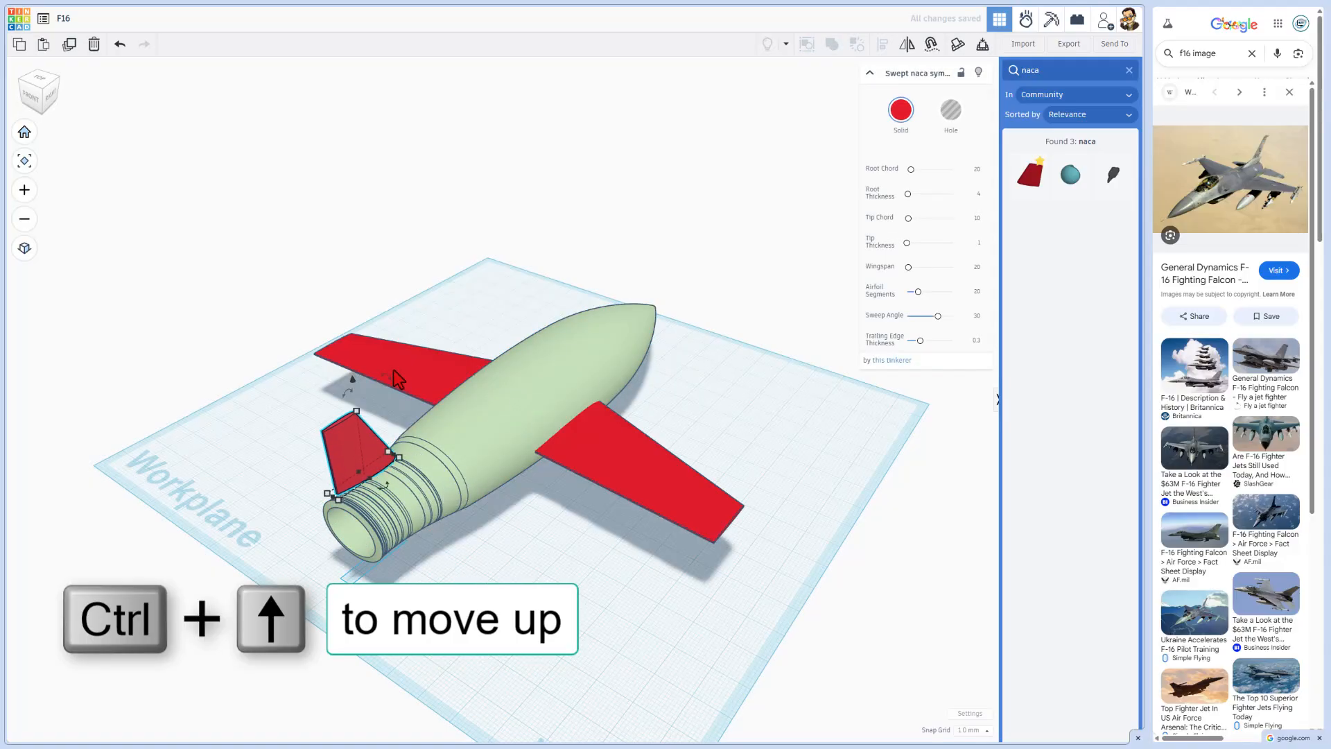
key(ctrl+Up)
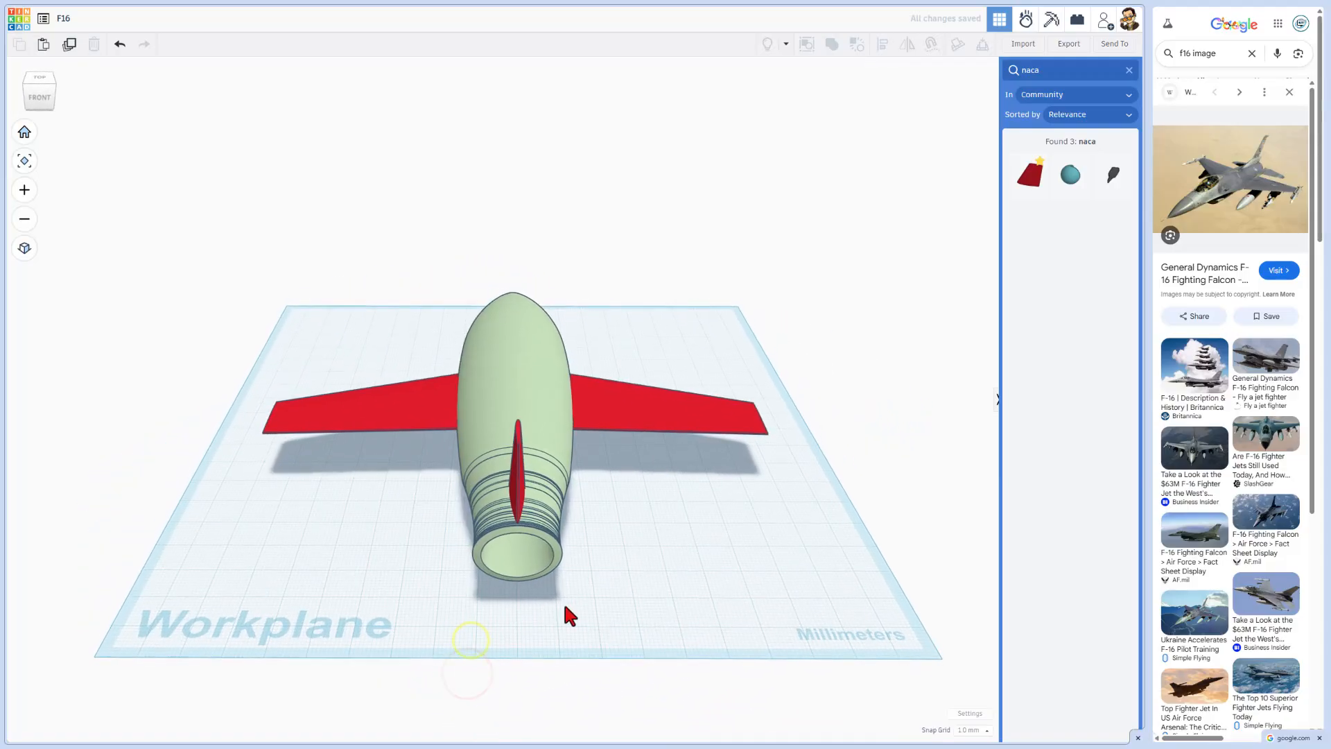
key(ctrl+d)
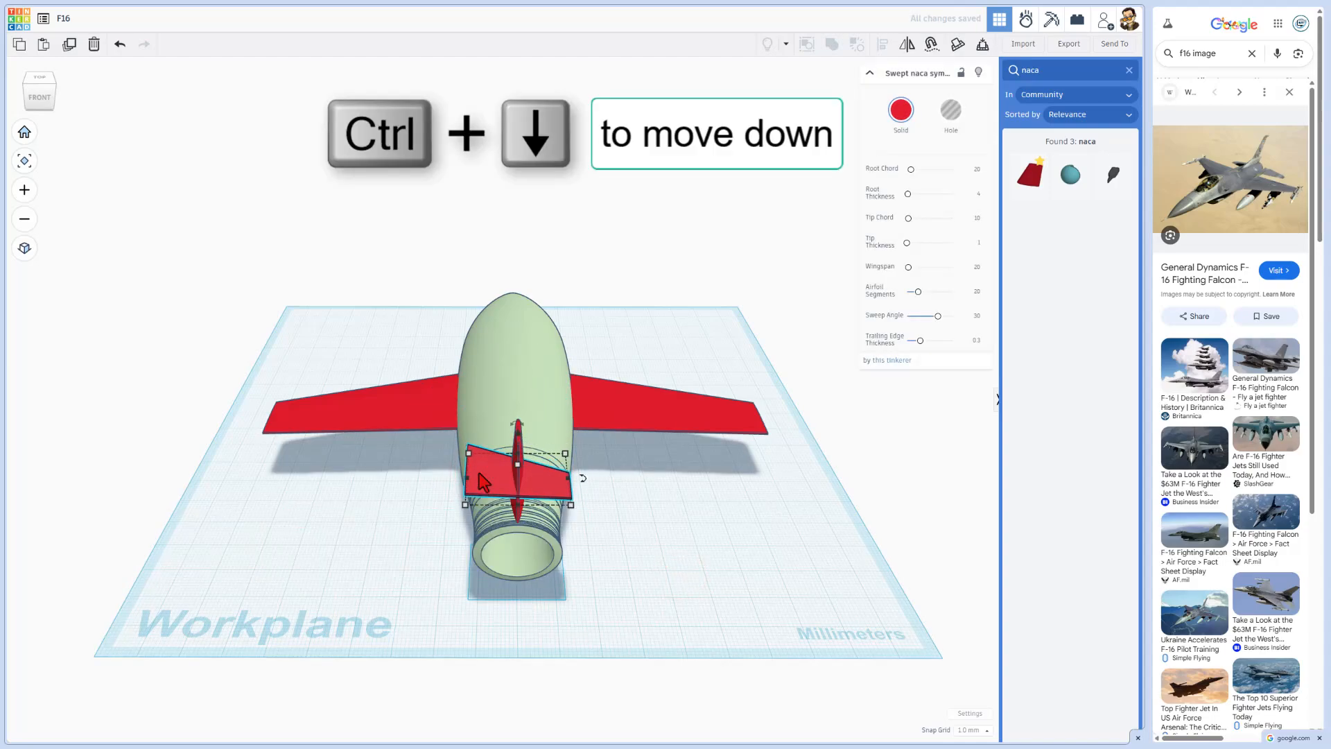
key(Ctrl+Down)
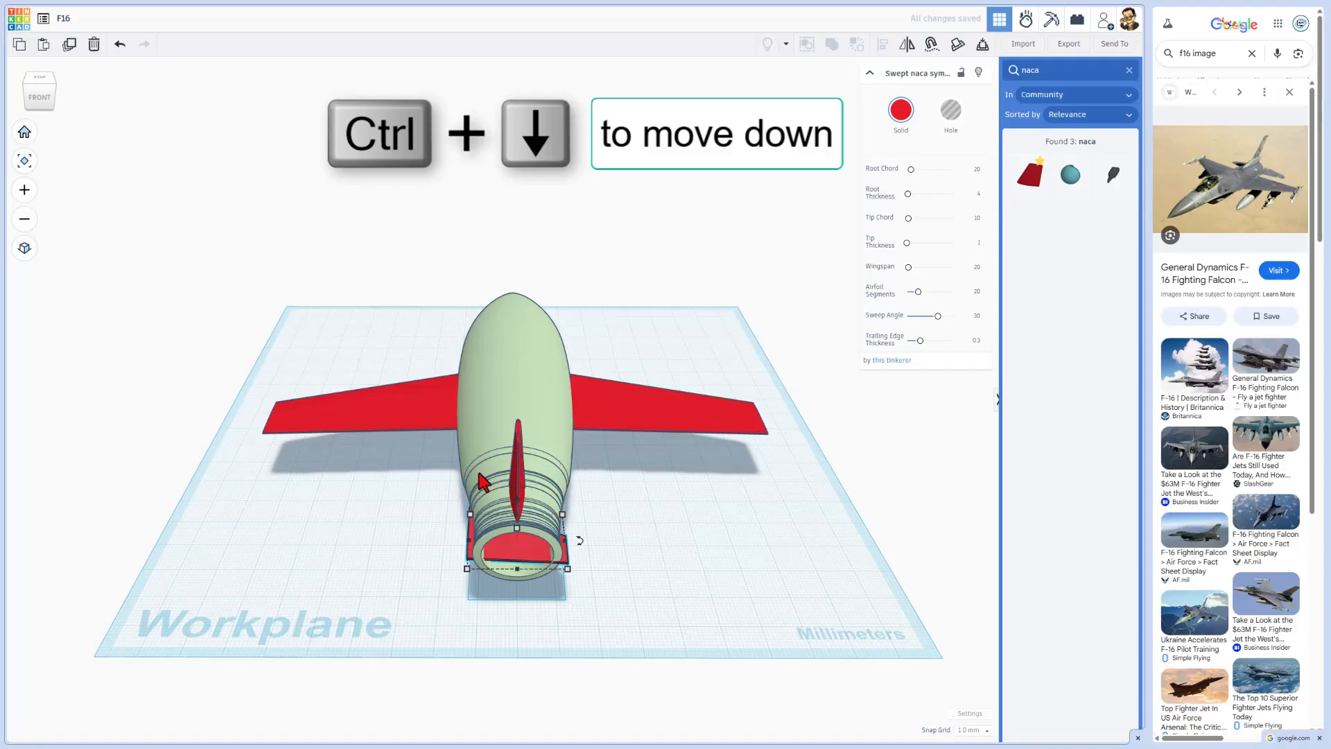
key(ctrl+Down)
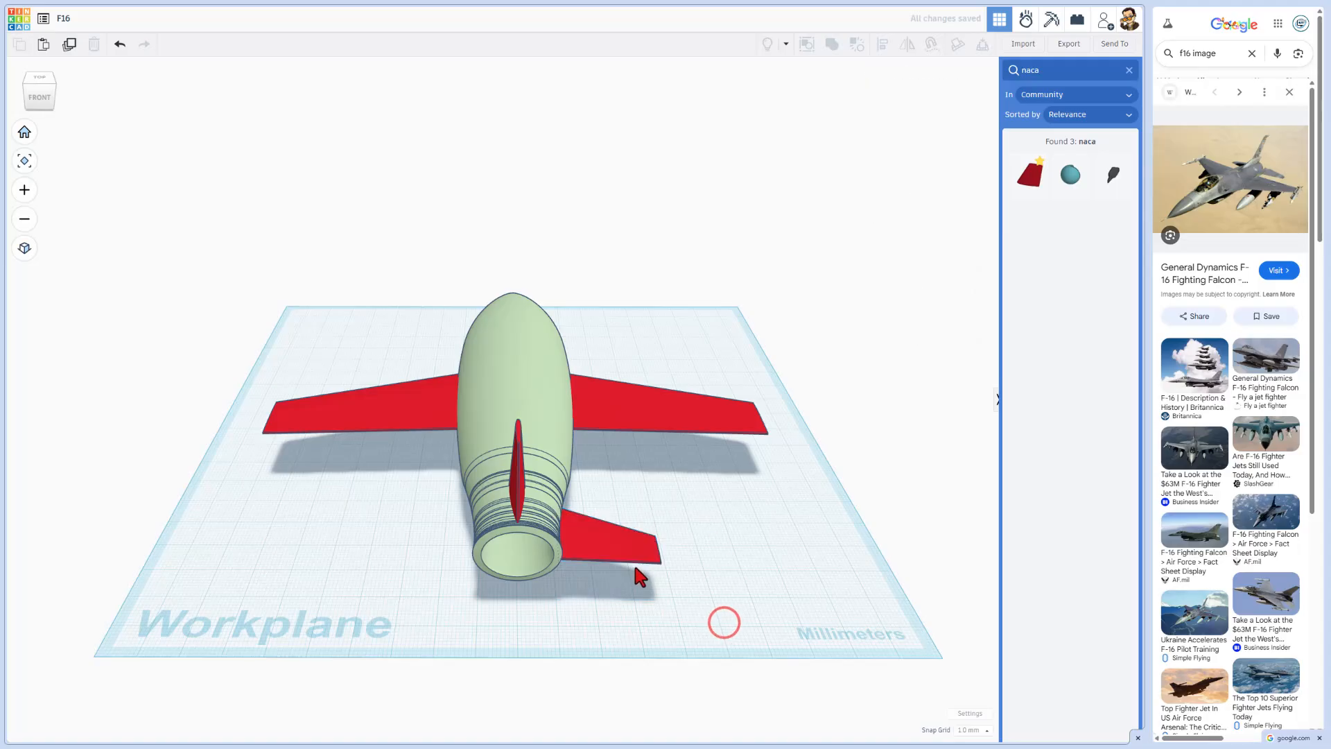
Step: Duplicate the right tail wing and mirror the copy onto the left side of the tail
click(628, 543)
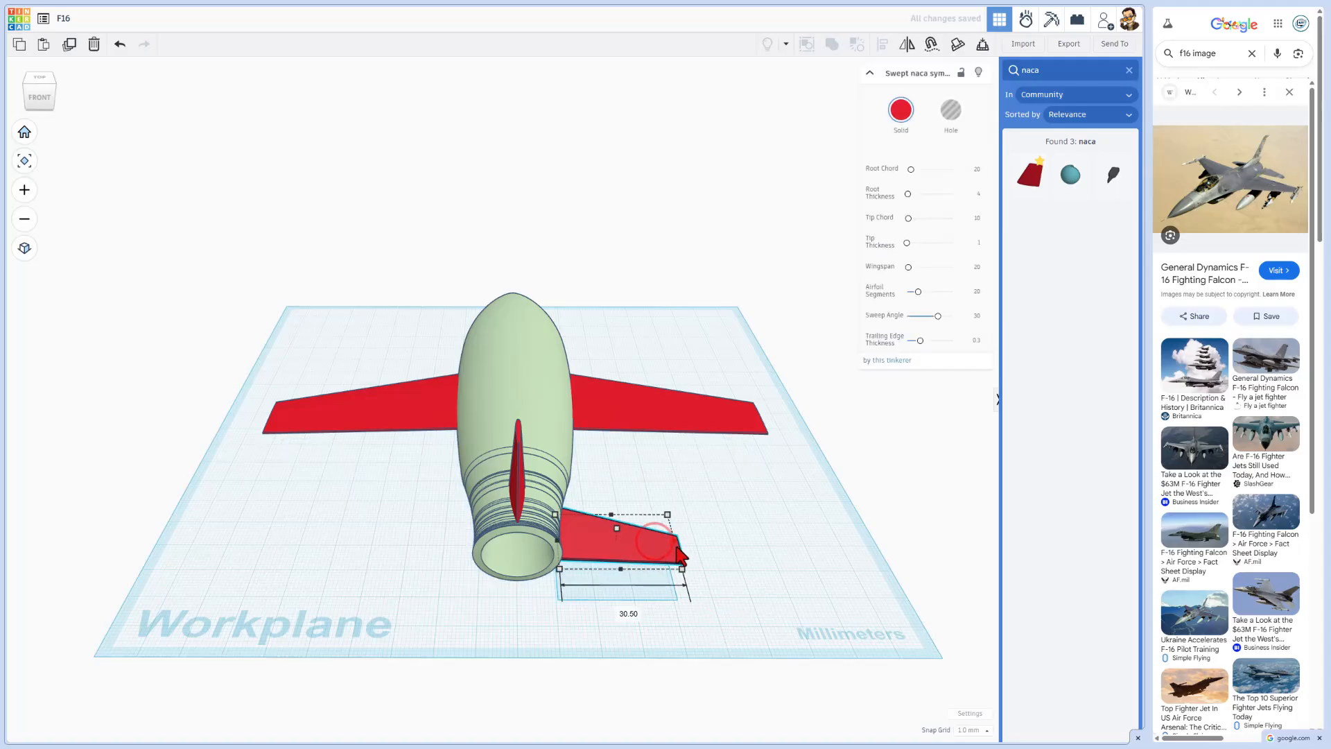
key(ctrl+d)
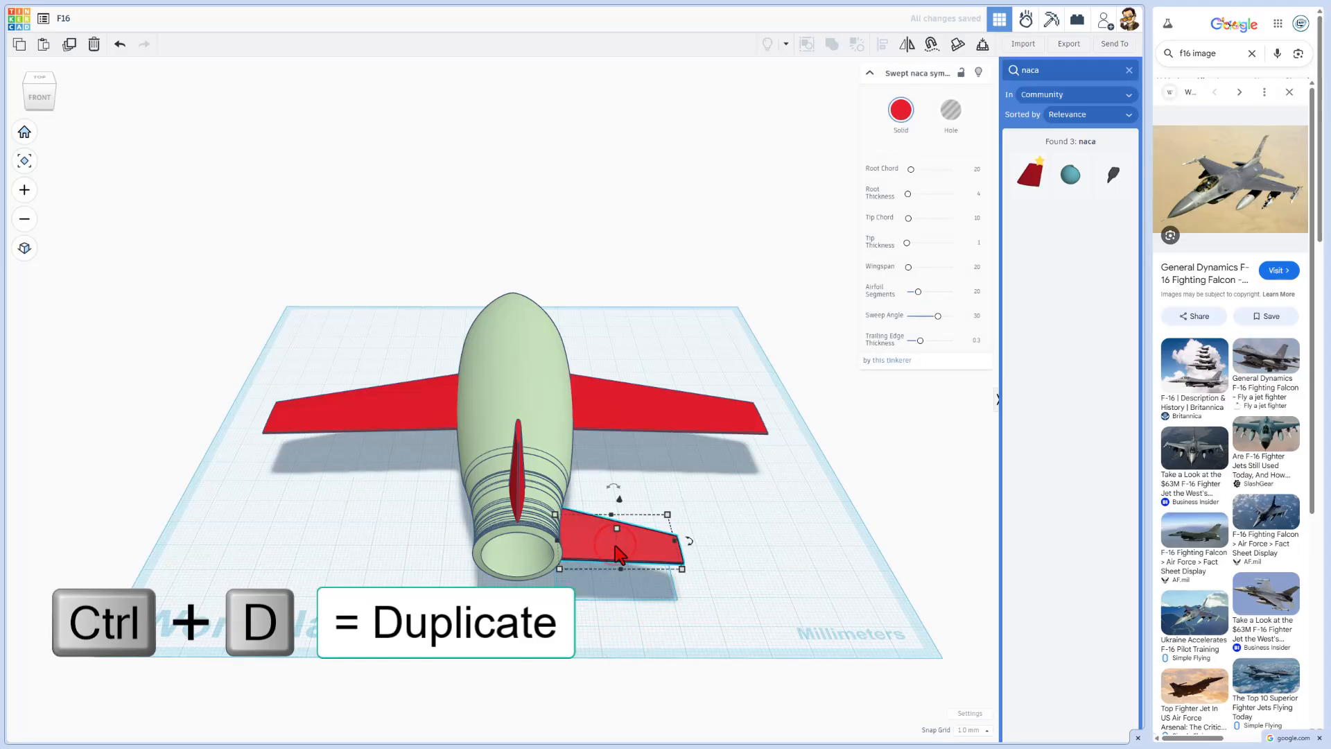
key(shift+Left)
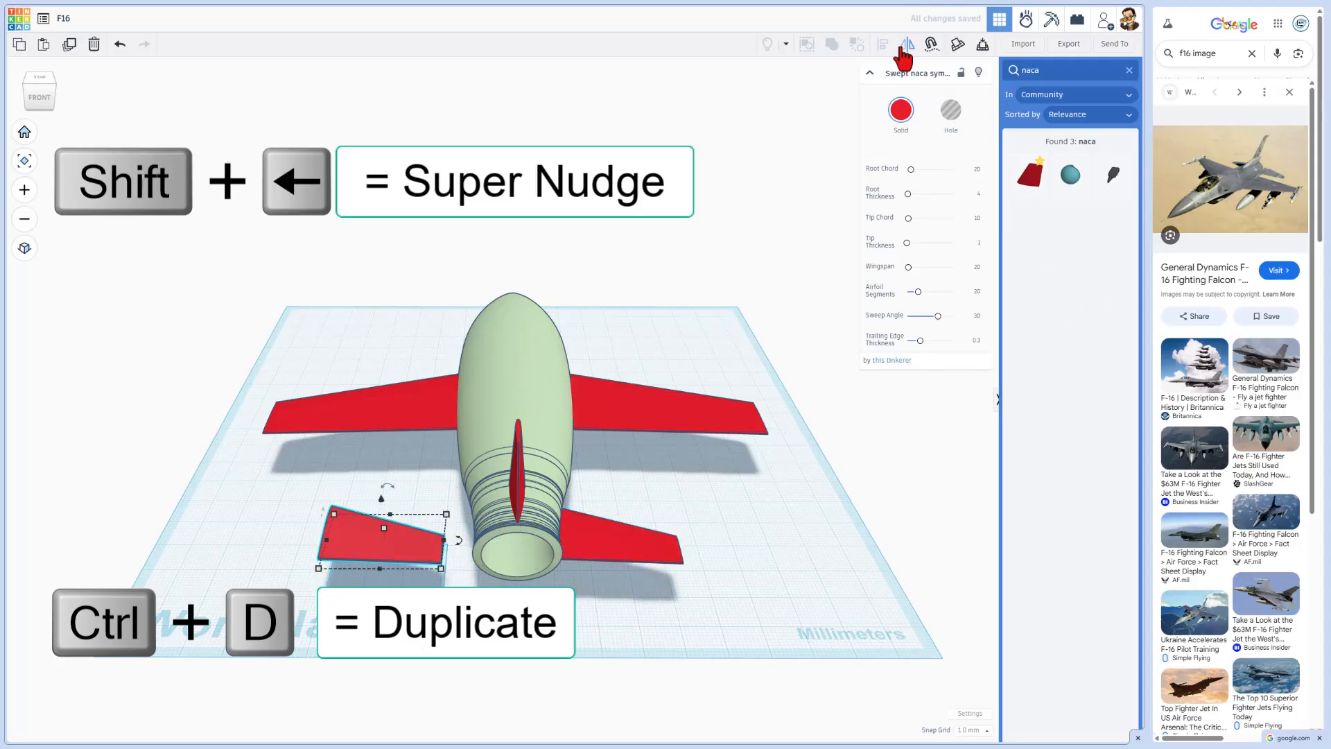
key(m)
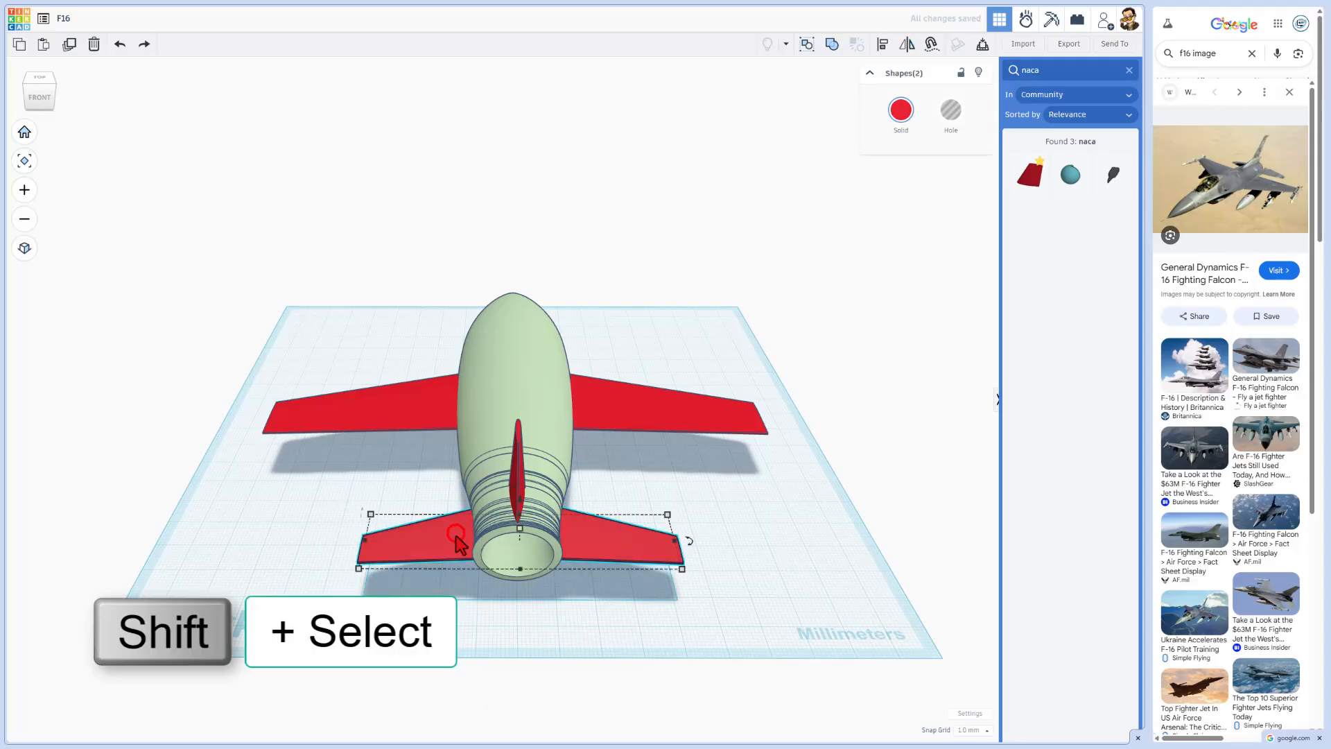
key(ctrl+b)
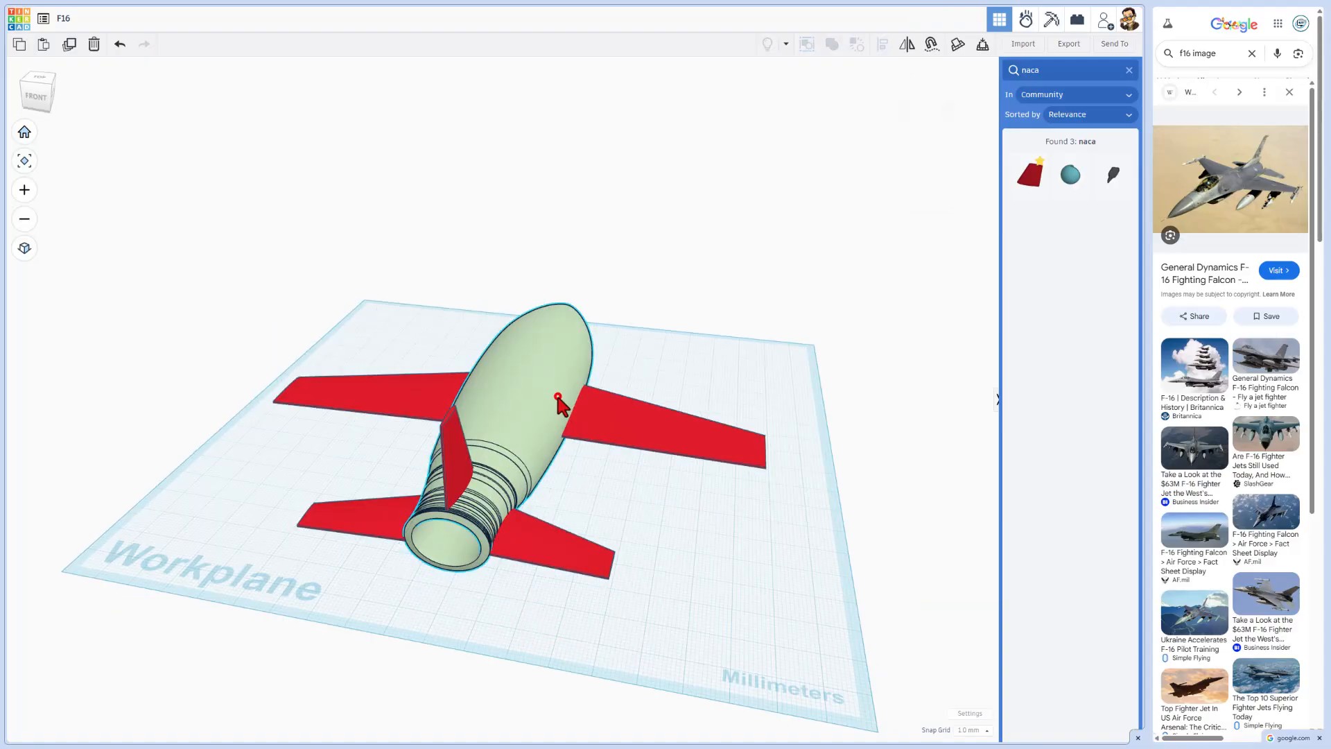
Step: Colour the fuselage gray and the wings and tail fins blue using the Solid colour presets
click(556, 400)
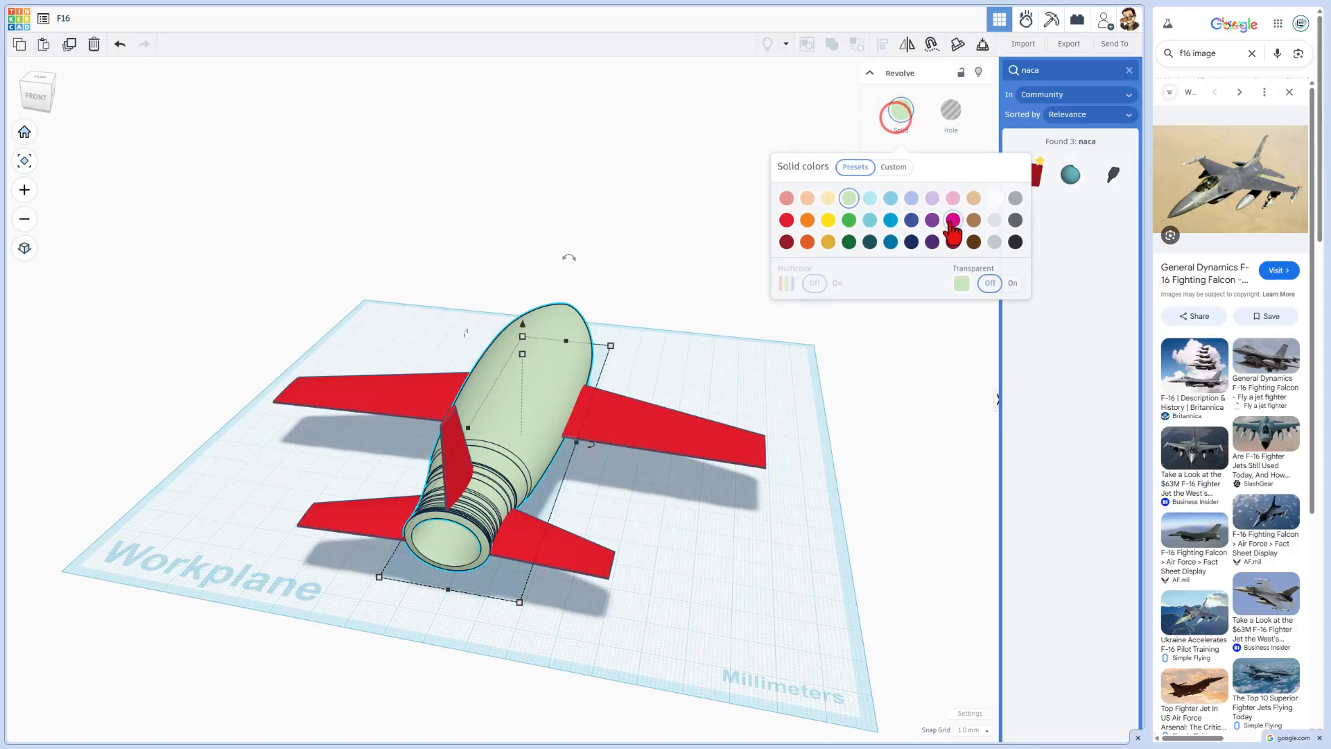
click(1012, 198)
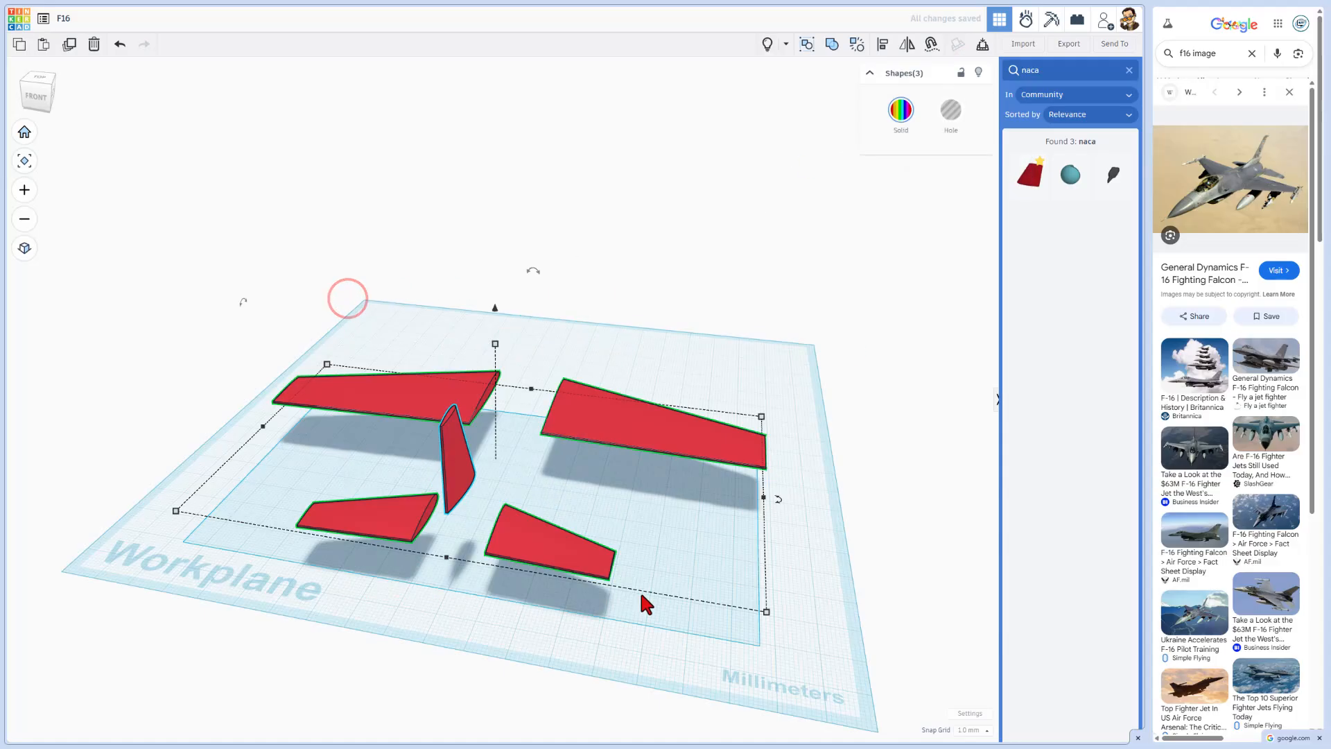
click(900, 111)
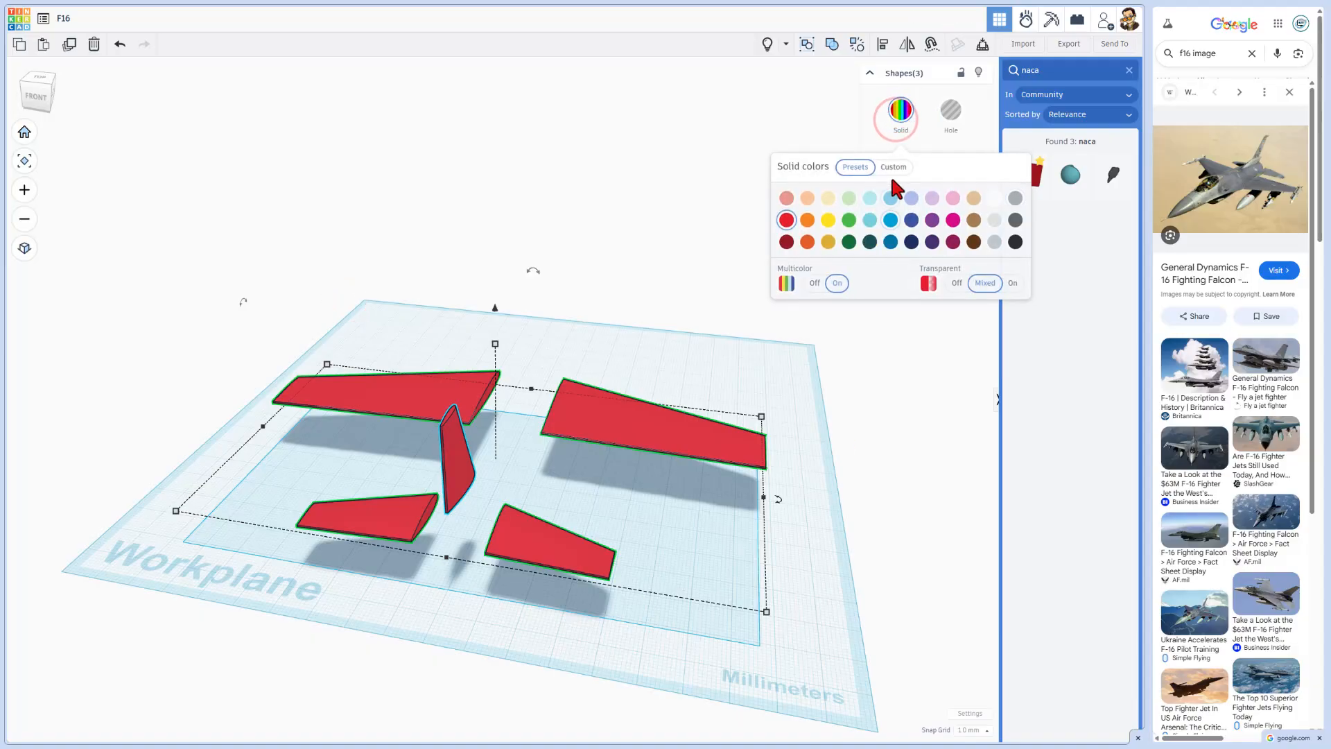
click(892, 166)
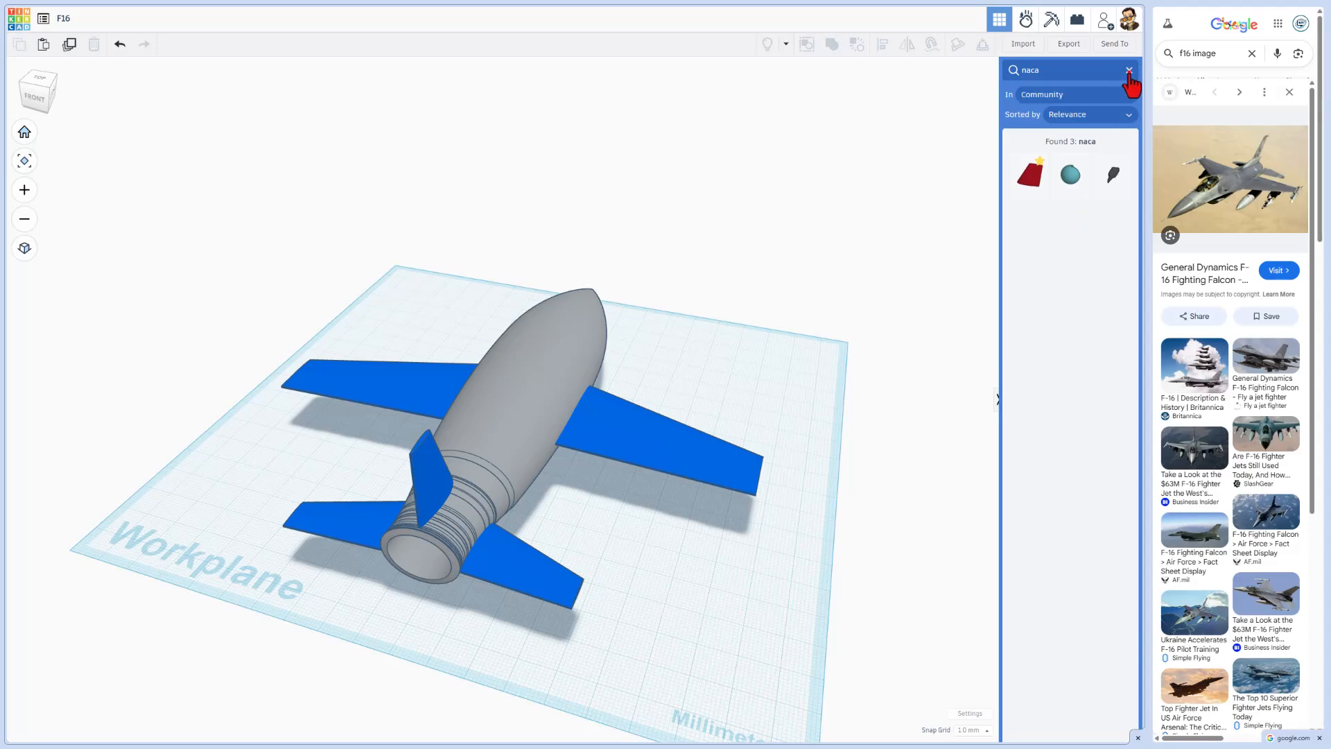
Step: Sketch a capsule-shaped cockpit outline of arcs and lines over the fuselage and finish it
click(1129, 71)
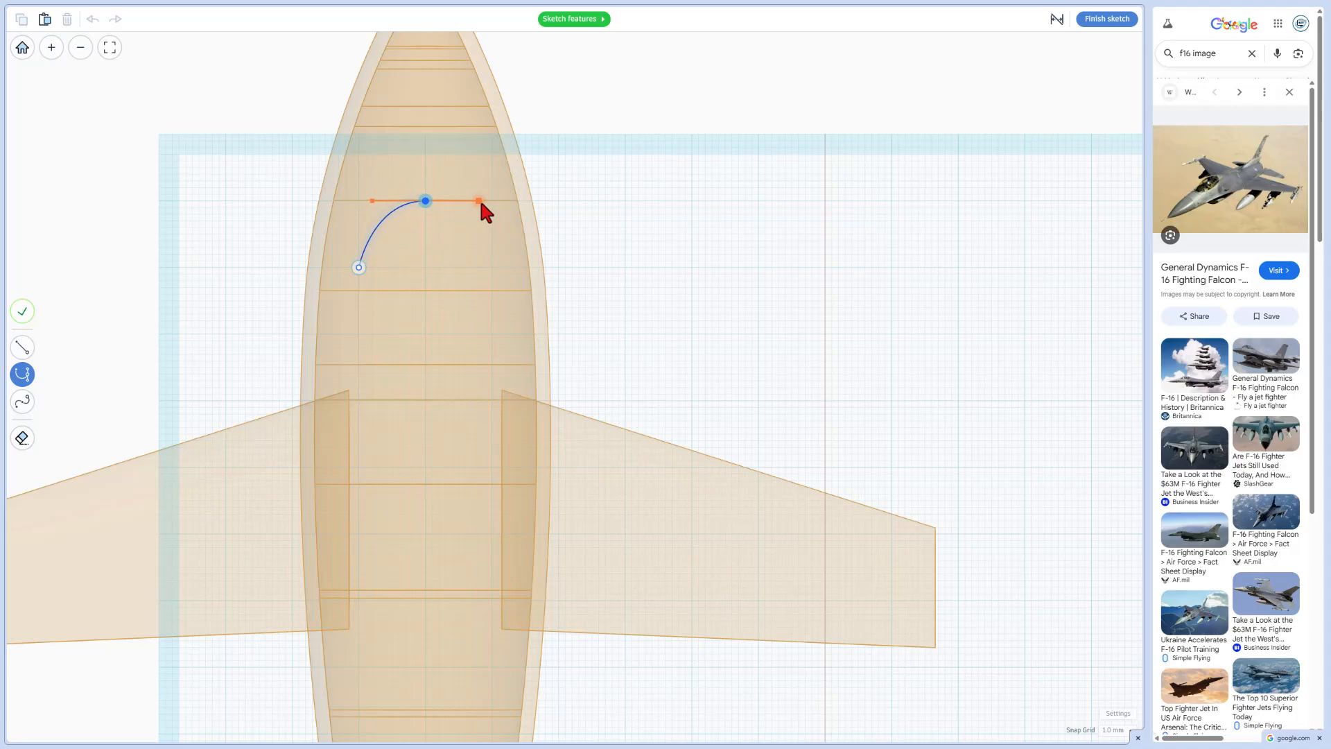
drag(480, 201, 492, 268)
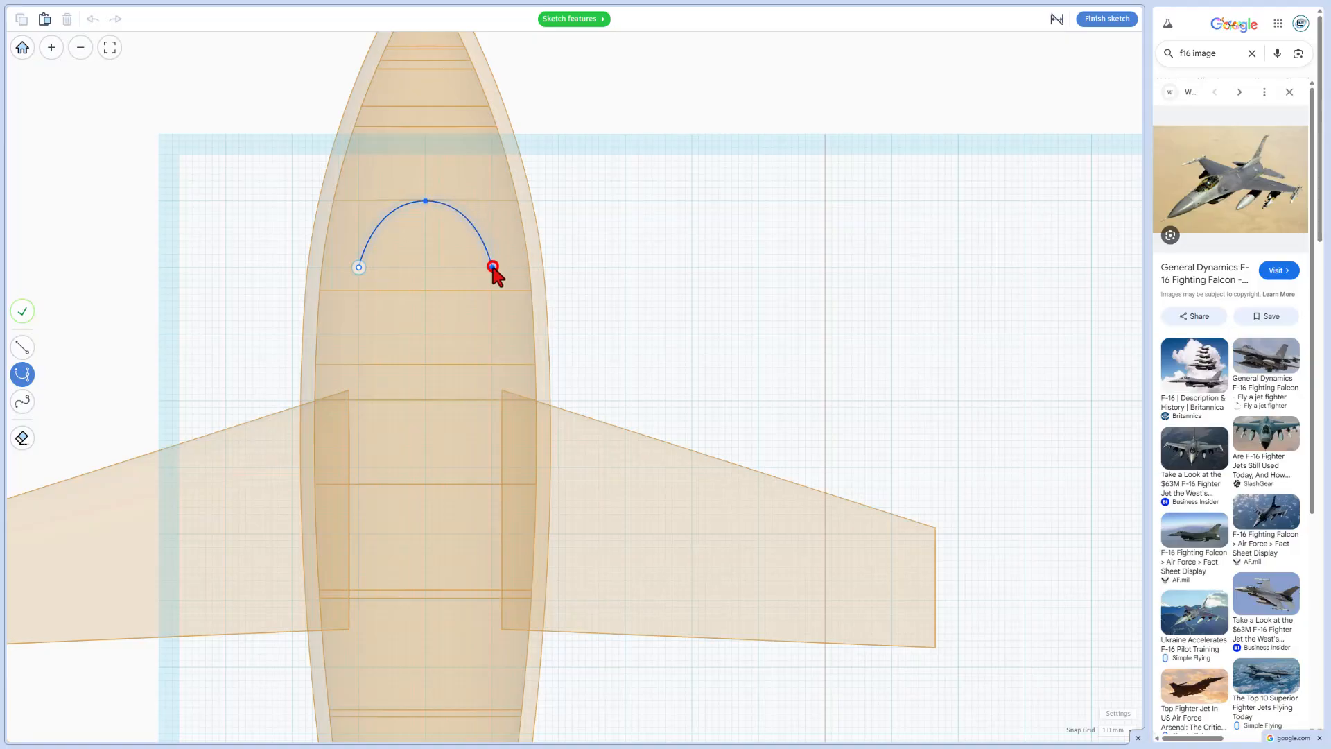
drag(492, 267, 492, 479)
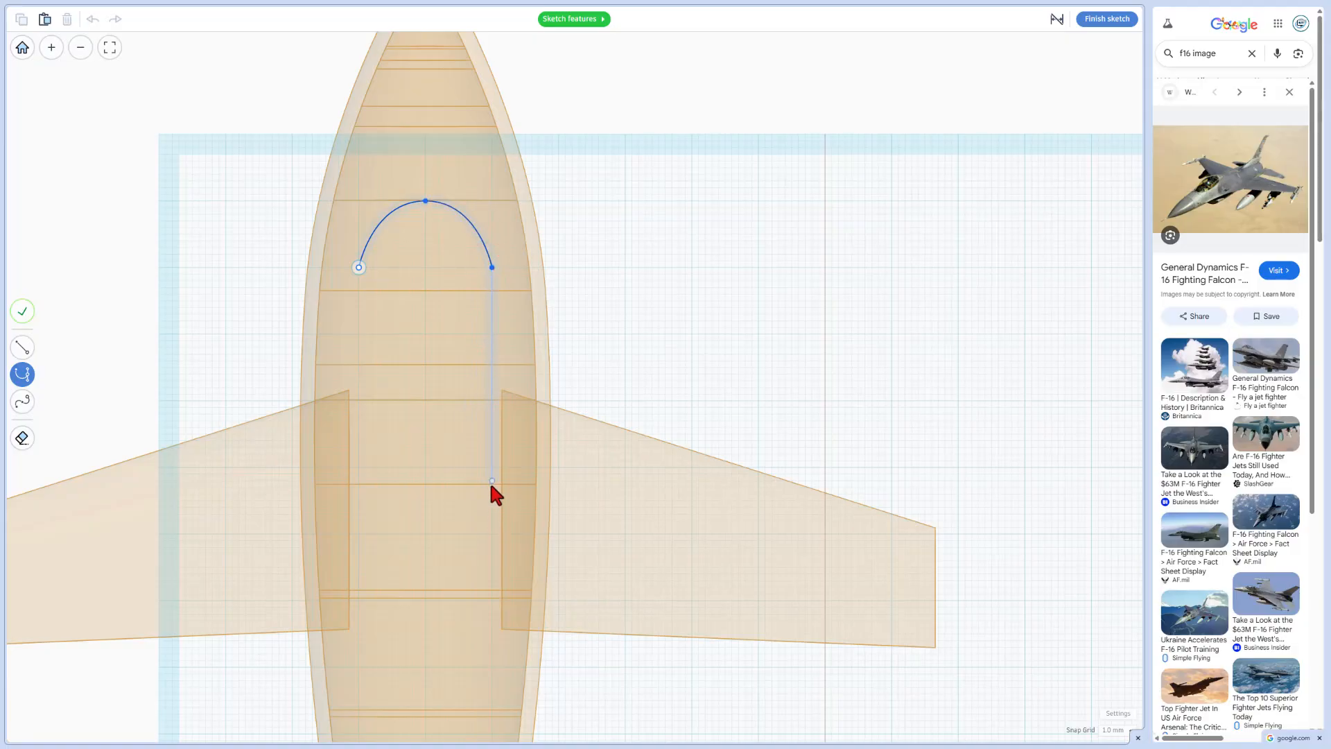
click(490, 491)
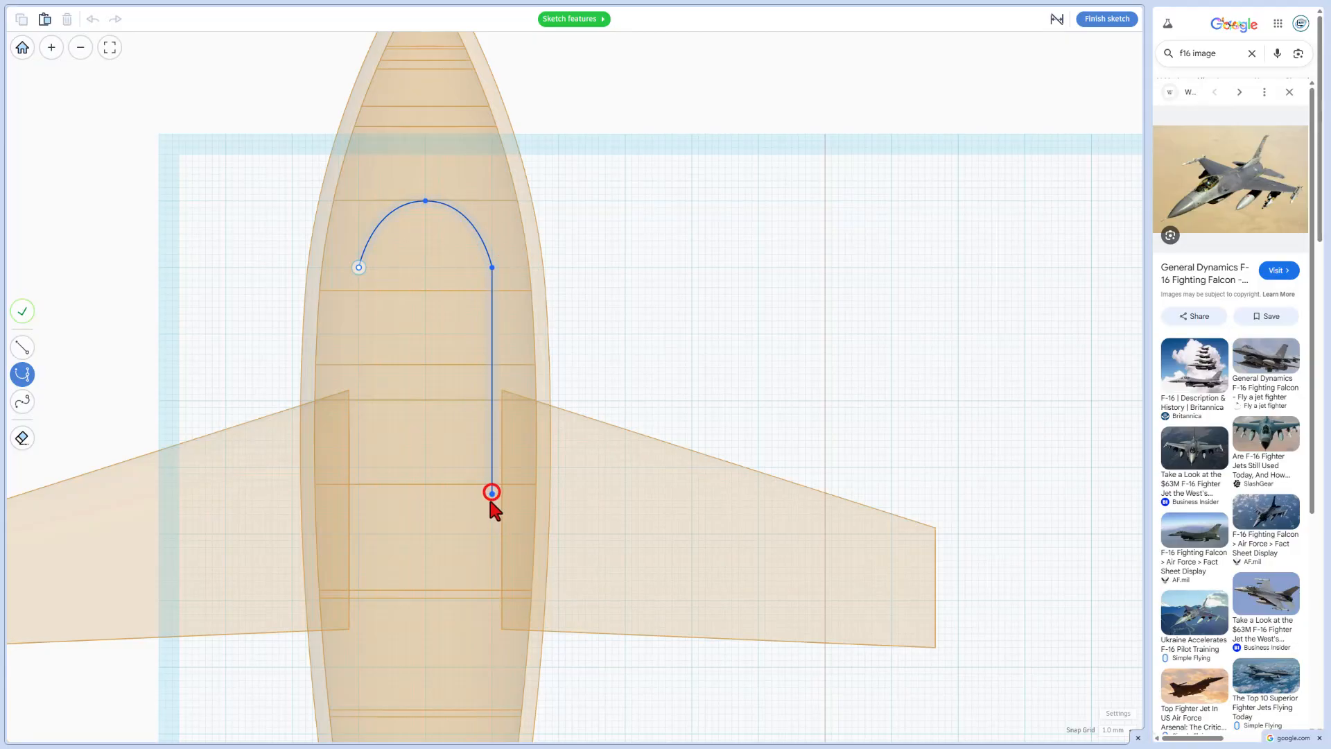
drag(492, 493, 424, 542)
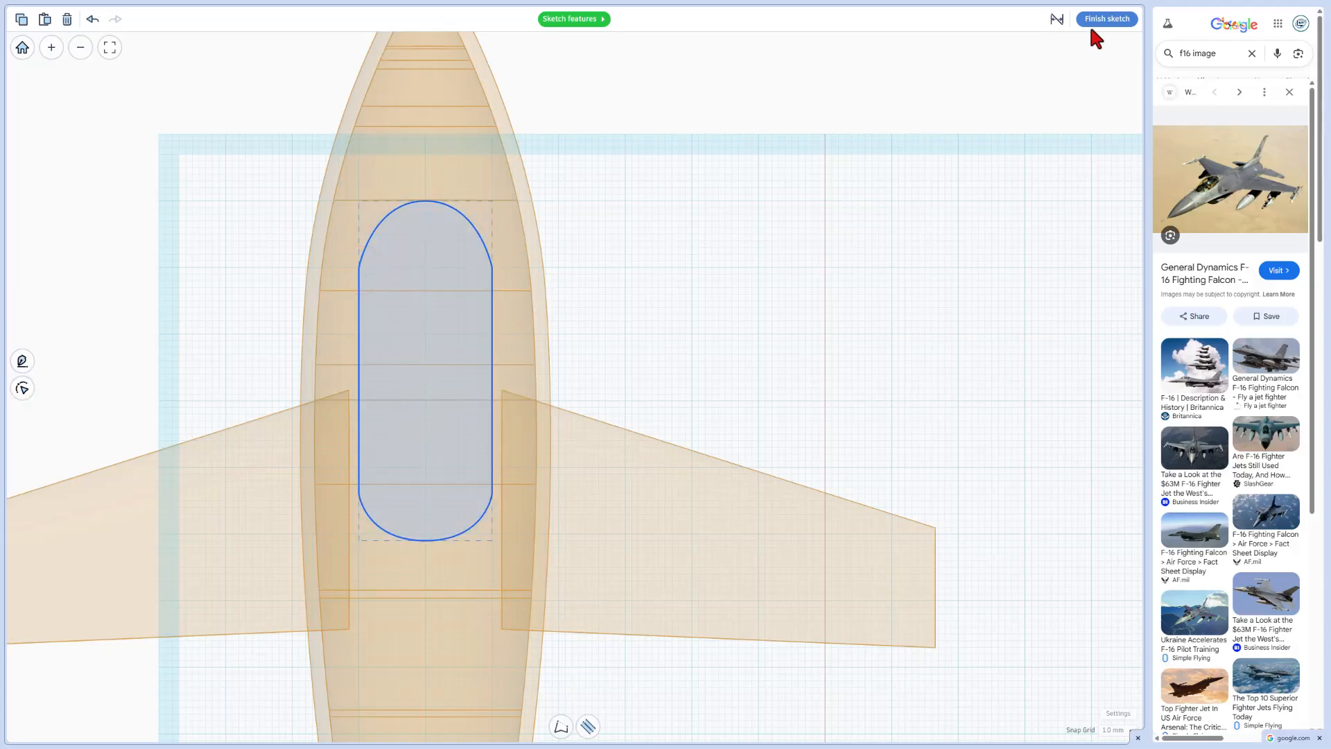
click(1107, 18)
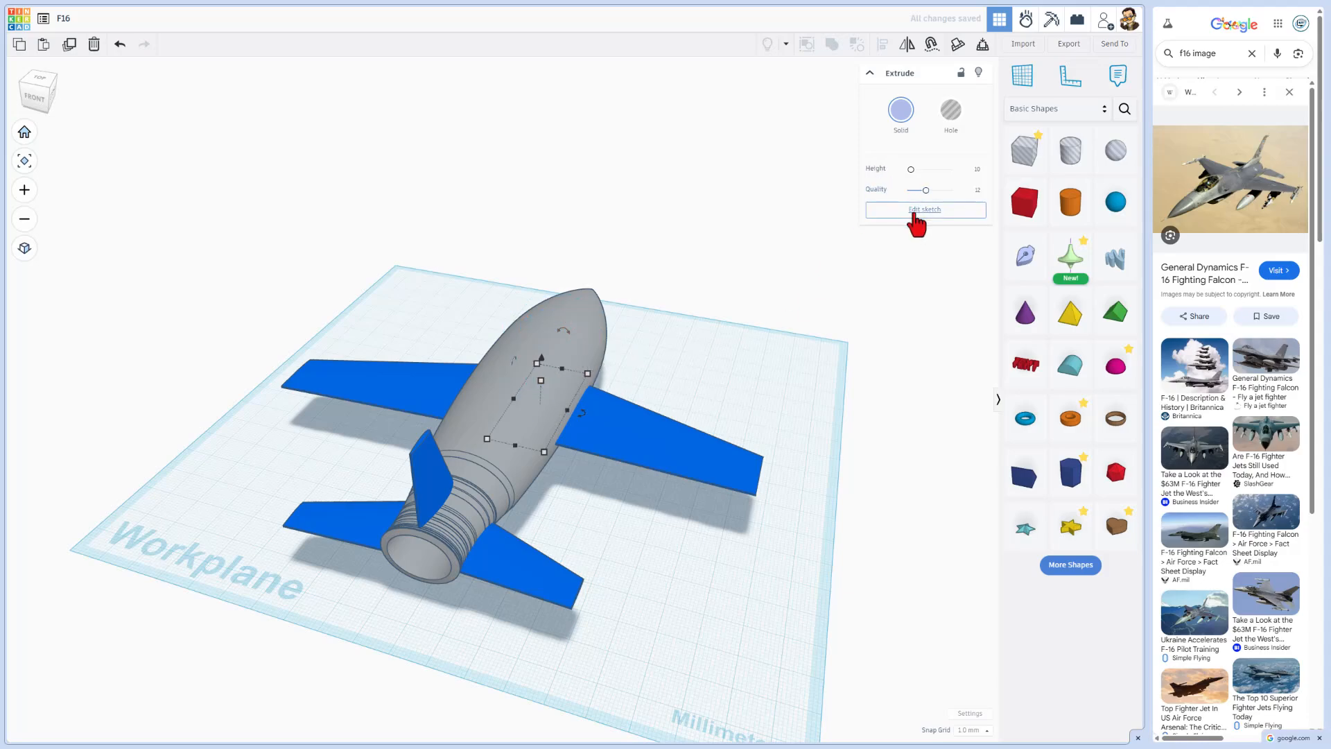
Step: Make the oval cockpit piece on the fuselage nose a dark gray solid
click(950, 112)
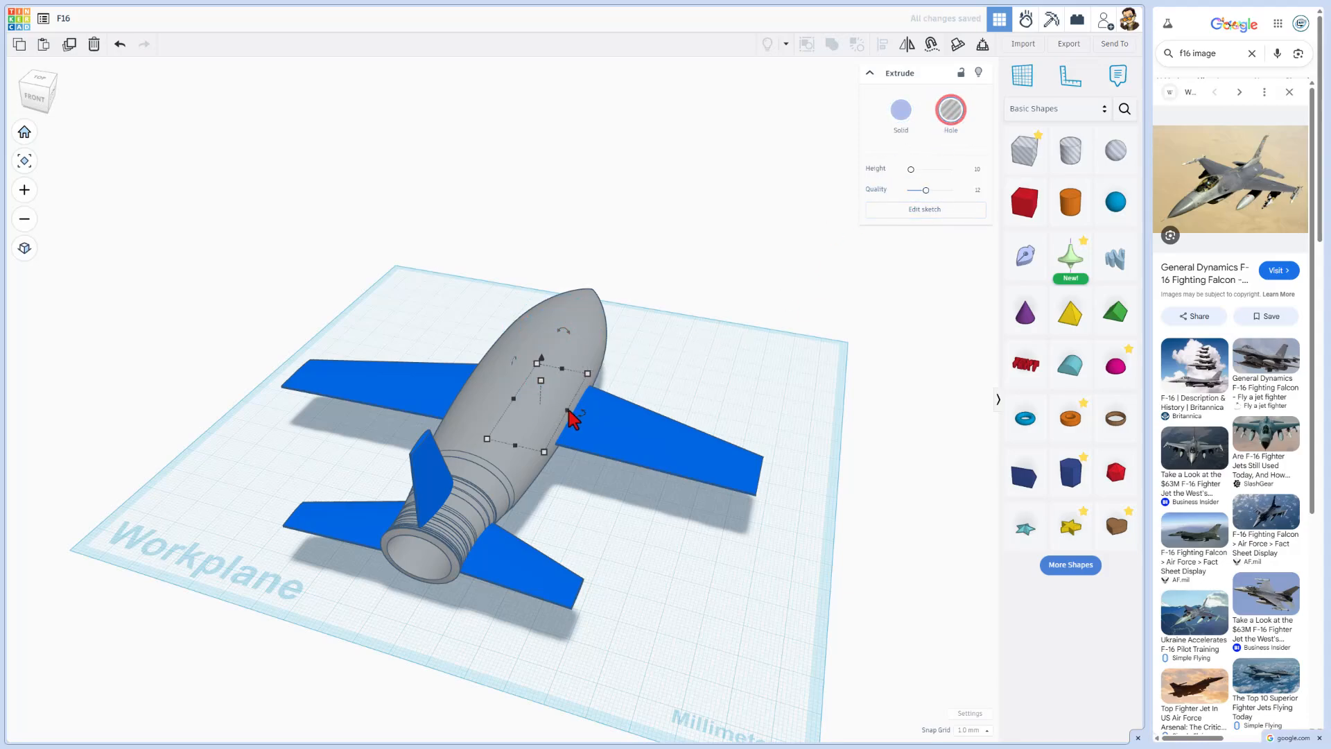
drag(565, 416, 543, 331)
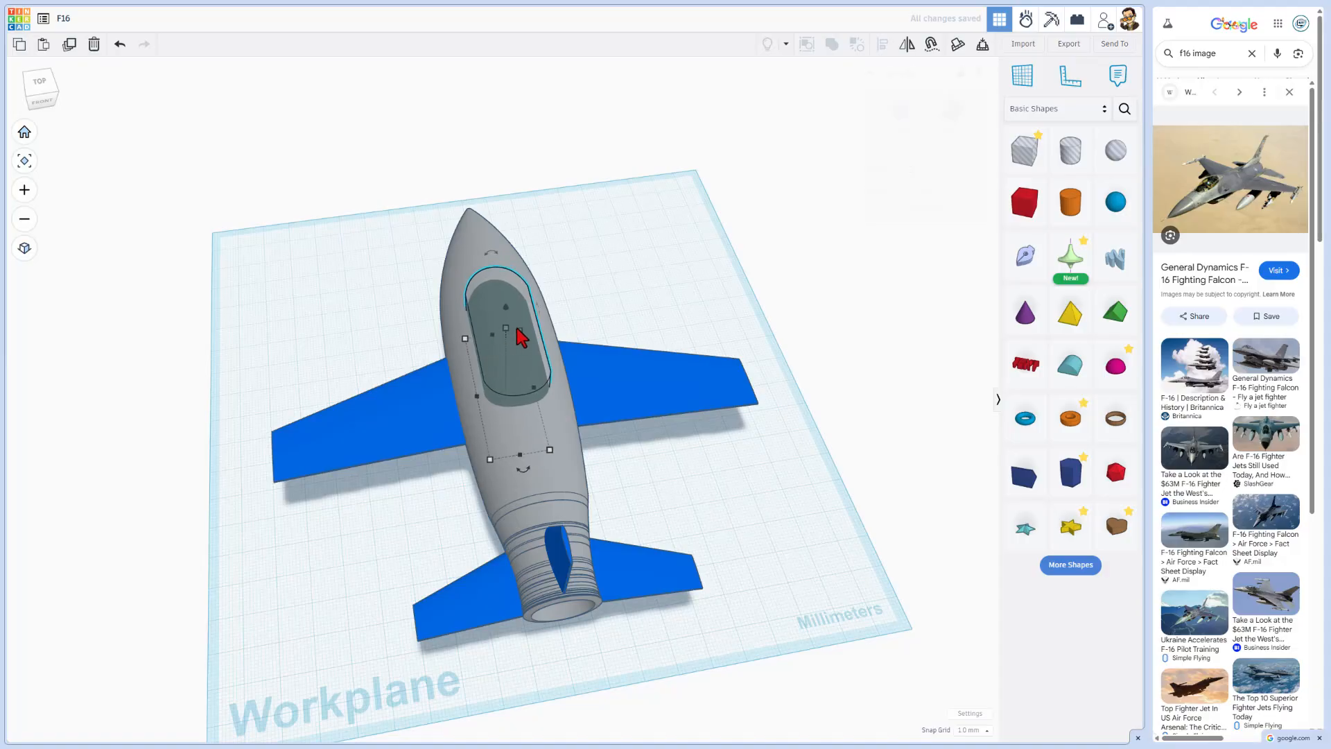
key(ctrl+d)
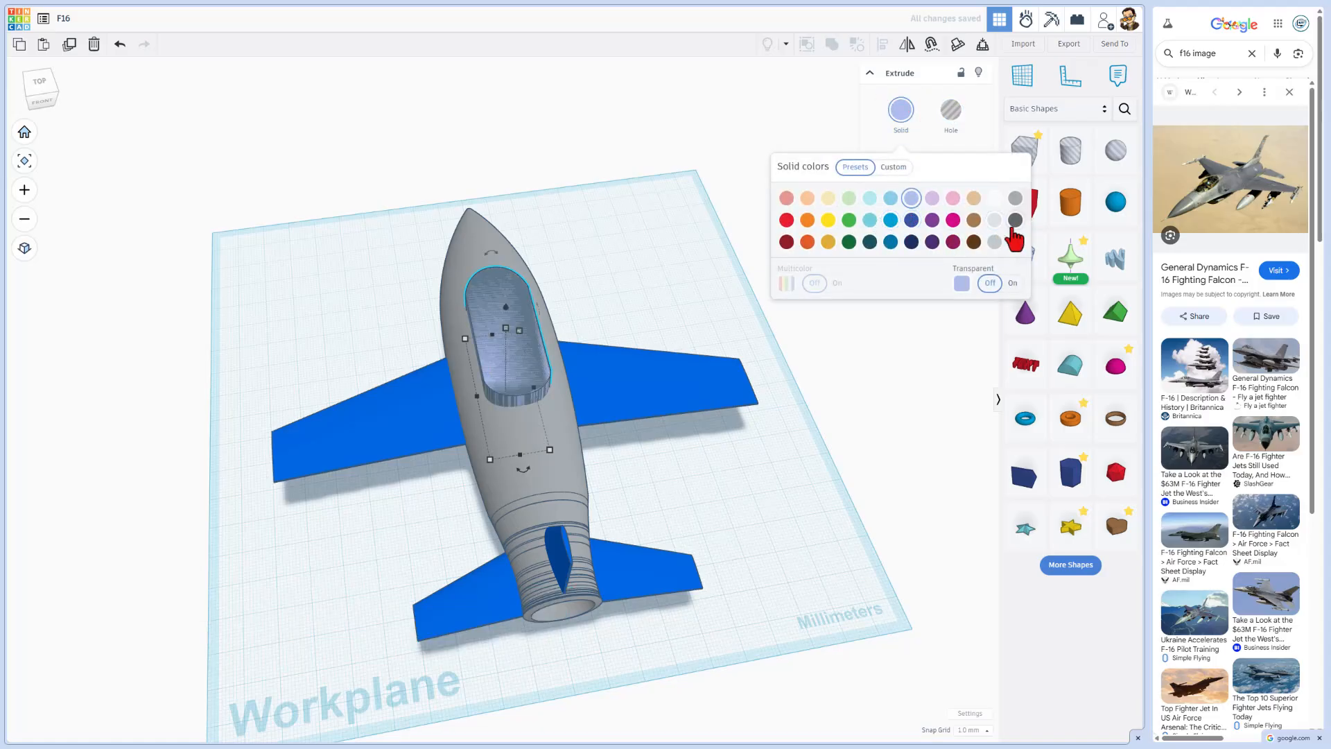
click(1015, 221)
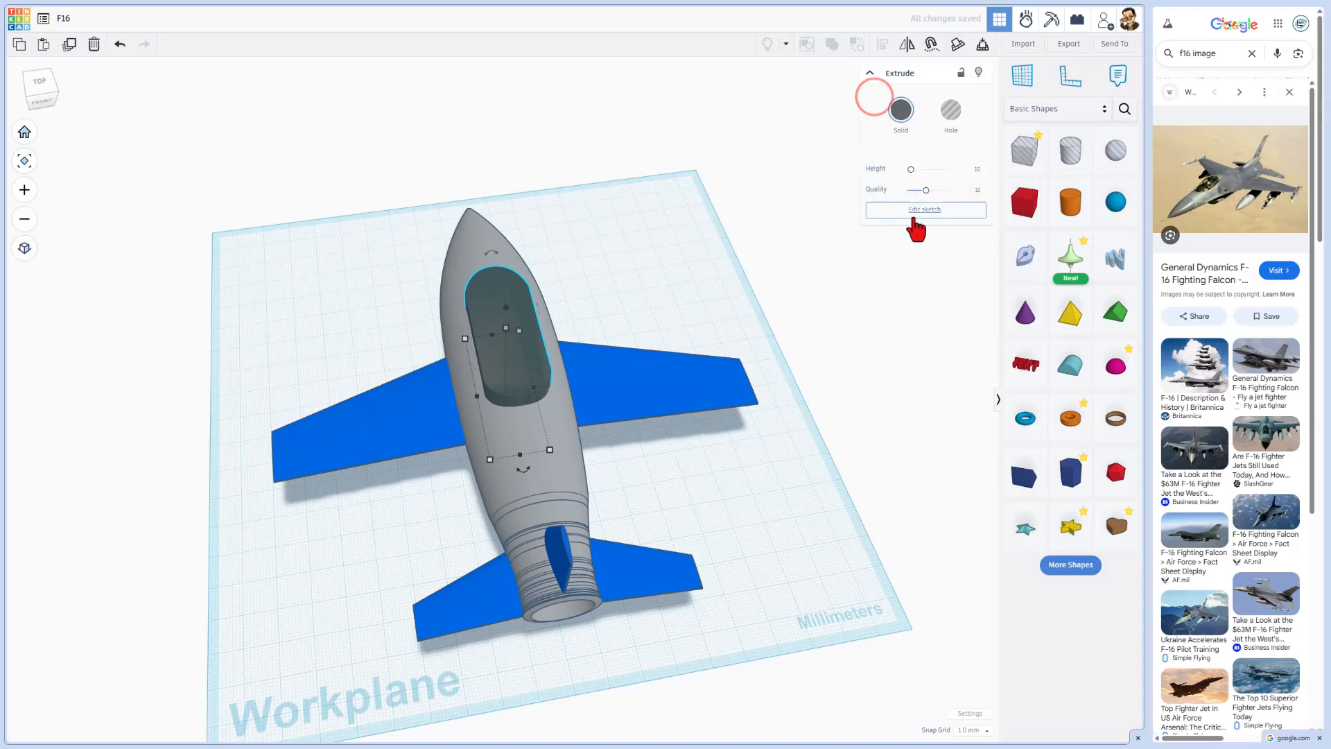
Step: Give the cockpit outline a 1.5 wall width aligned outside, then finish the sketch edit
click(925, 209)
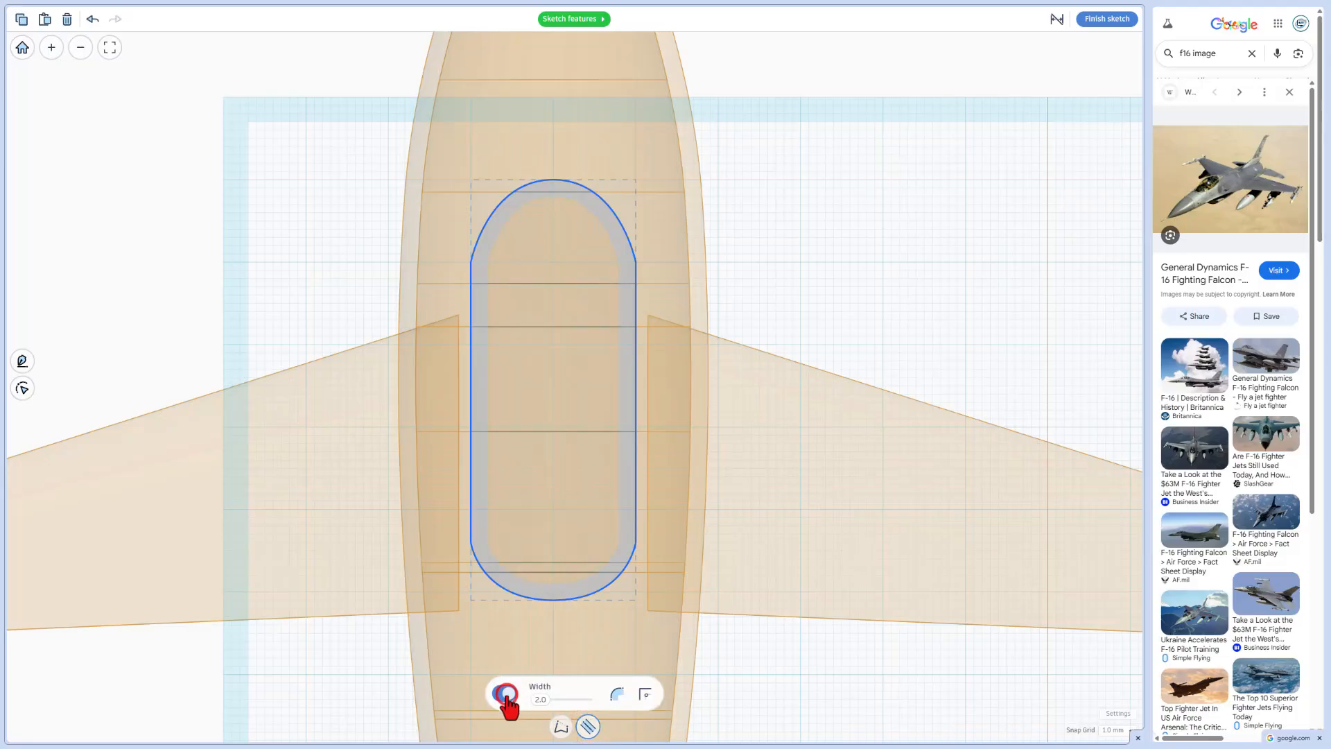
click(505, 694)
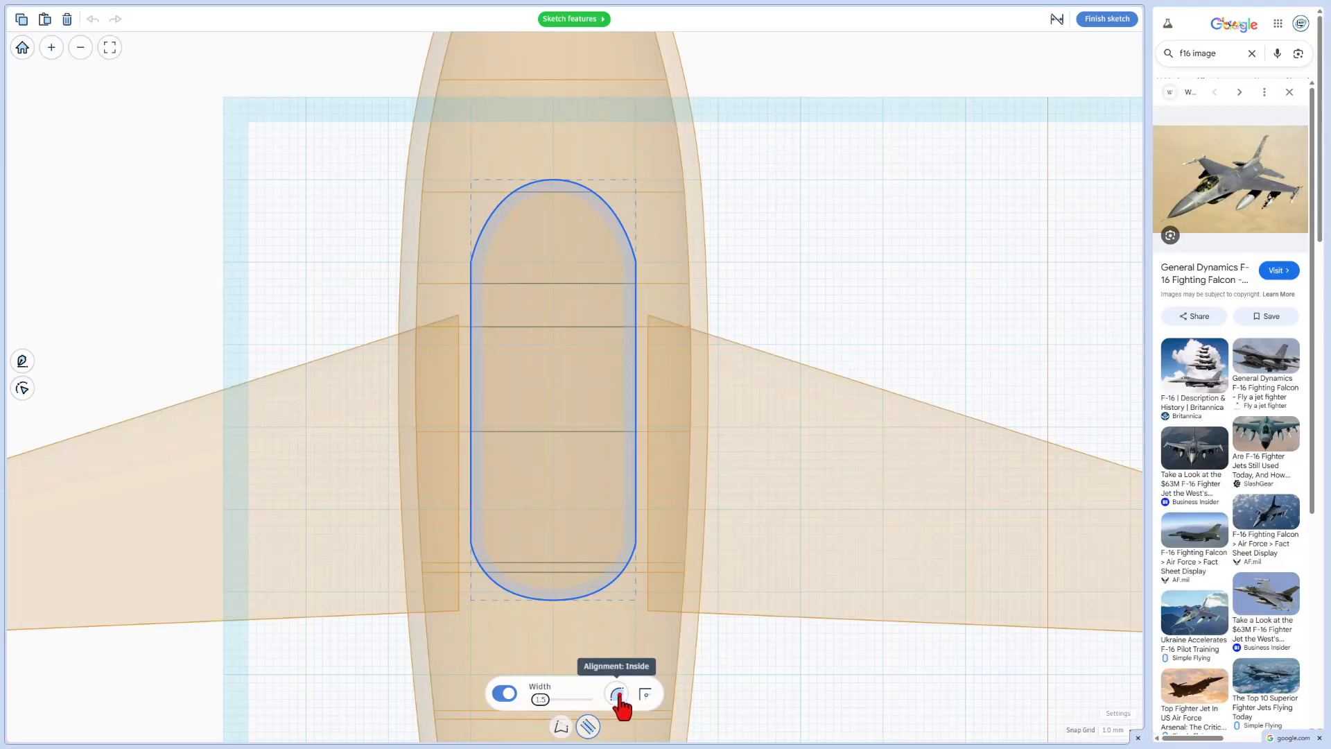
click(617, 694)
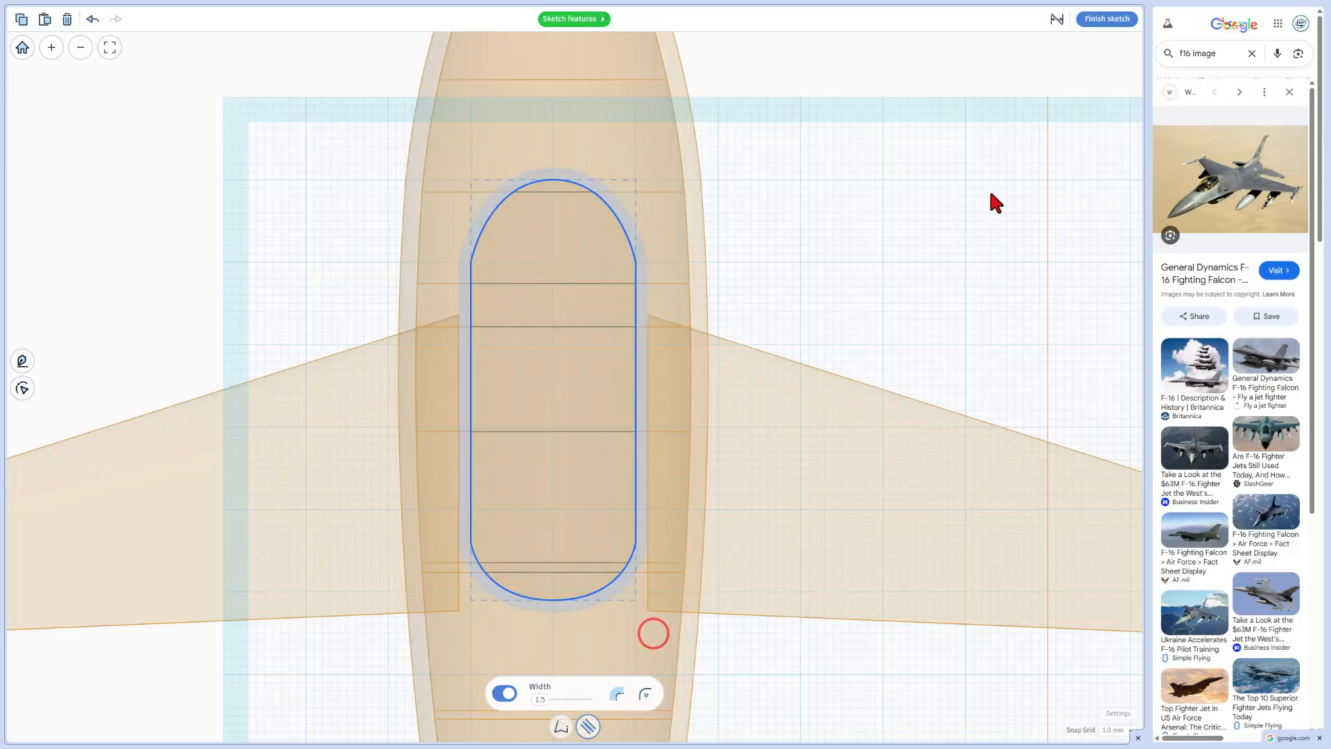
click(1105, 18)
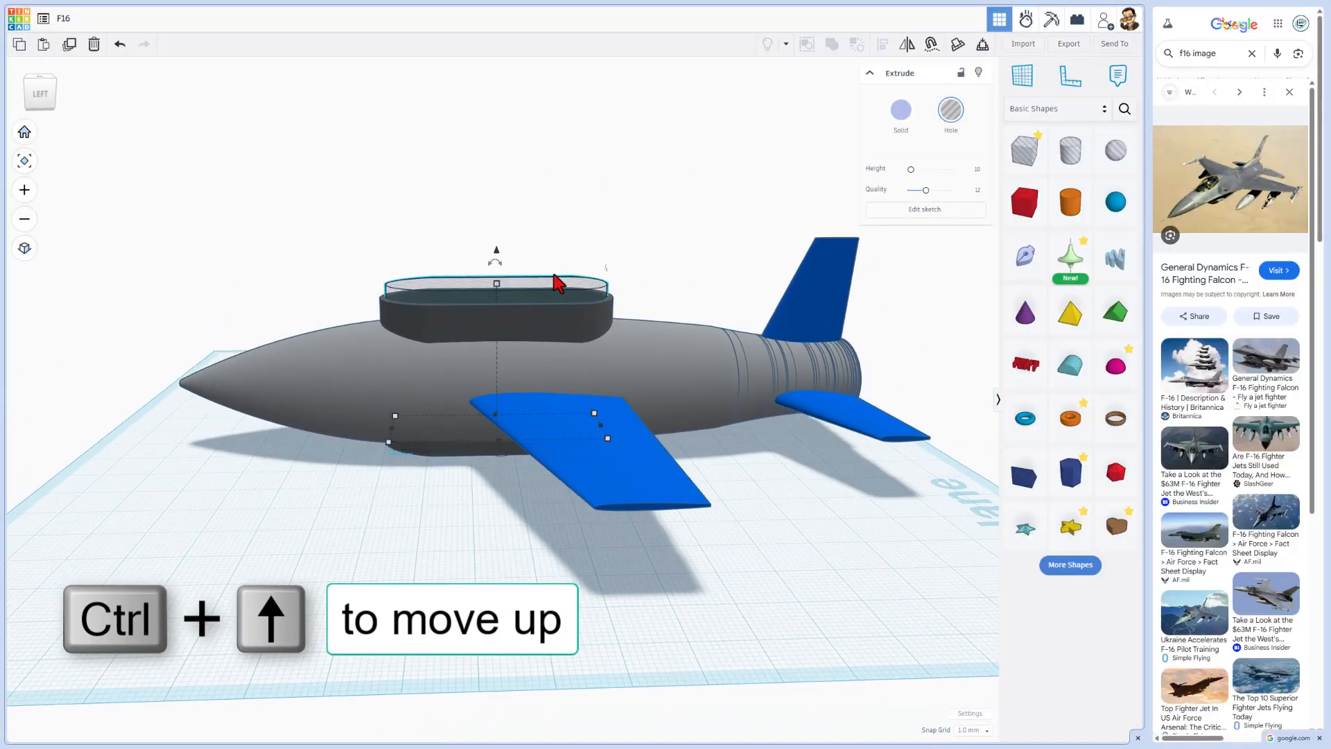
Step: Raise the cockpit rim, group it with the fuselage and reposition it to recess the opening
key(Ctrl+Up)
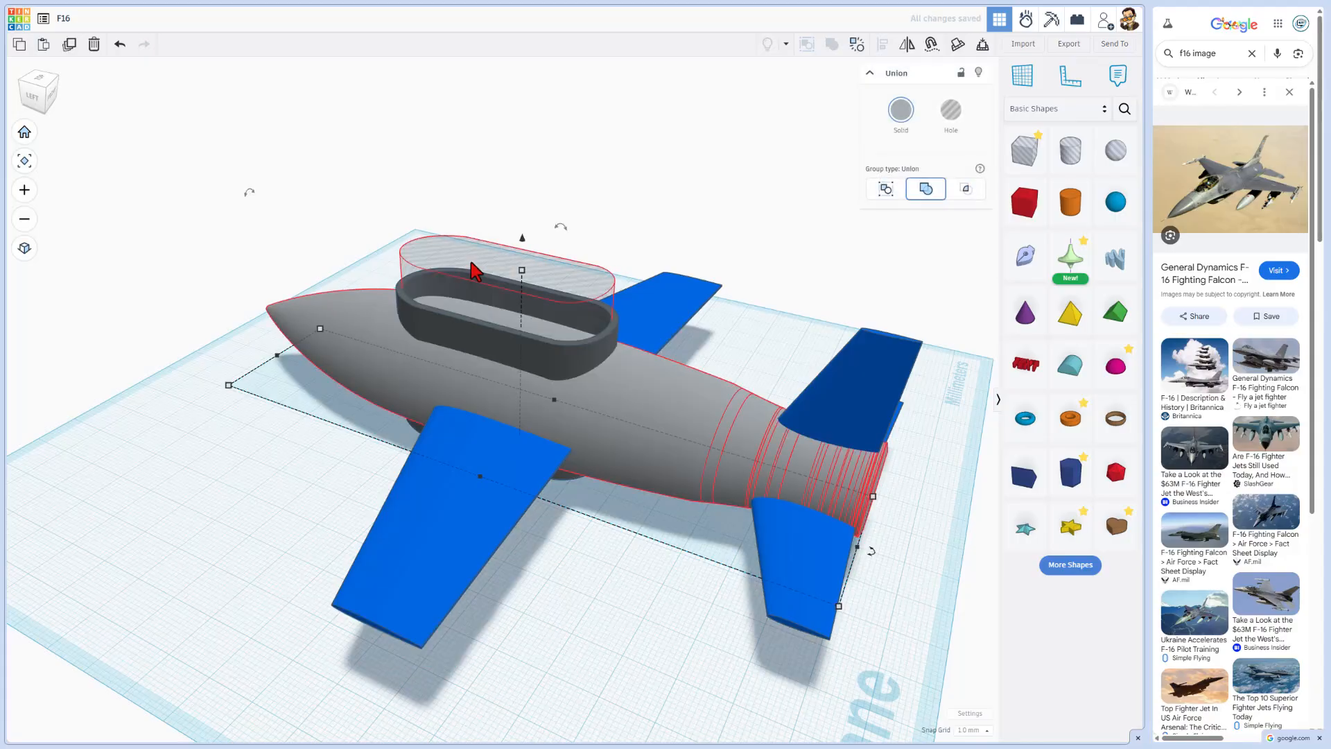
key(ctrl+g)
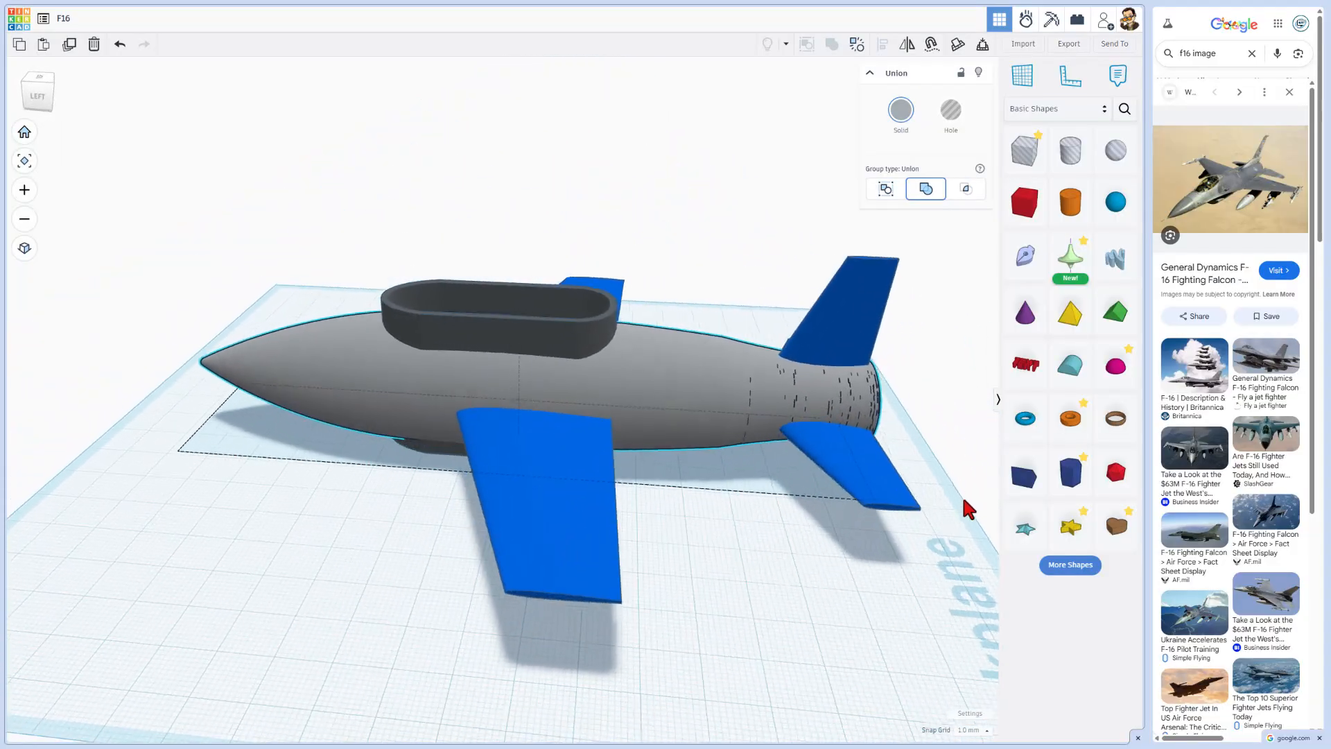
click(476, 327)
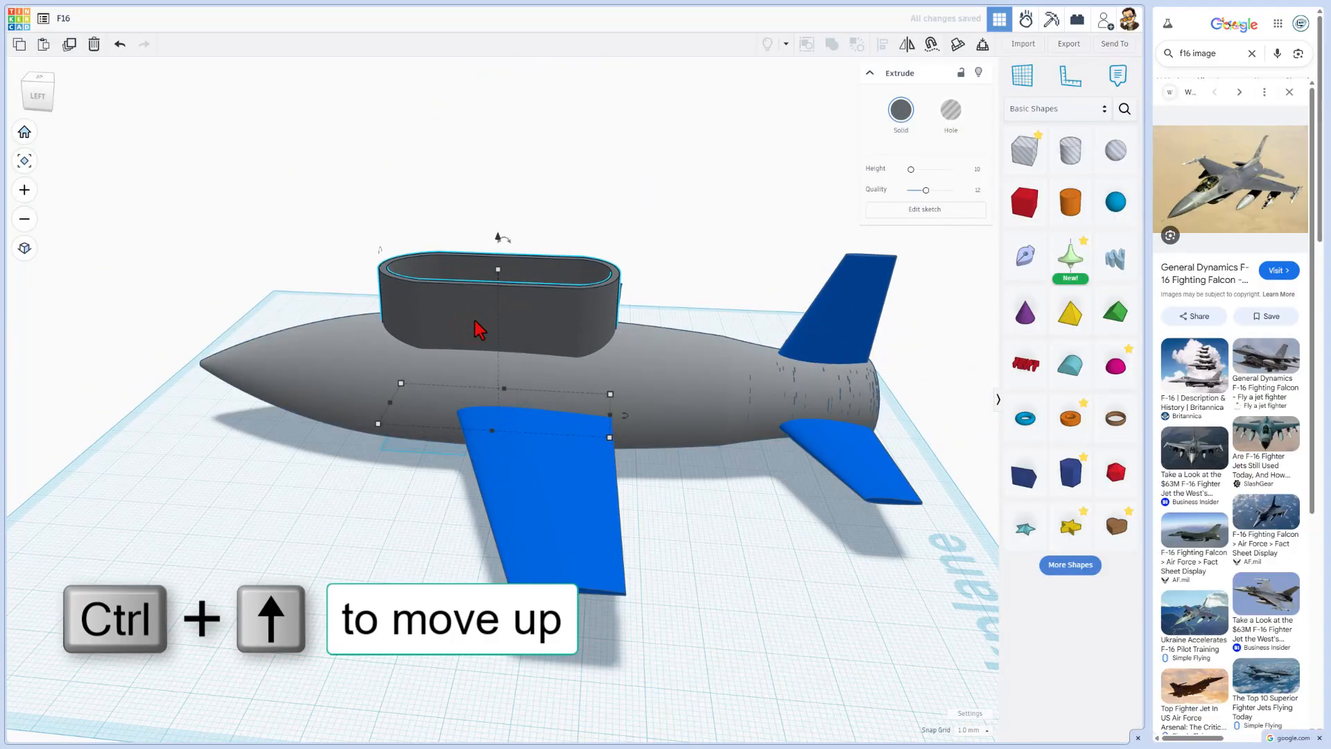
drag(497, 270, 498, 323)
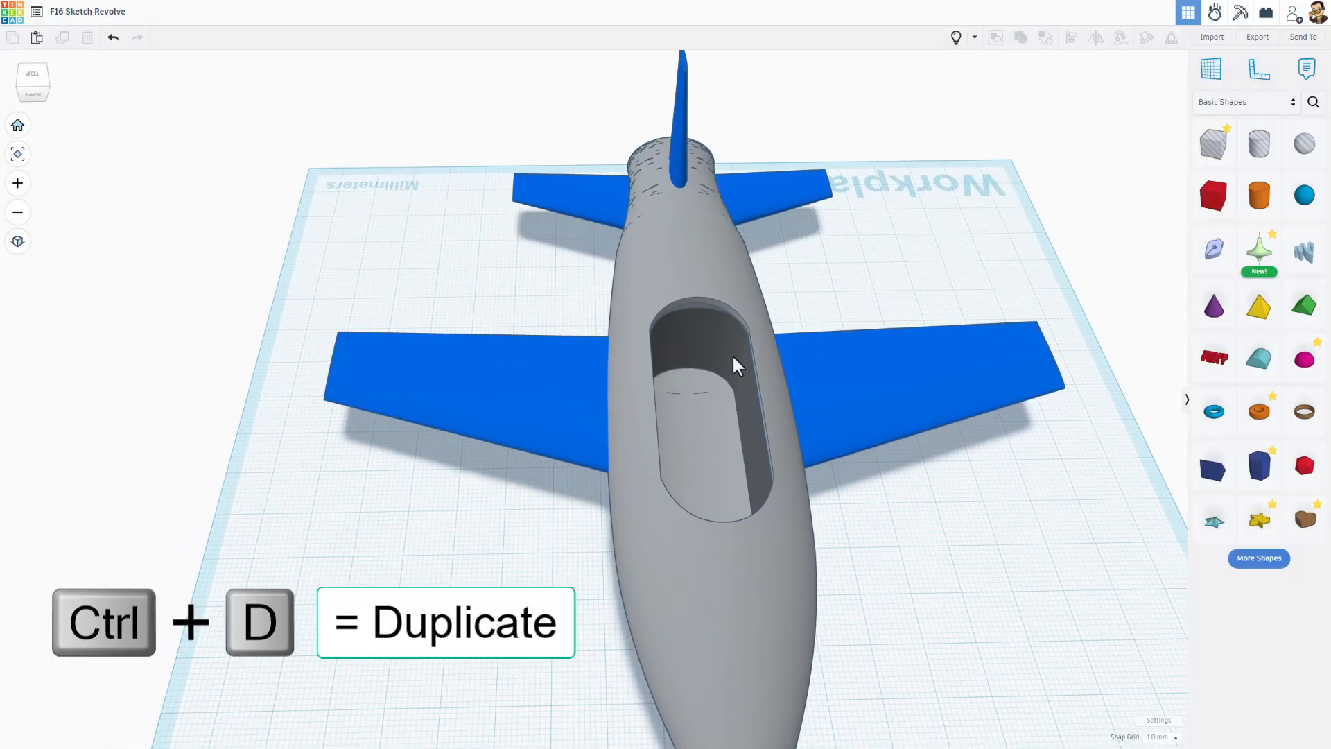
Step: Copy the cockpit shape and turn off its wall width so the oval is filled again
click(716, 373)
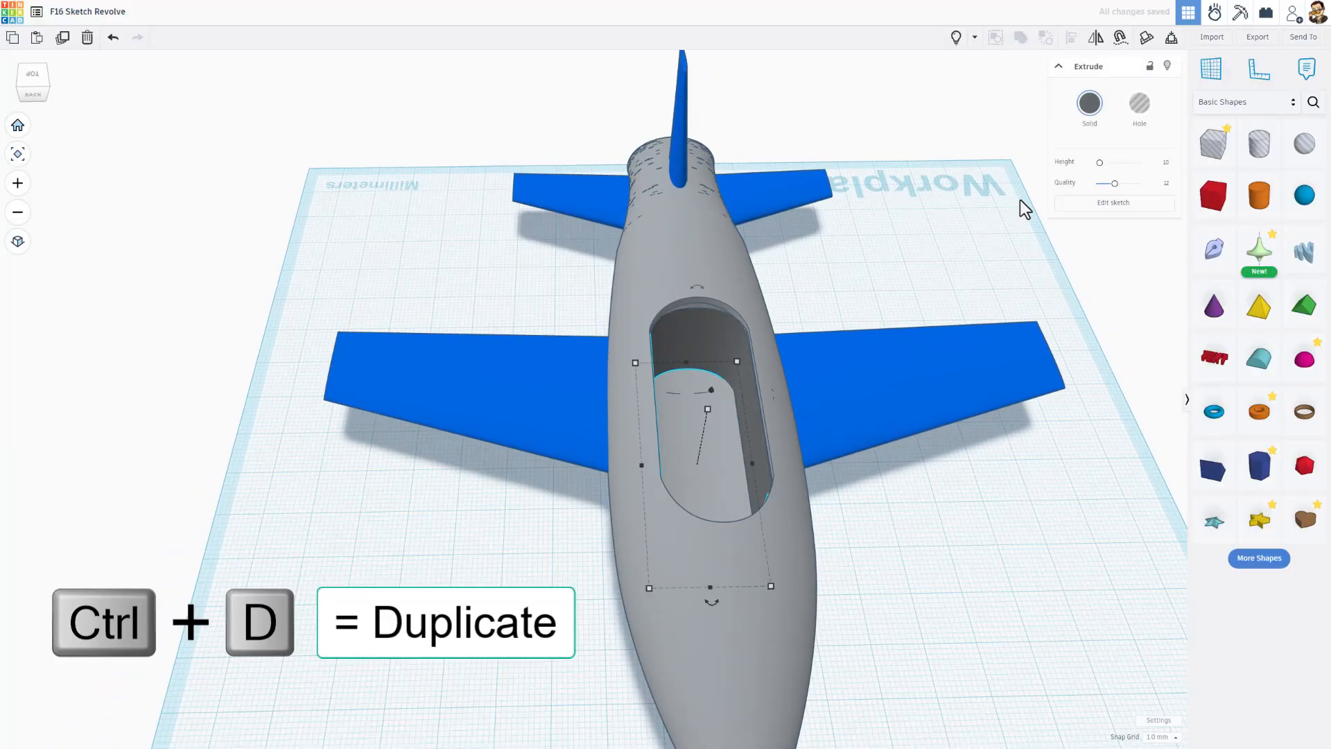
click(1114, 202)
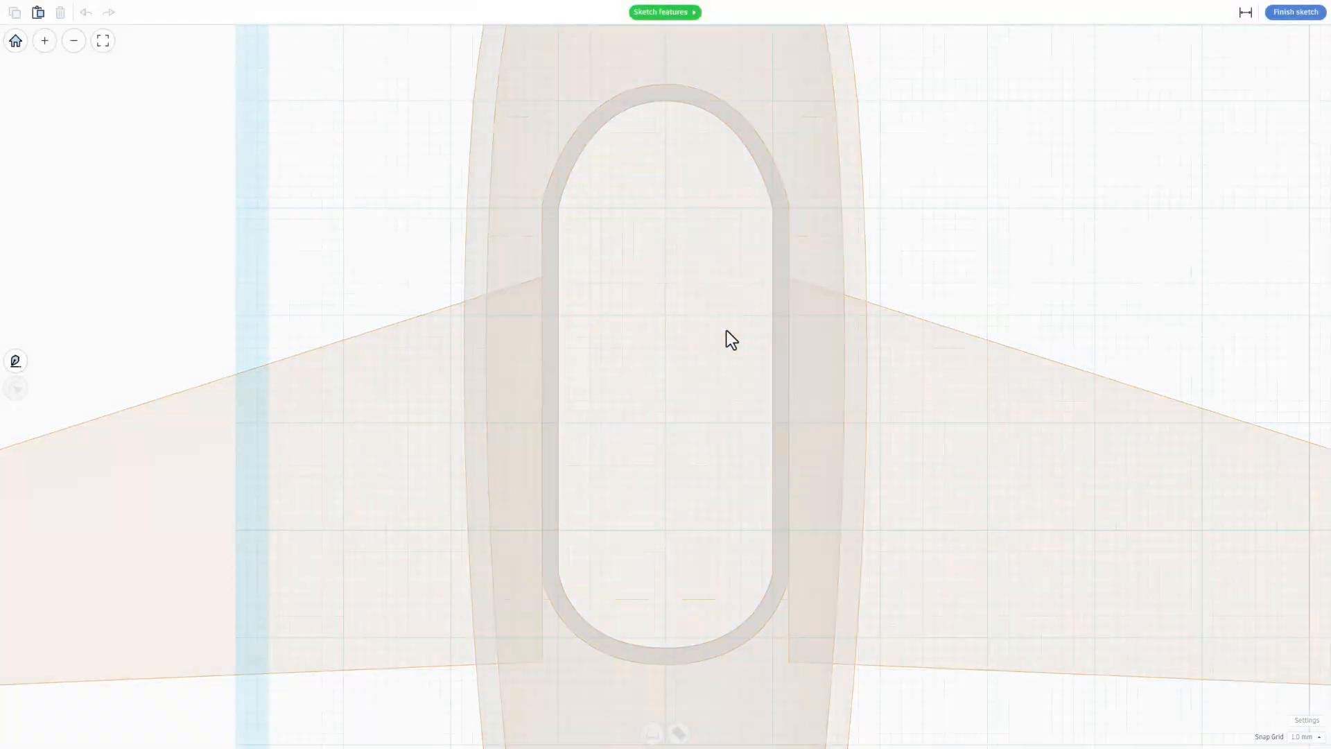
click(692, 620)
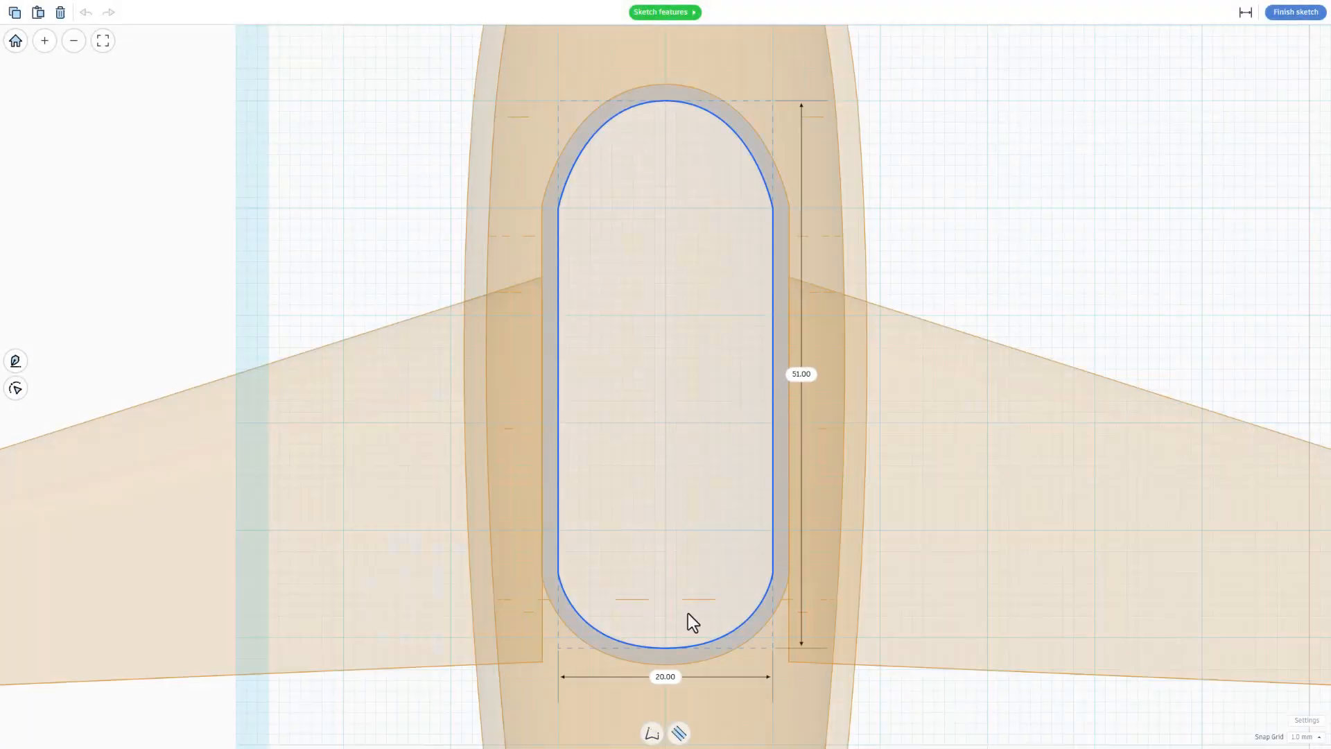
click(652, 732)
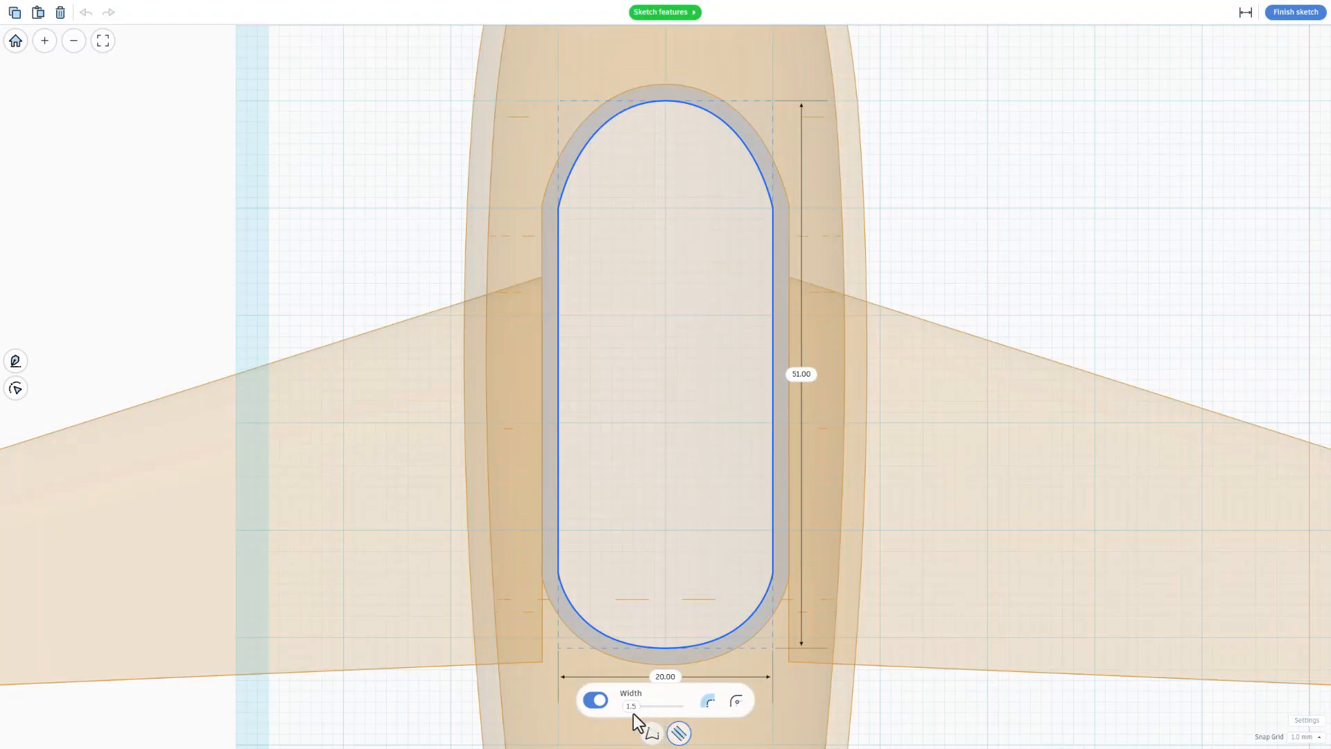
click(595, 699)
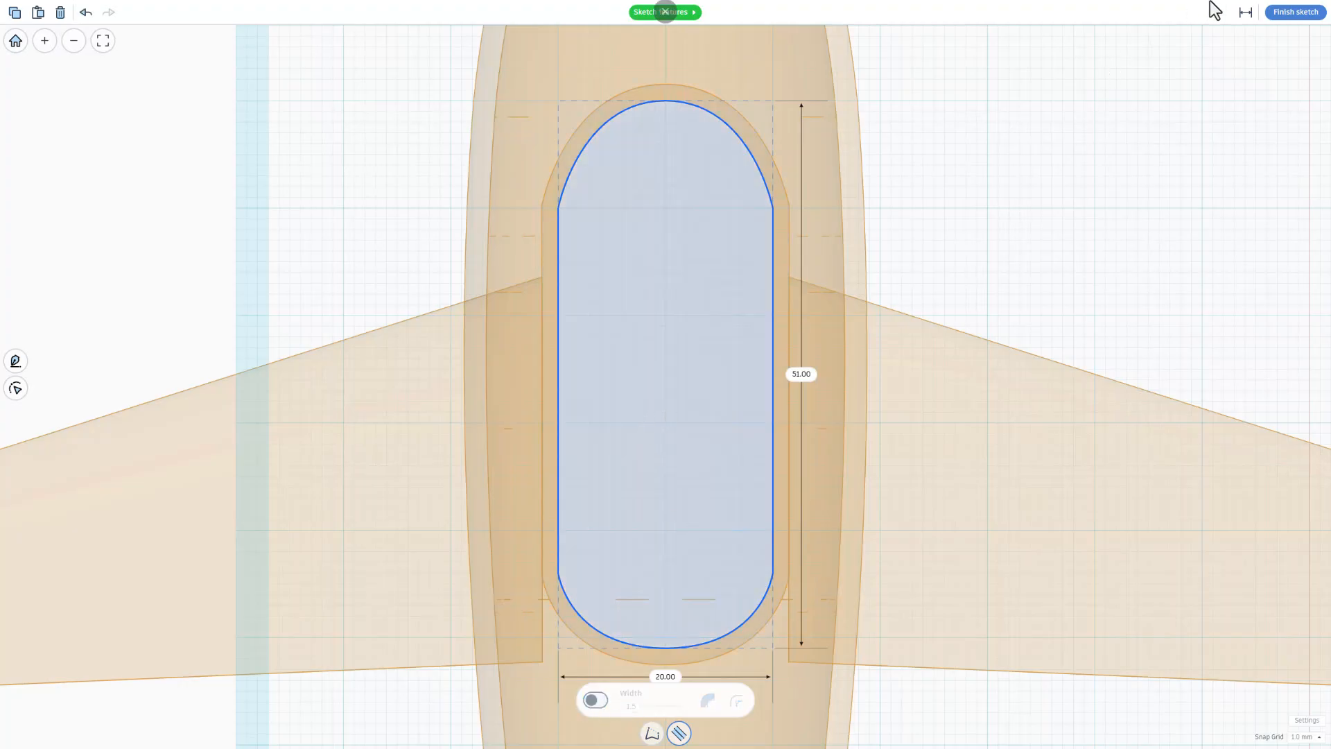
click(1294, 11)
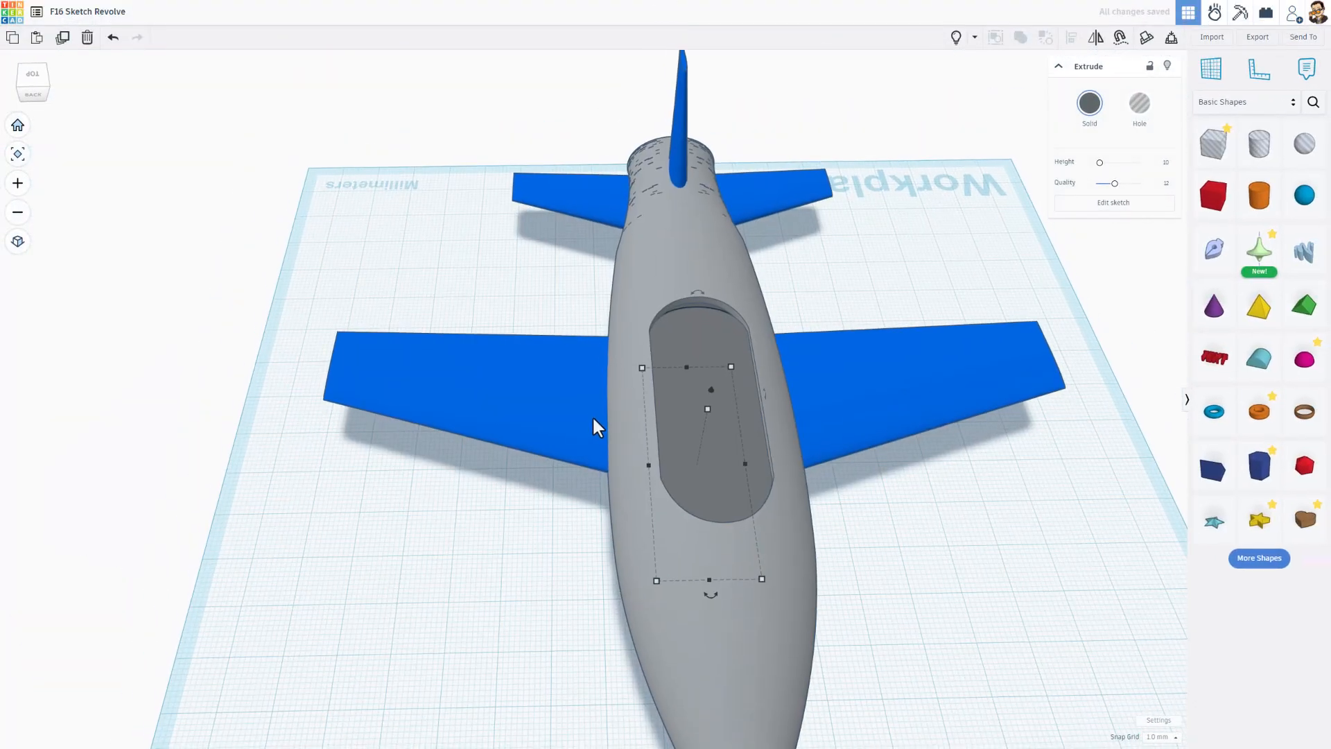
Step: Drag the filled oval's height to about 11 to deepen the cockpit well
drag(595, 424, 739, 331)
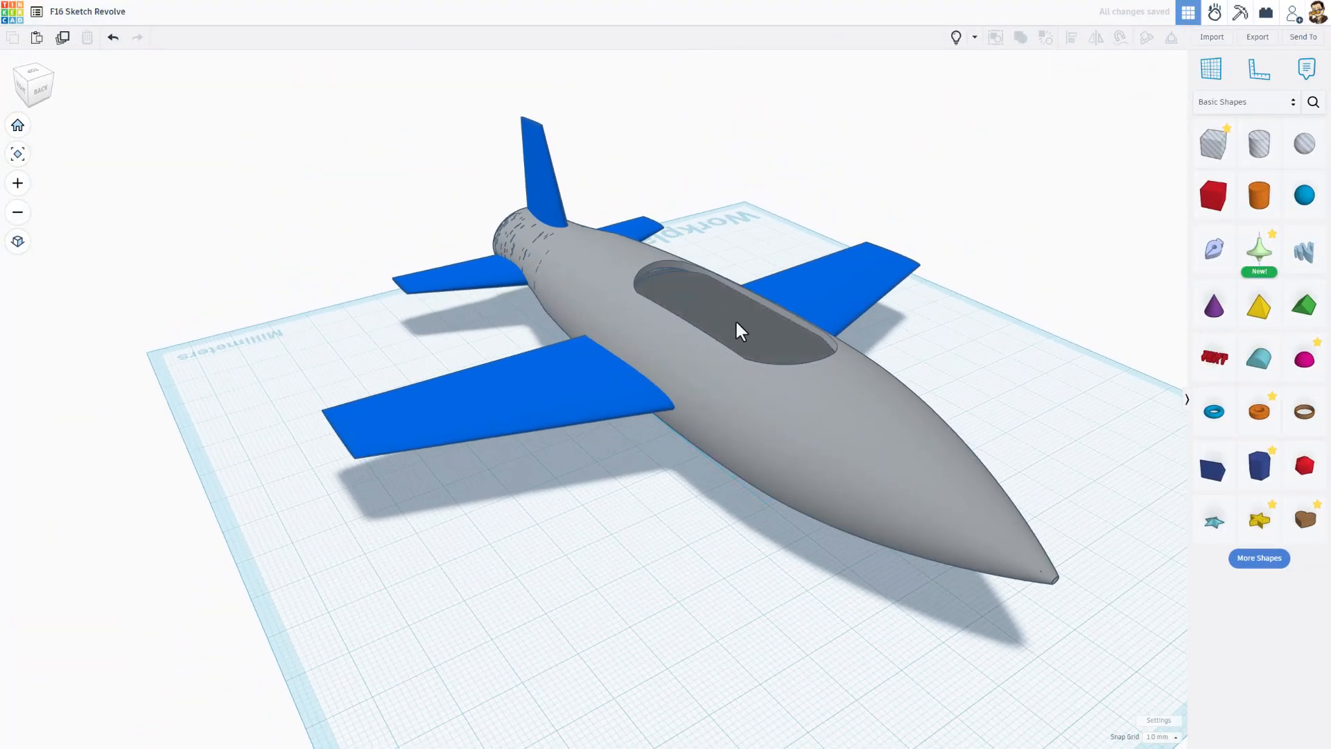
click(735, 332)
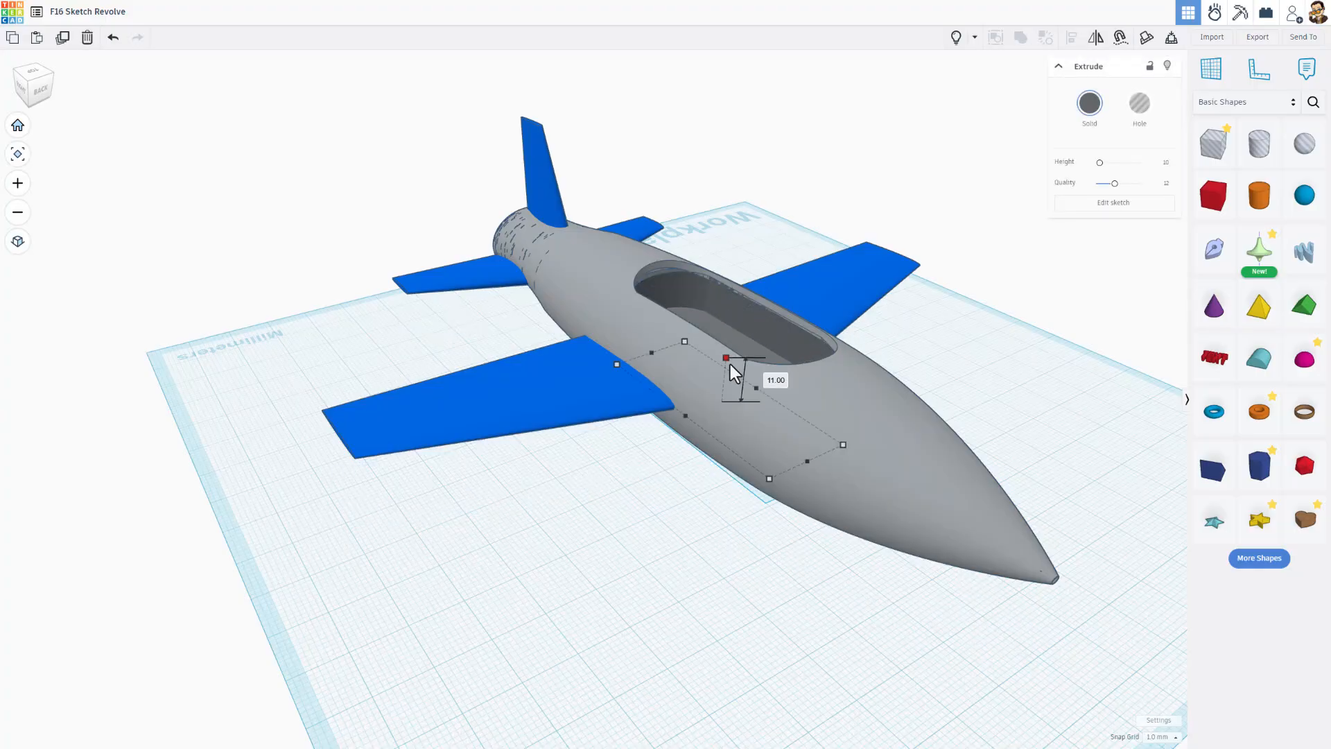
drag(726, 356, 723, 398)
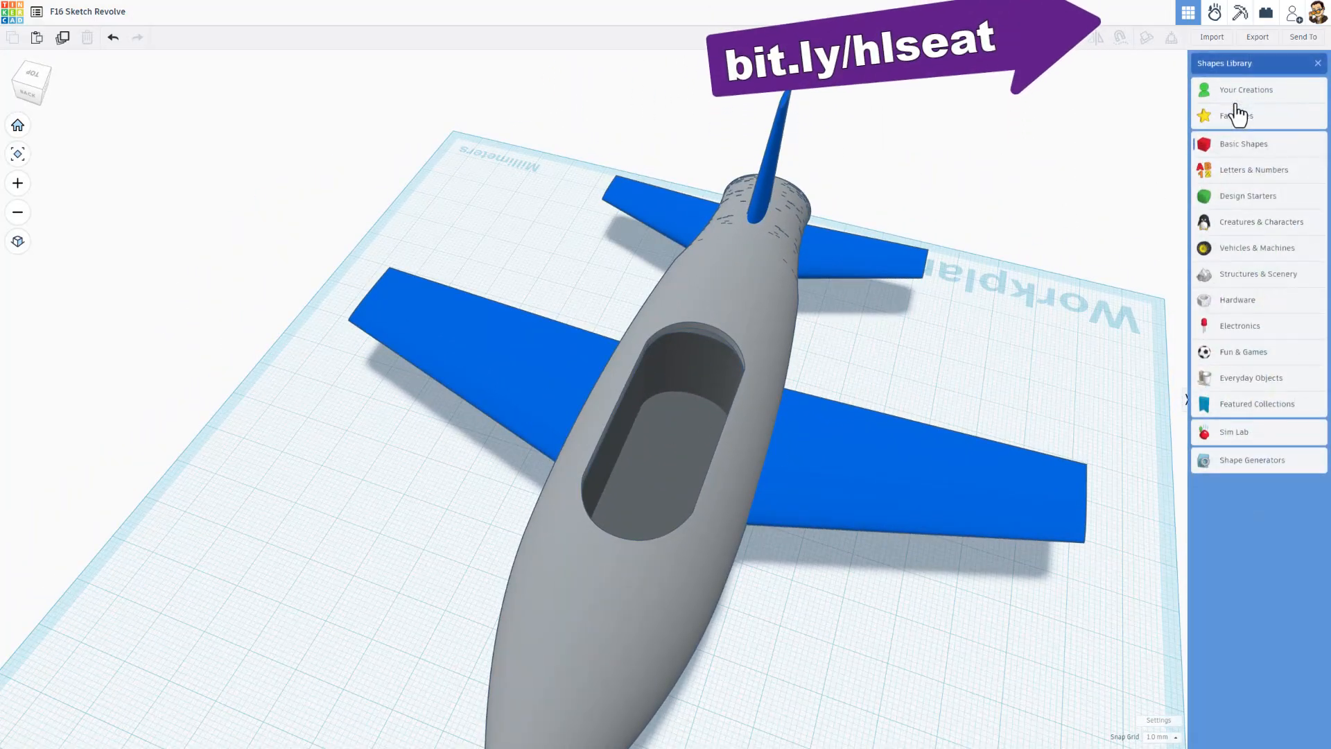
Step: Search Your Creations for 'seat', place the car seat in the cockpit and rotate it 157.5° to face the nose
click(1246, 89)
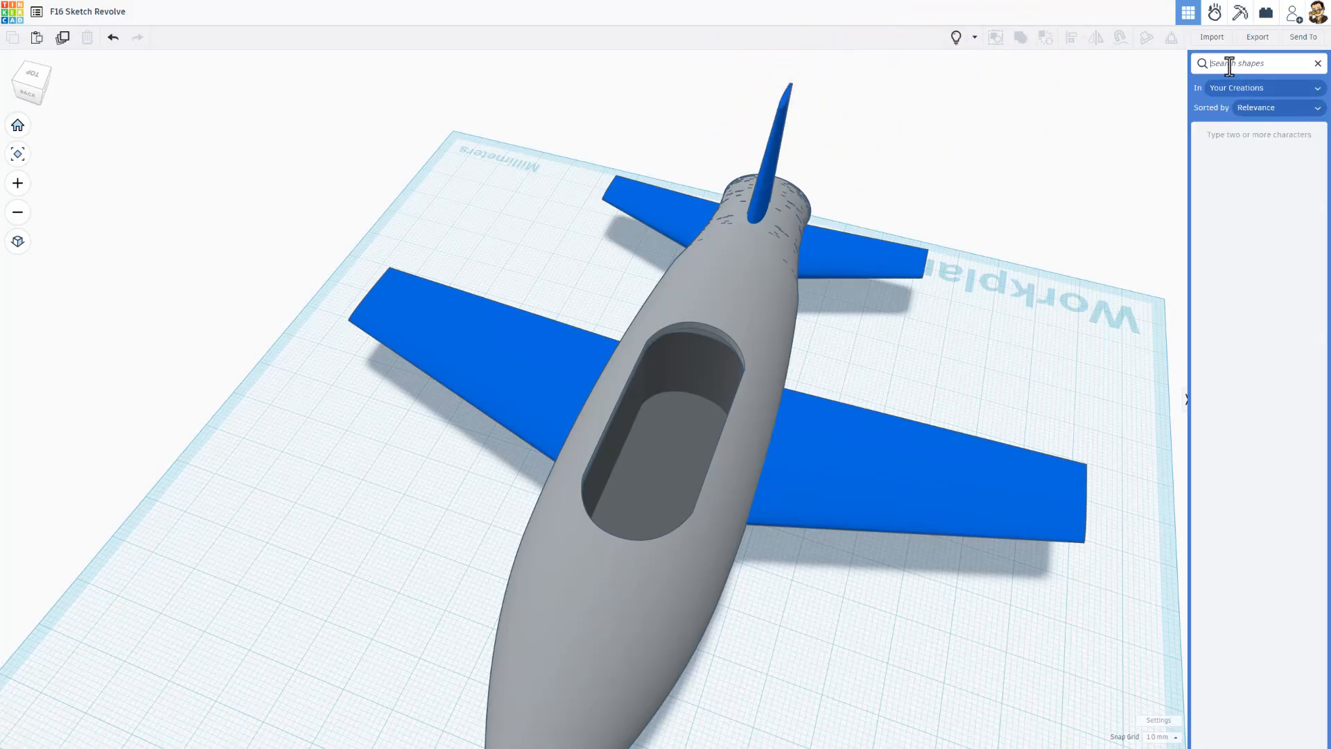
text(seat)
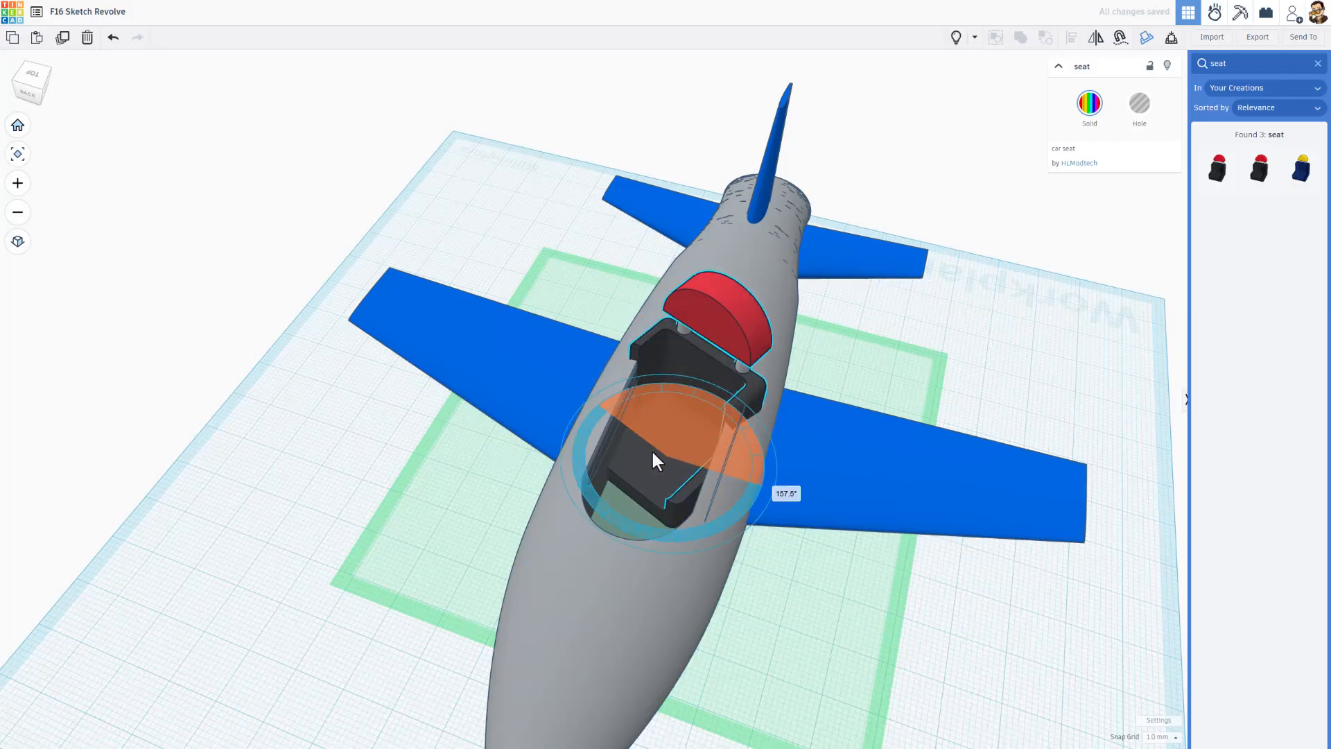
drag(658, 459, 709, 383)
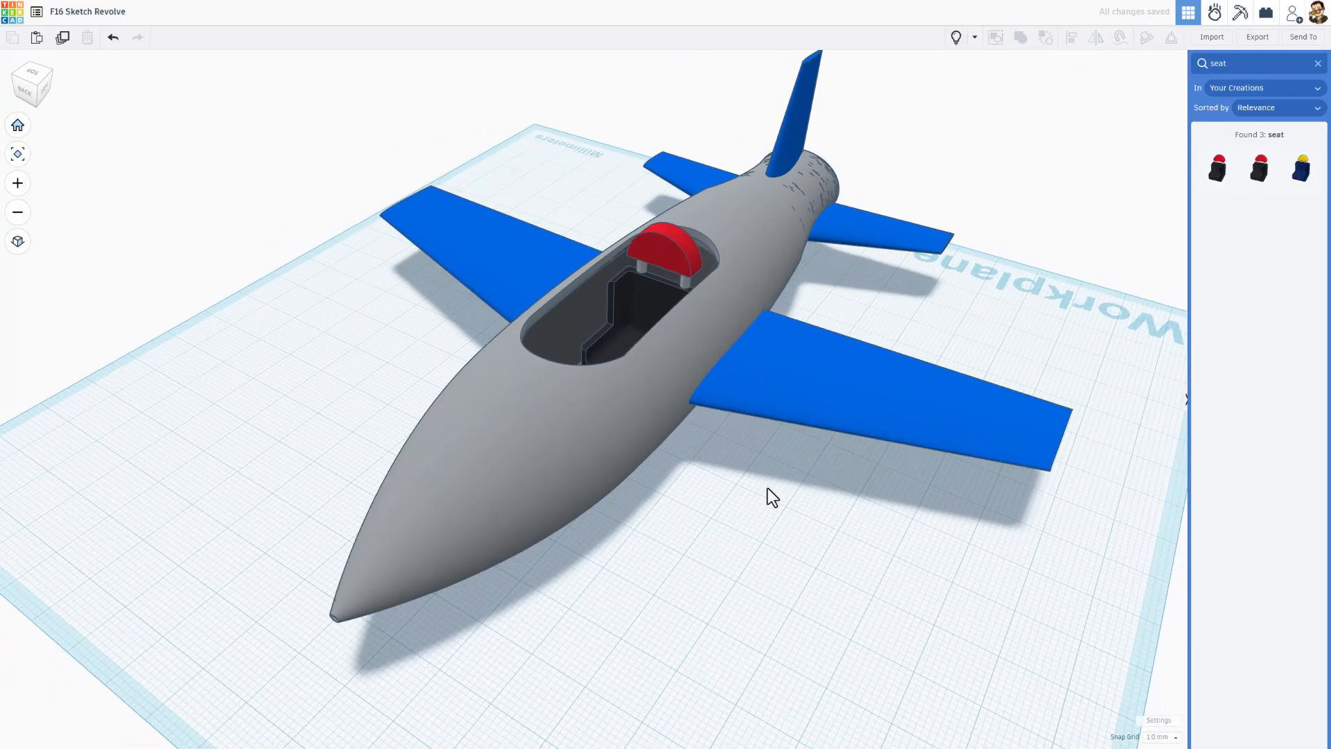
click(671, 251)
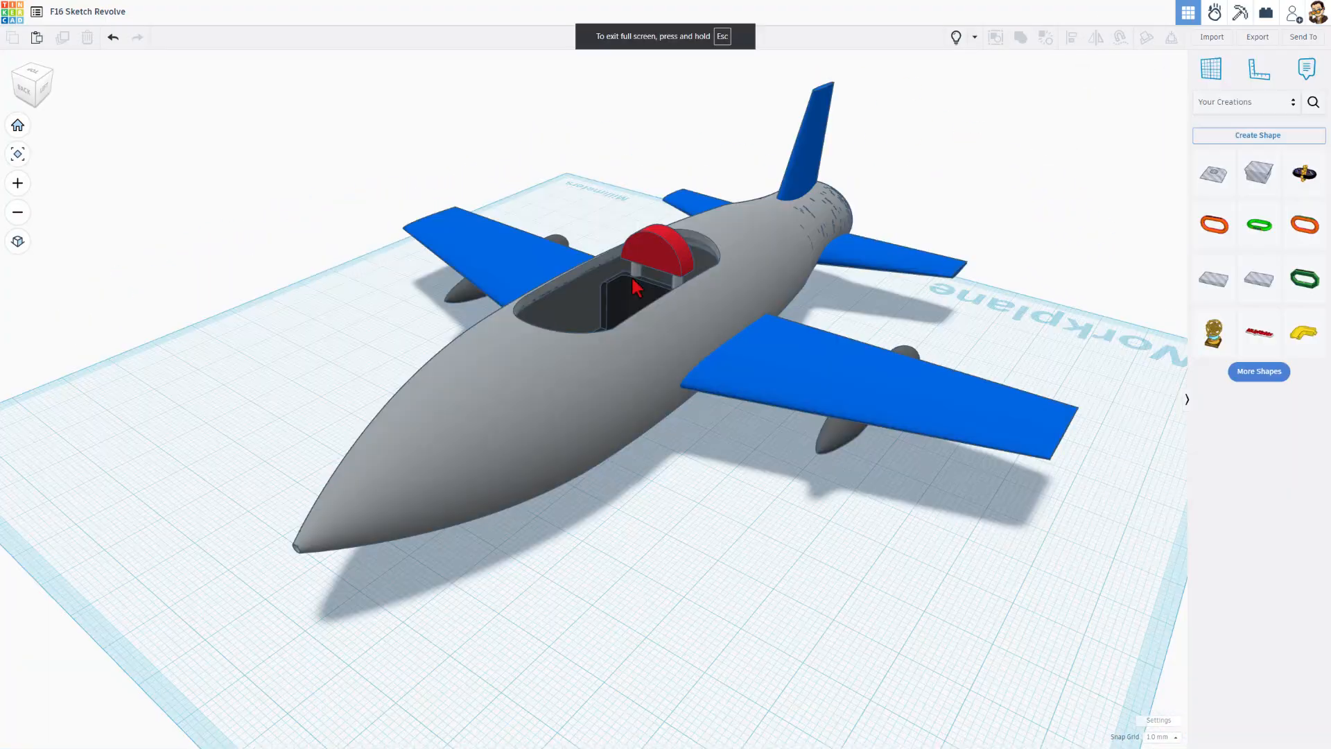
Step: Delete the seat and start a curved canopy profile sketch extending upward into a long body
click(657, 255)
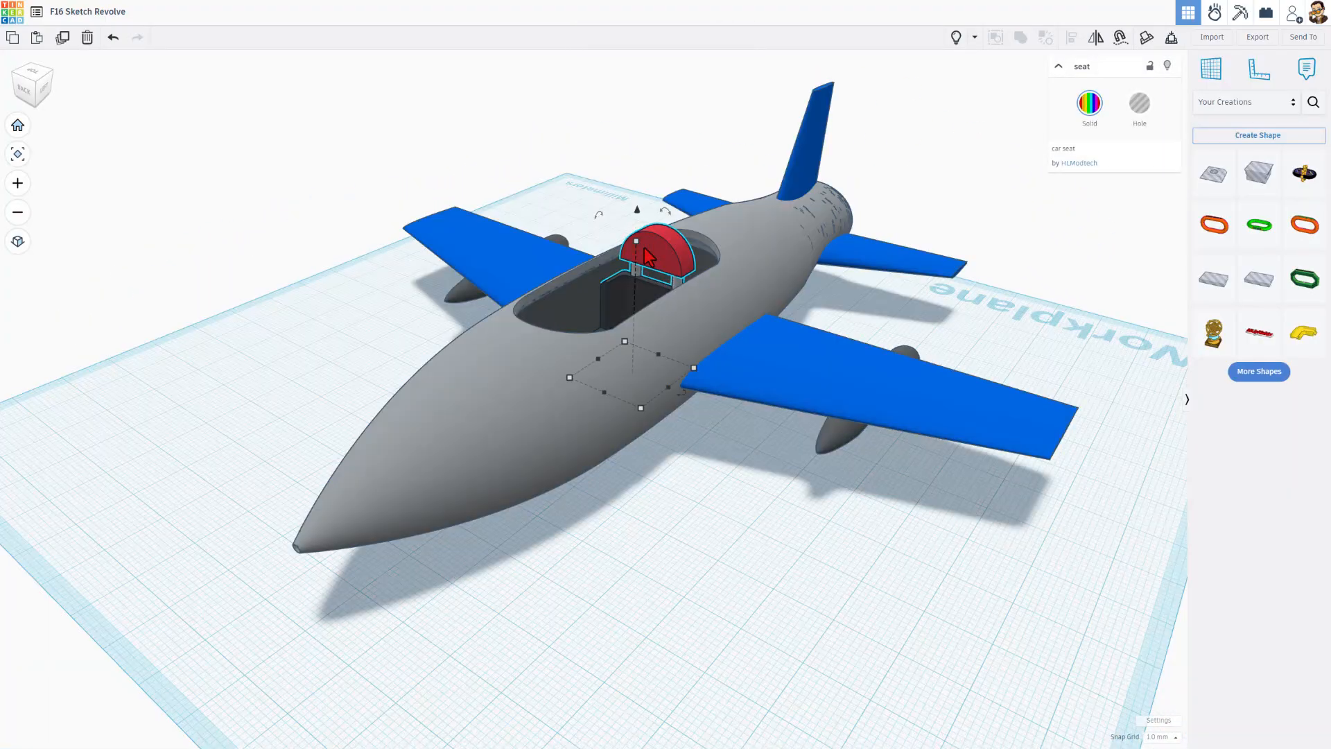
key(Delete)
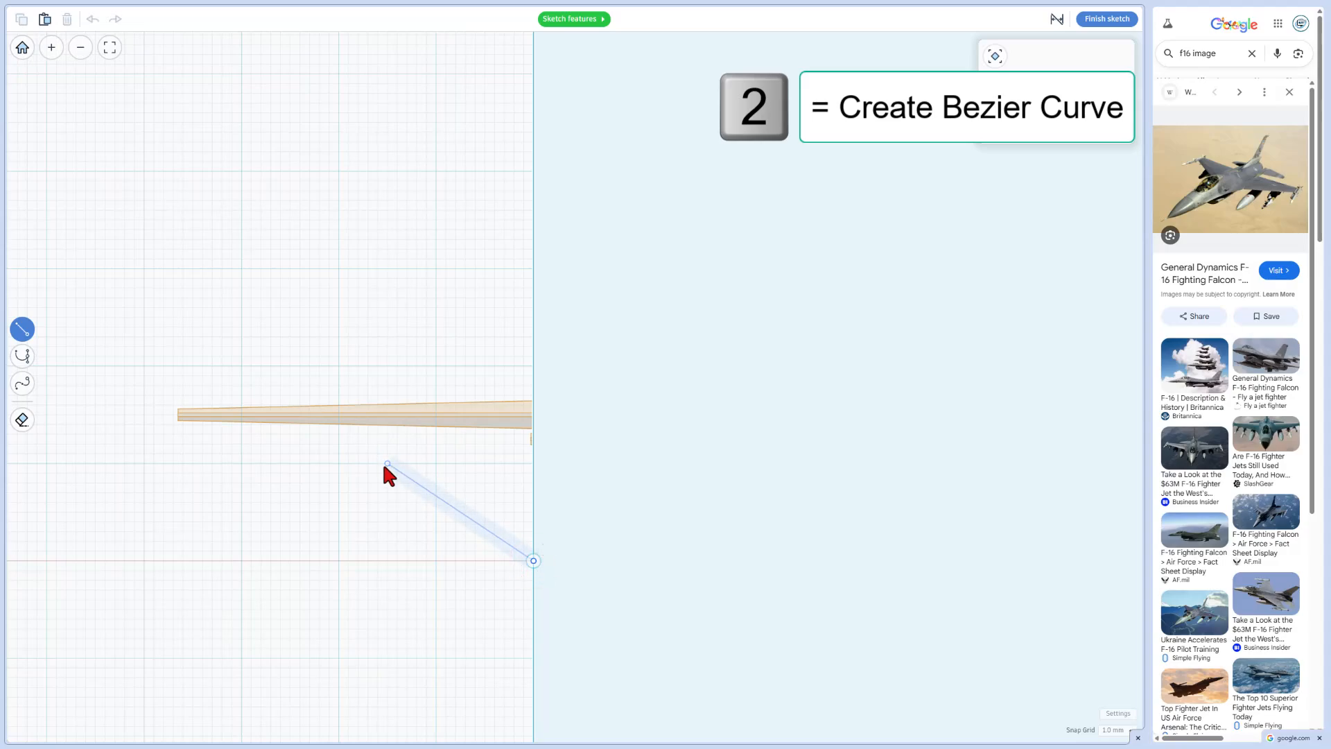
click(22, 355)
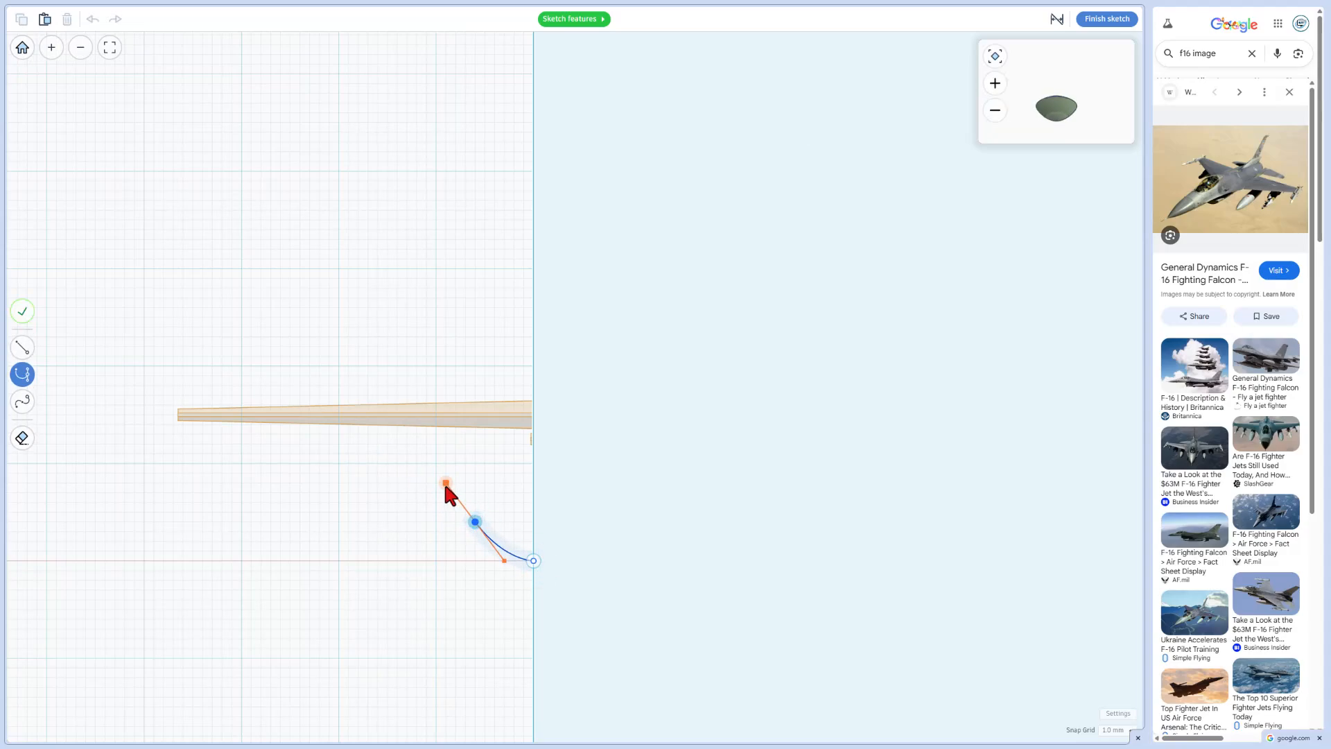
drag(445, 484, 456, 211)
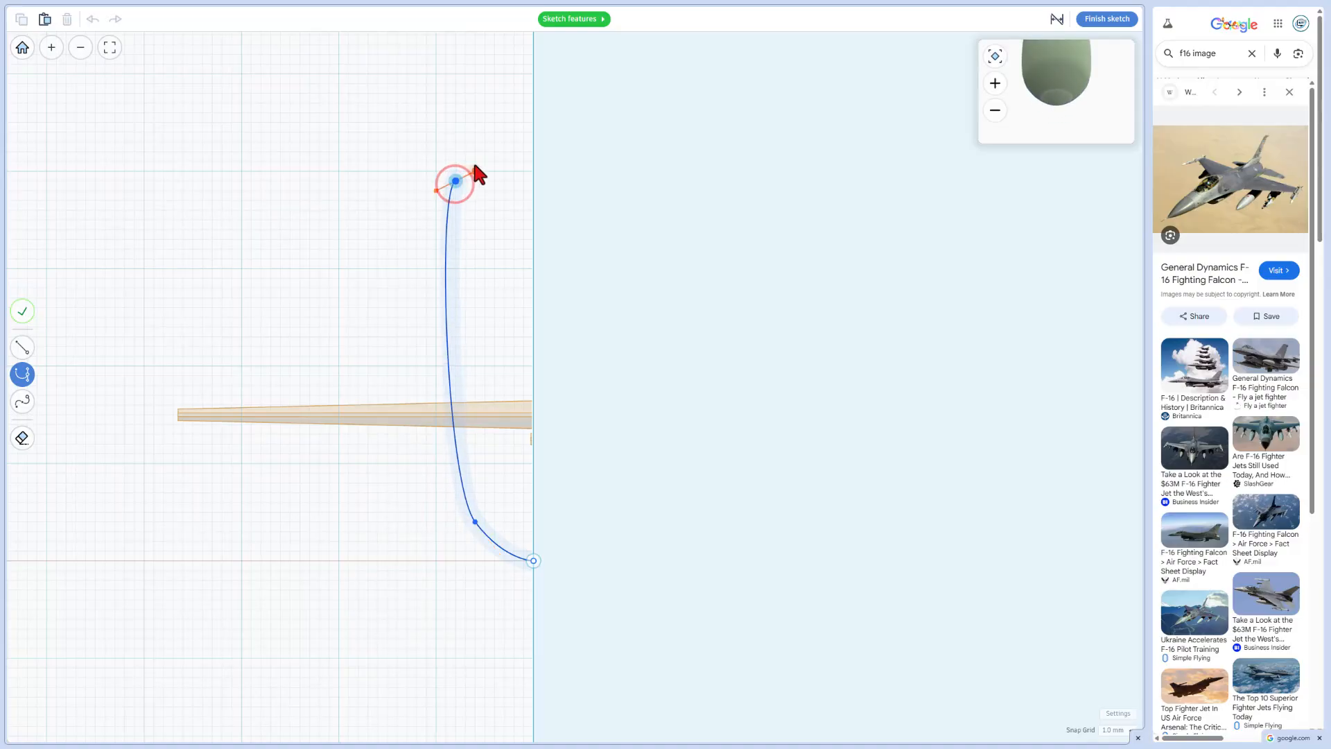
drag(456, 181, 536, 75)
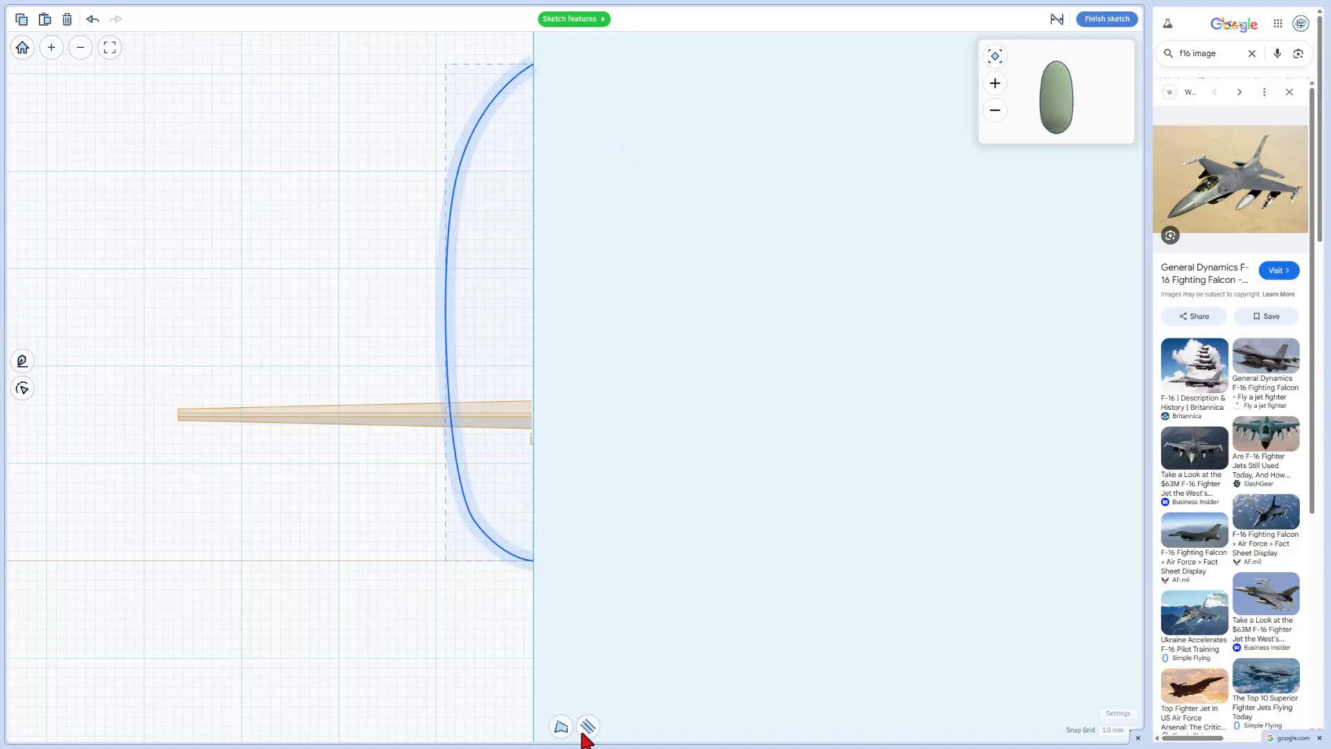
Step: Refine the canopy profile's curve points for the revolved pointed canopy shell
click(586, 726)
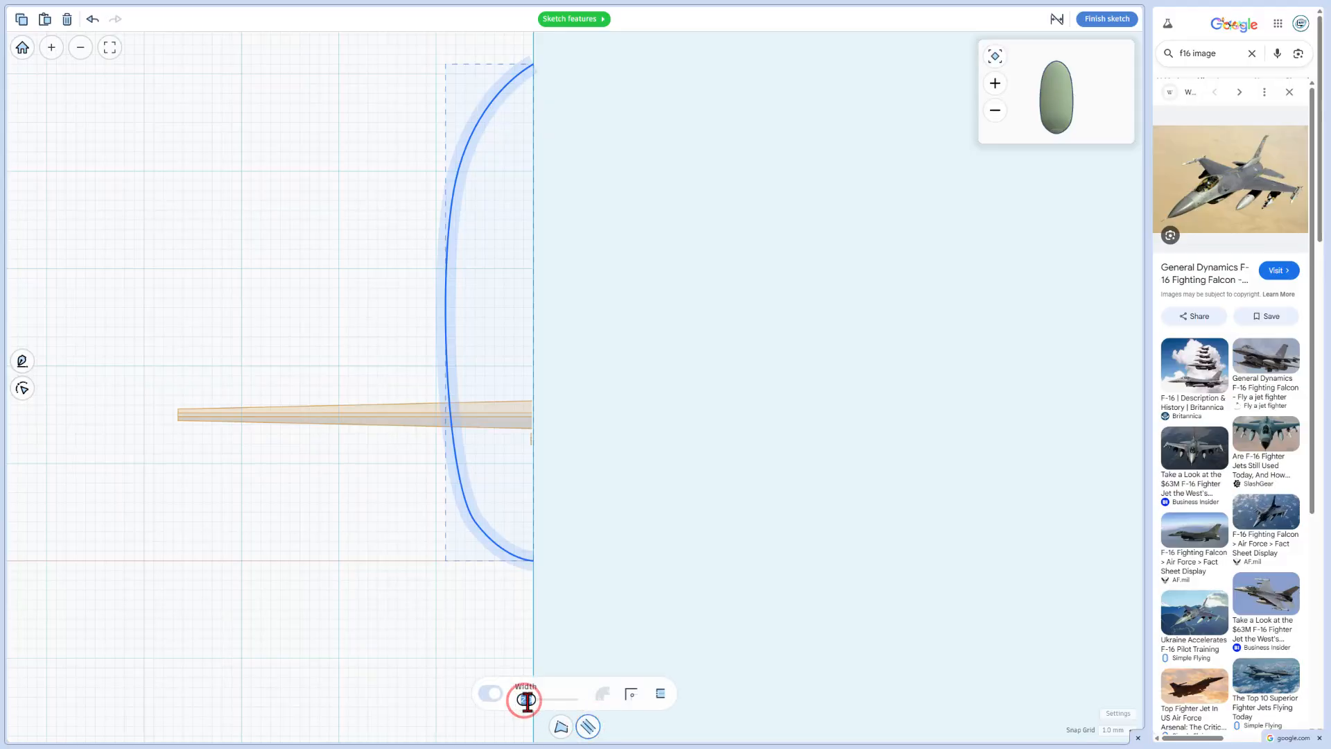
drag(524, 700, 516, 700)
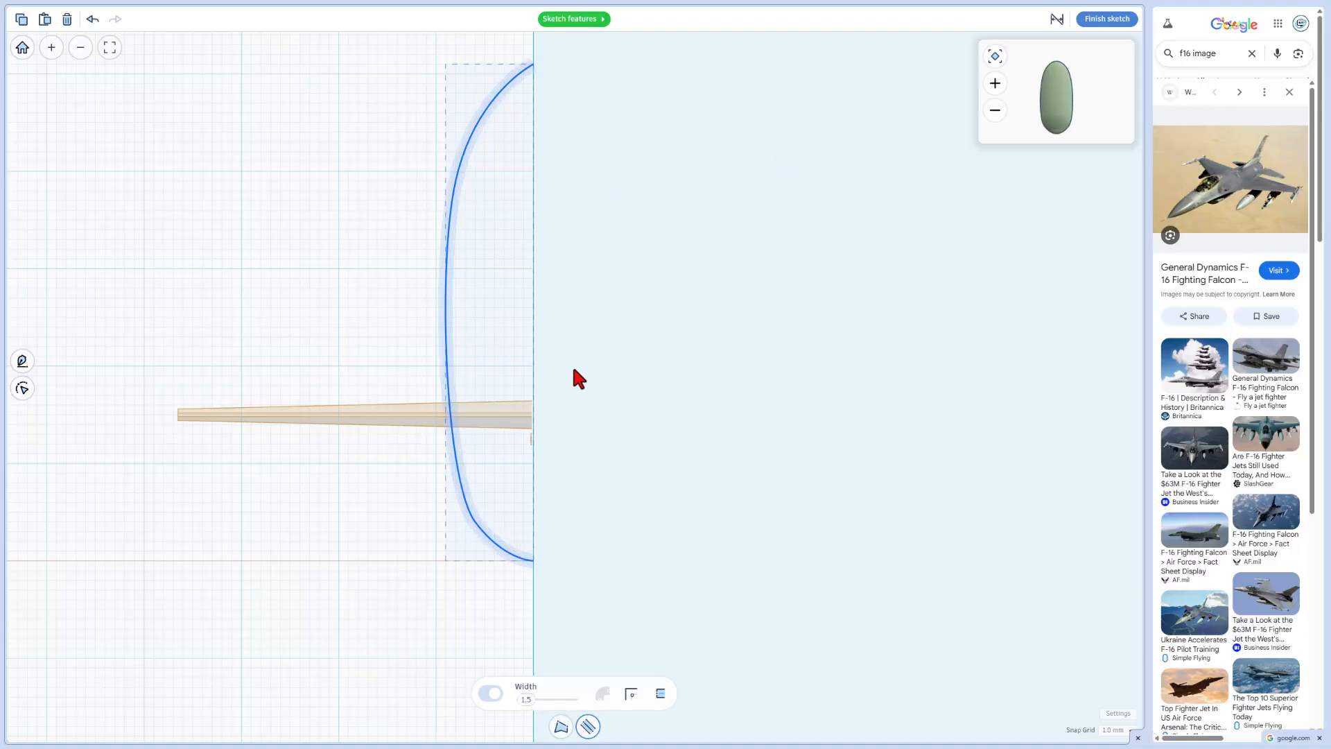
mouse_move(600, 676)
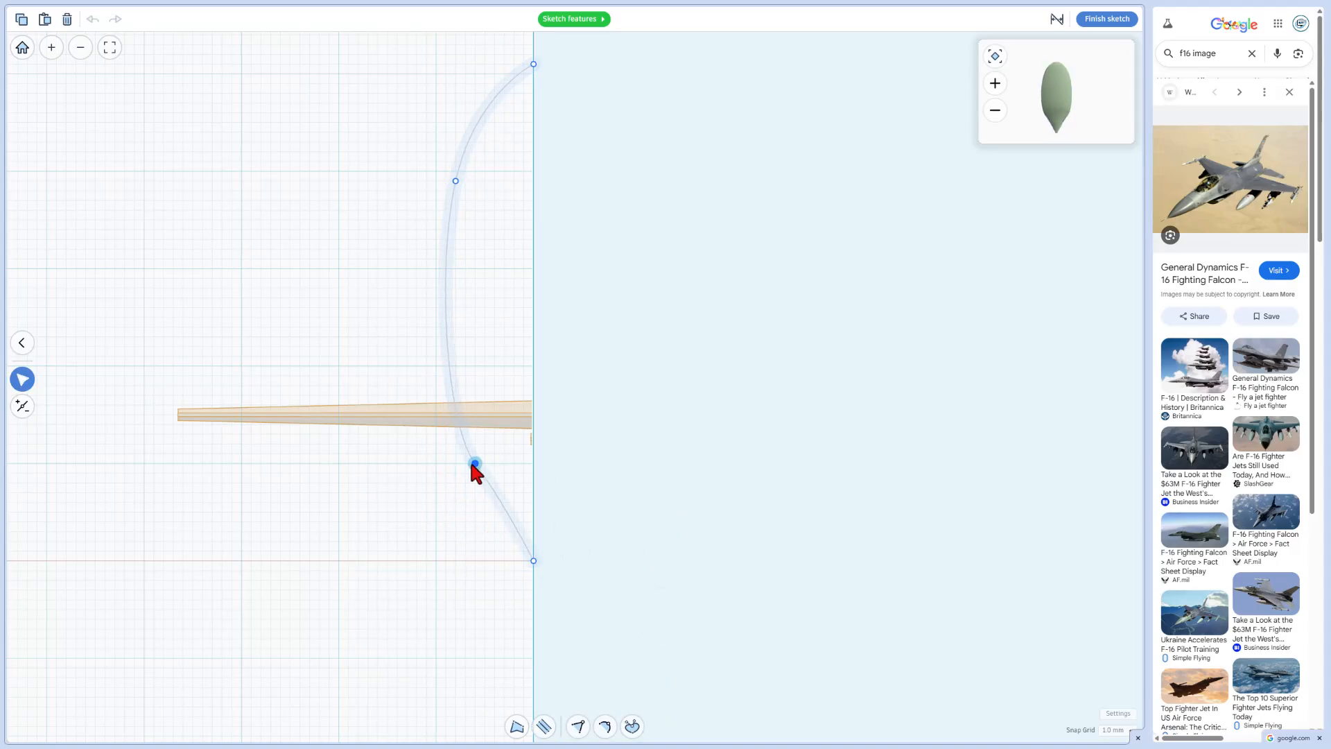
drag(474, 468, 483, 523)
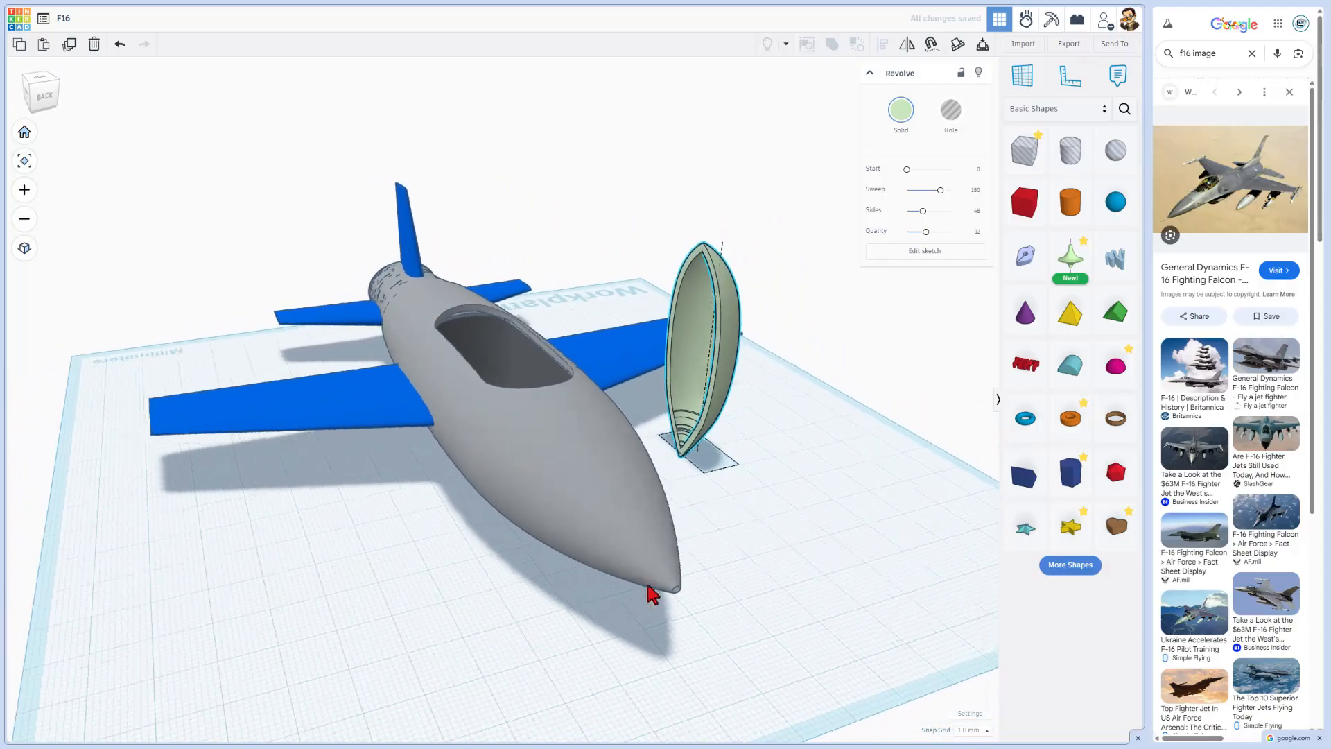
Step: Colour the canopy light blue transparent, tip it 90° and move it over the cockpit opening
click(901, 114)
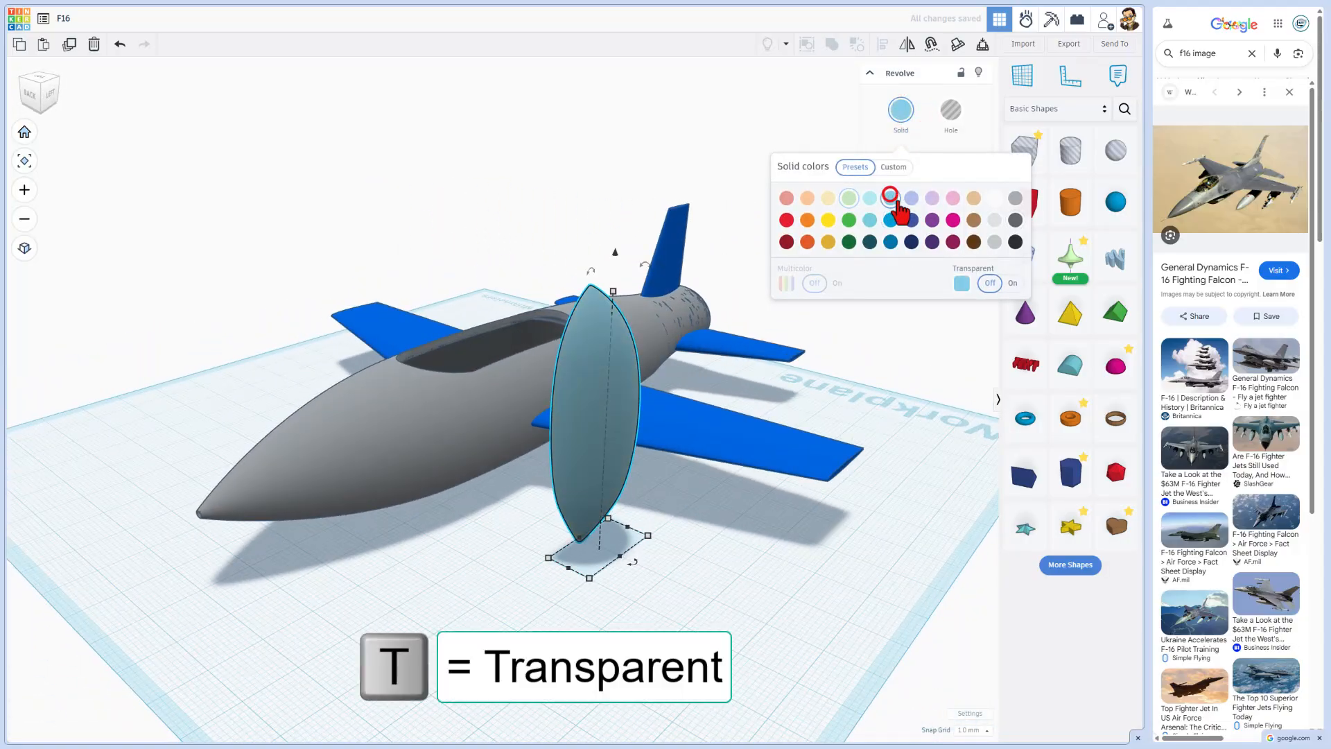
click(1012, 283)
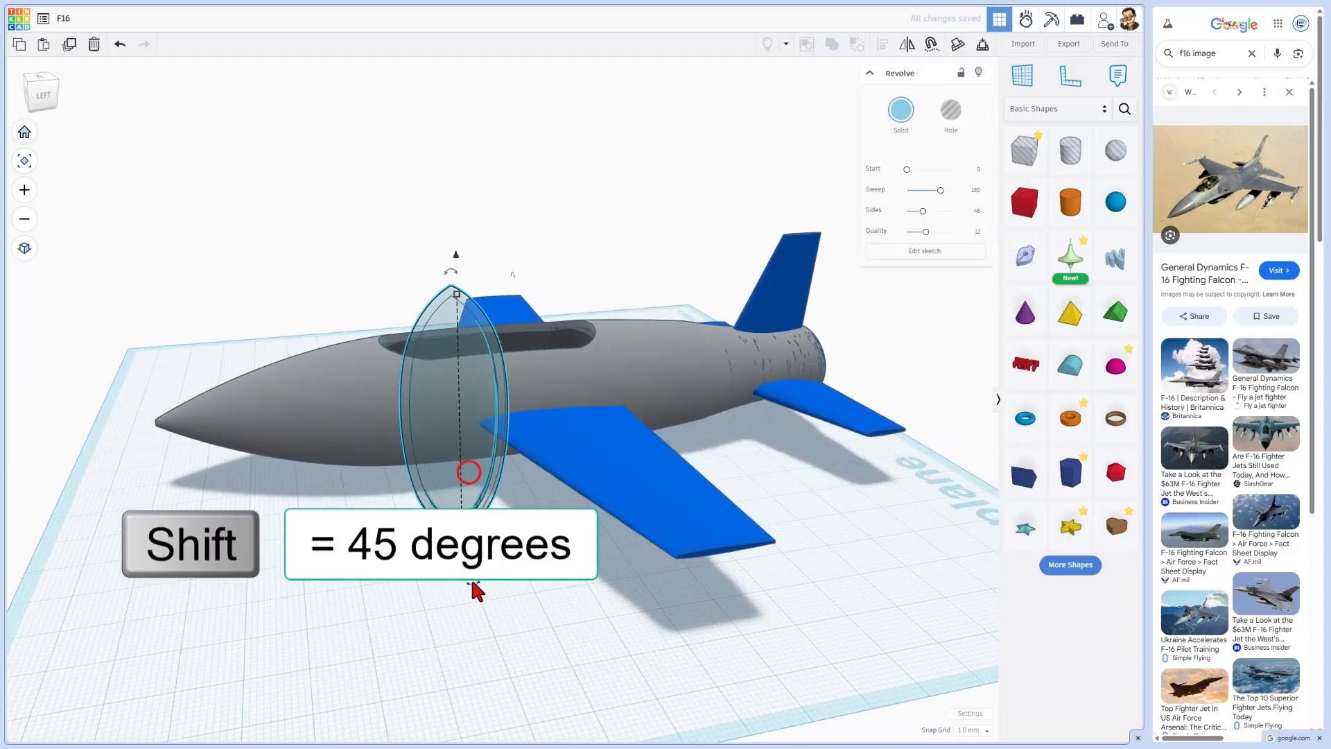
drag(470, 471, 433, 591)
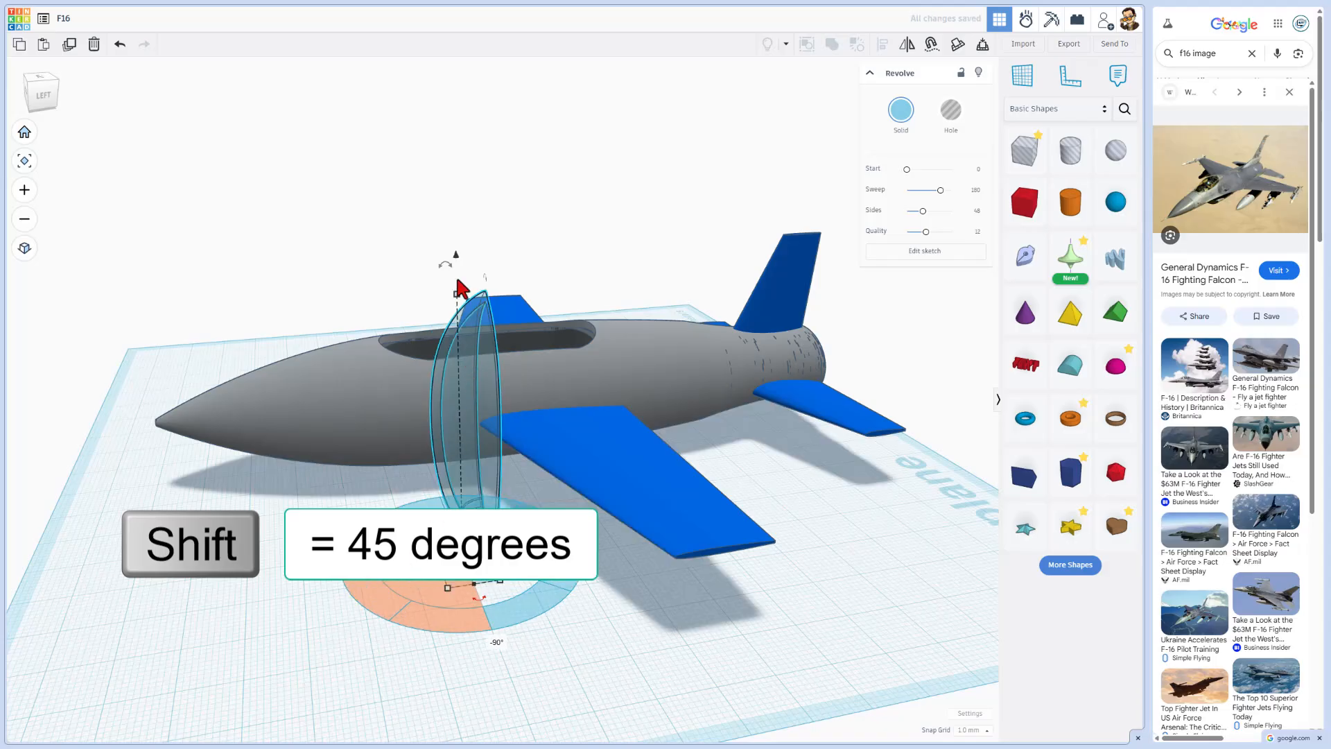
drag(459, 289, 566, 388)
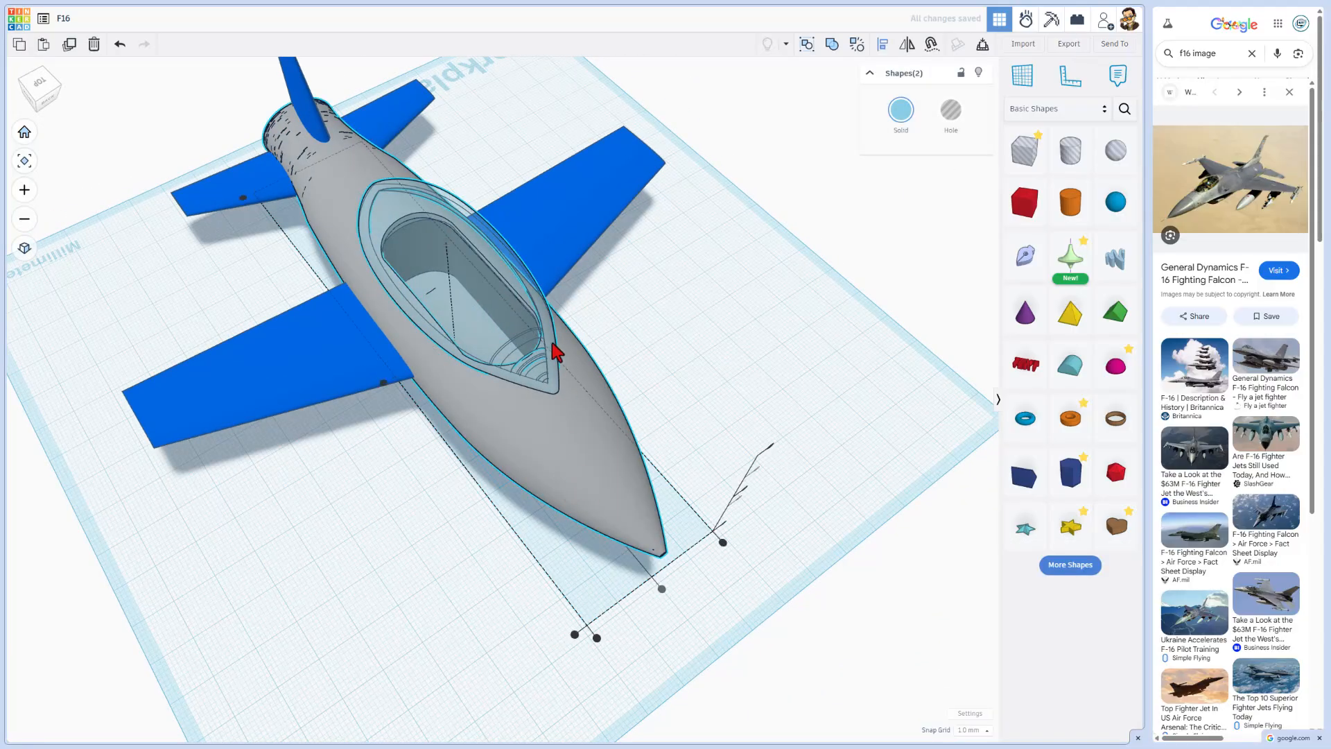
Step: Drop the canopy onto the fuselage over the red seat and fine-tune its position
drag(552, 348, 527, 455)
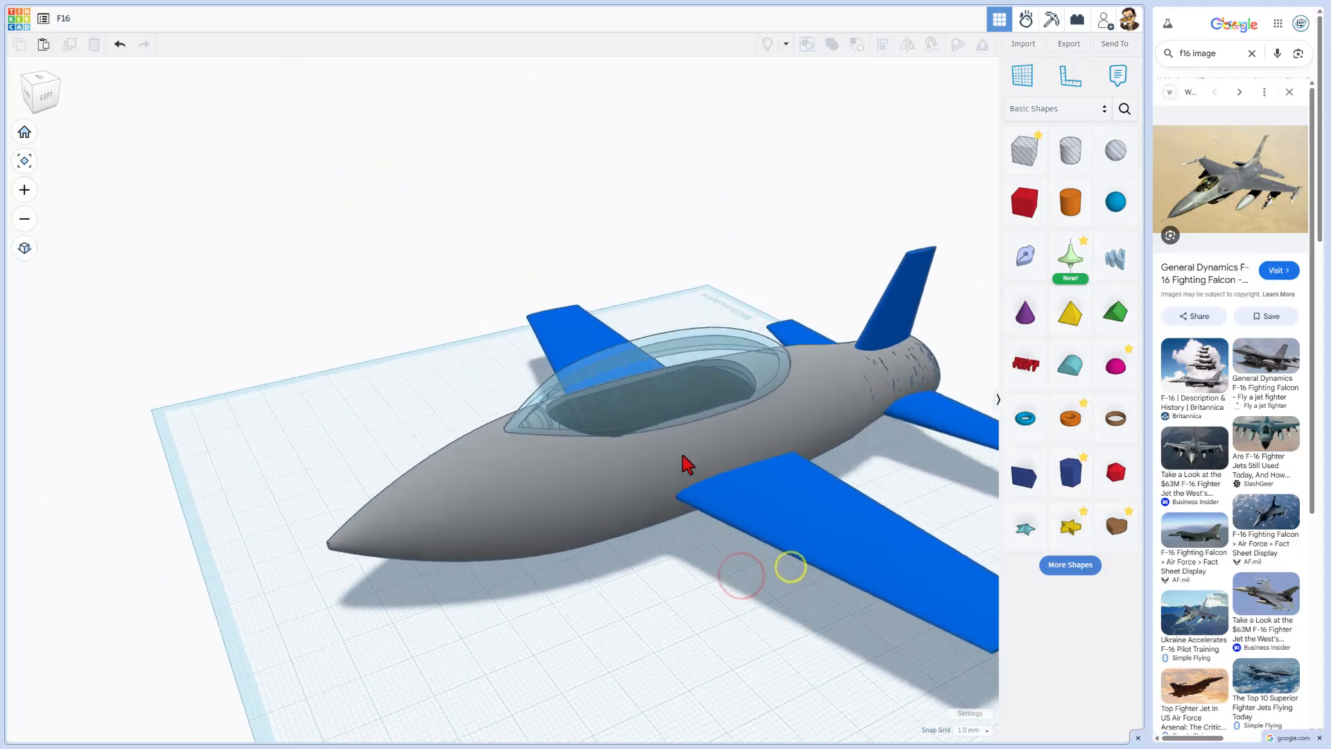
drag(688, 463, 645, 391)
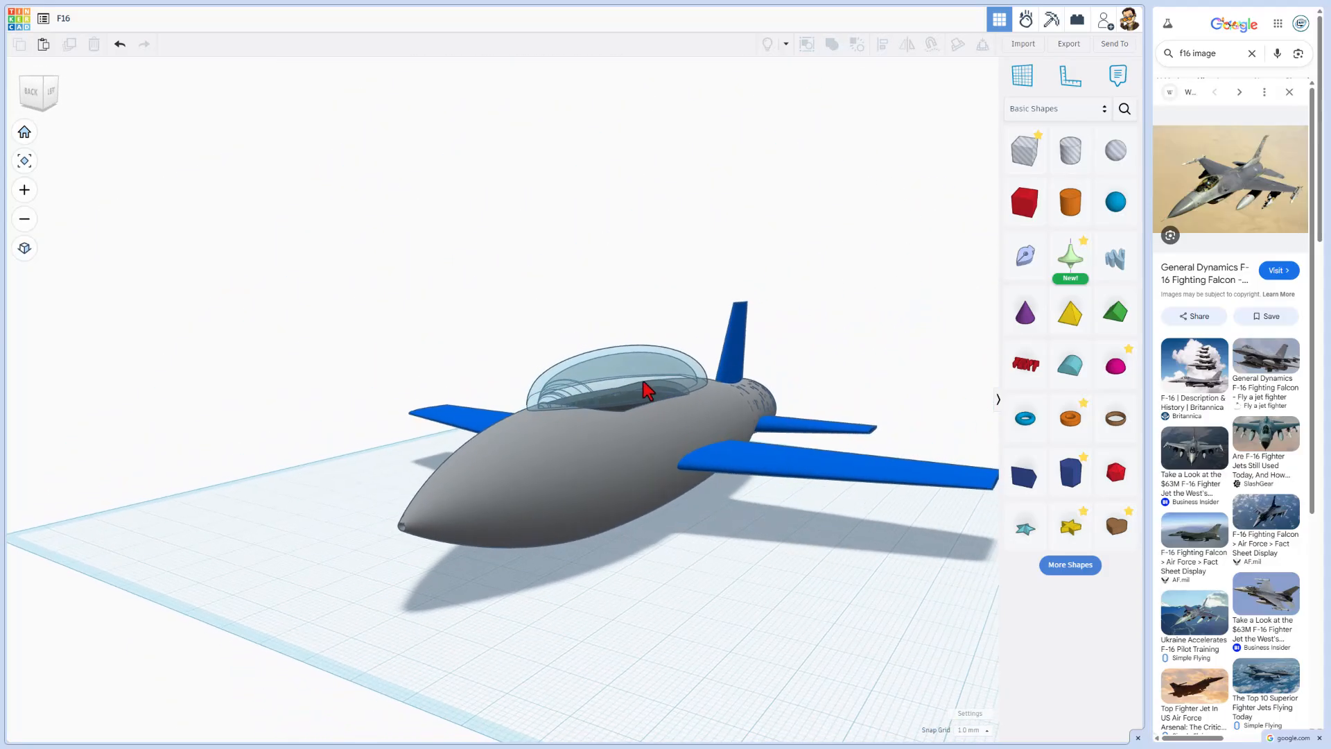
click(611, 377)
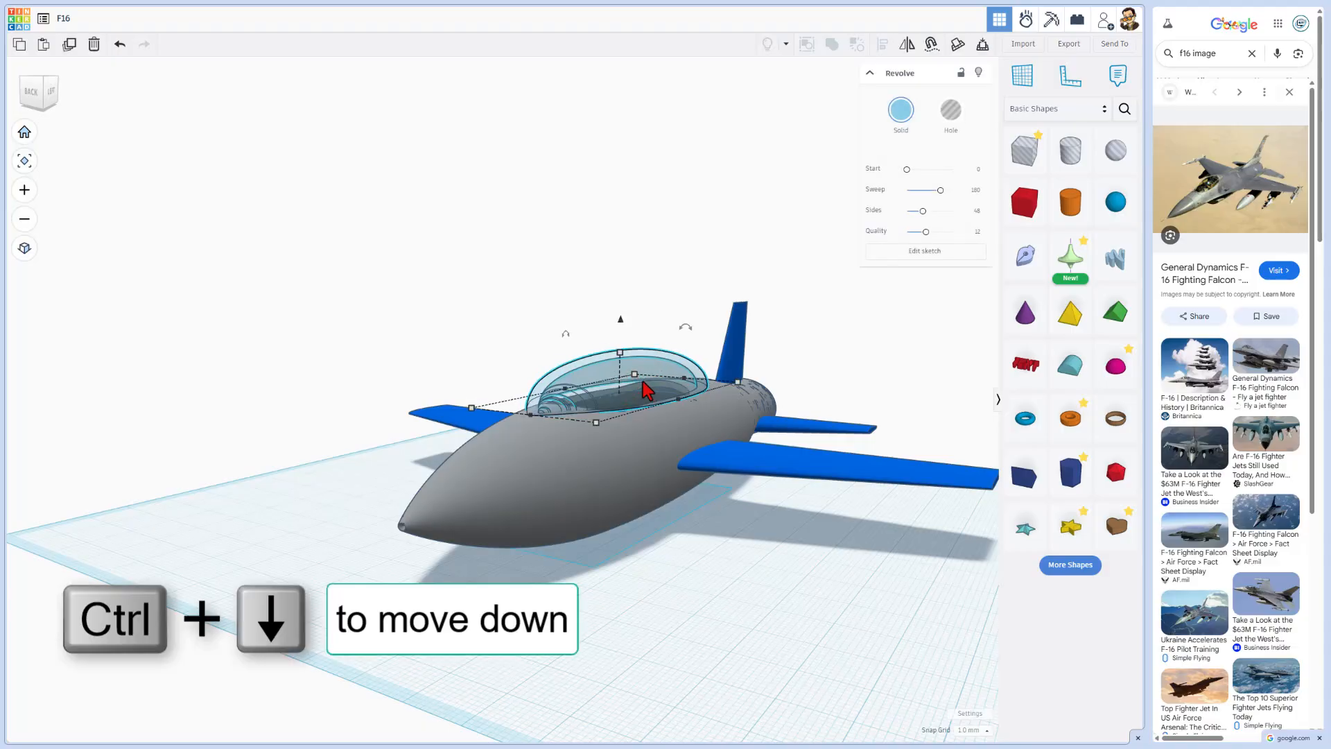
key(ctrl+Down)
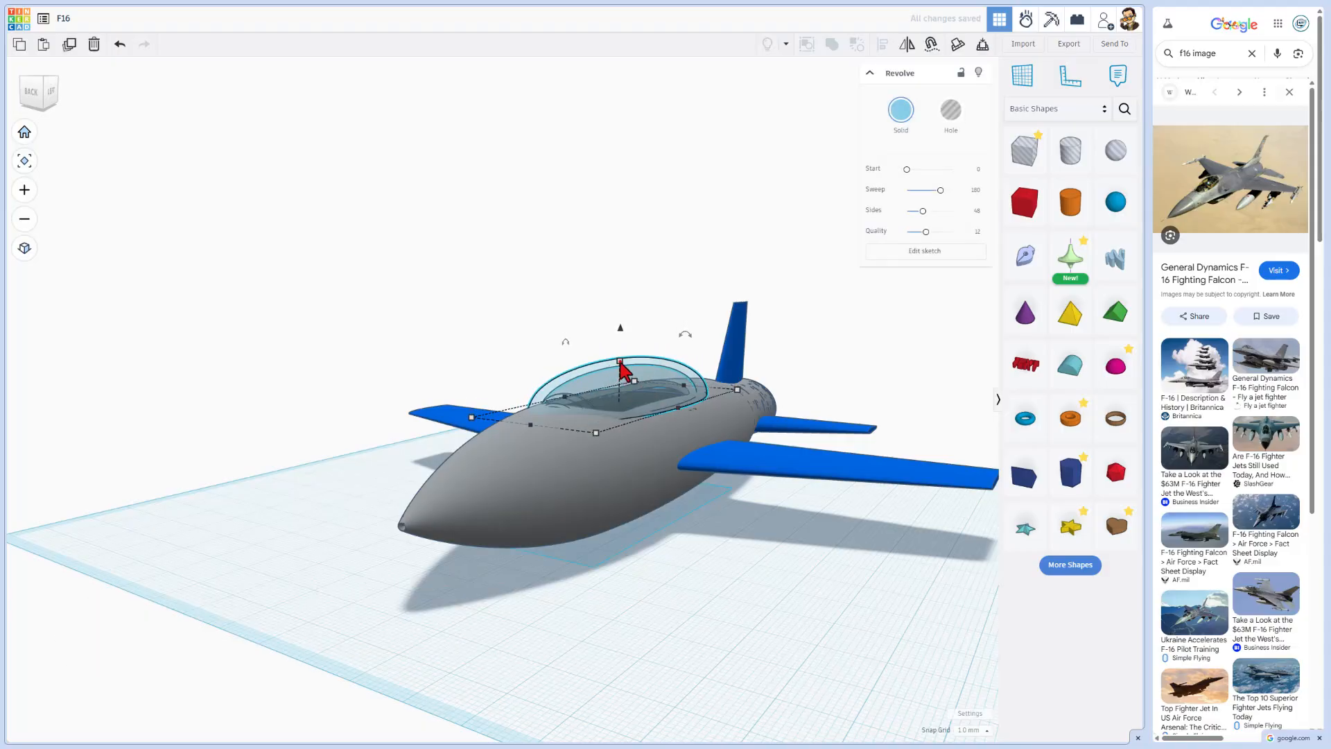
drag(621, 373, 632, 351)
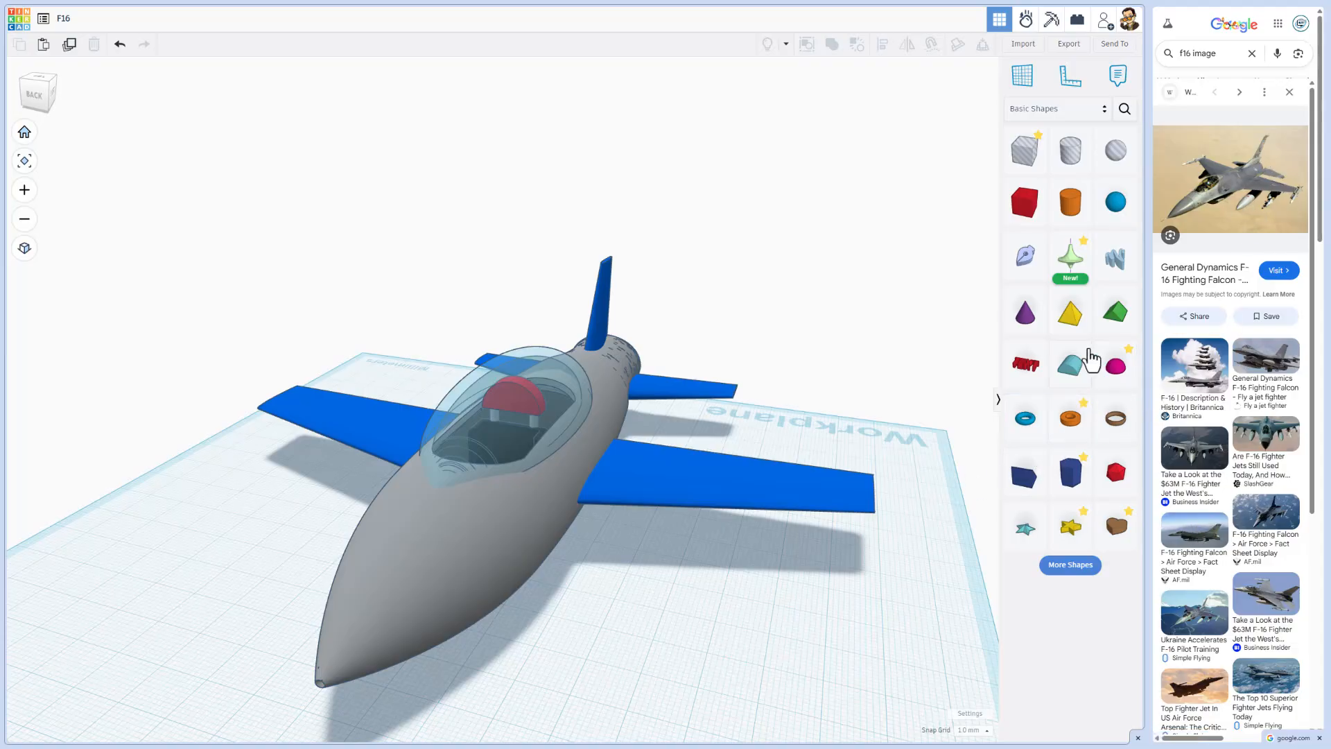
click(1069, 255)
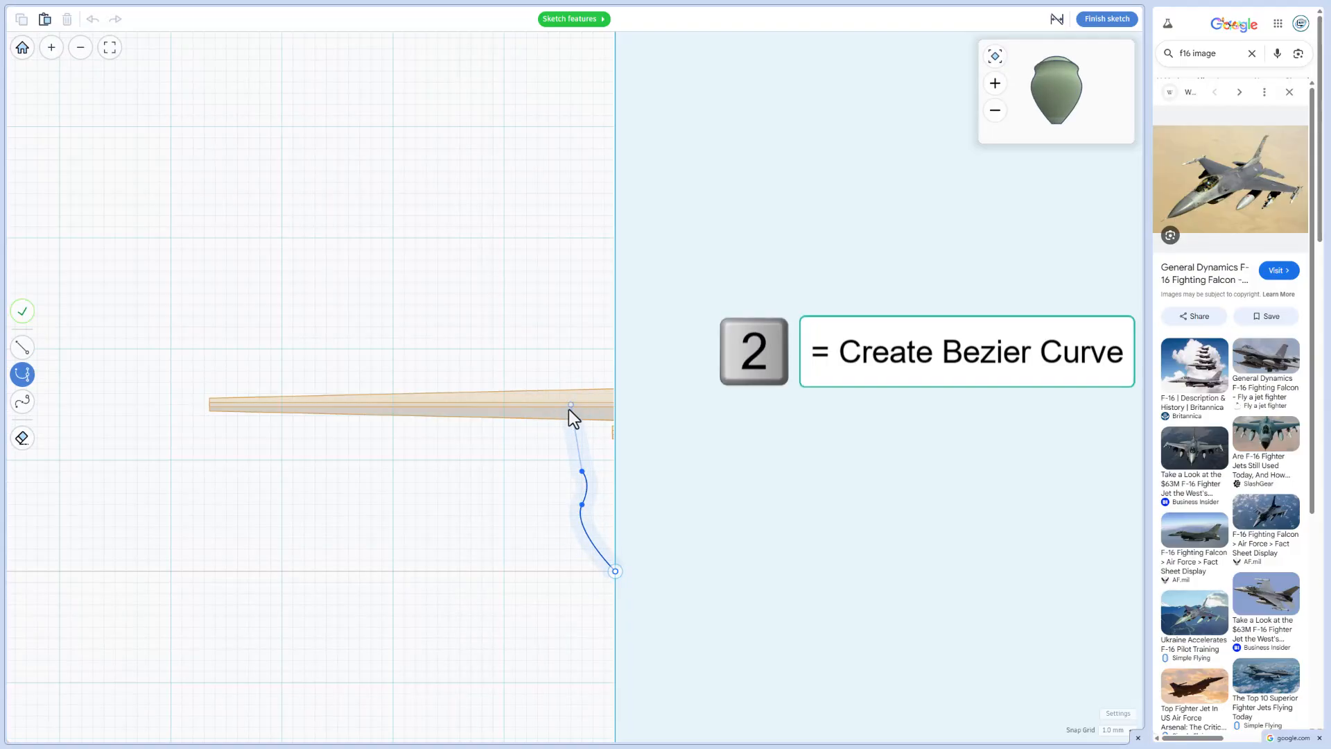
Step: Draw the missile's curved outer profile back to the closing point and finish the sketch
key(Backspace)
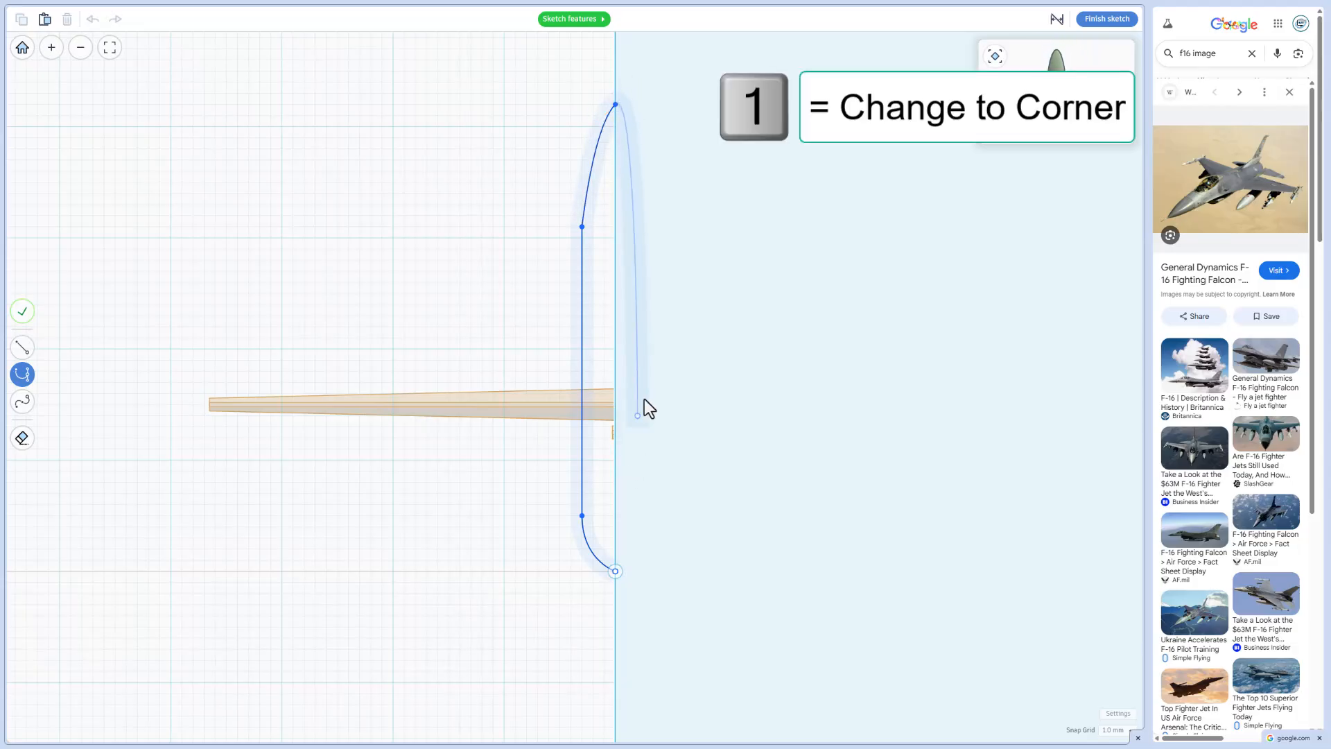
drag(638, 414, 703, 326)
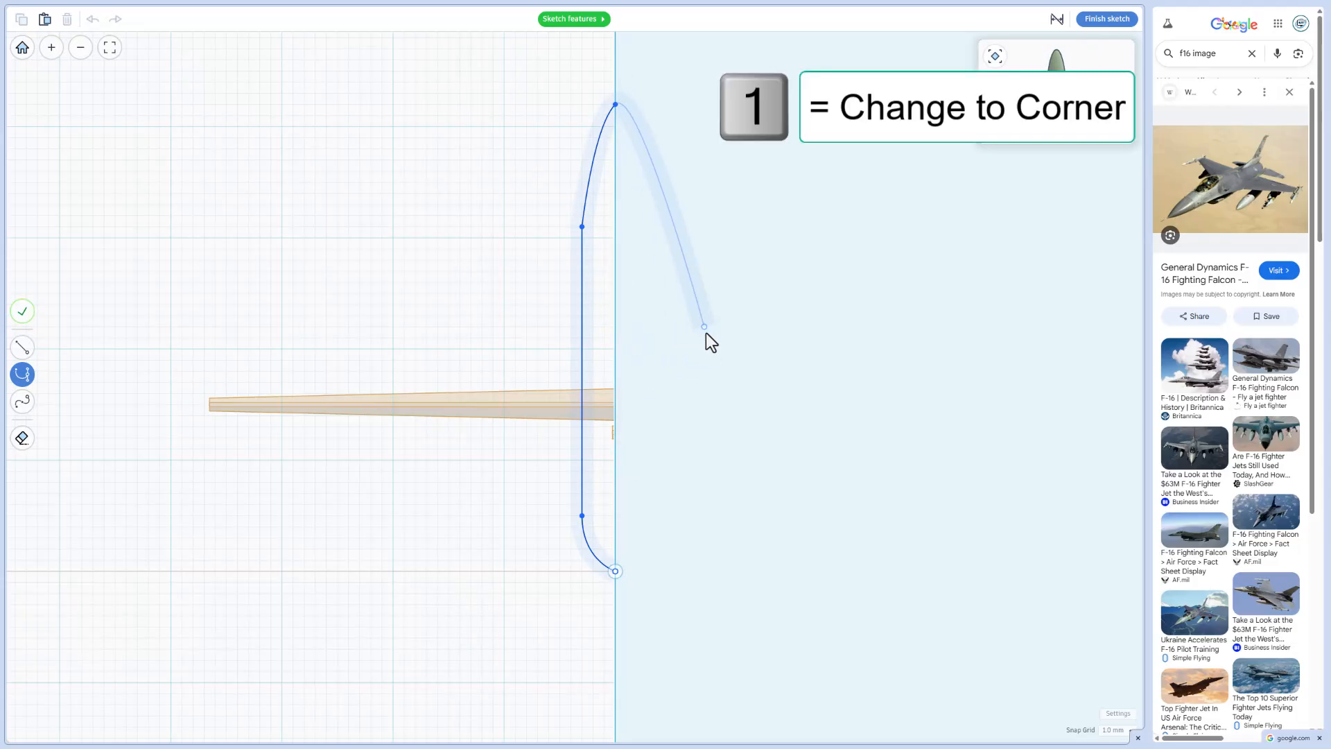
drag(703, 326, 615, 570)
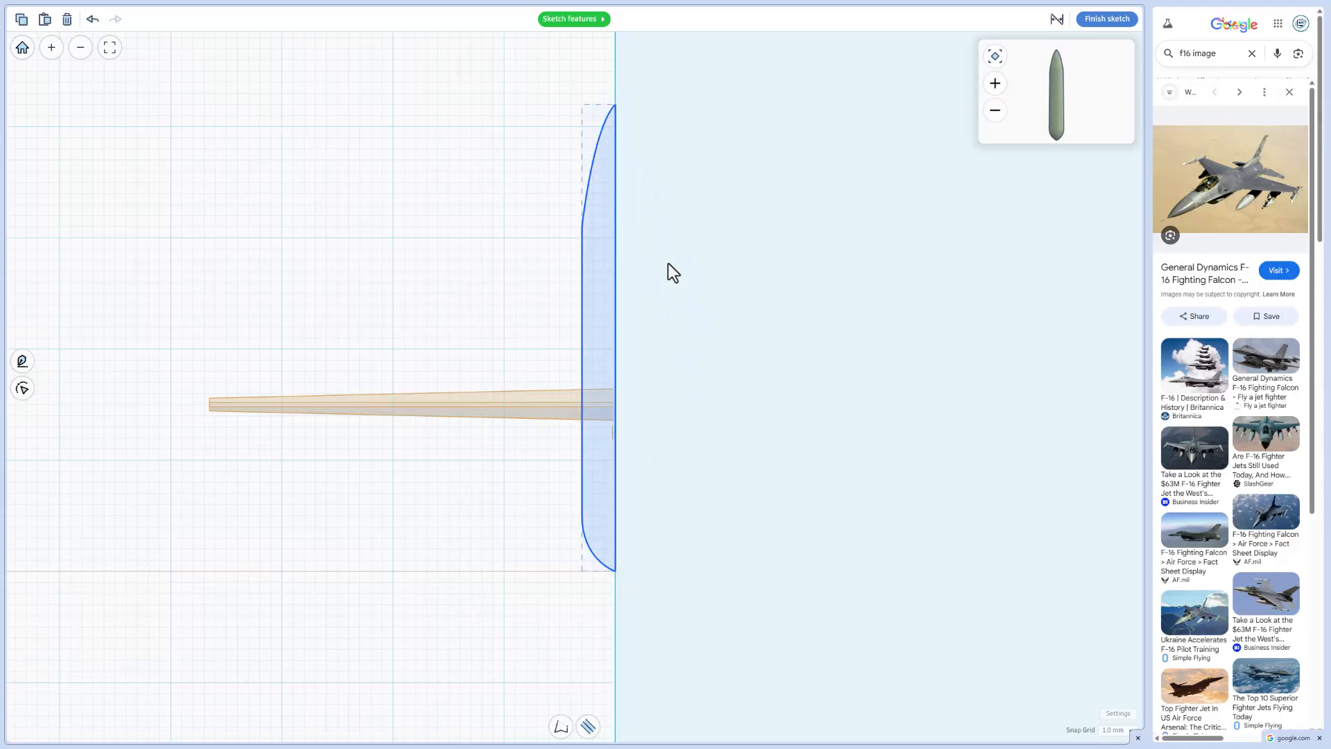
click(1105, 18)
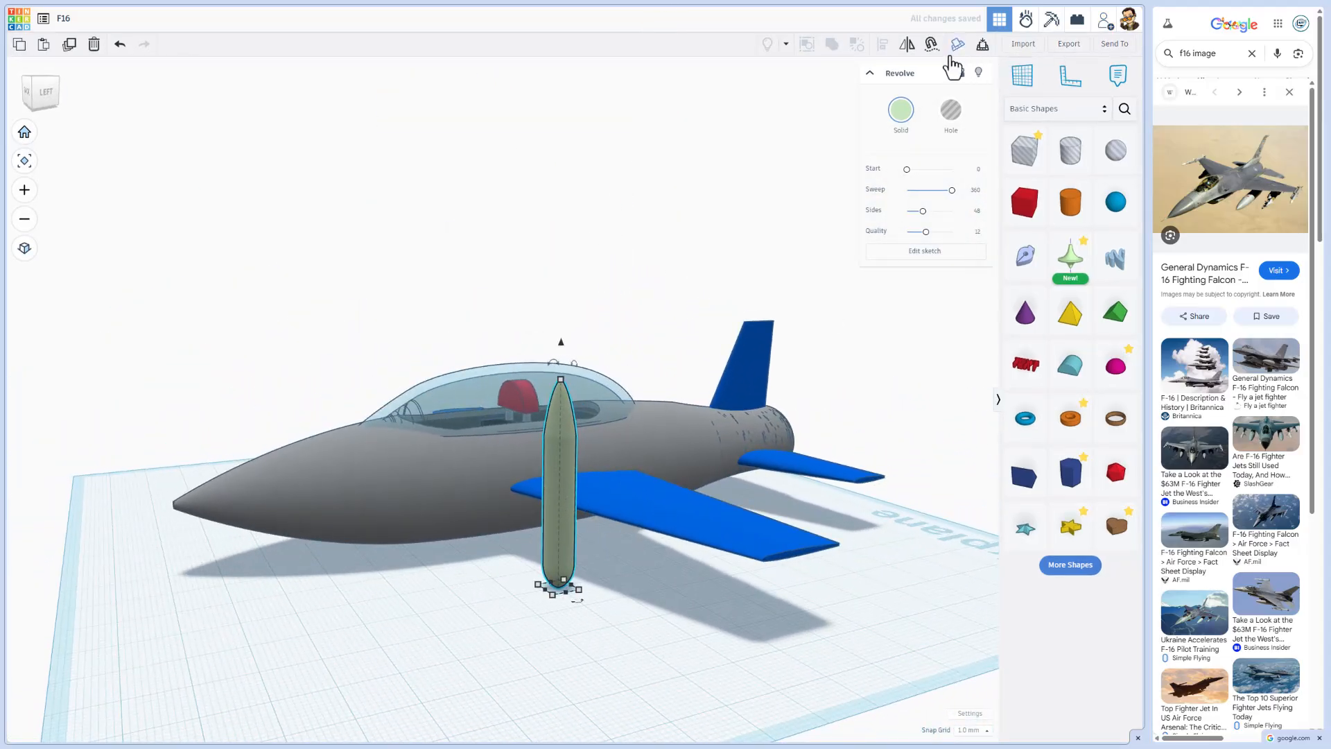
Step: Lower the missile under one wing, copy it across to the other and group the pair
click(901, 113)
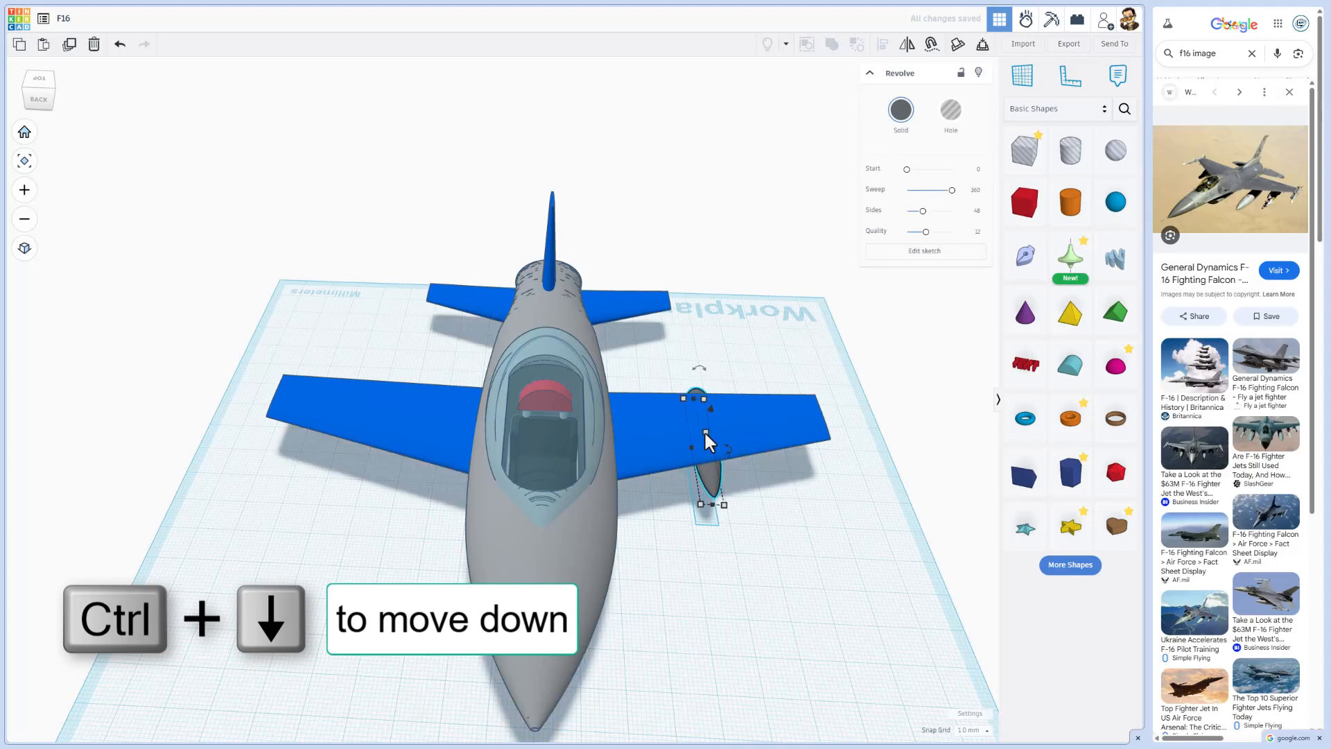
key(Ctrl+Down)
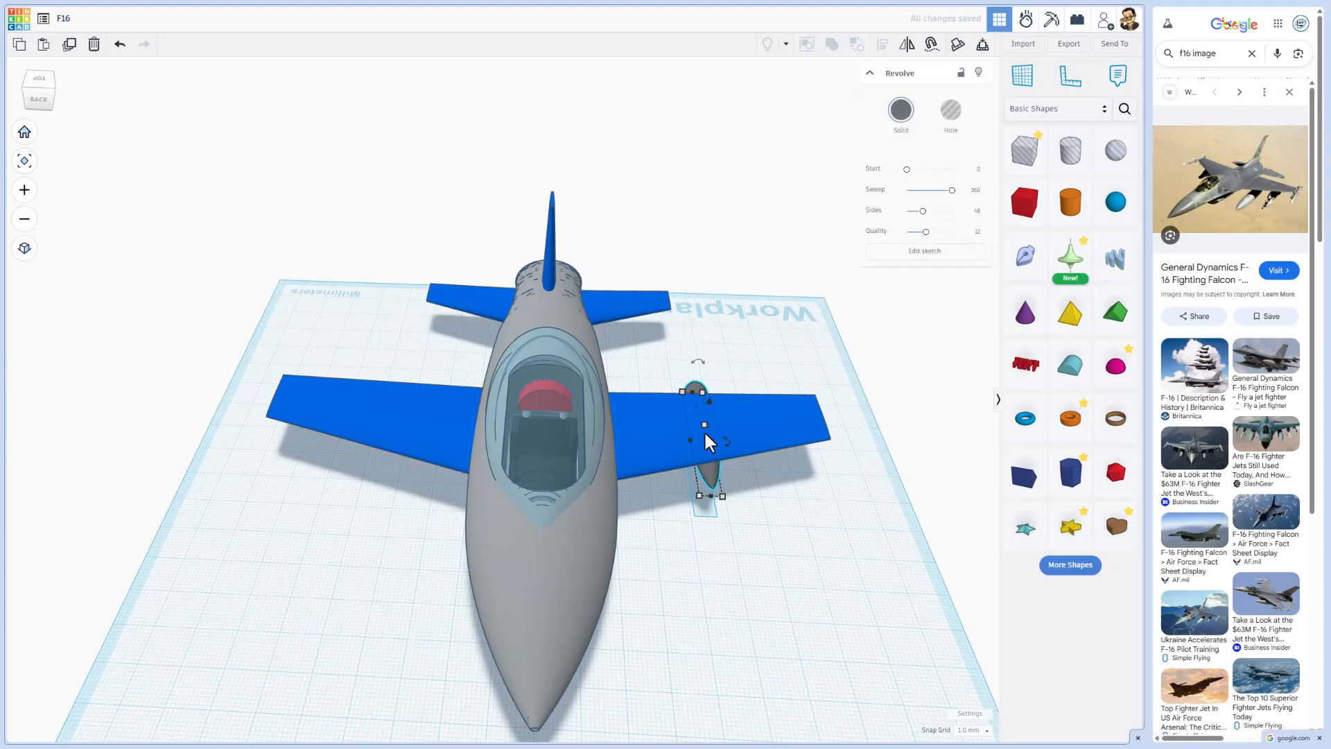
key(shift+Left)
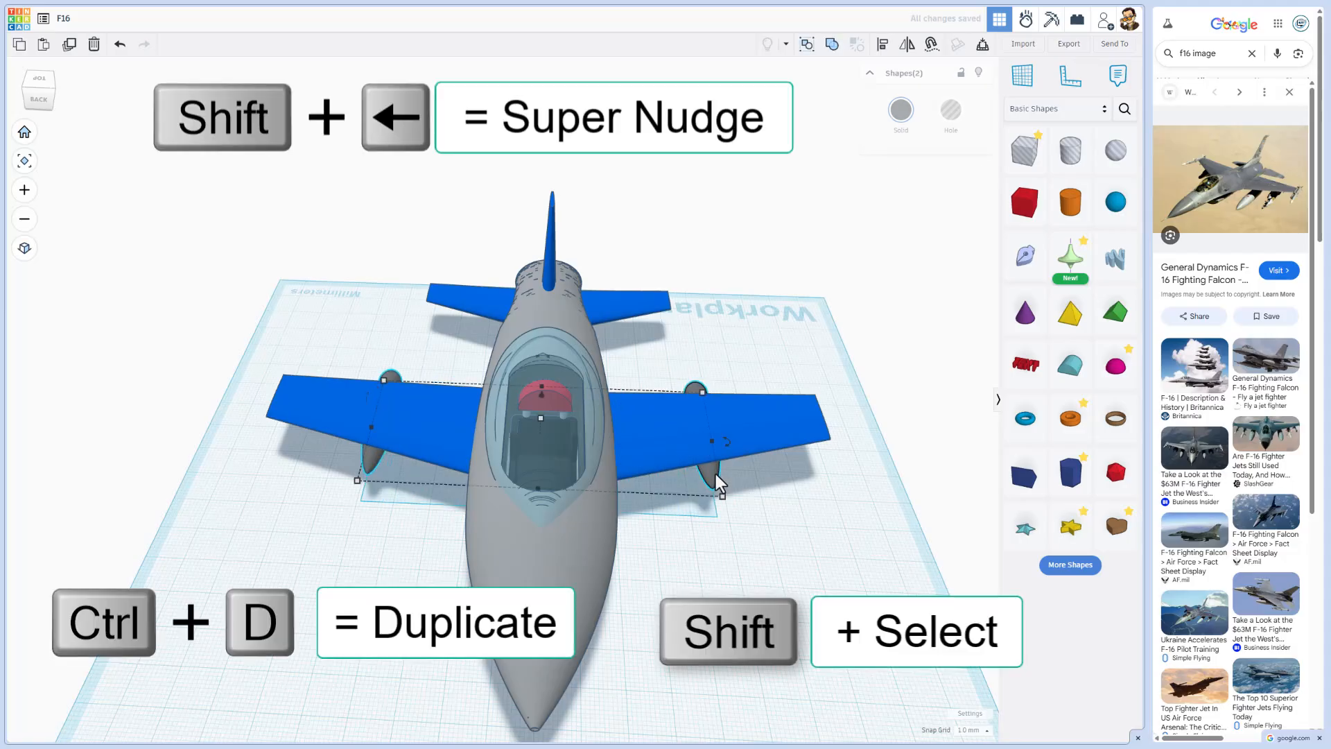
key(ctrl+b)
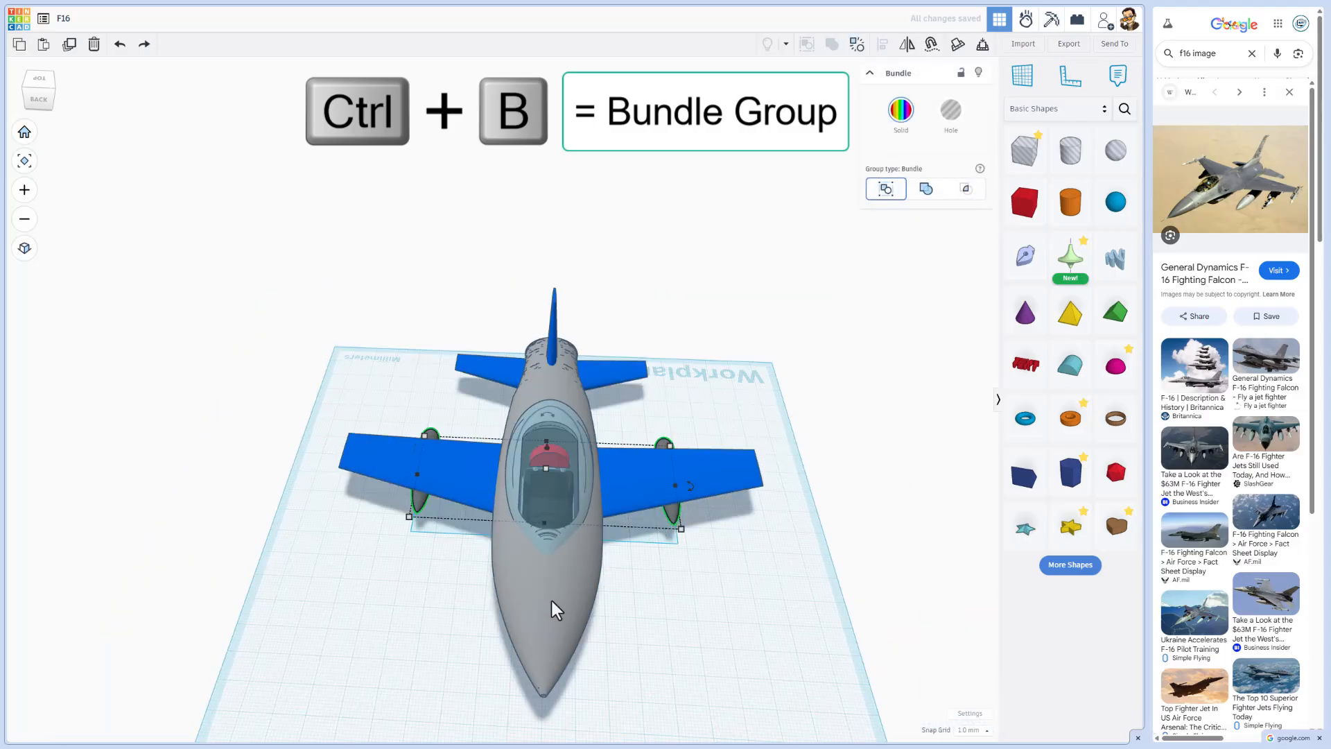
key(Ctrl+B)
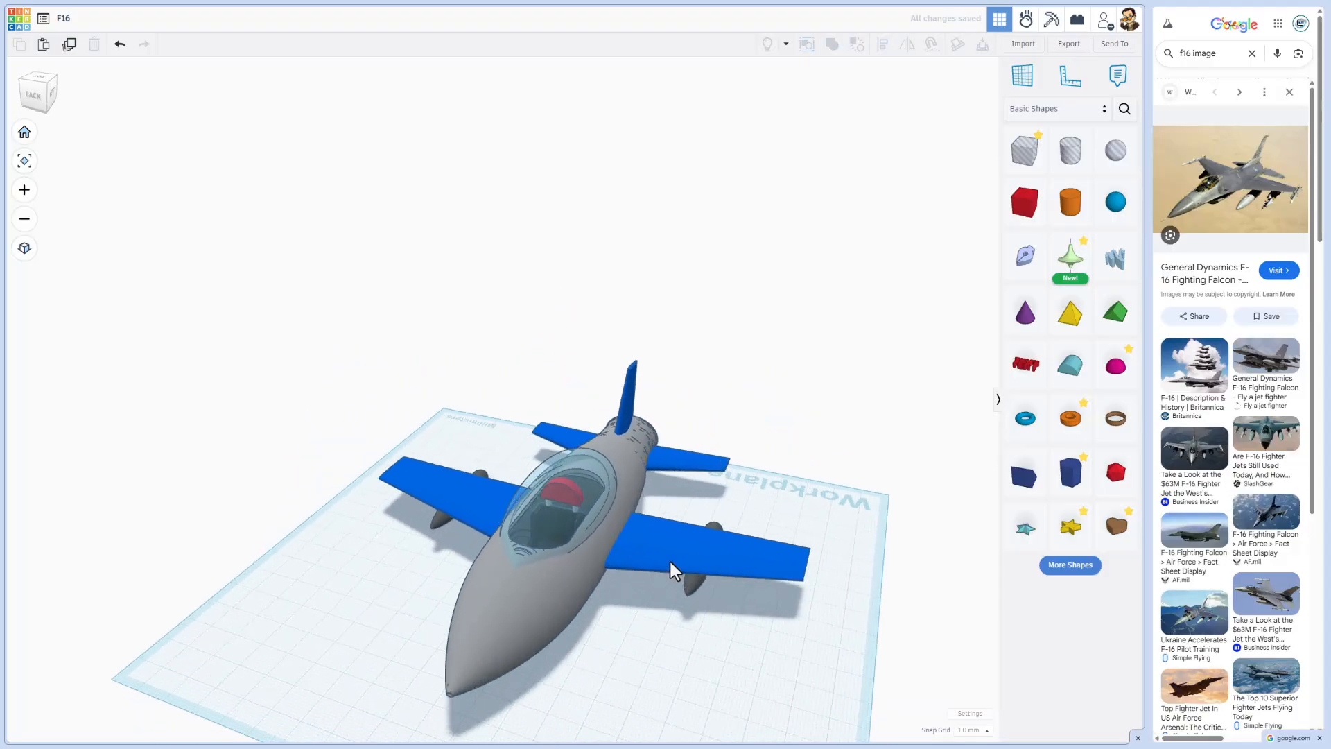
drag(671, 568, 811, 573)
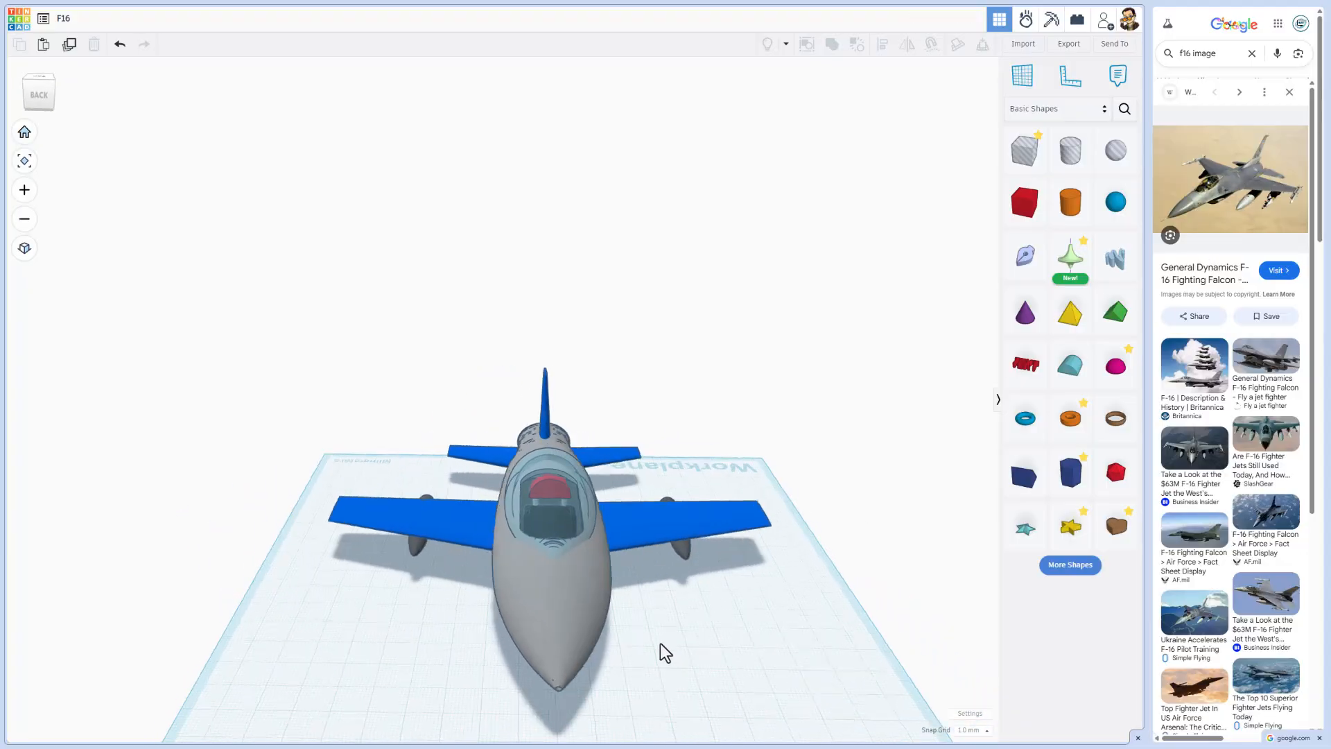
drag(664, 652, 593, 608)
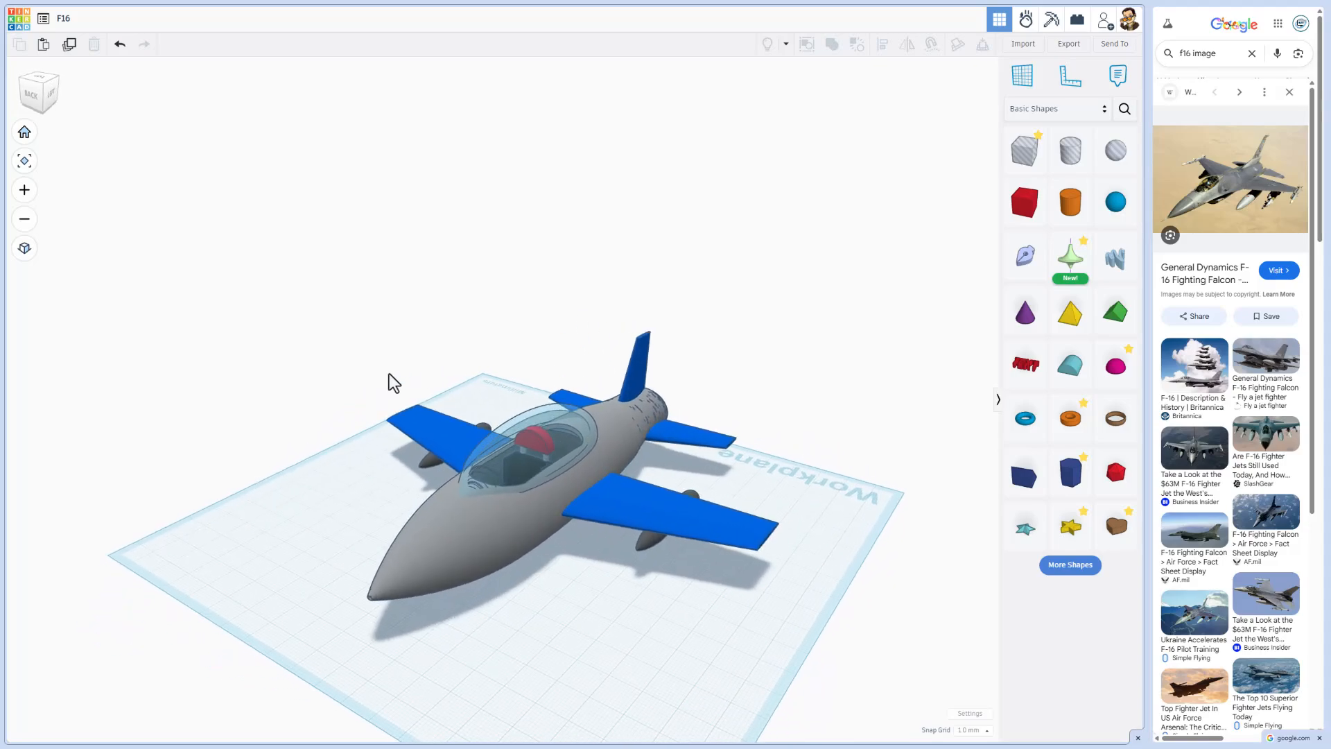
mouse_move(18, 18)
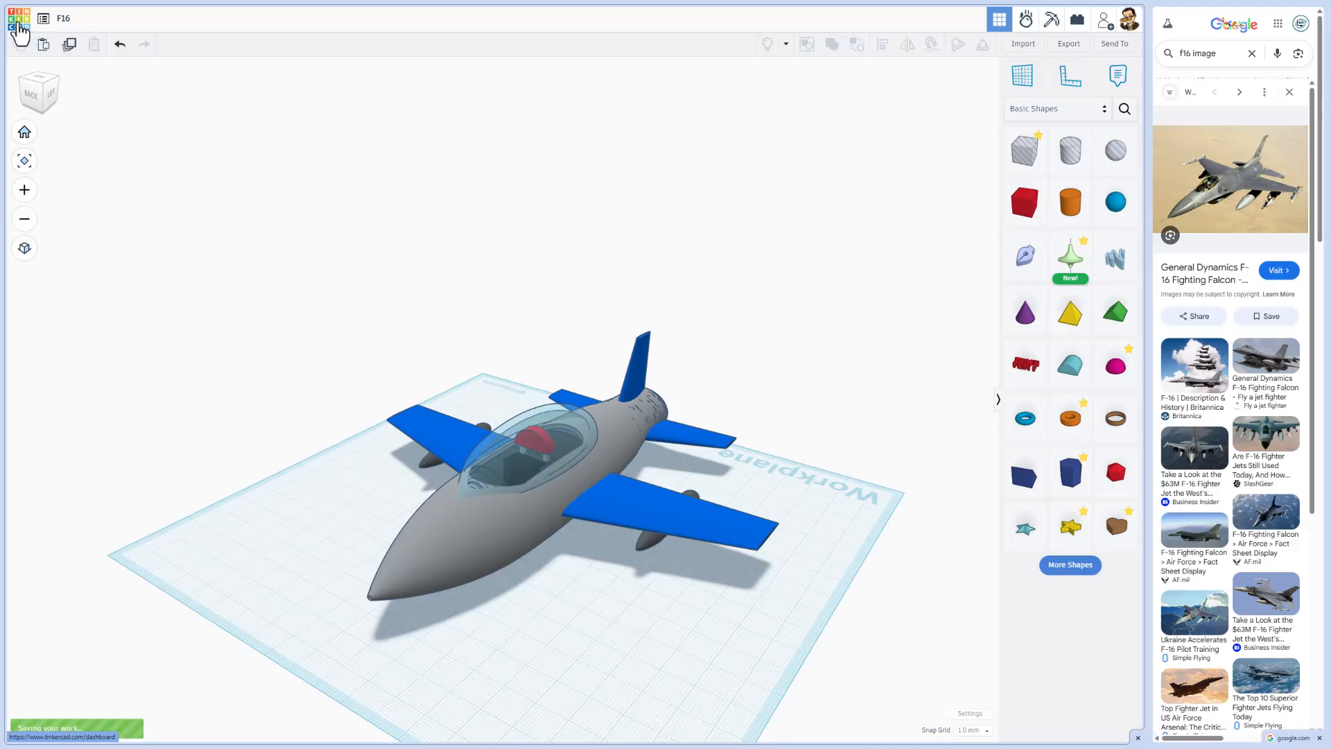
Step: Return to the dashboard and bring up the F16 design's properties with a tag added
click(18, 18)
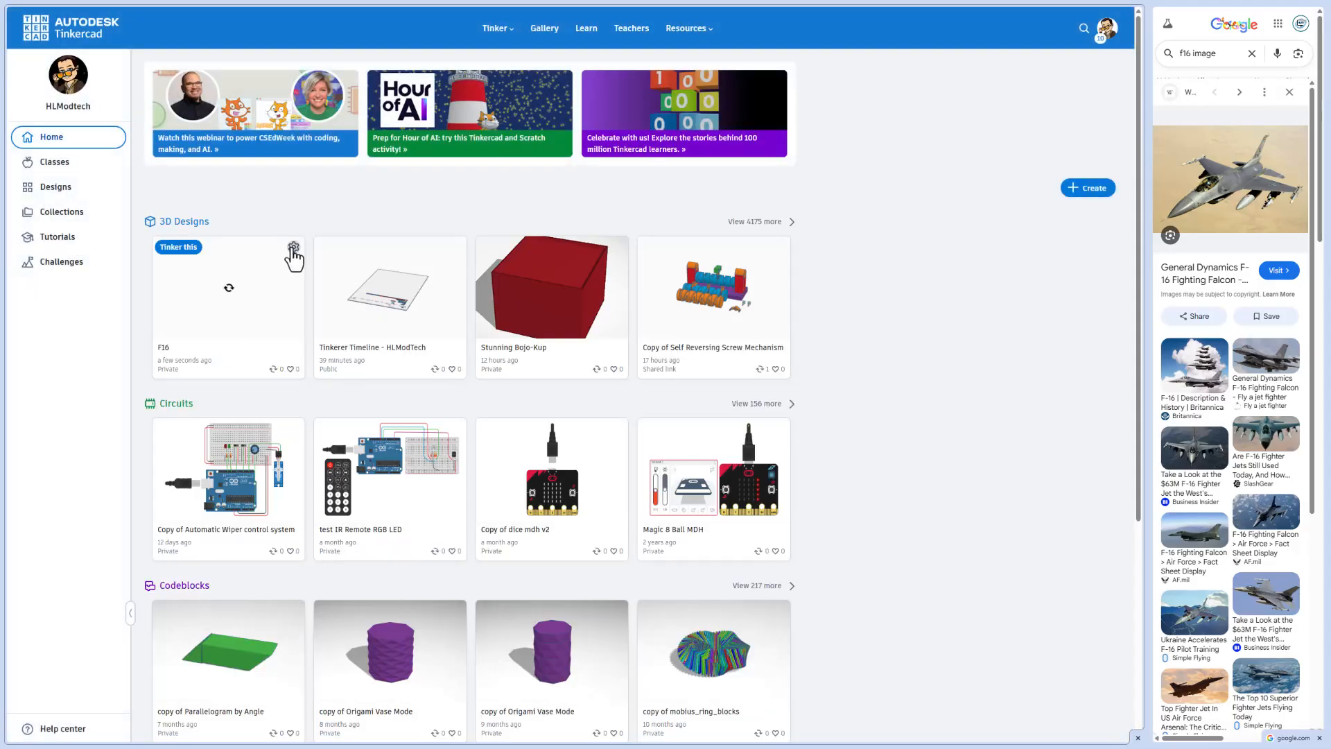
click(294, 246)
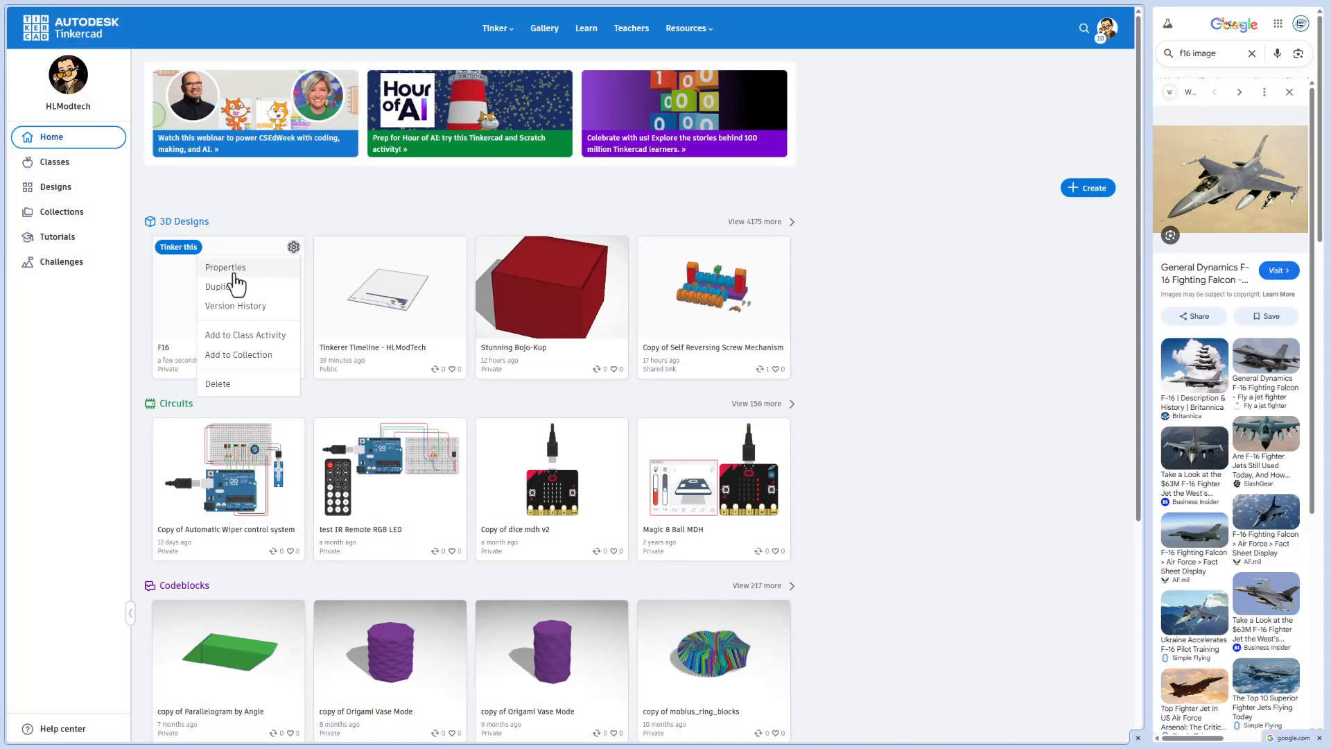
click(226, 266)
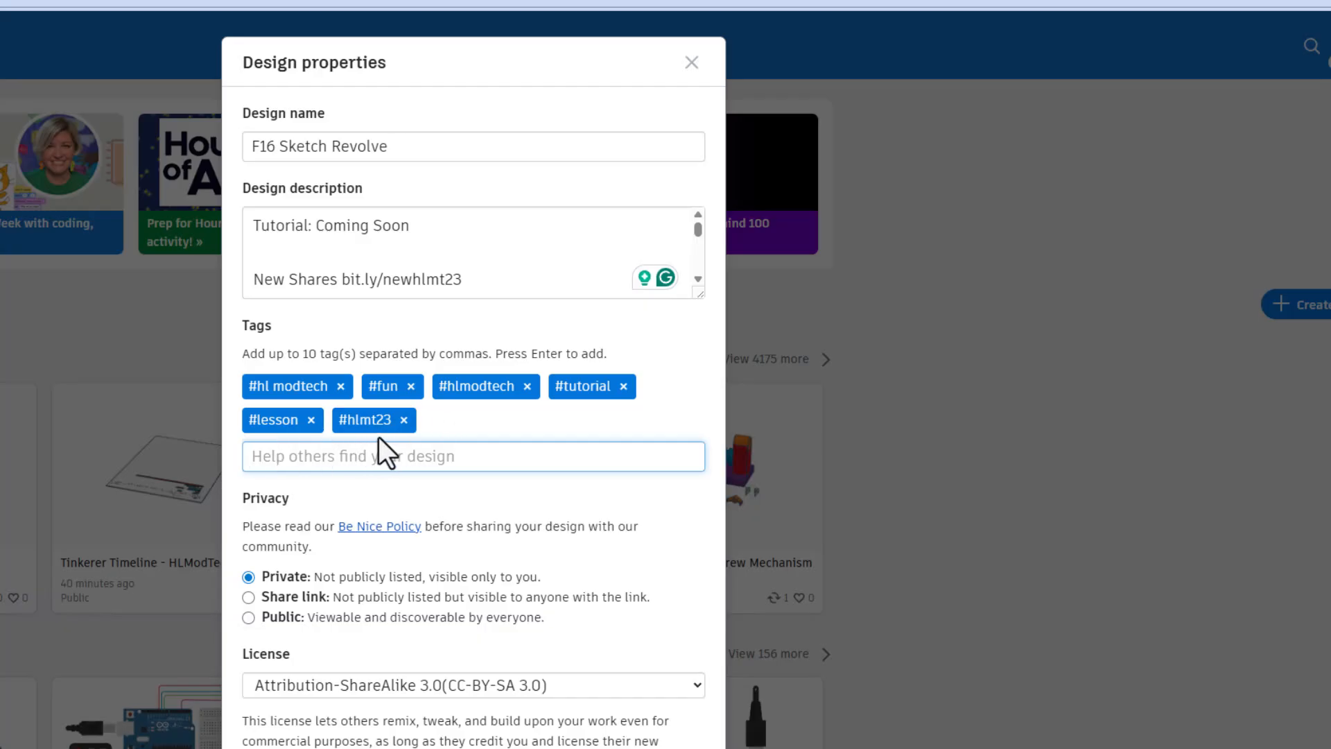
click(472, 456)
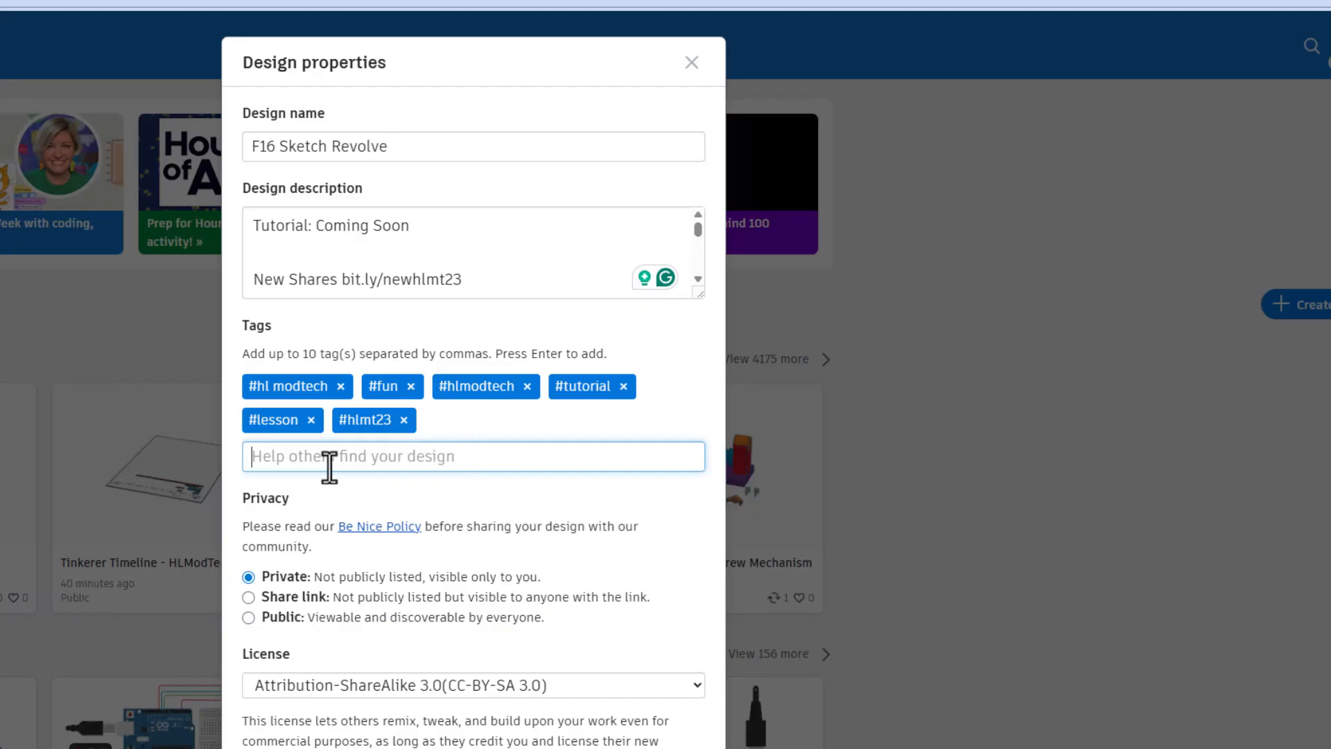
mouse_move(309, 504)
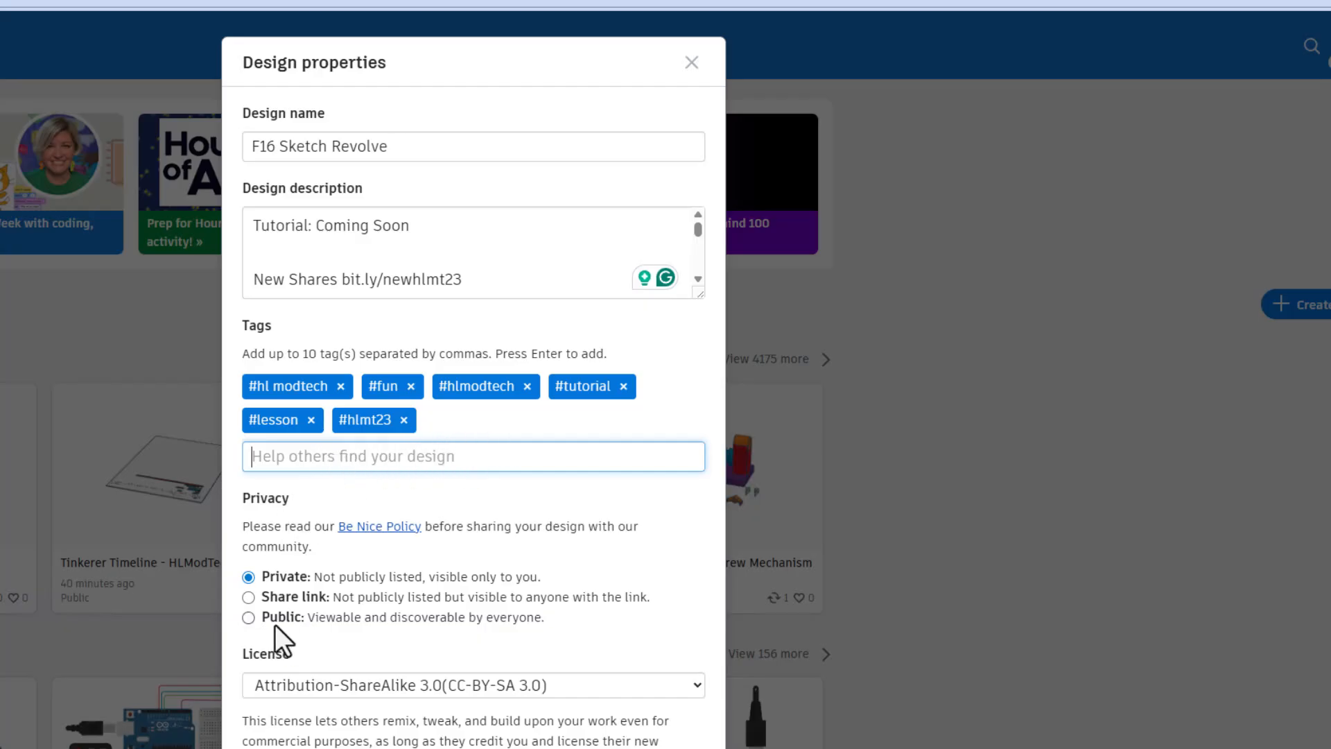
Step: Set privacy to Public, license to Attribution-NoDerivs 3.0, and save the changes
click(248, 617)
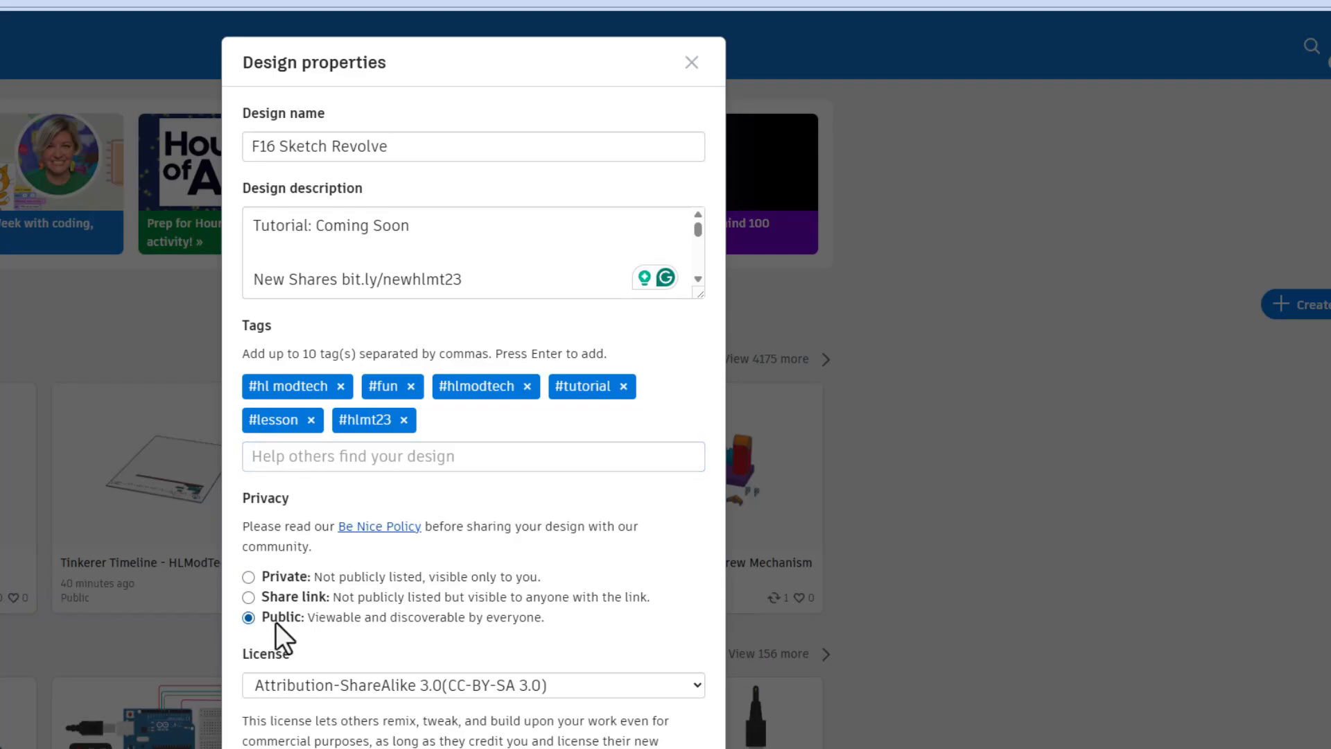
scroll(down, 3)
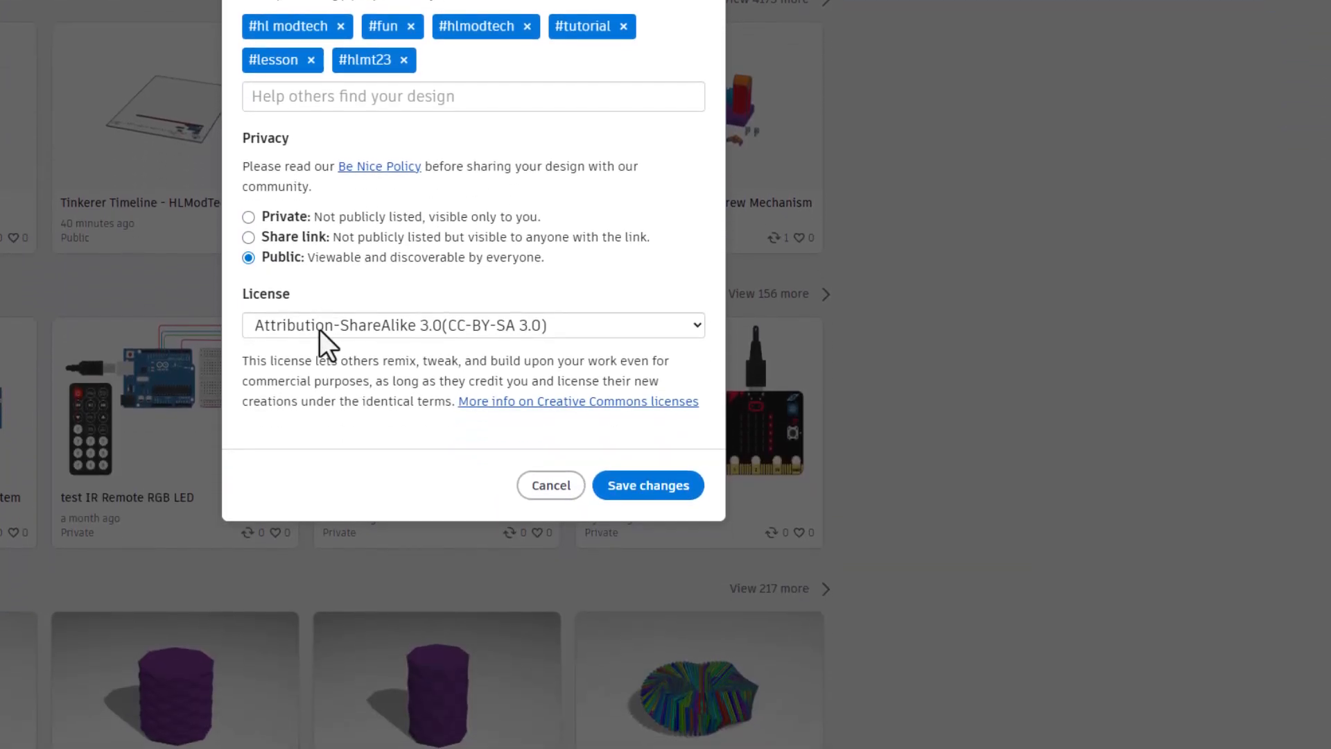
click(472, 324)
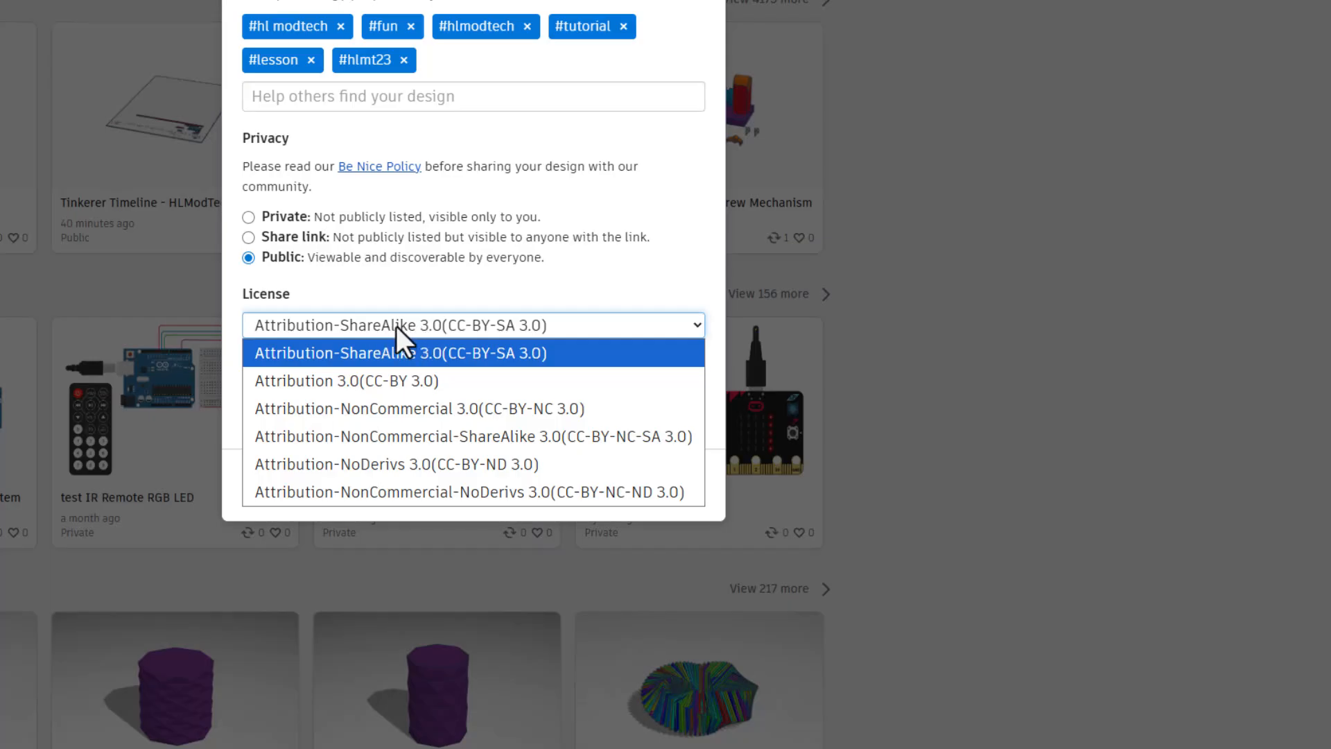
mouse_move(352, 352)
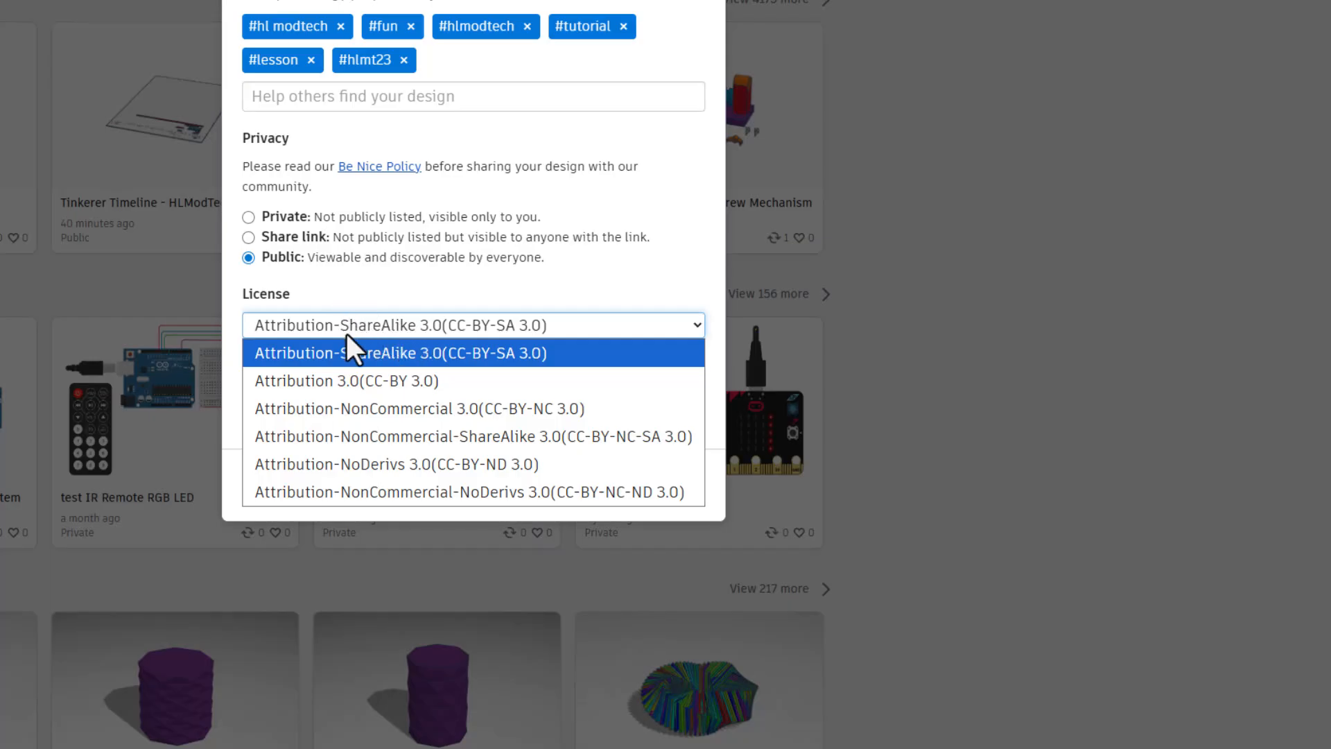
mouse_move(365, 463)
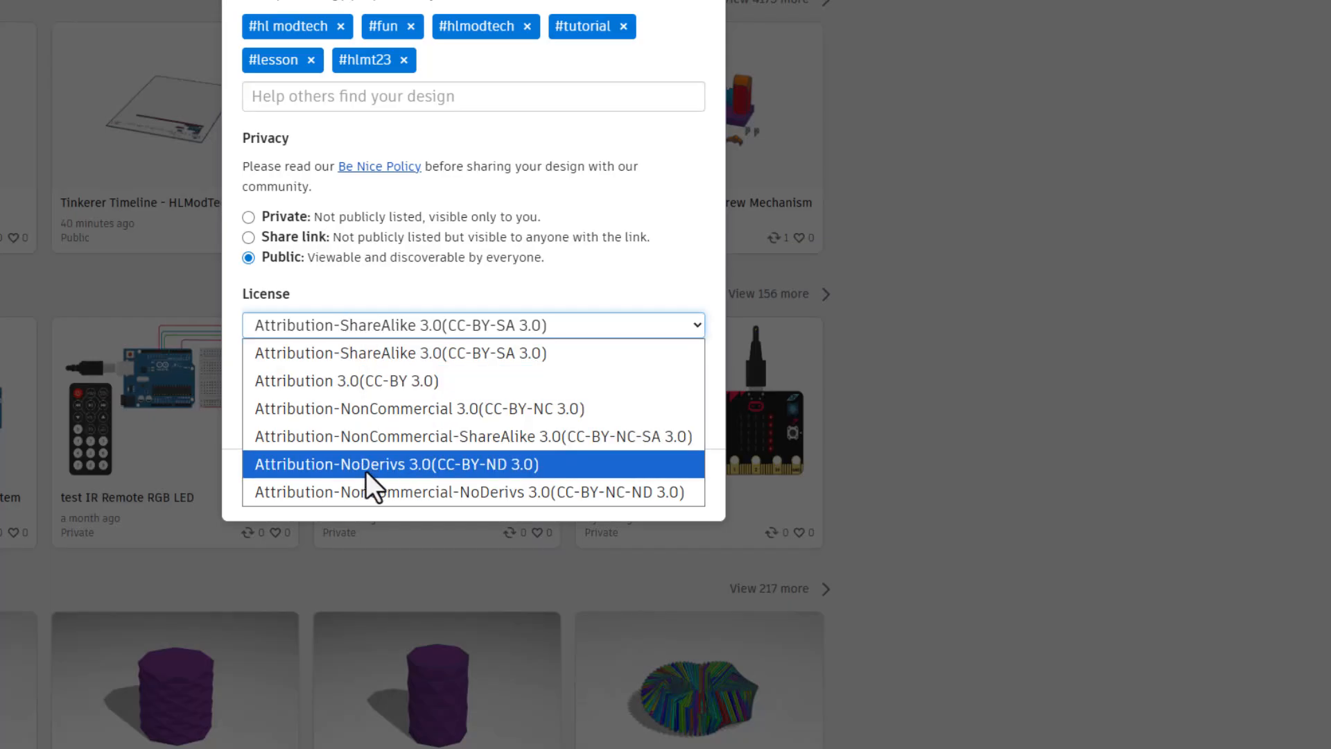
click(392, 463)
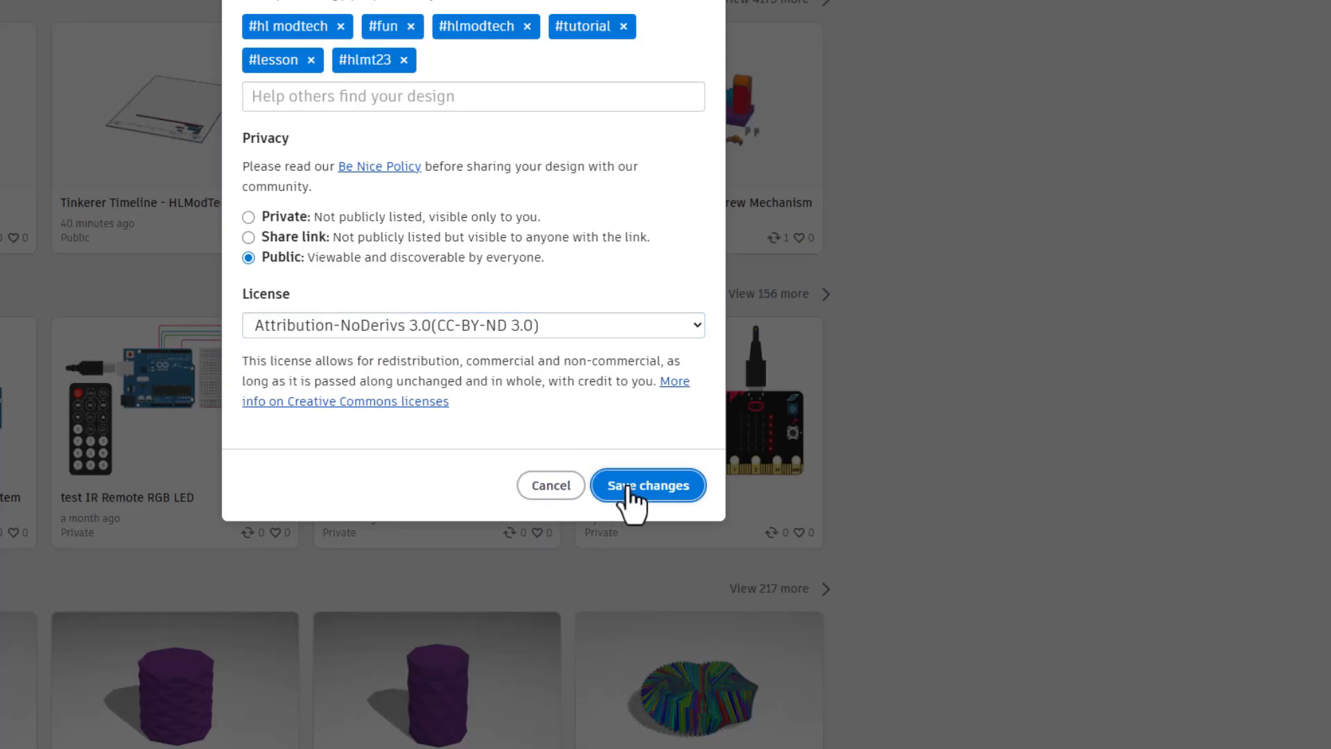
click(648, 485)
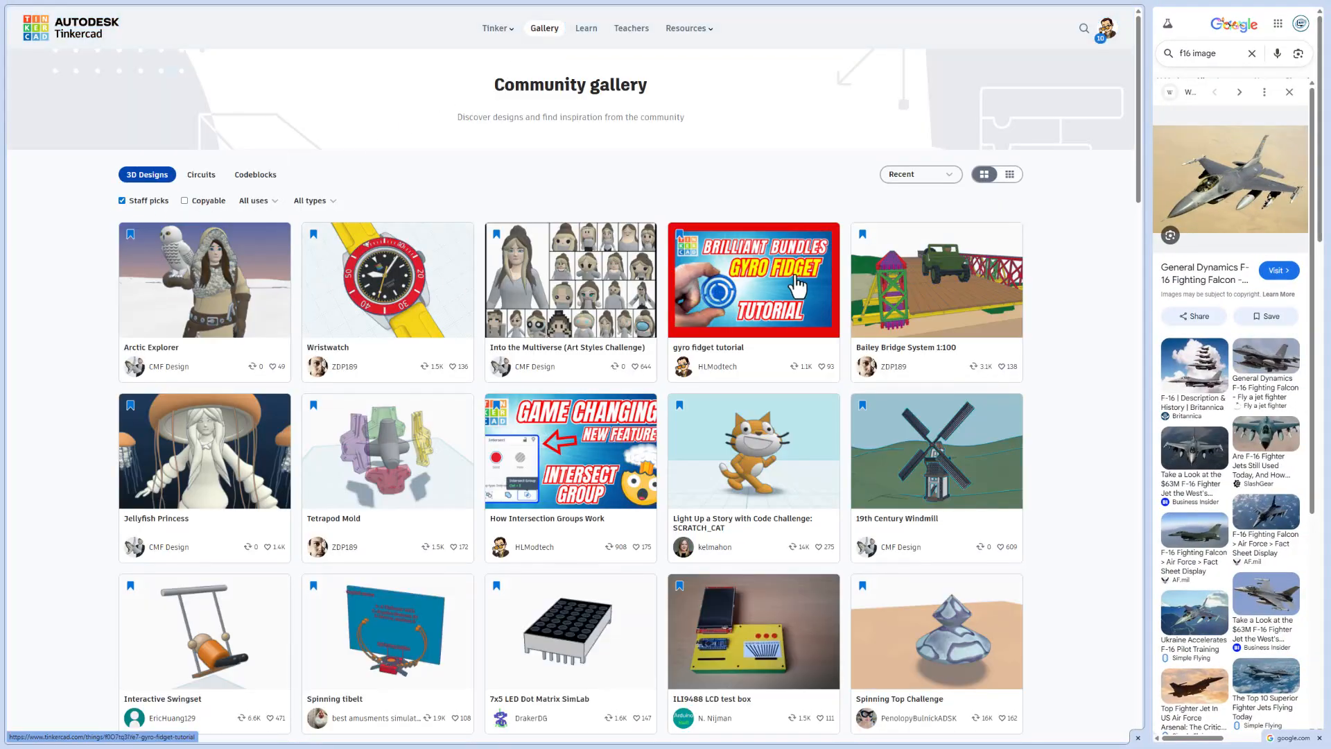
mouse_move(548, 195)
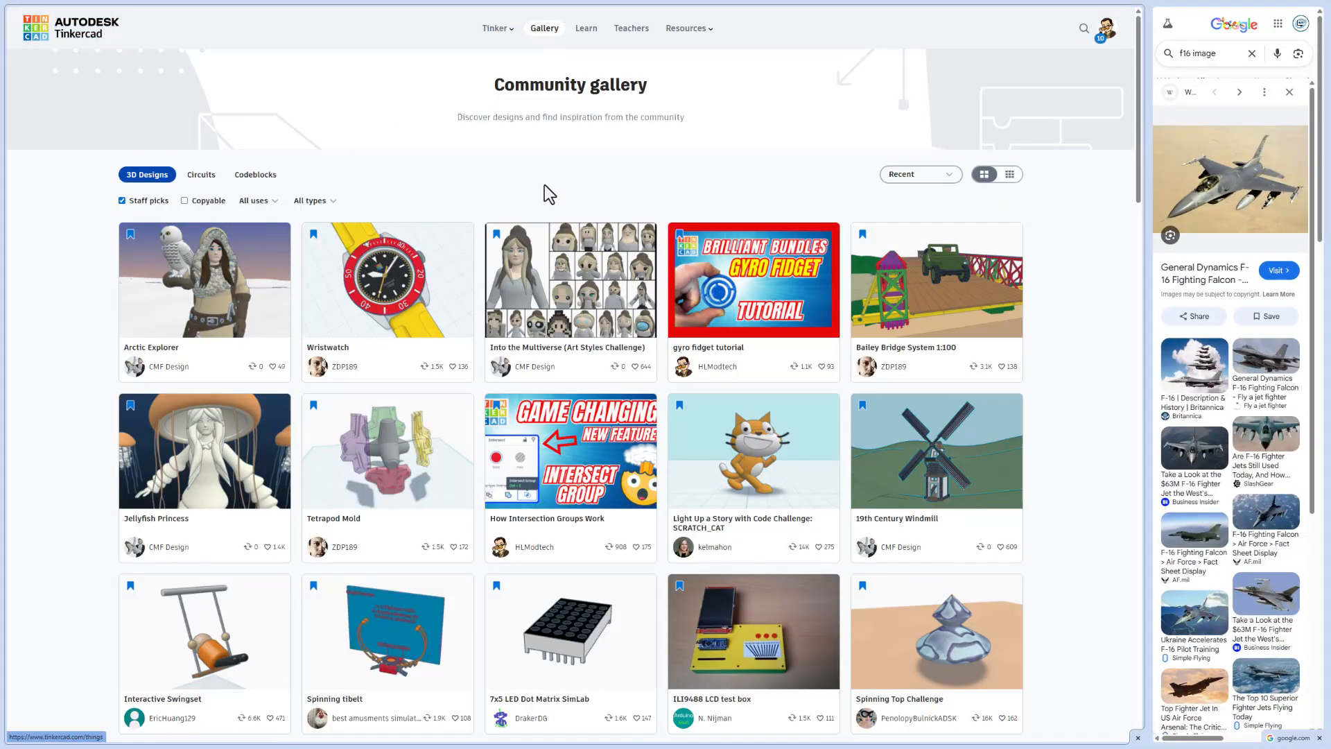
mouse_move(225, 281)
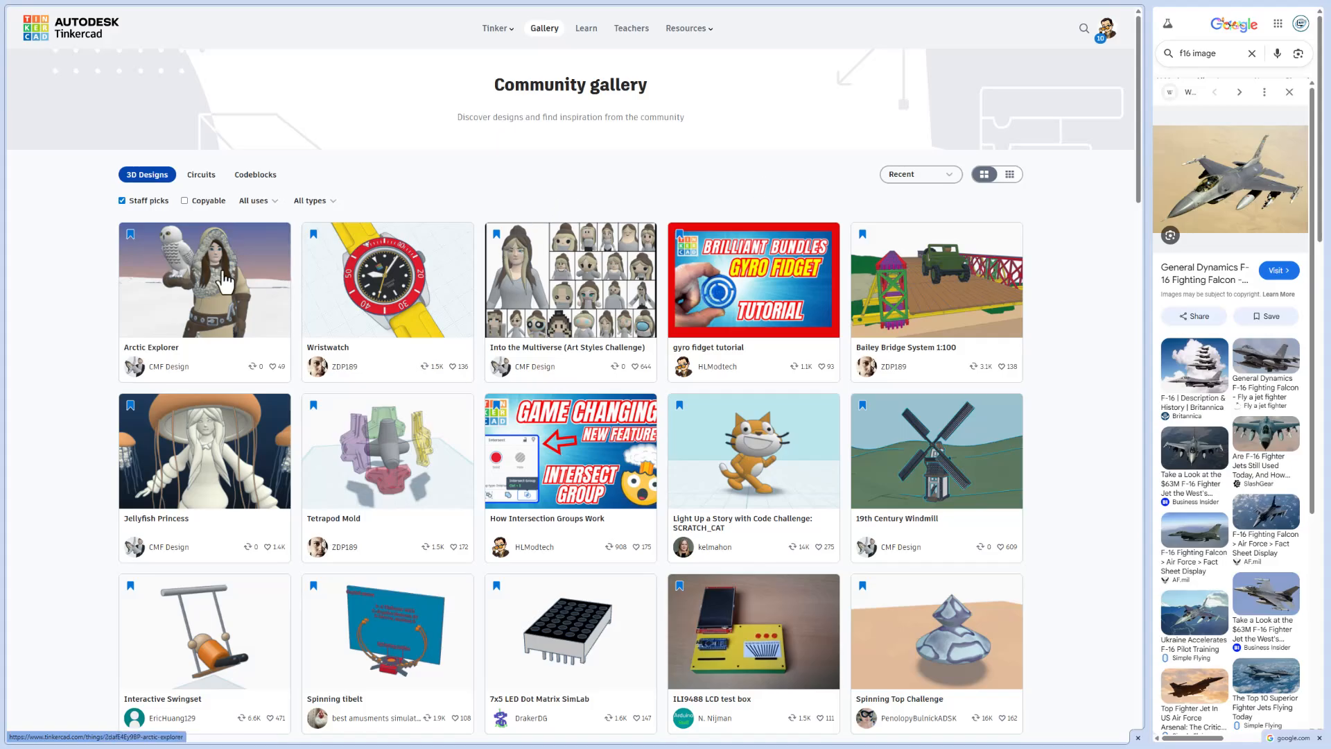
click(204, 279)
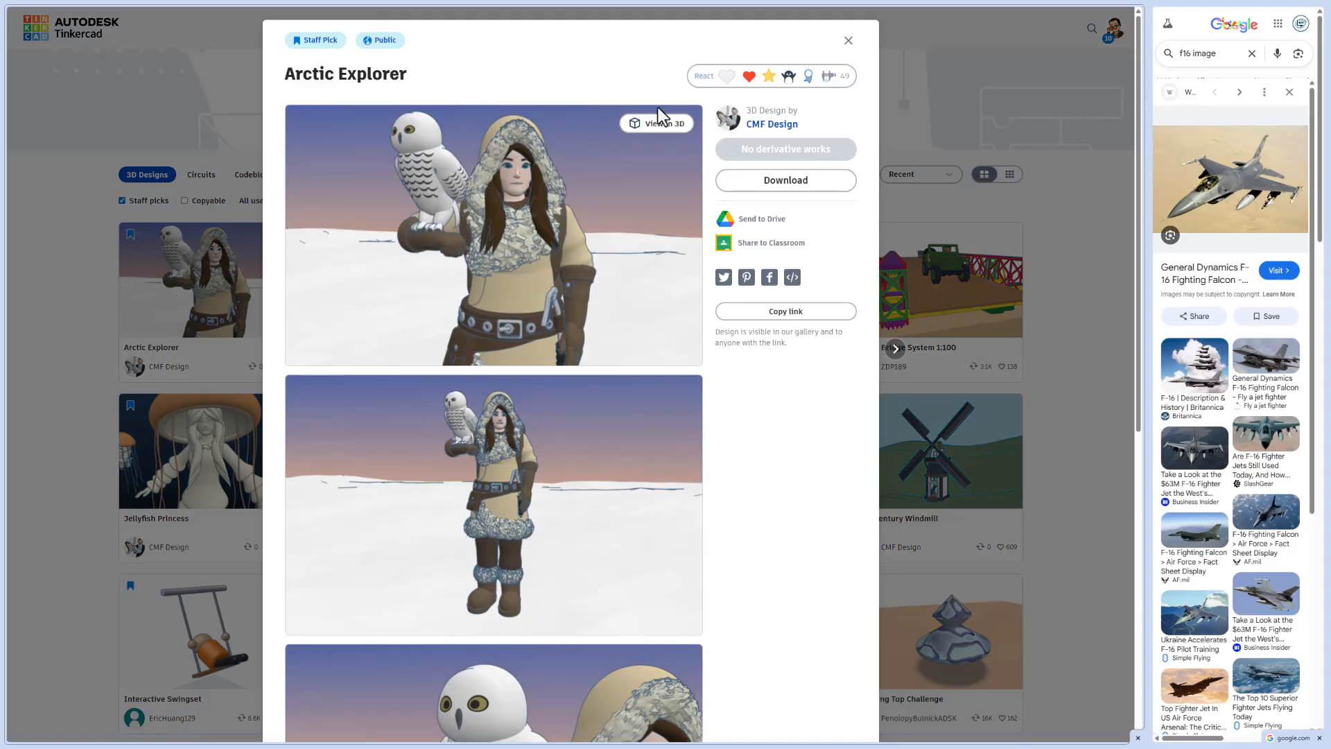
click(750, 75)
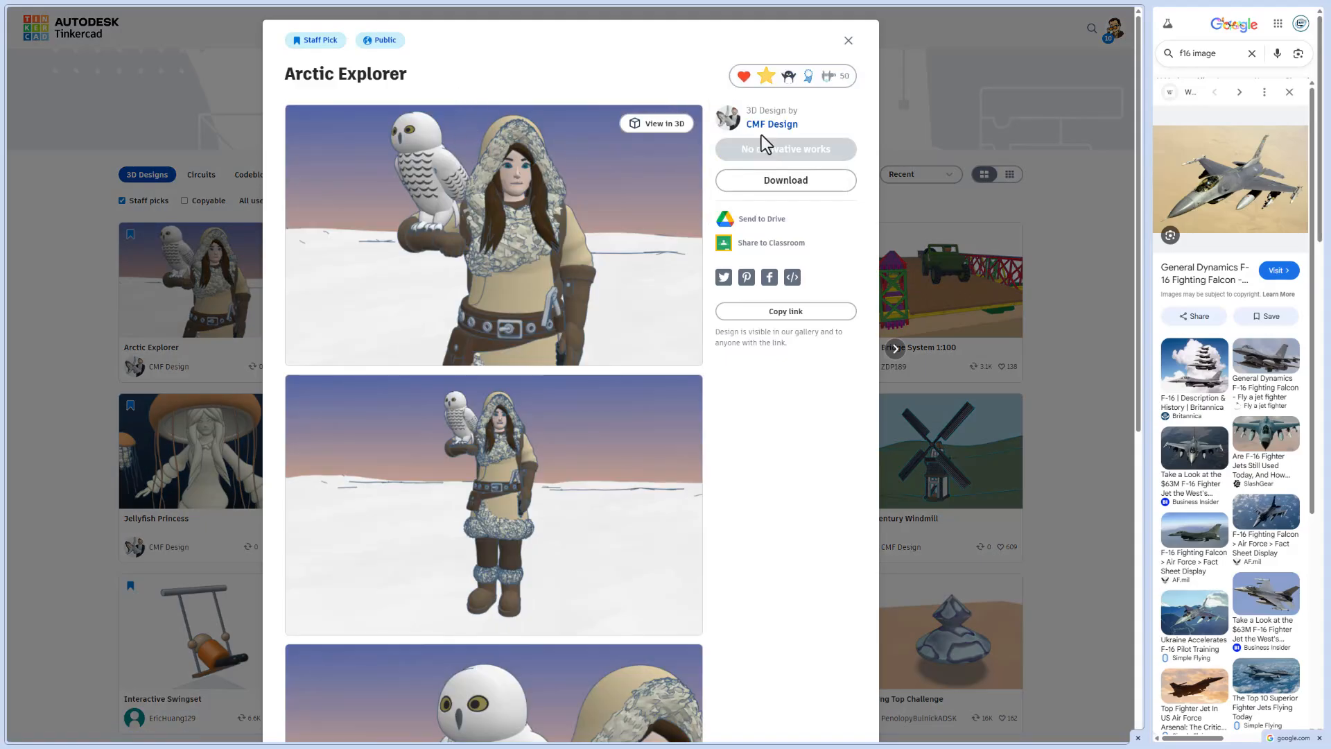
click(846, 40)
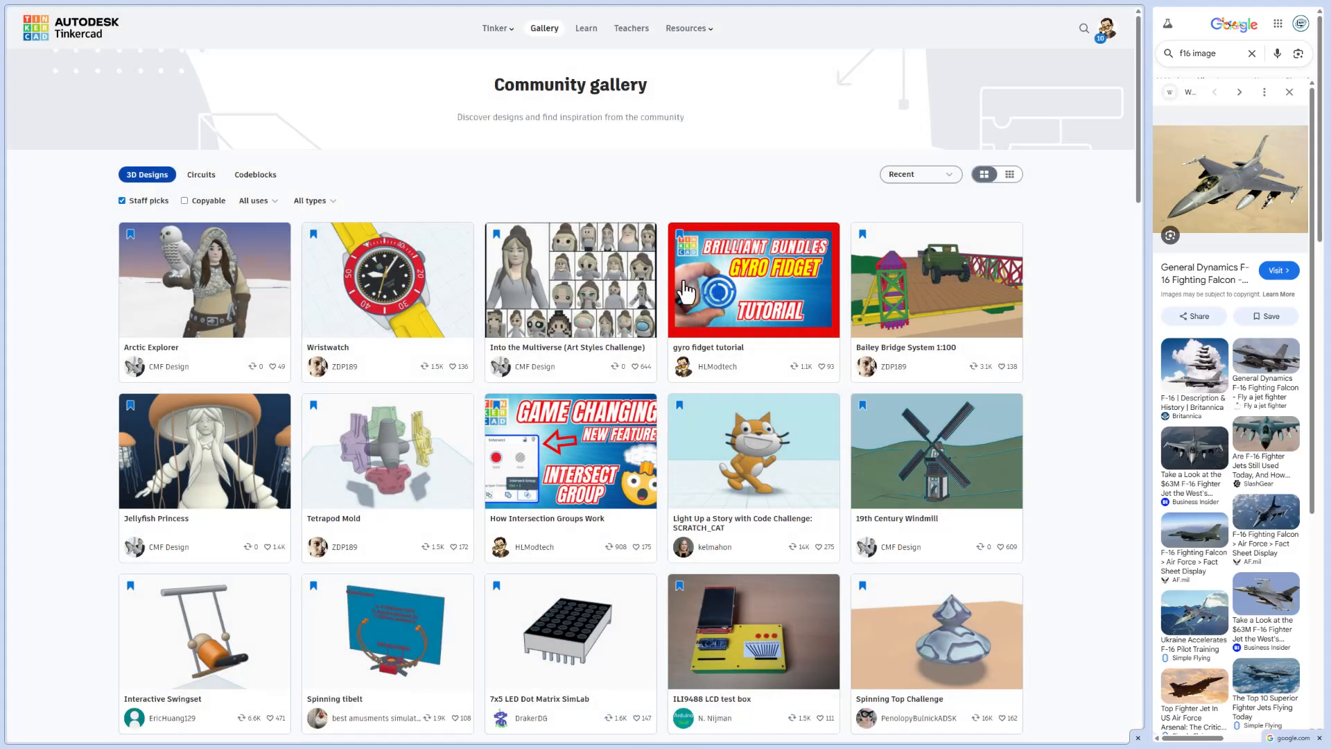
click(752, 280)
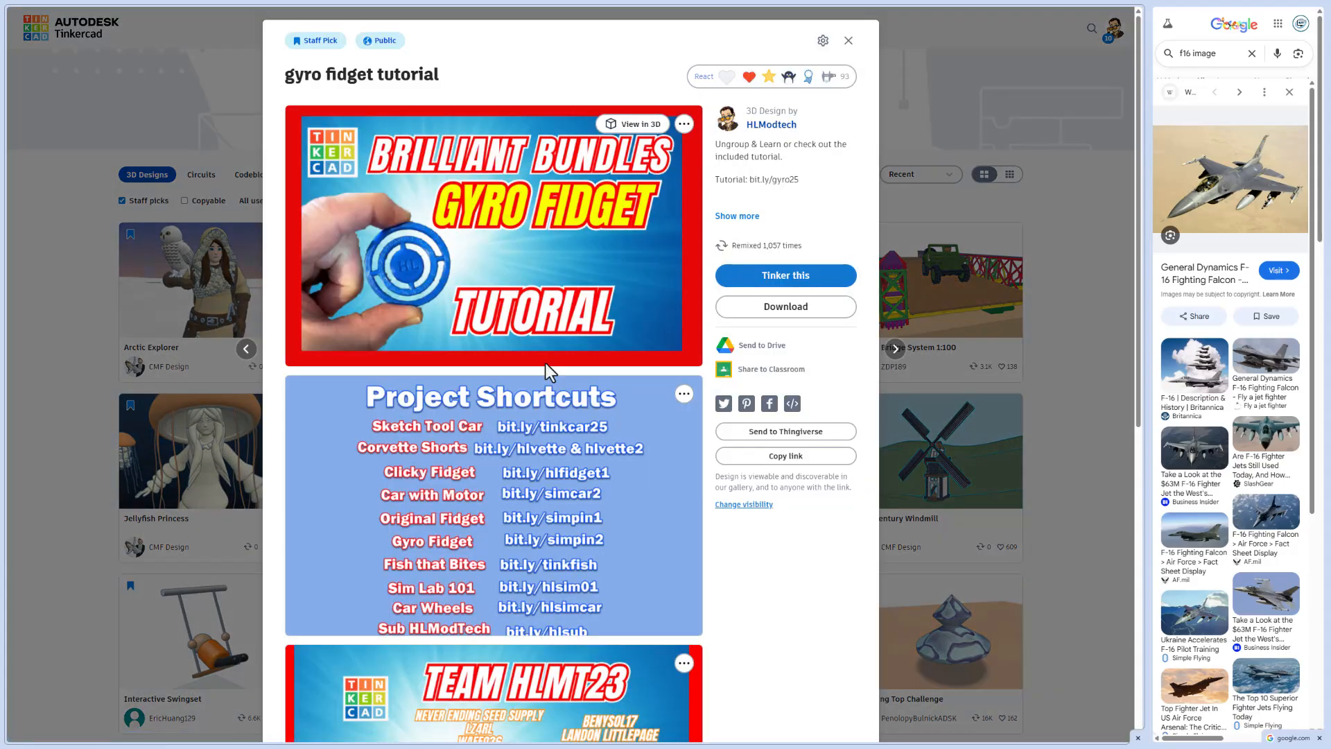
mouse_move(520, 323)
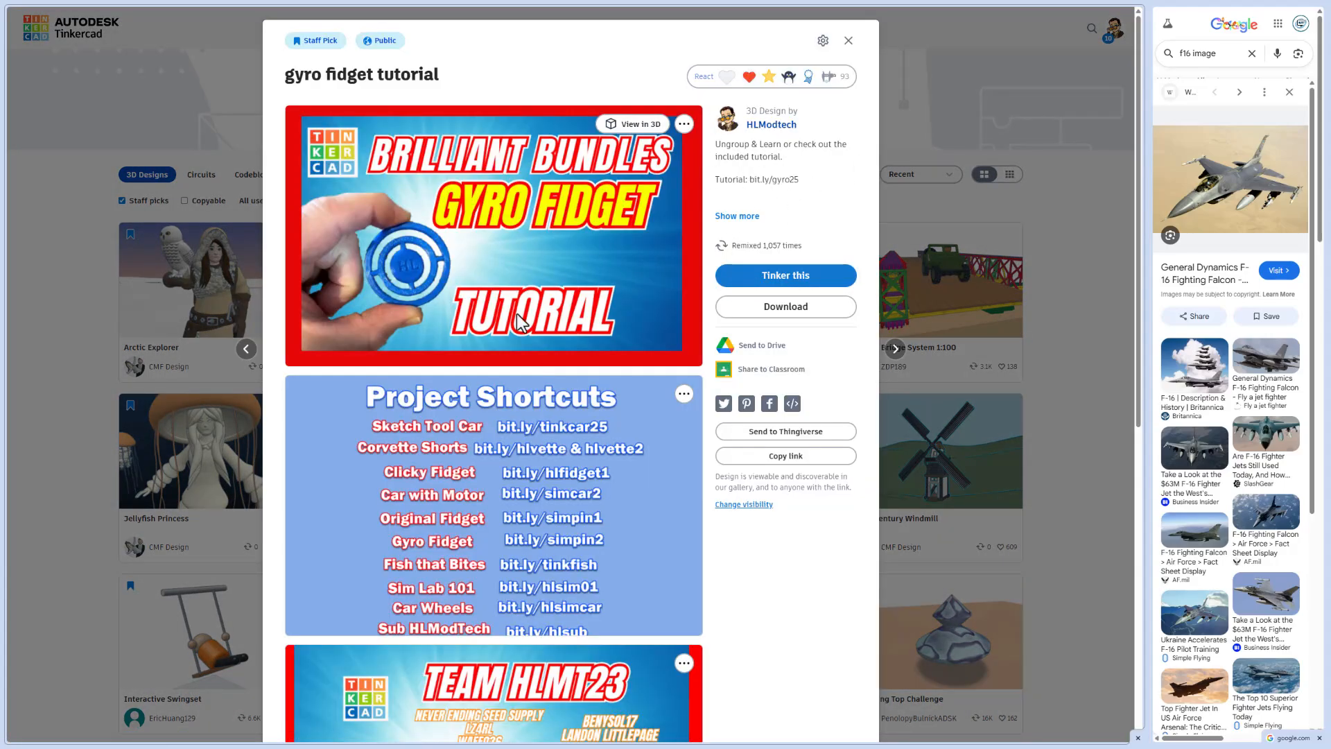
scroll(down, 3)
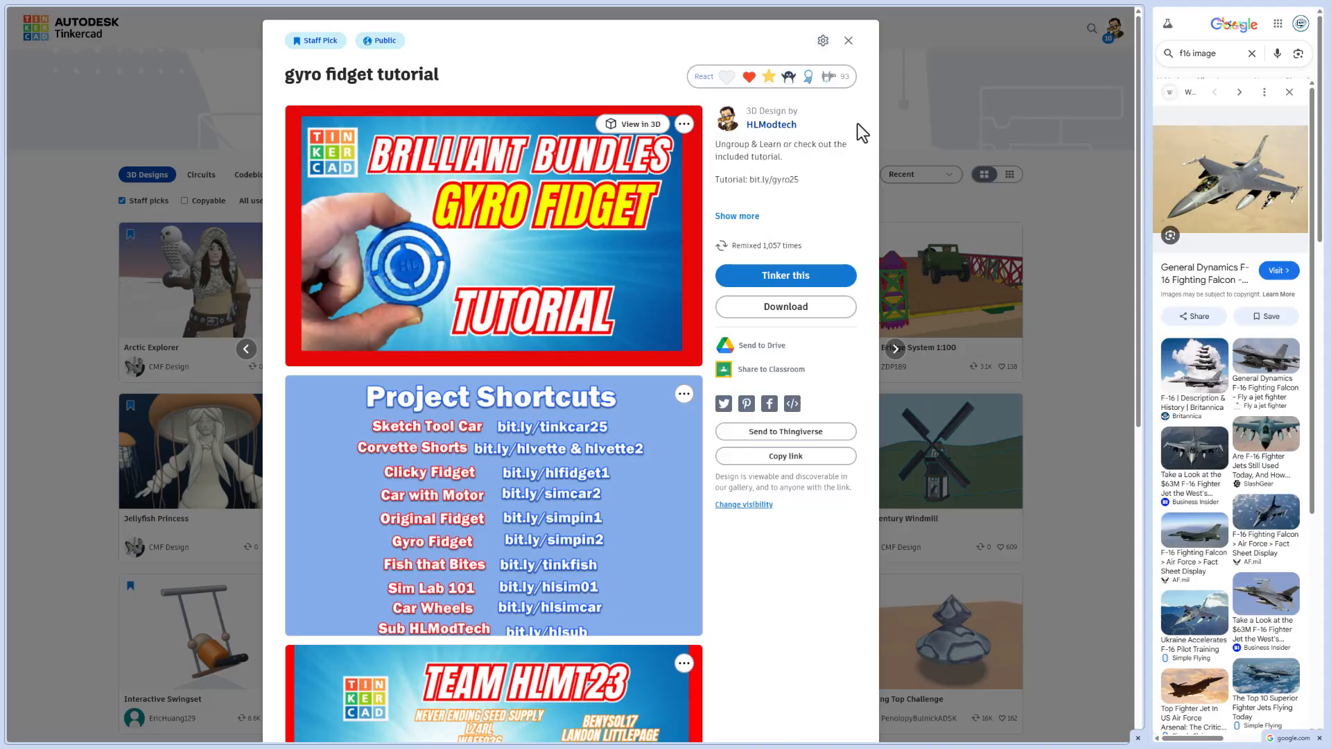
click(847, 41)
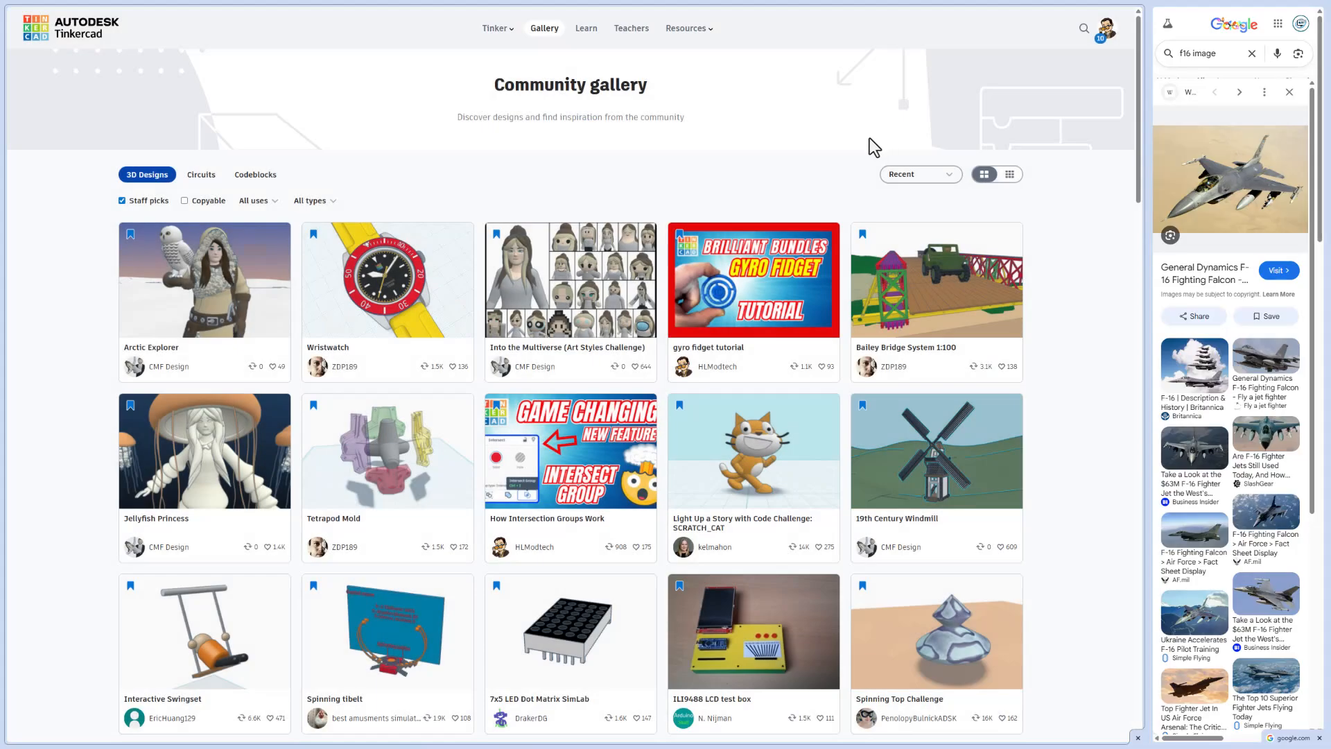
Step: Show all recent designs beyond staff picks and give the halloween design a star reaction
click(121, 200)
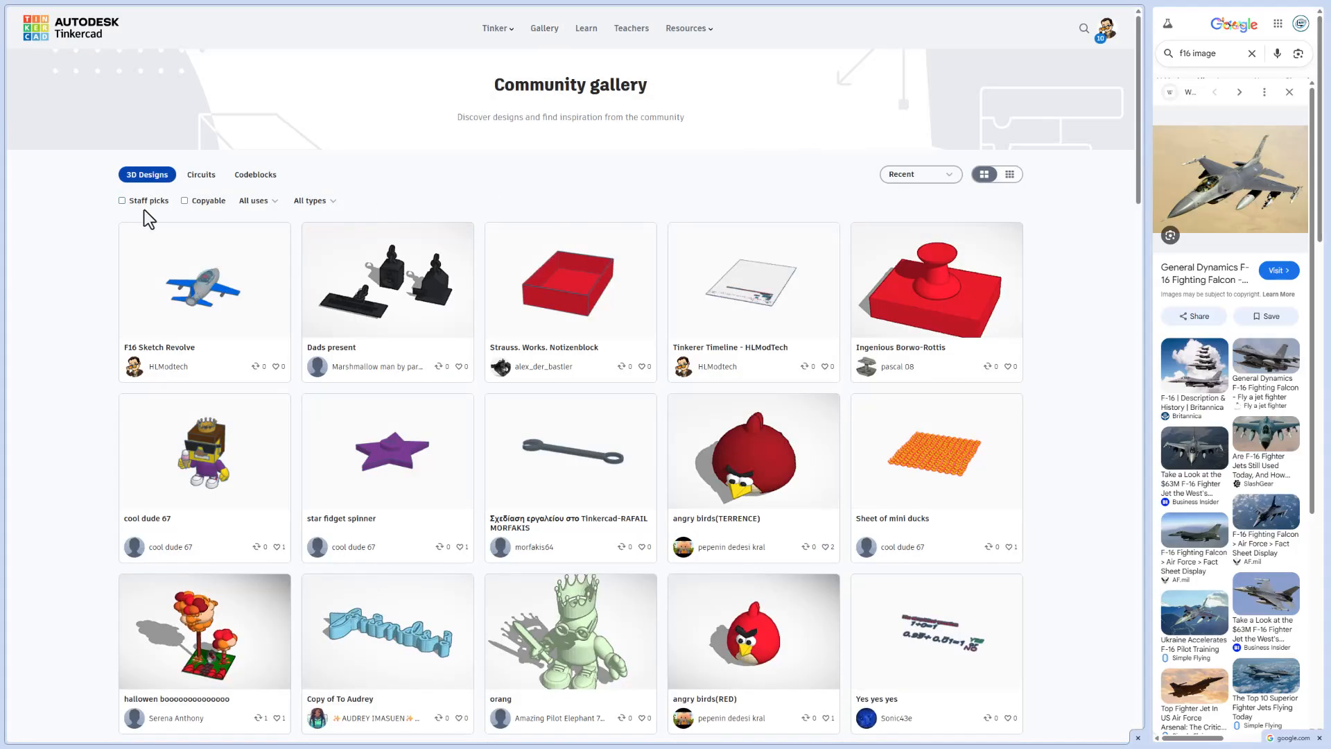
mouse_move(185, 312)
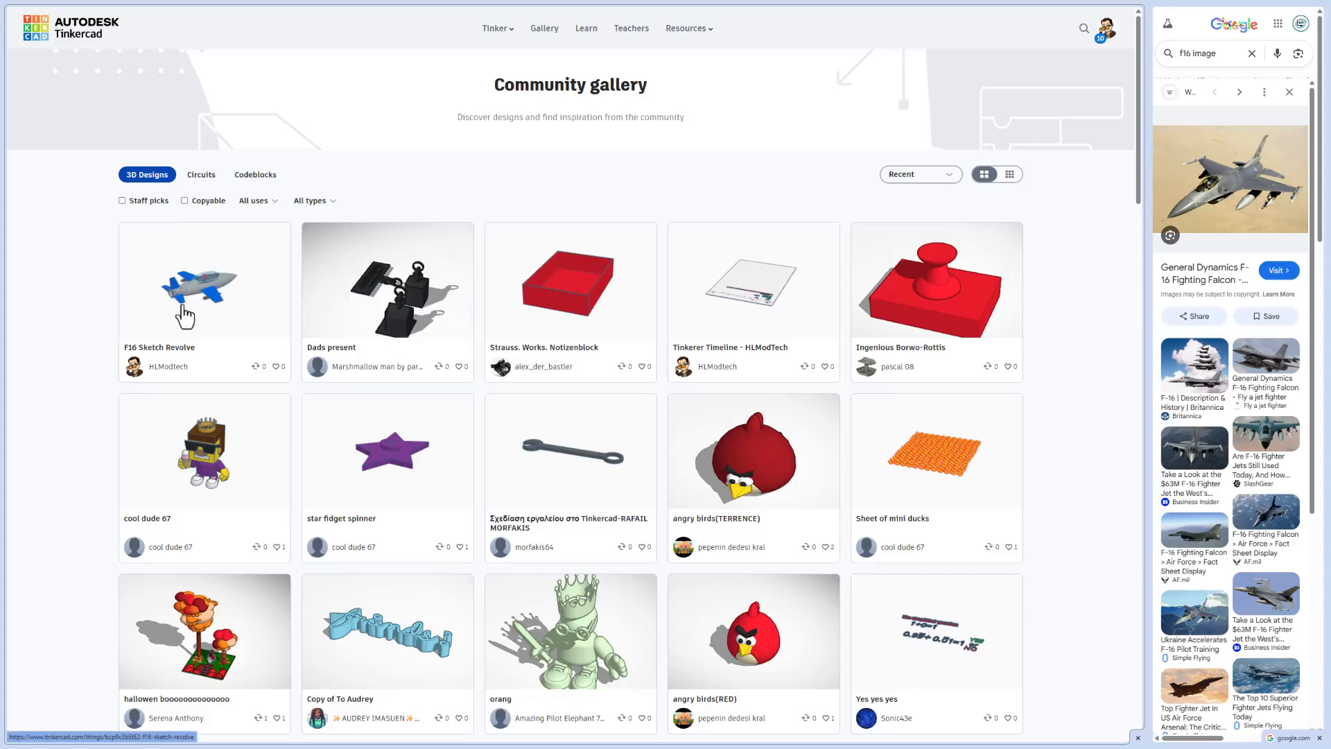
mouse_move(475, 307)
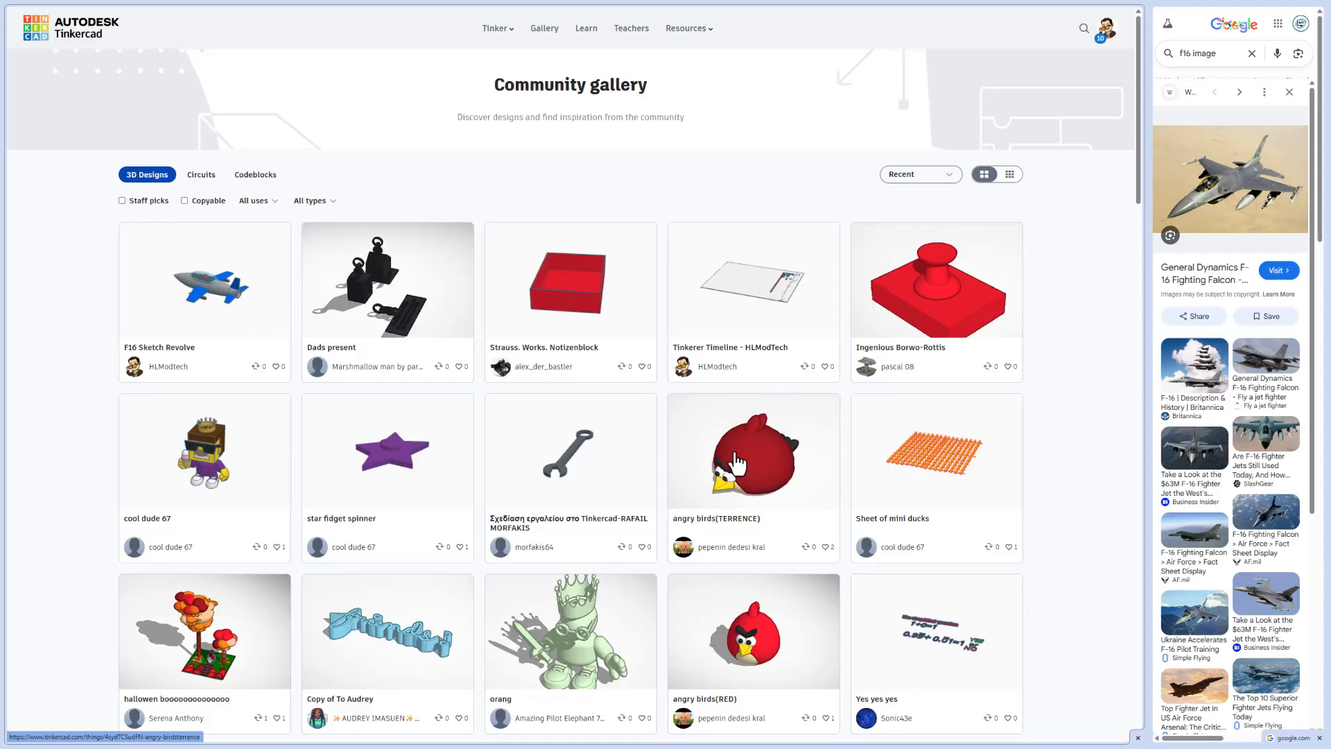
click(752, 449)
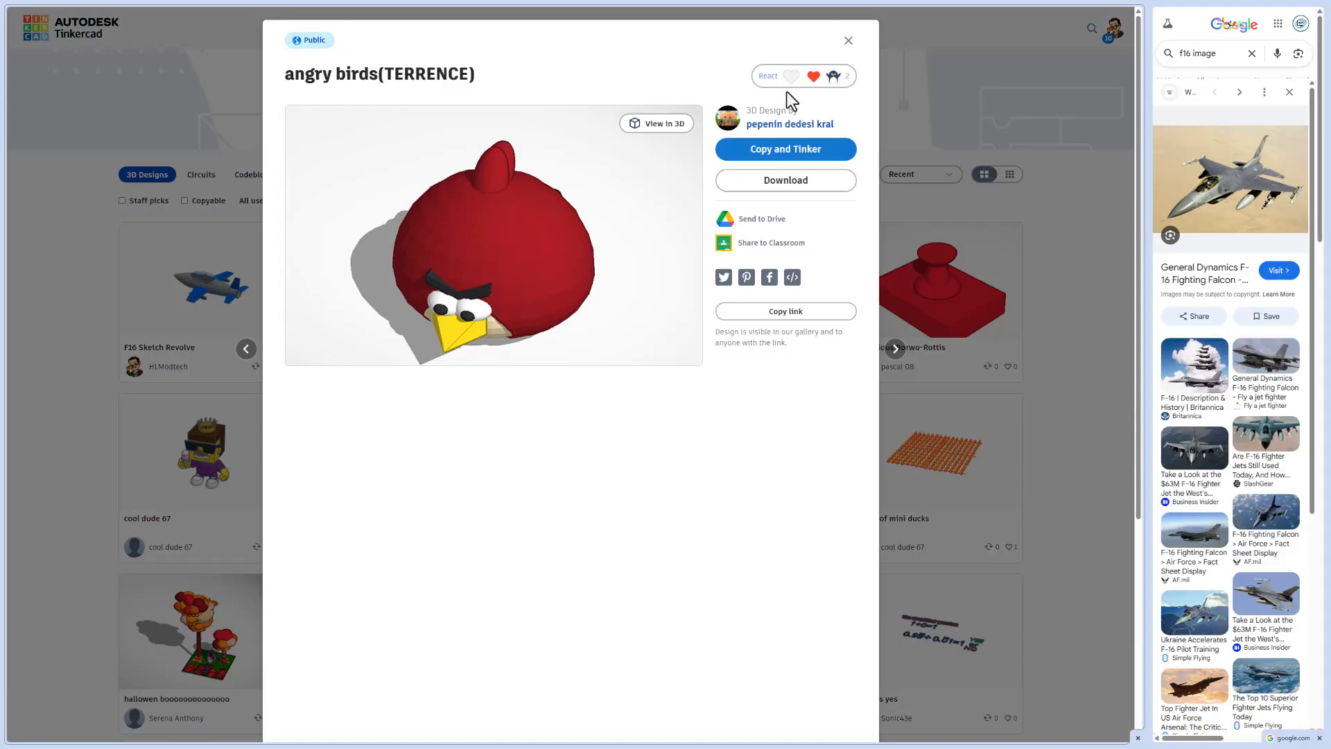
click(811, 75)
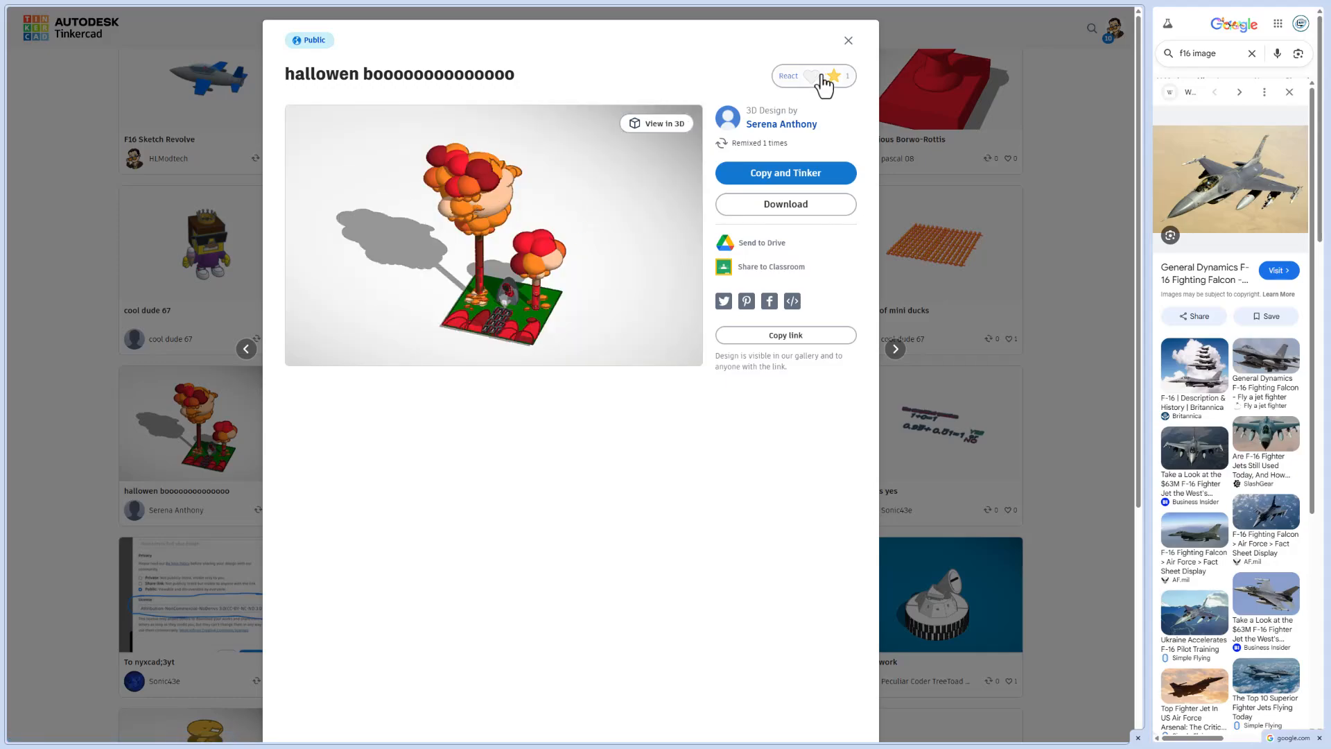
click(835, 74)
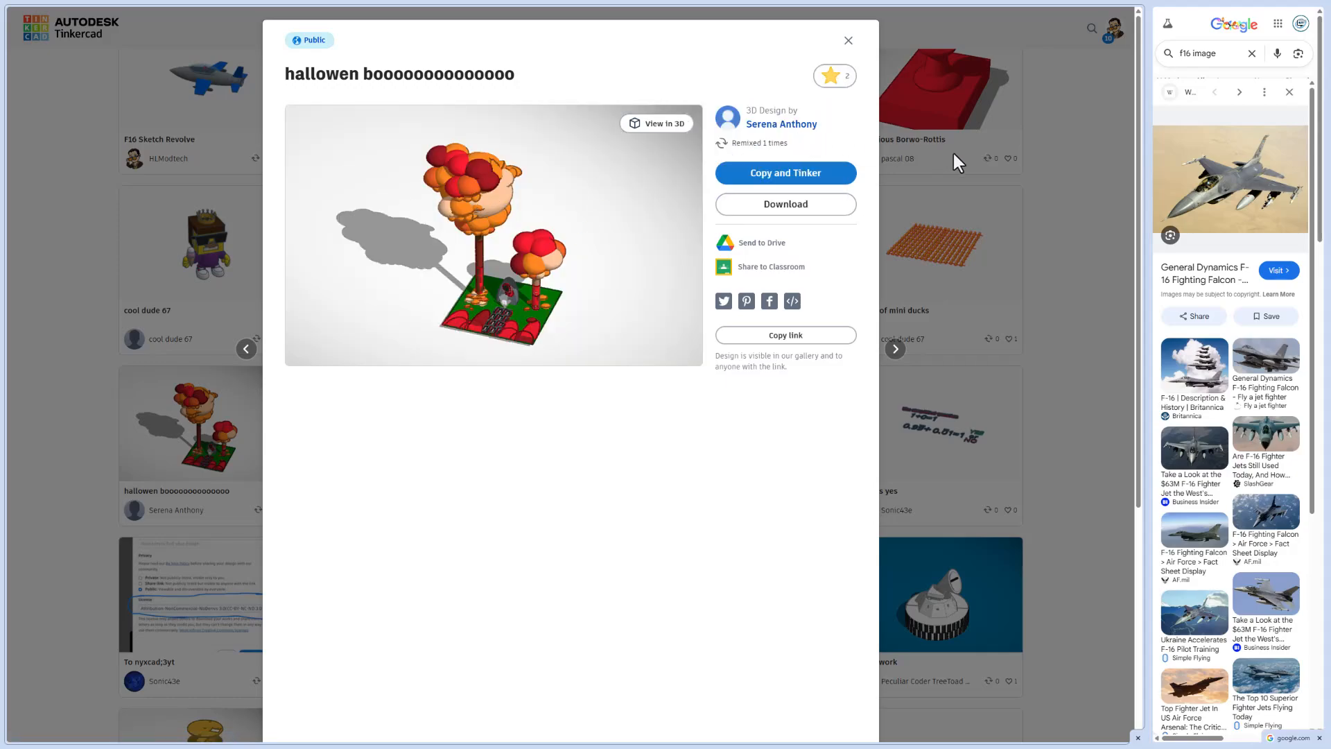